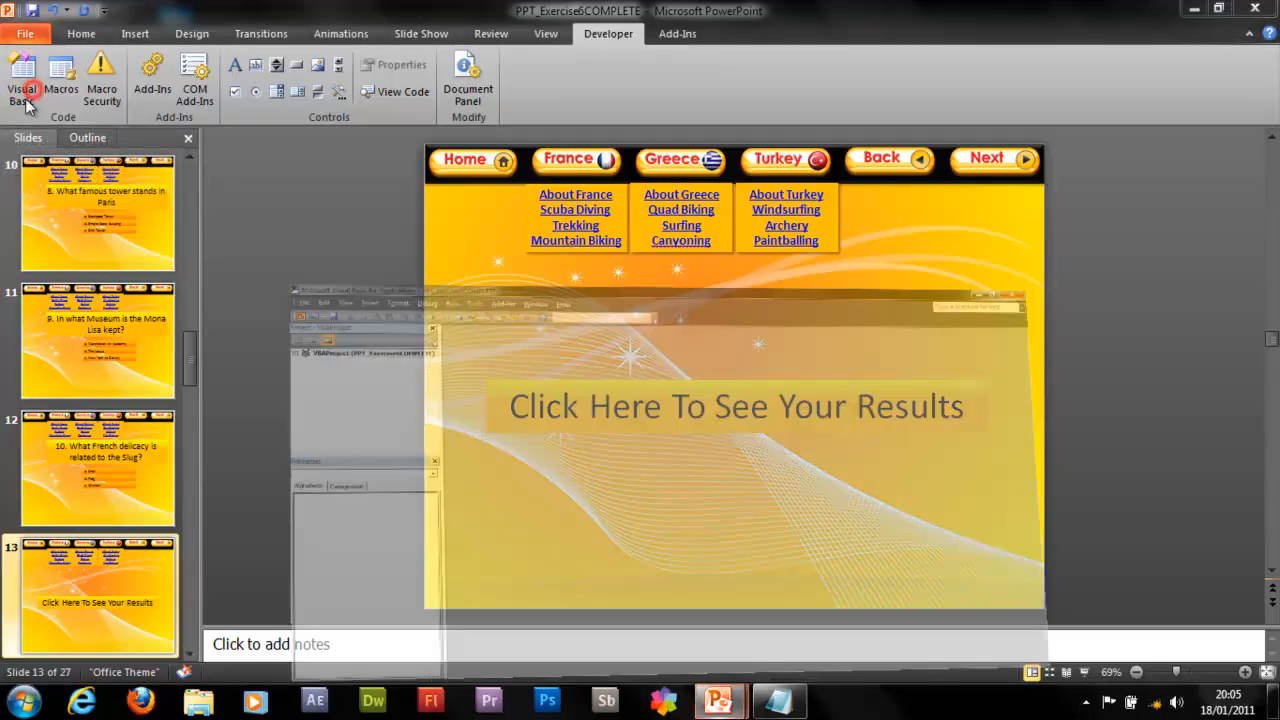
- Open the Visual Basic editor for the quiz presentation from the Developer tab
{"action": "left_click", "coordinate": [22, 76]}
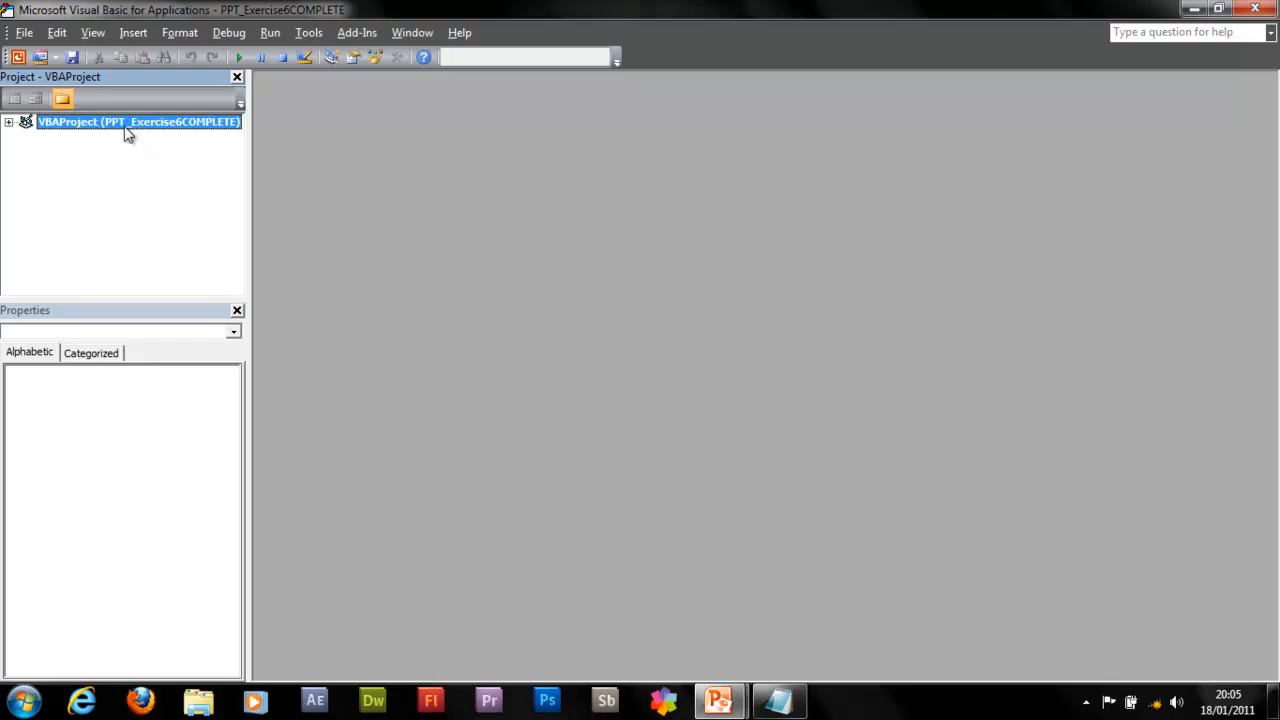
{"action": "mouse_move", "coordinate": [132, 32]}
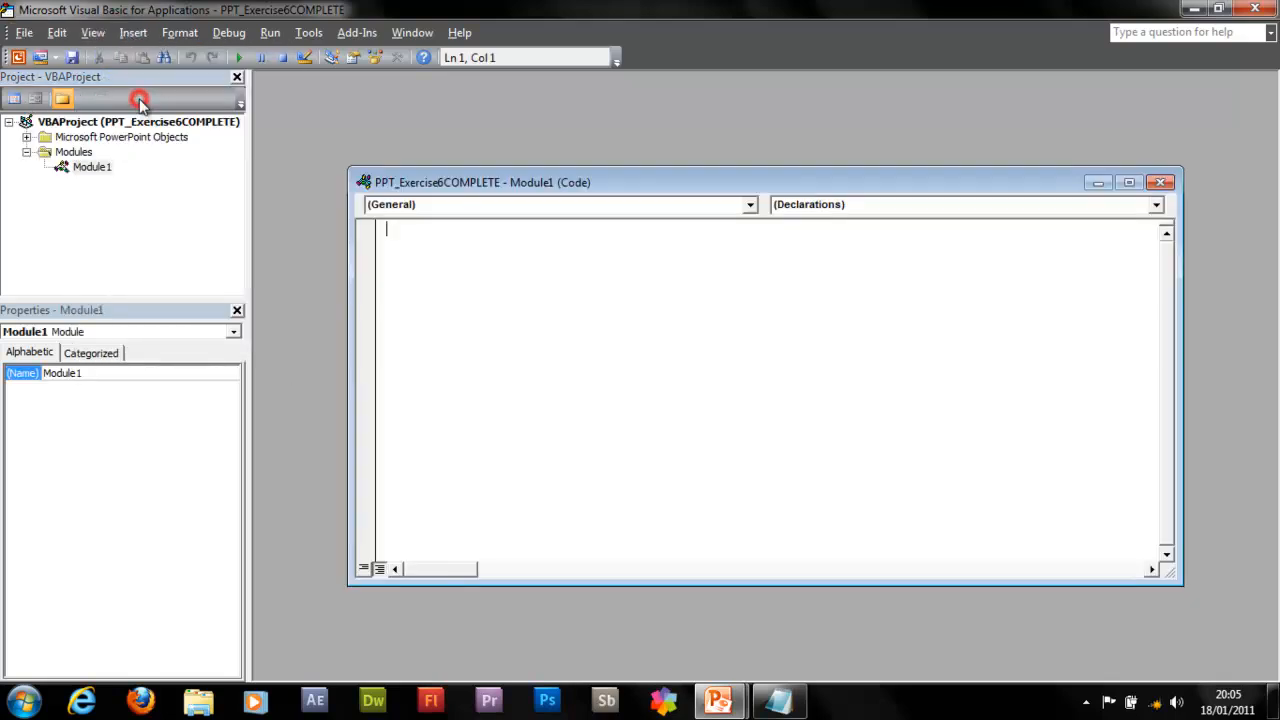
{"action": "mouse_move", "coordinate": [718, 700]}
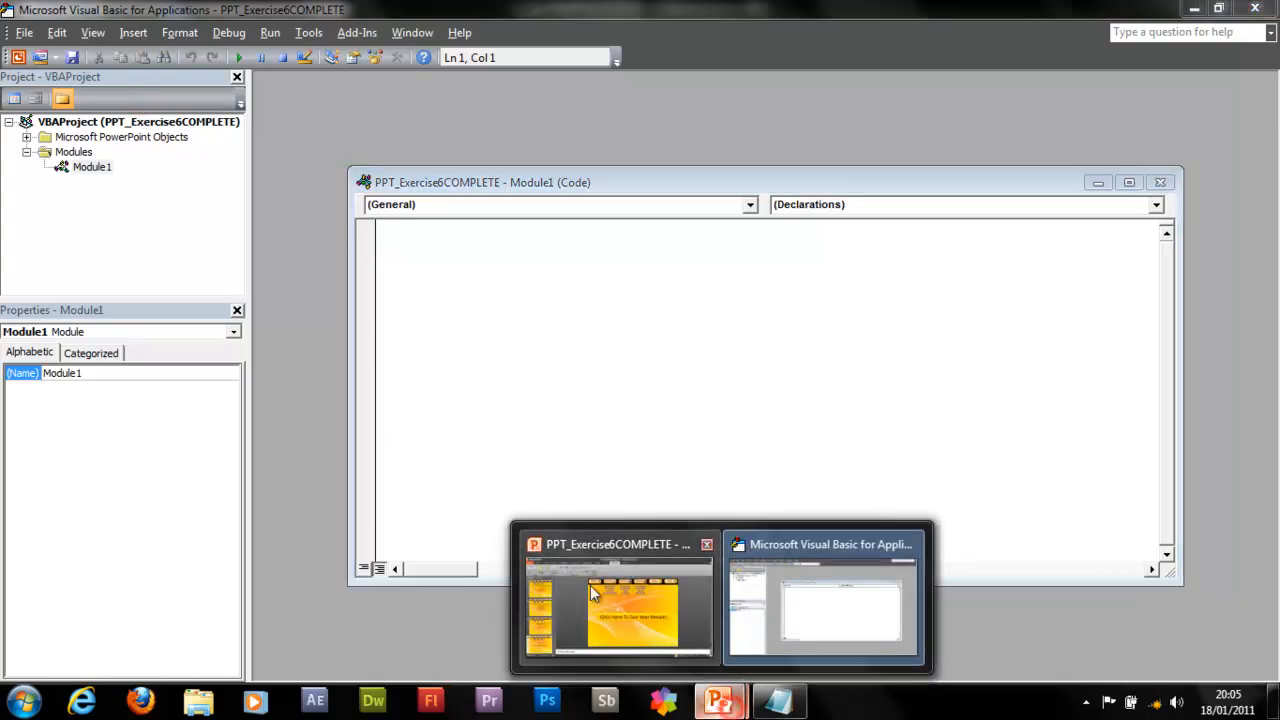
- Save the quiz as a PowerPoint Macro-Enabled Presentation and return to the VBA editor
{"action": "left_click", "coordinate": [616, 596]}
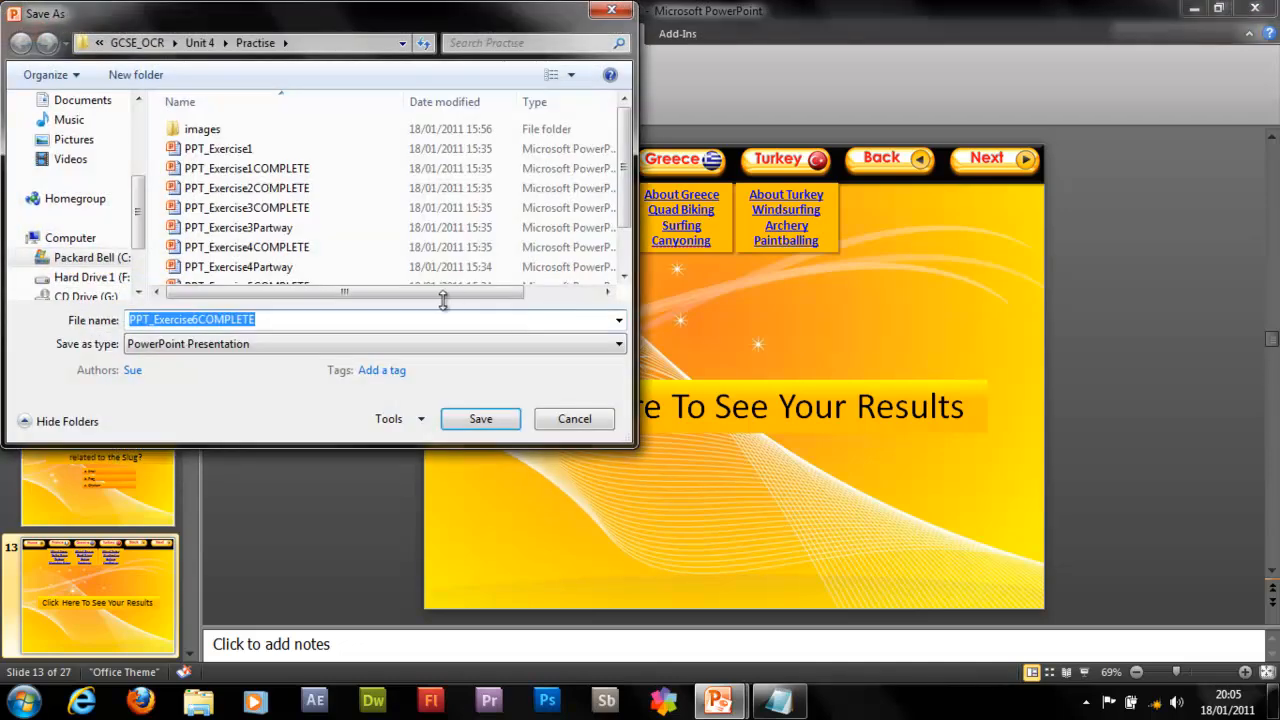
{"action": "left_click", "coordinate": [618, 344]}
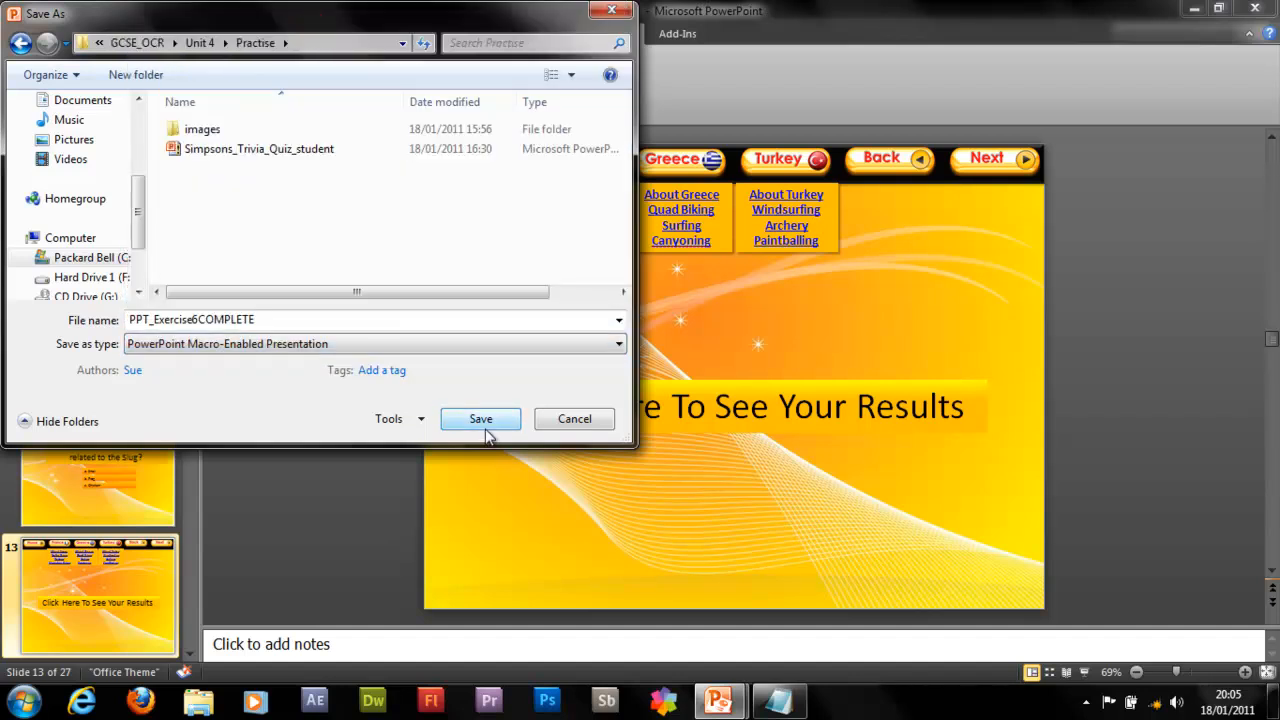
{"action": "left_click", "coordinate": [480, 418]}
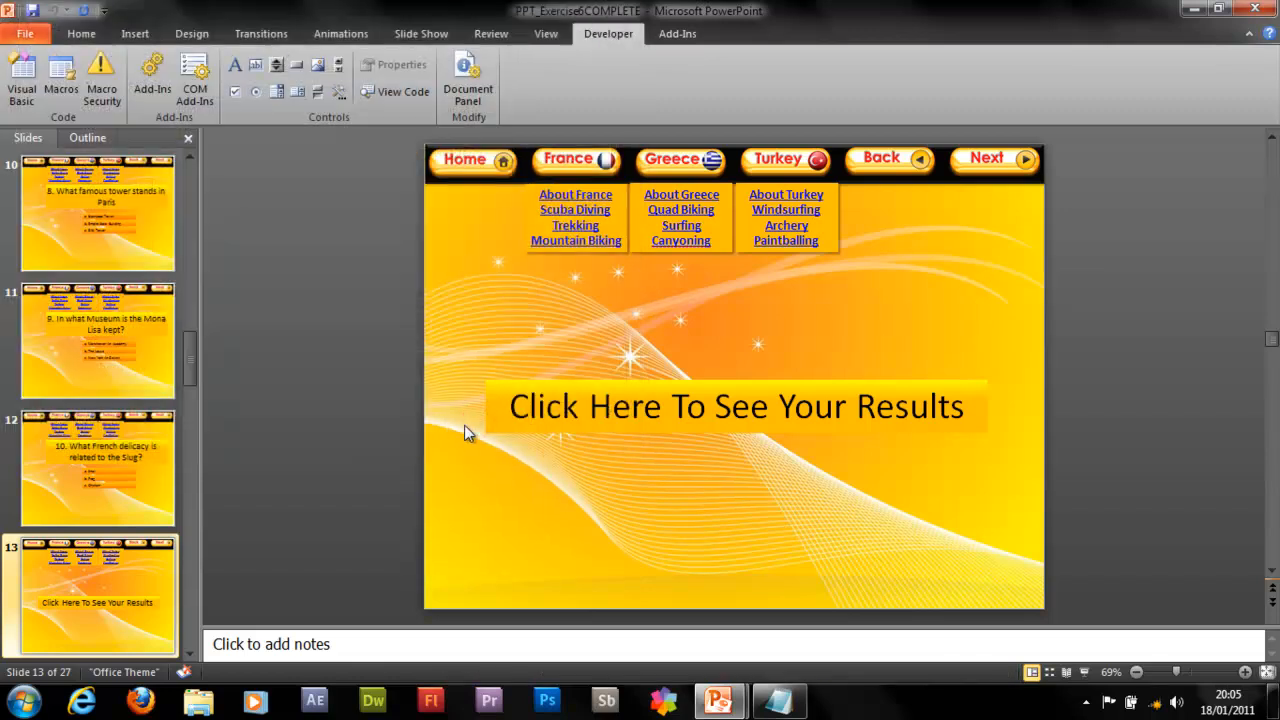
{"action": "mouse_move", "coordinate": [784, 340]}
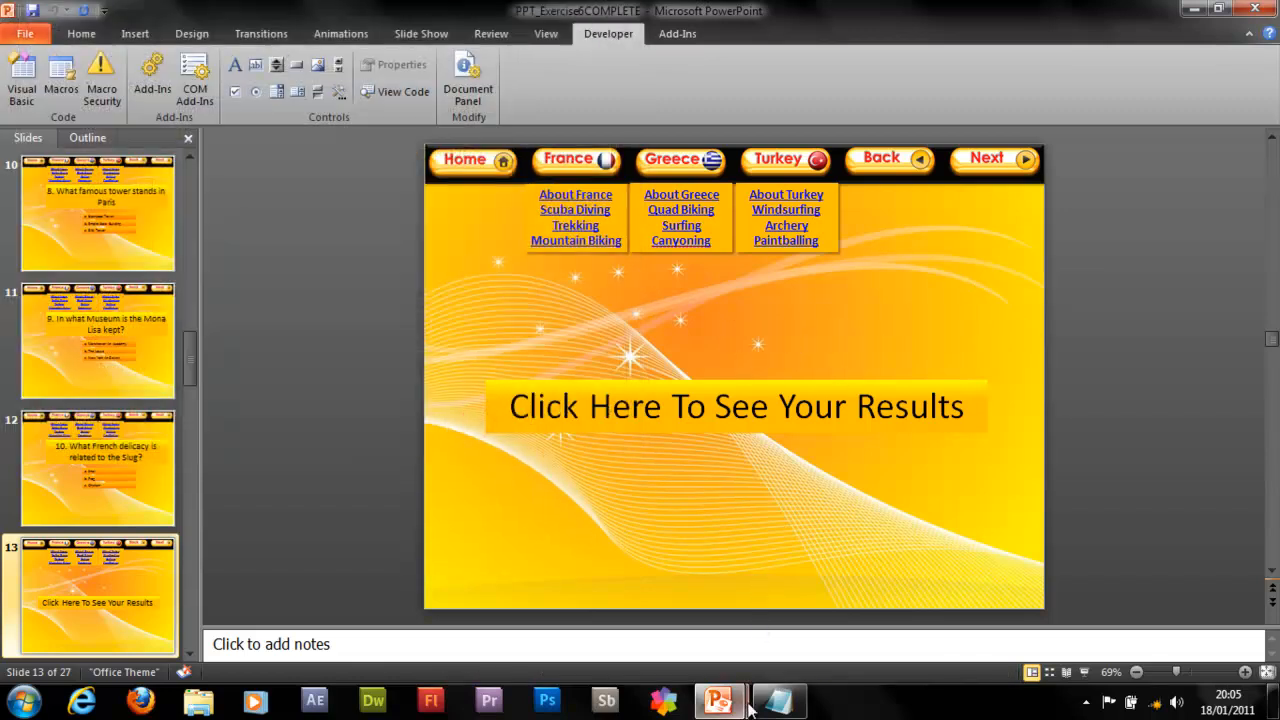
{"action": "left_click", "coordinate": [22, 76]}
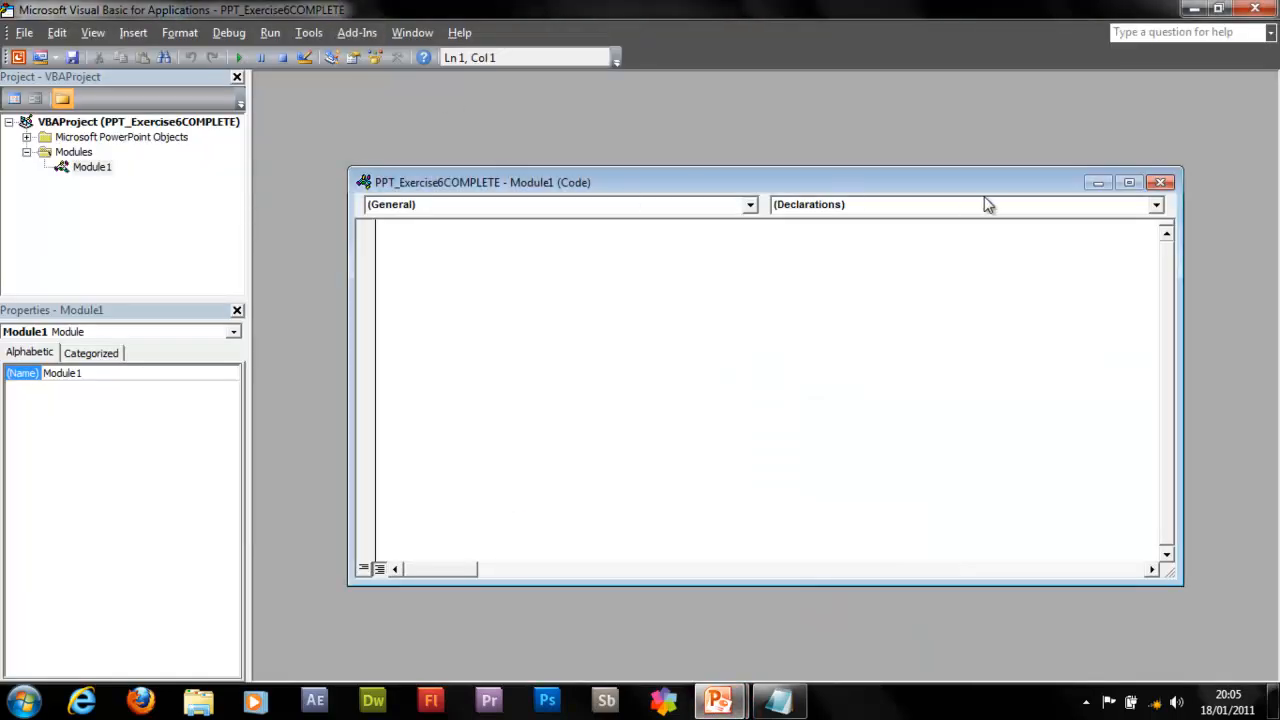
- Maximize the Module1 code window and declare Dim UserName As String
{"action": "left_click", "coordinate": [1128, 182]}
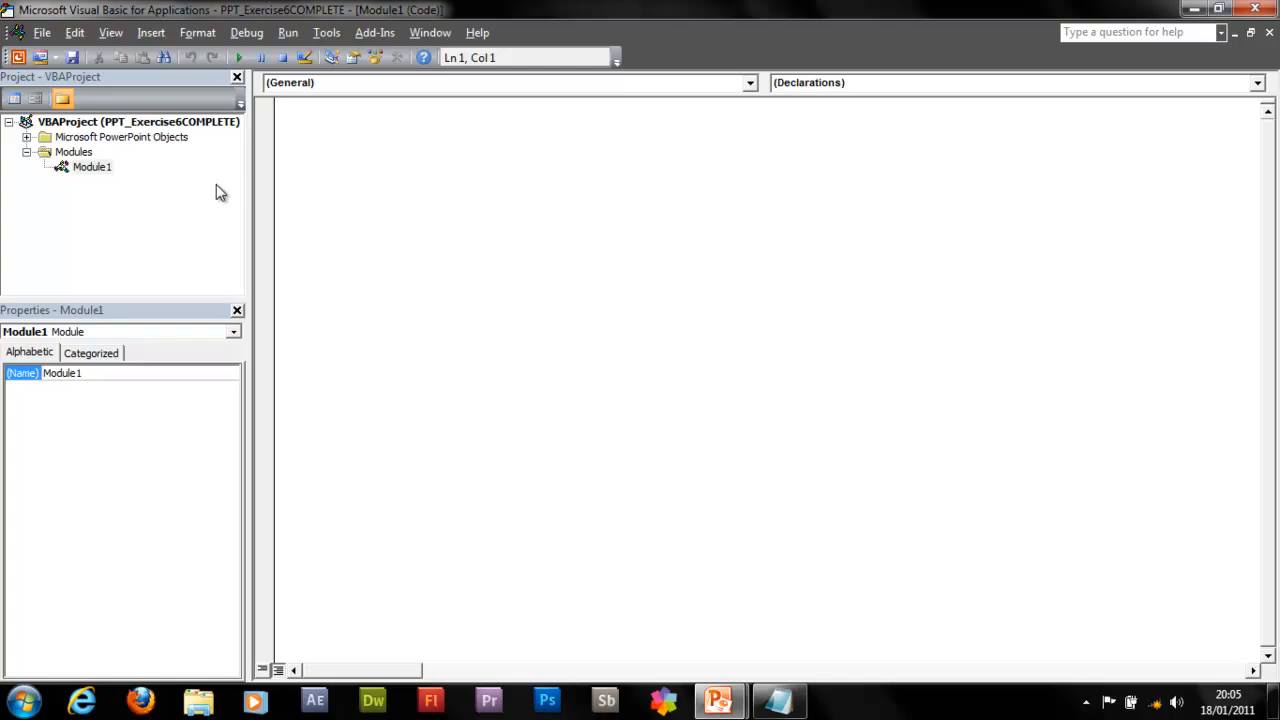
{"action": "type", "text": "Dim"}
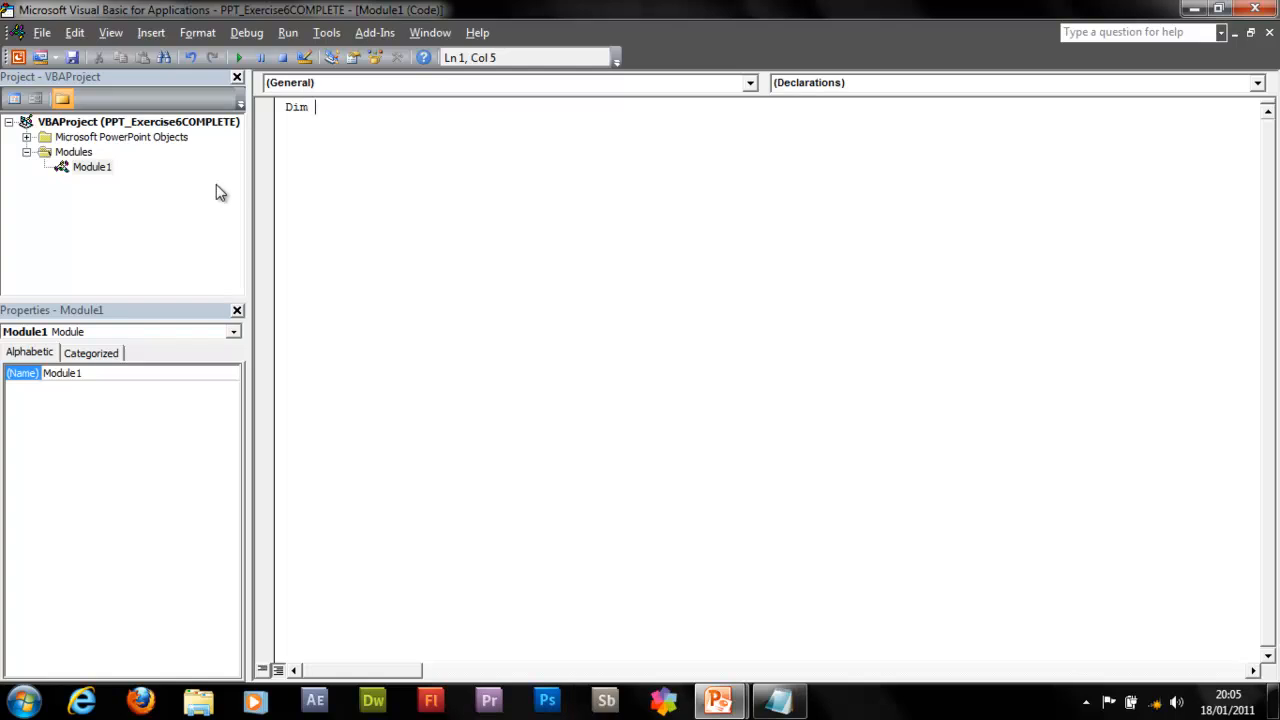
{"action": "type", "text": "User"}
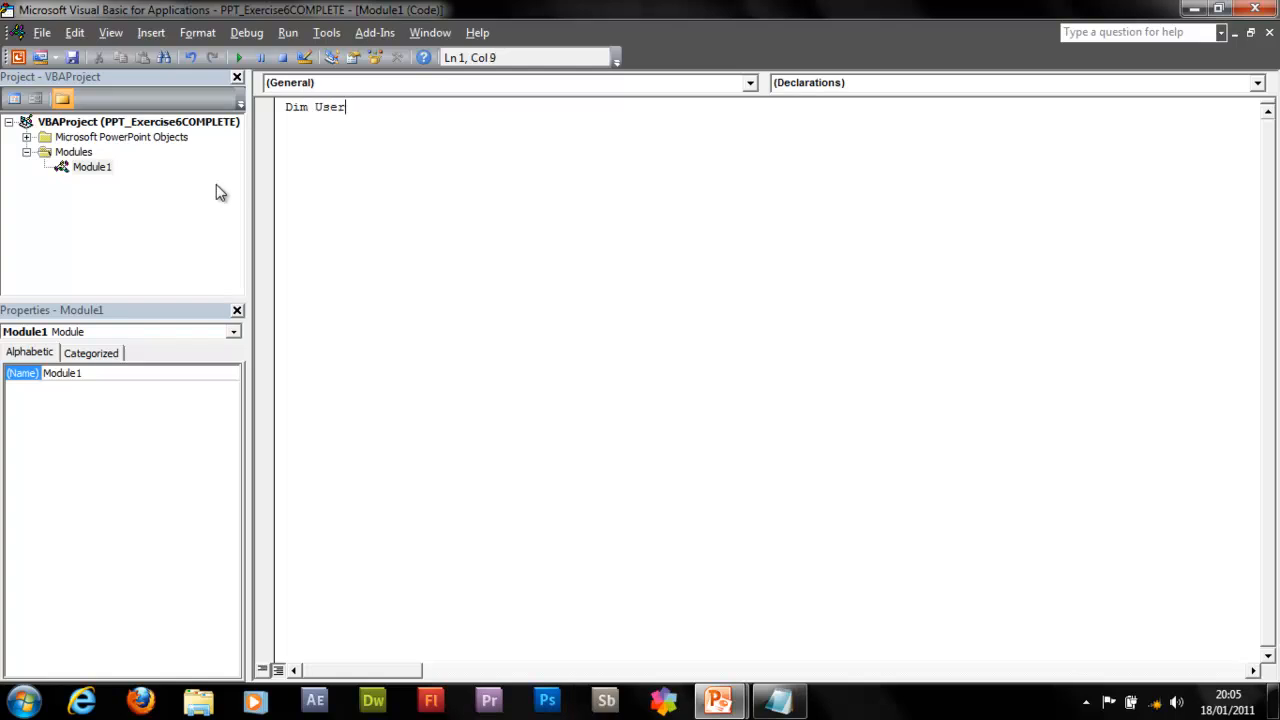
{"action": "type", "text": "Name"}
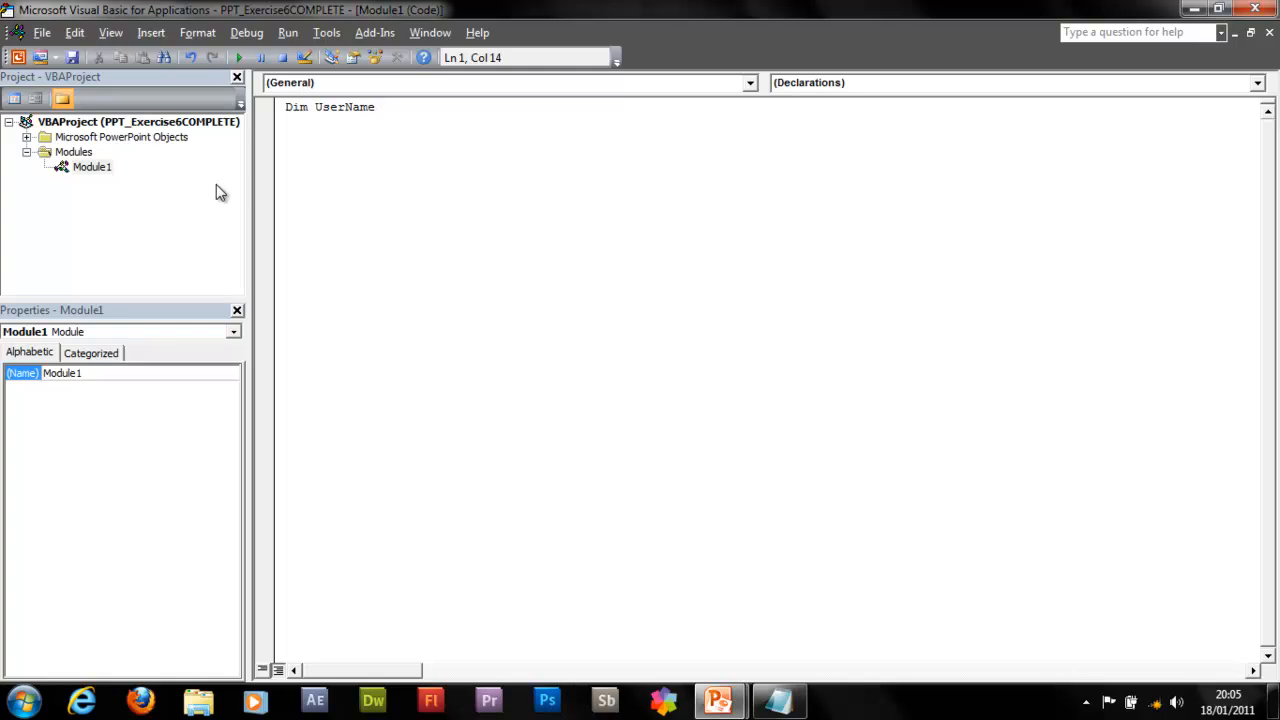
{"action": "type", "text": "As S"}
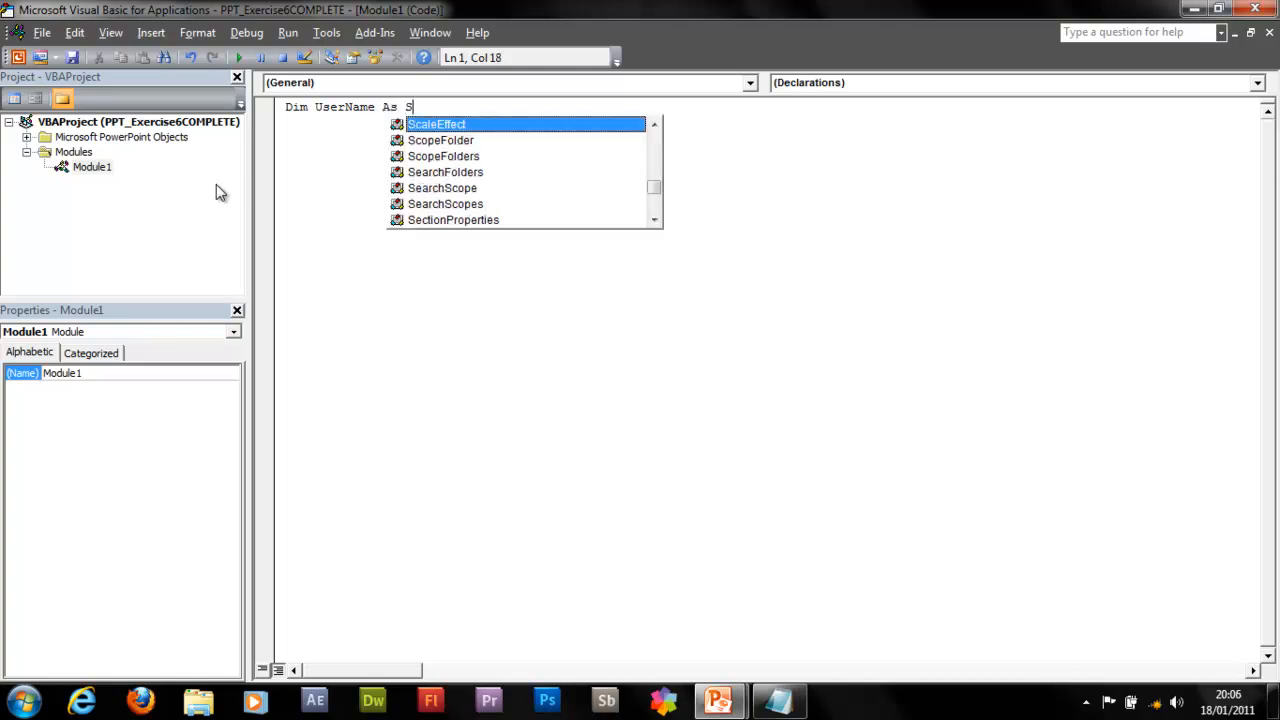
{"action": "key", "text": "Return"}
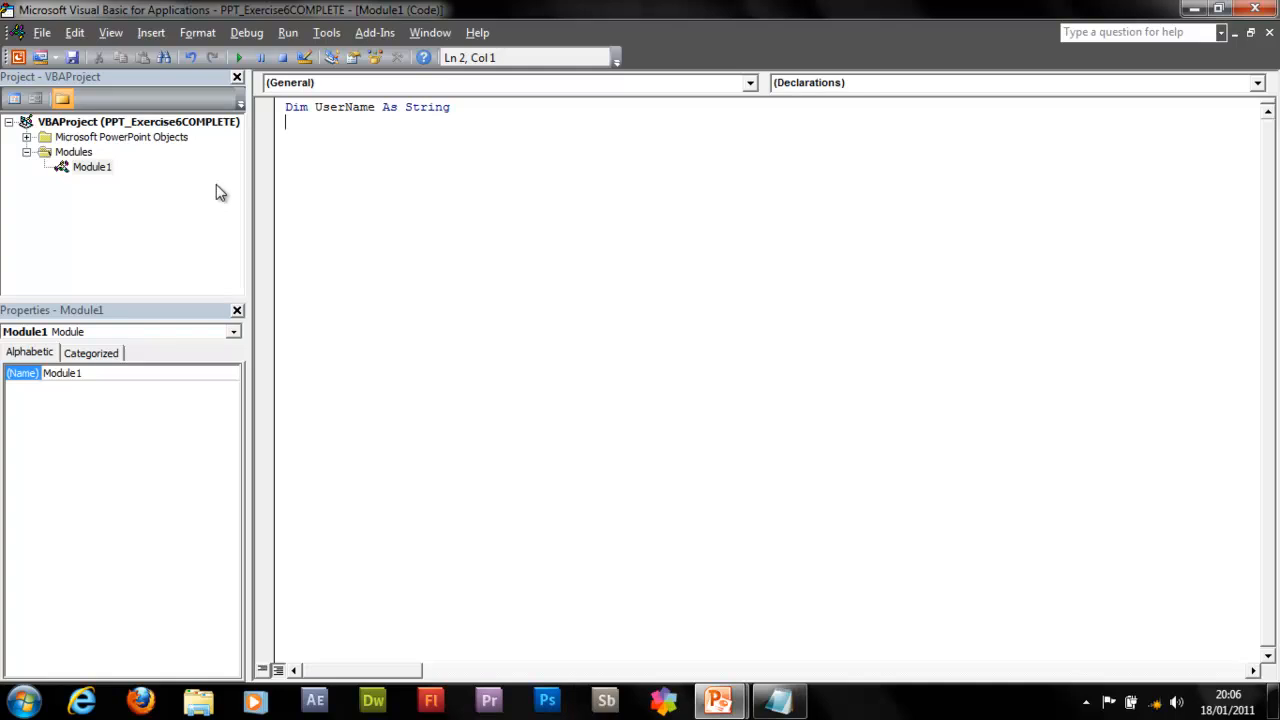
- Declare Dim numberCorrect As Integer and Dim numberWrong As Integer
{"action": "type", "text": "Dim"}
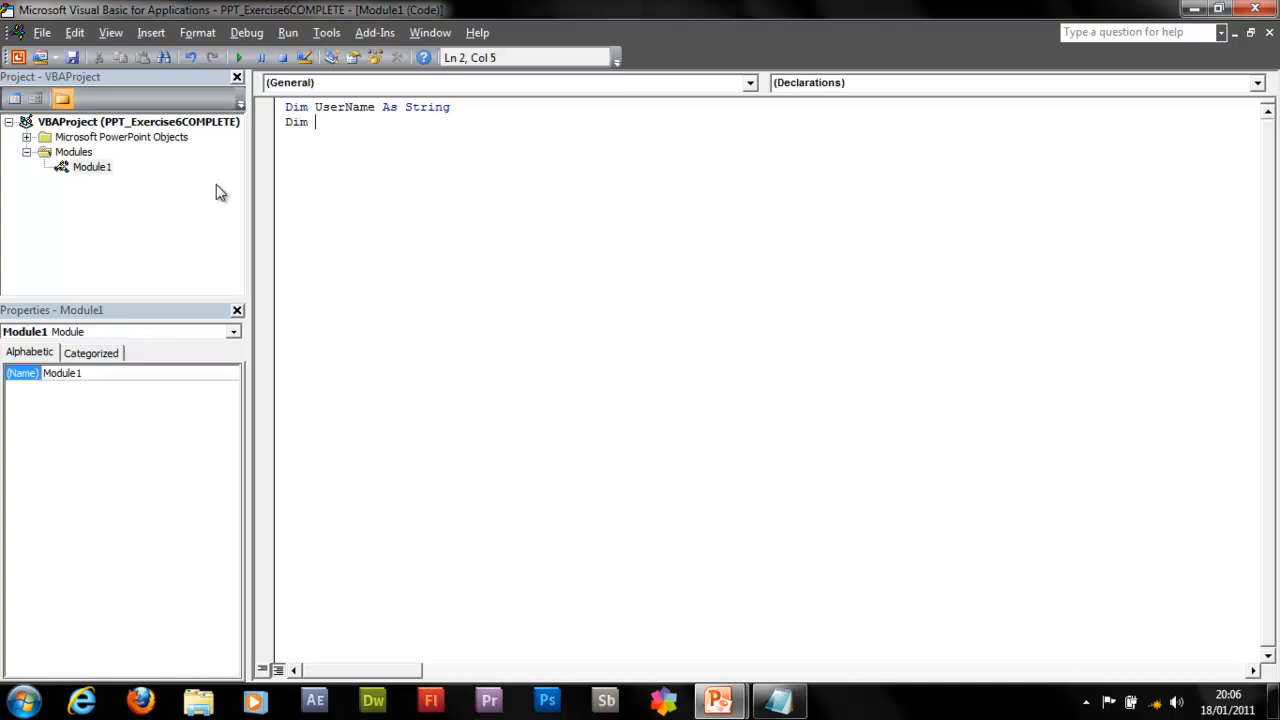
{"action": "type", "text": "numb"}
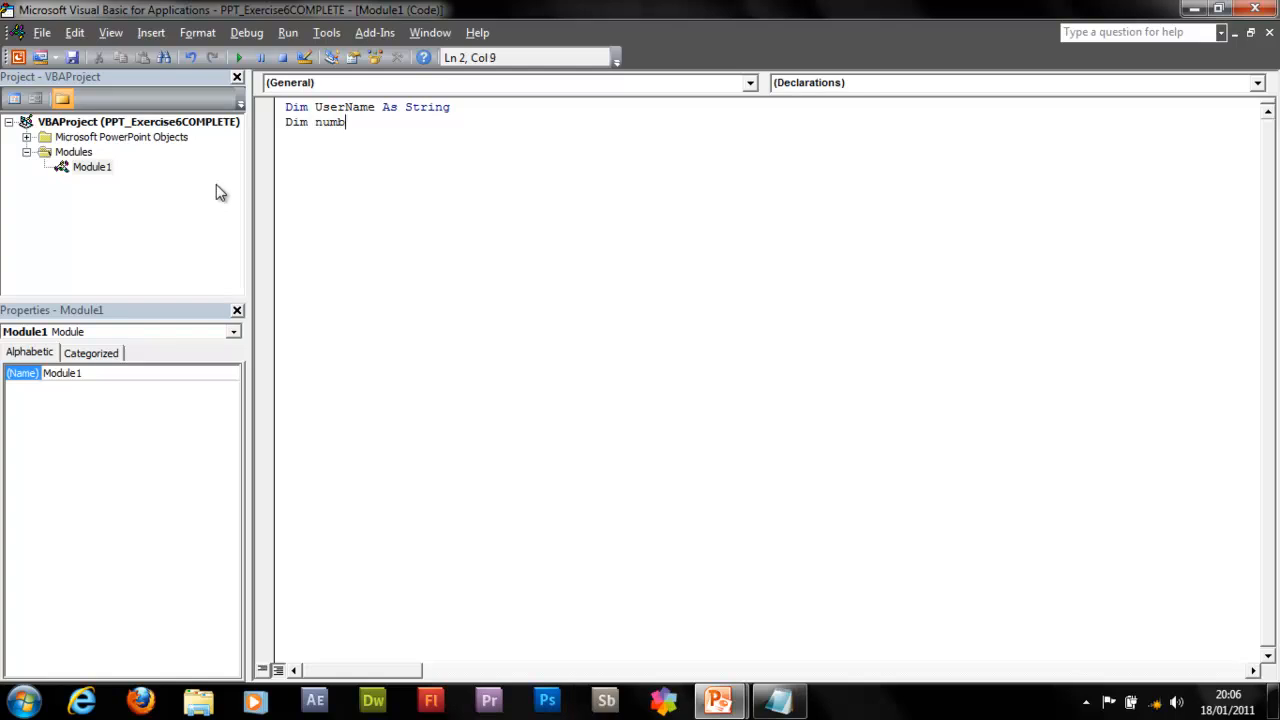
{"action": "type", "text": "erCorre"}
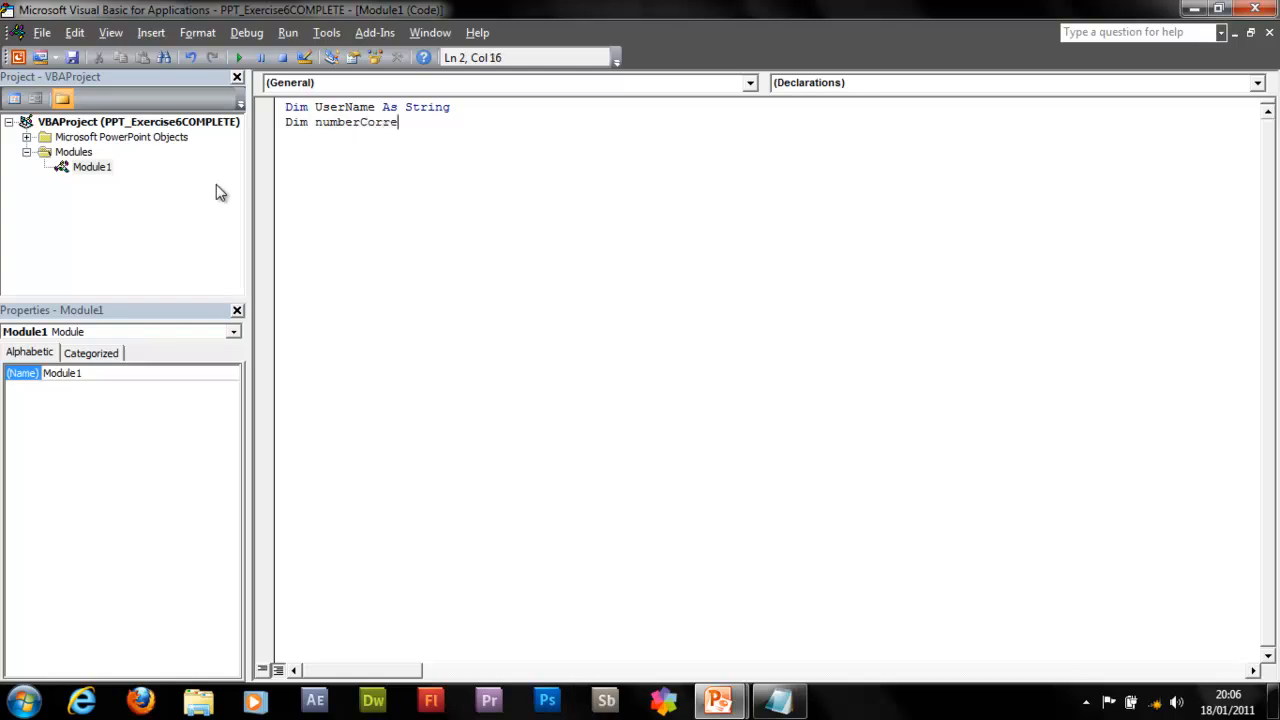
{"action": "type", "text": "ct As Interior"}
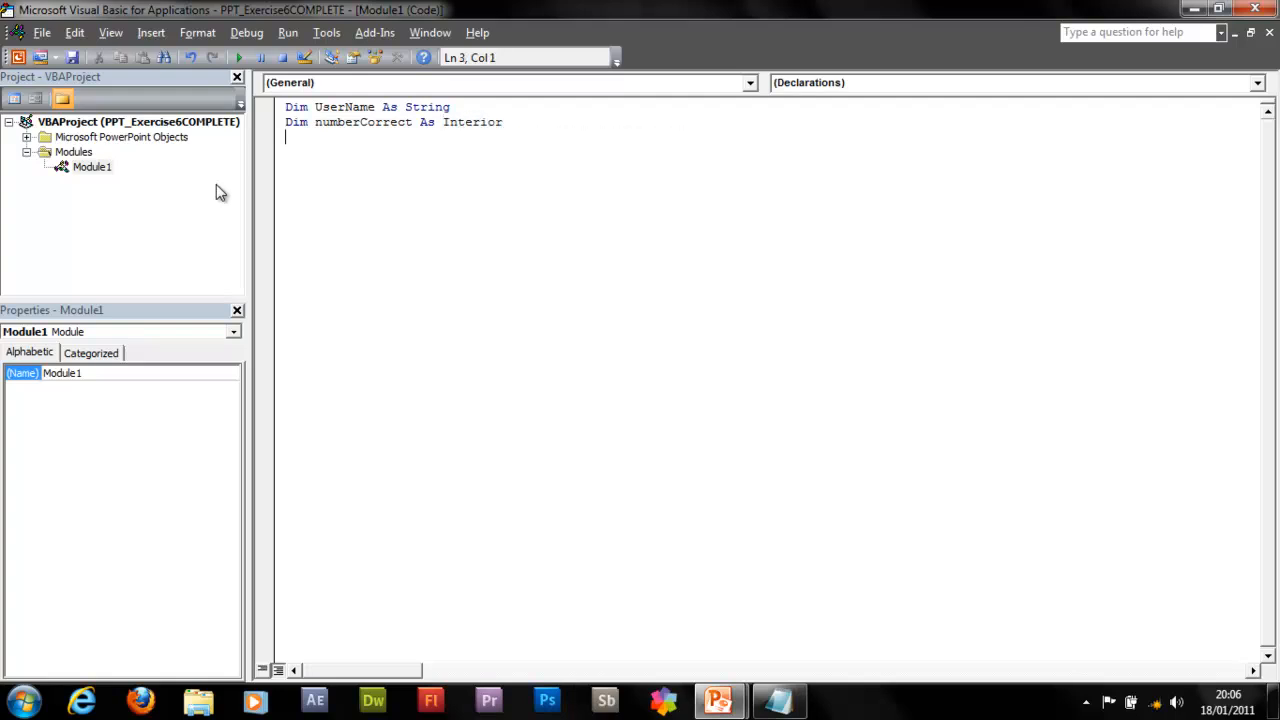
{"action": "mouse_move", "coordinate": [478, 112]}
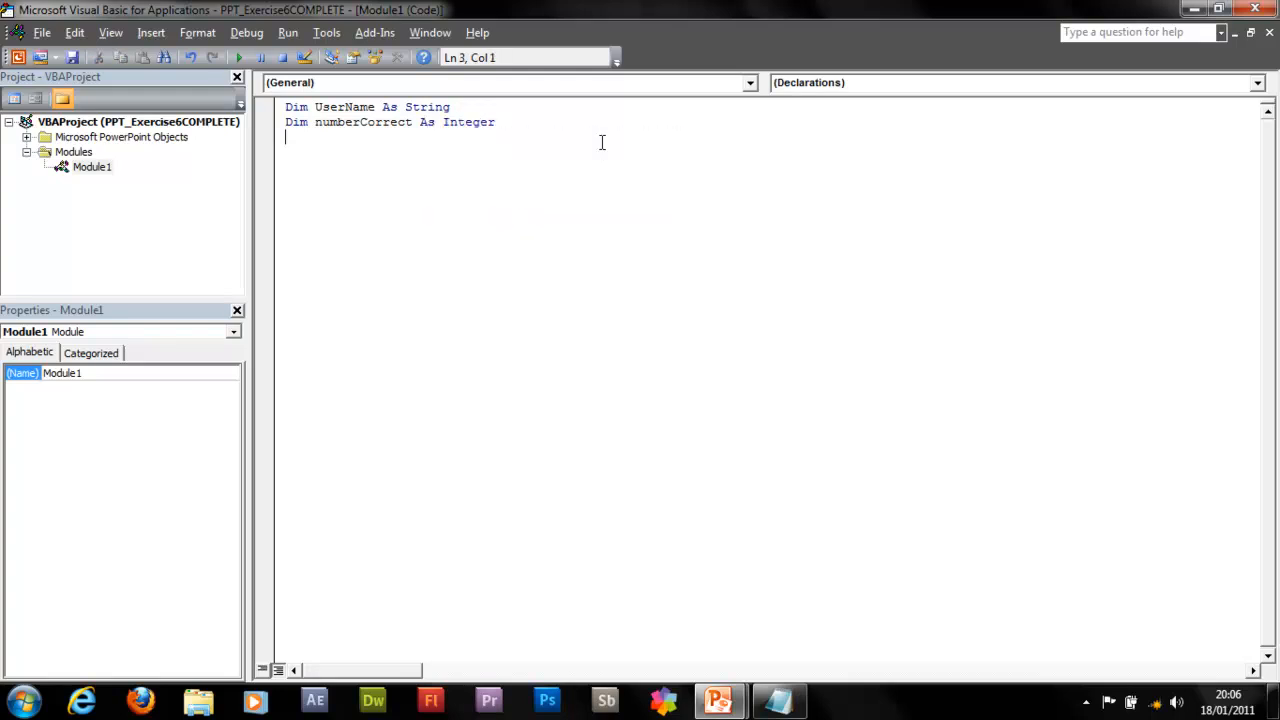
{"action": "type", "text": "Dim"}
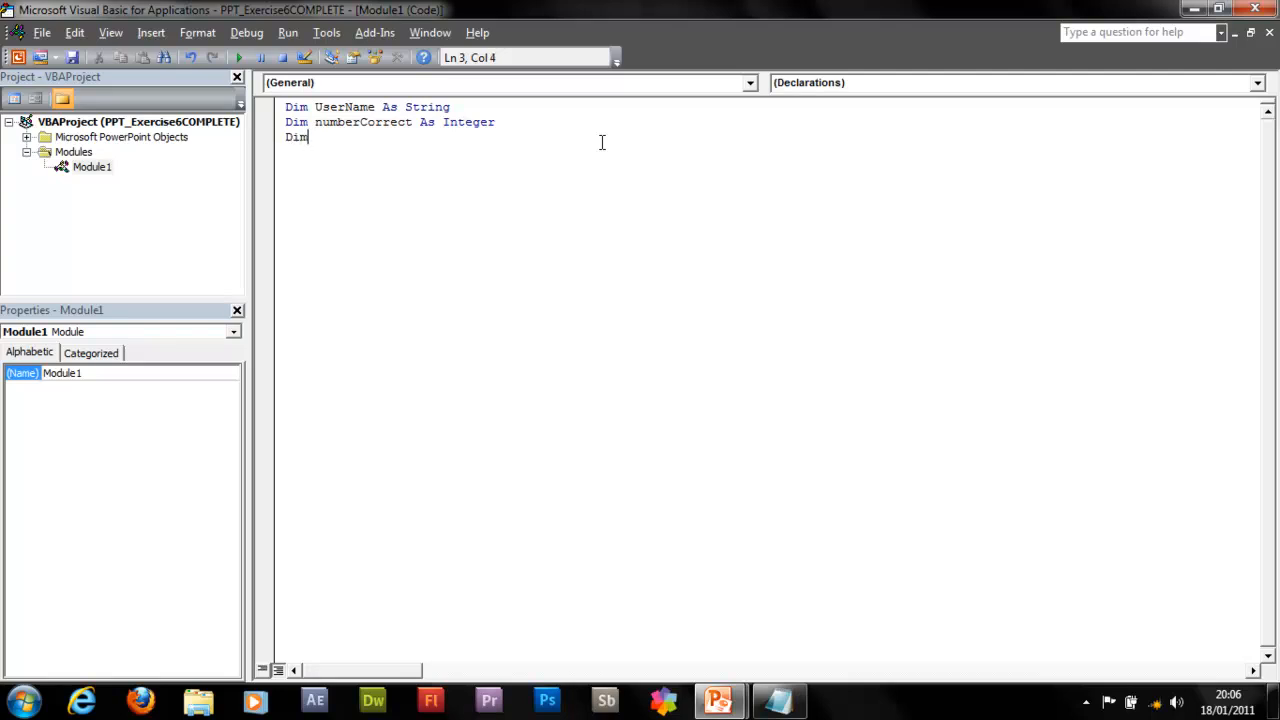
{"action": "type", "text": "numberW"}
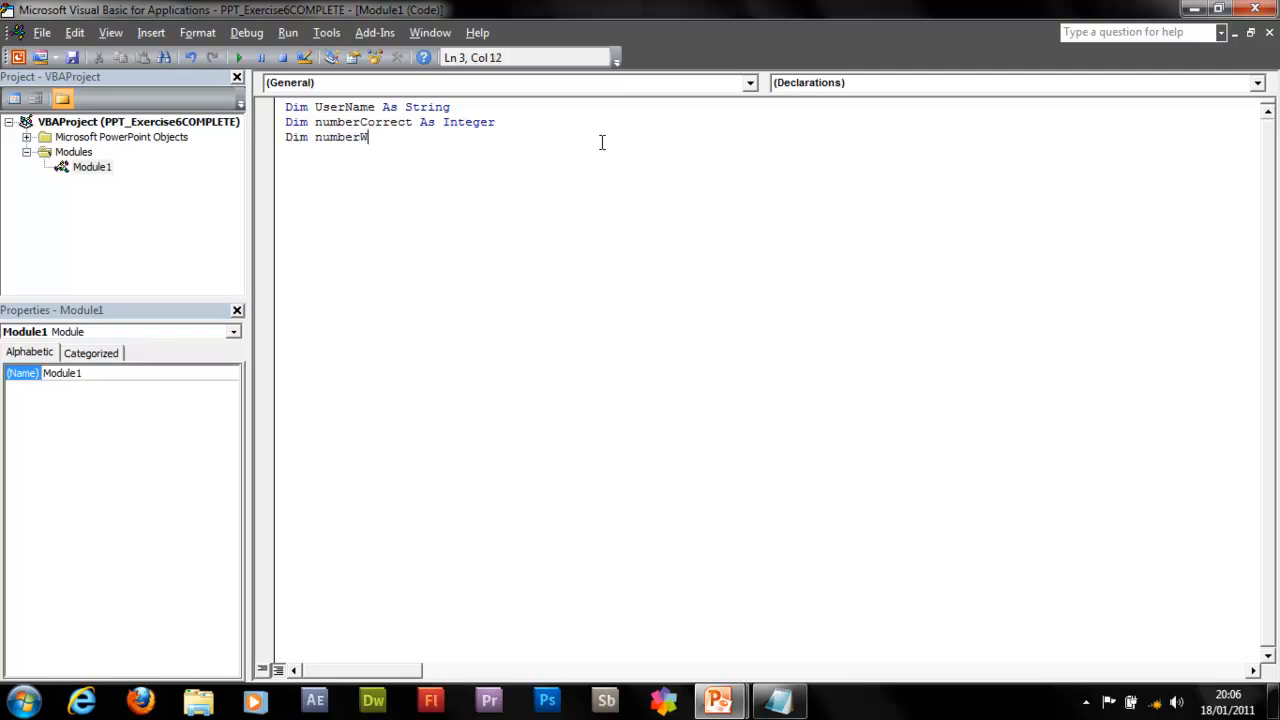
{"action": "type", "text": "rong As"}
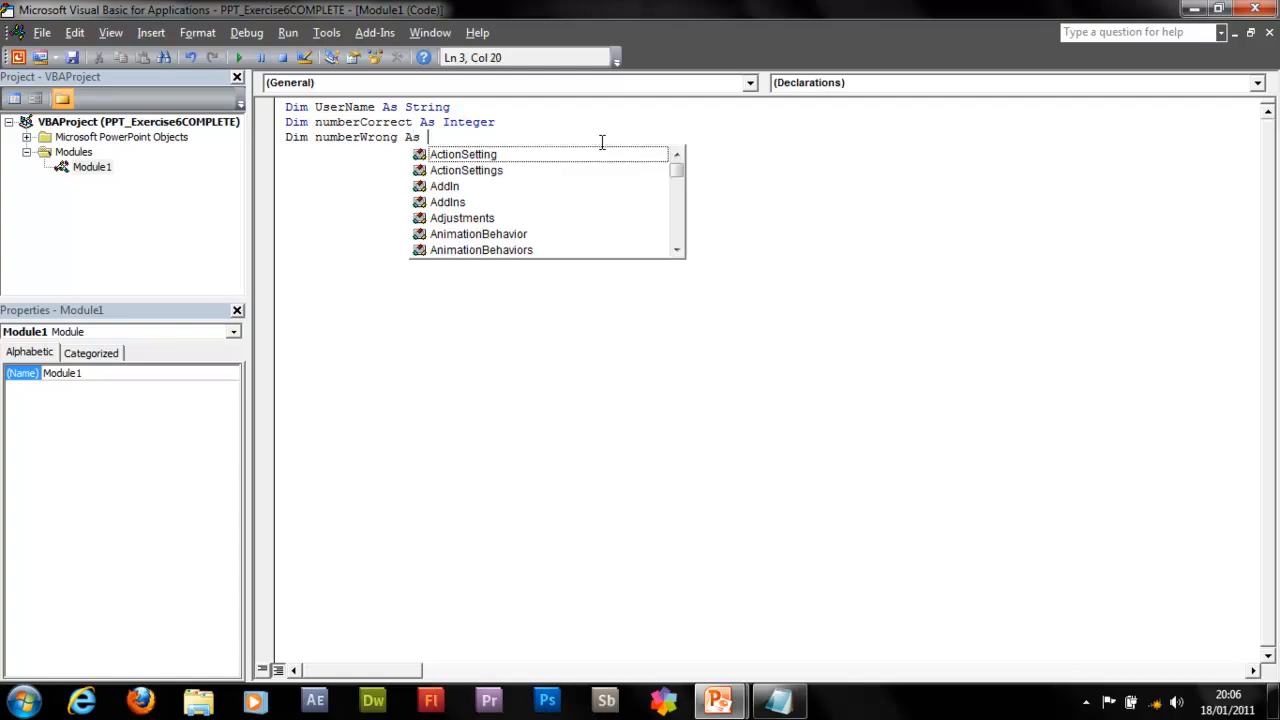
{"action": "type", "text": "Integer"}
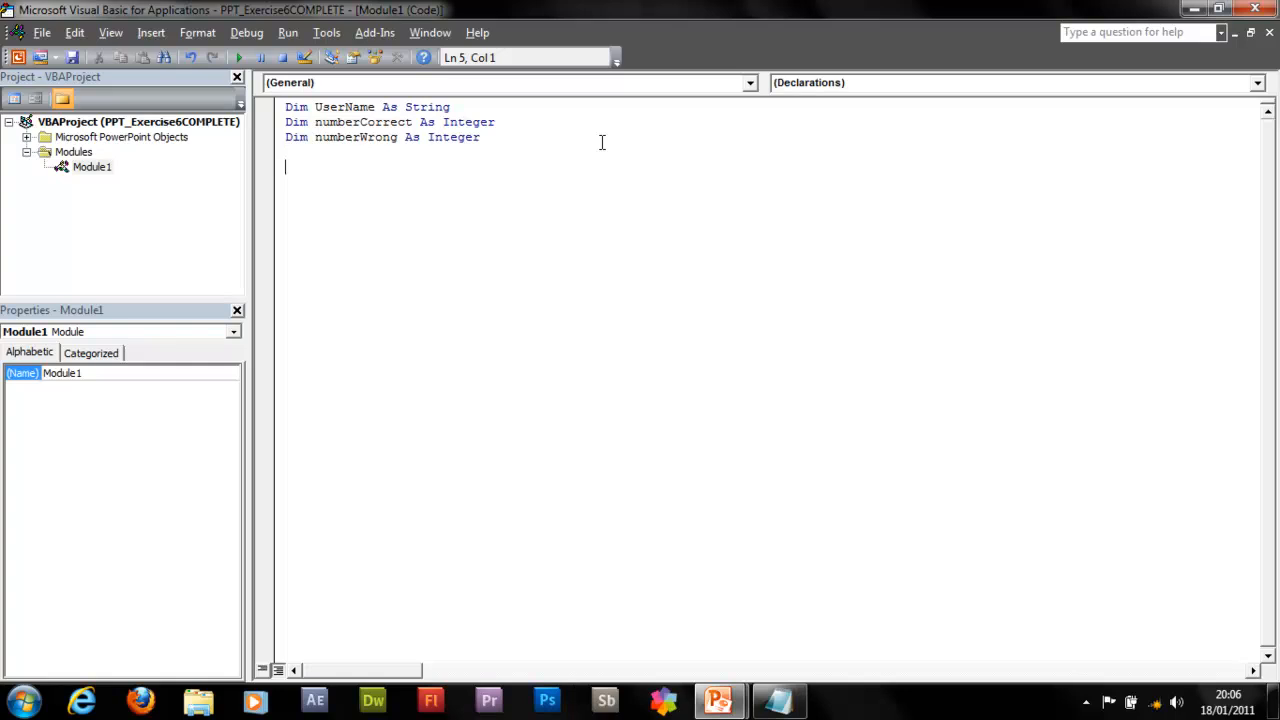
- Begin a new subroutine Sub YourName()
{"action": "type", "text": "Sub"}
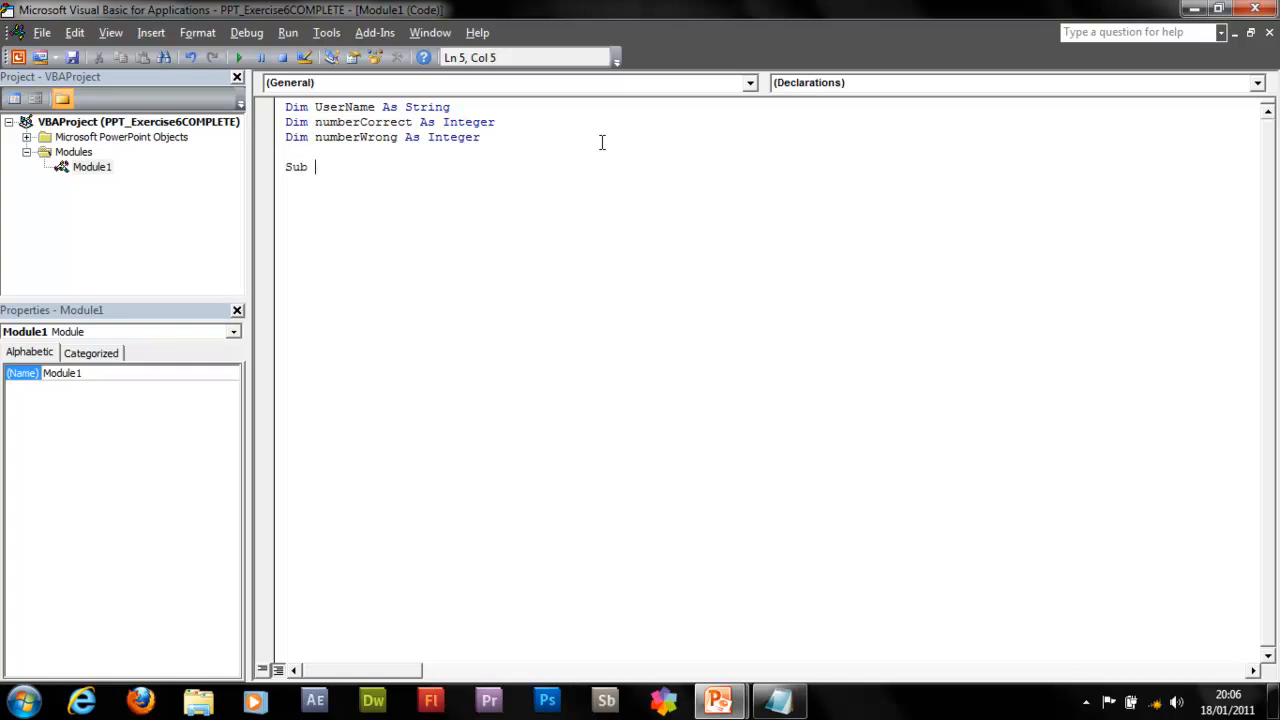
{"action": "type", "text": "YourName"}
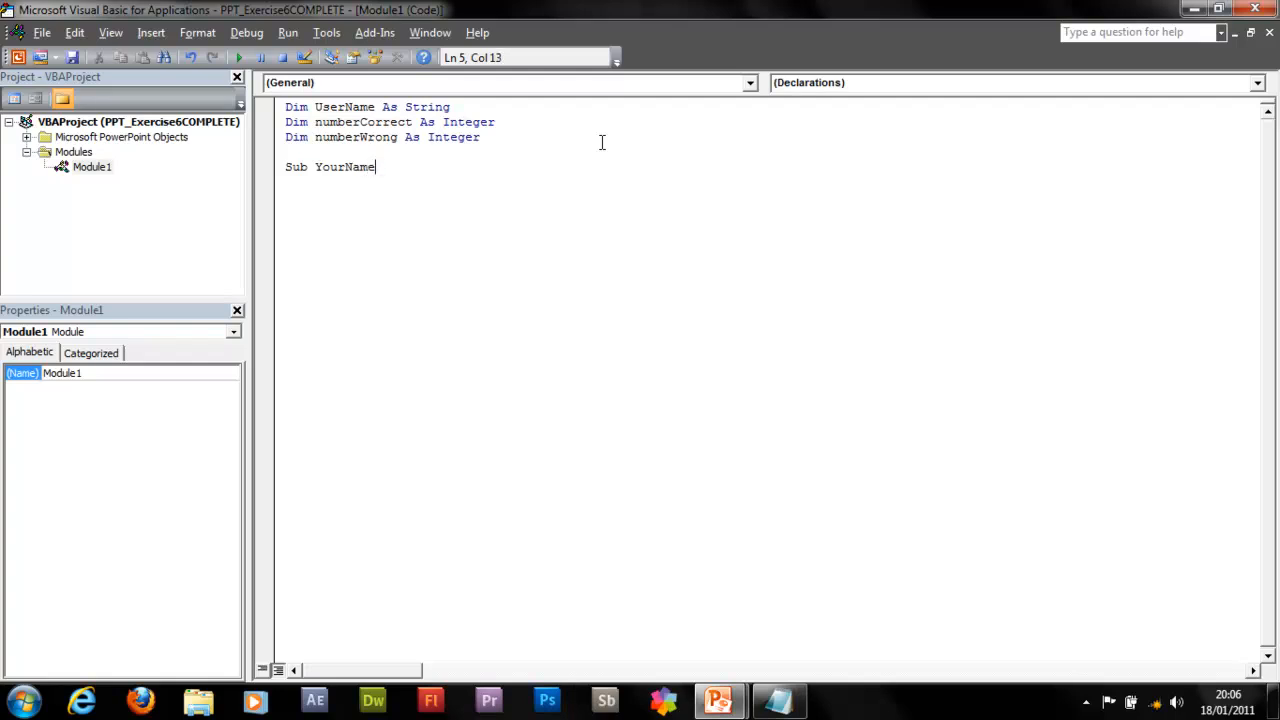
{"action": "type", "text": "()"}
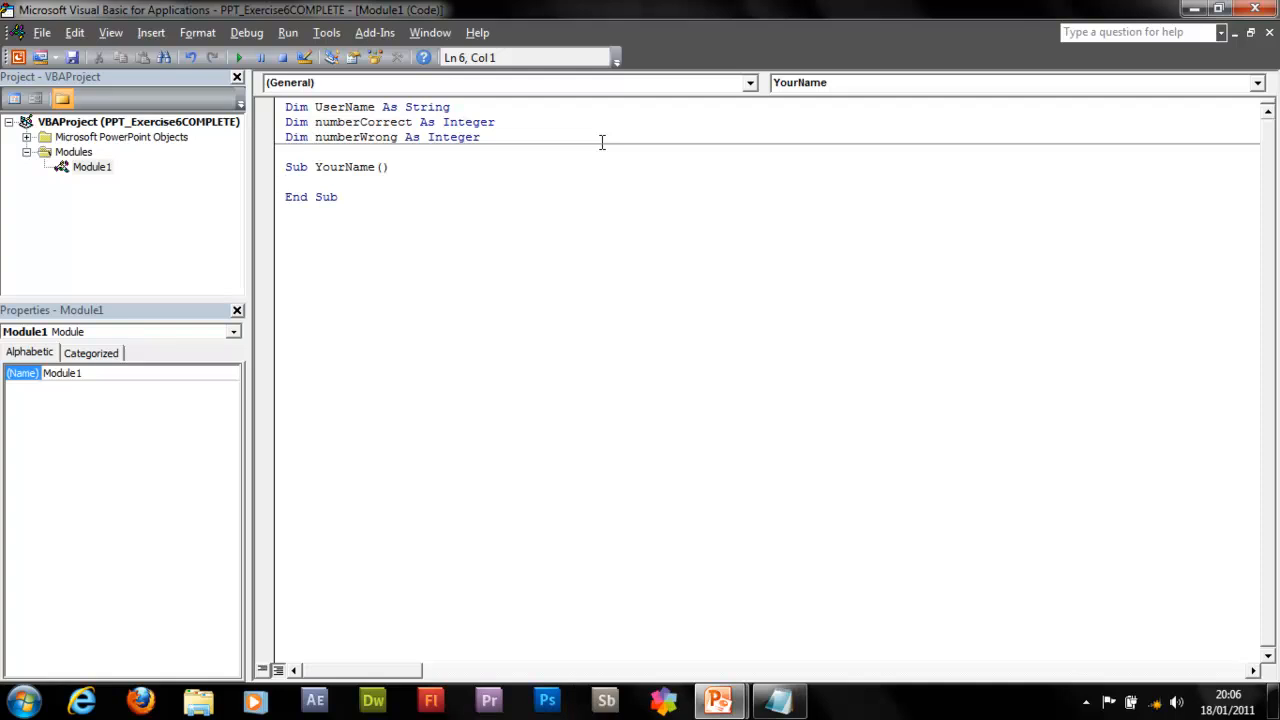
- Write UserName = InputBox(Prompt:="Type Your Name!") inside YourName
{"action": "type", "text": "UserName ="}
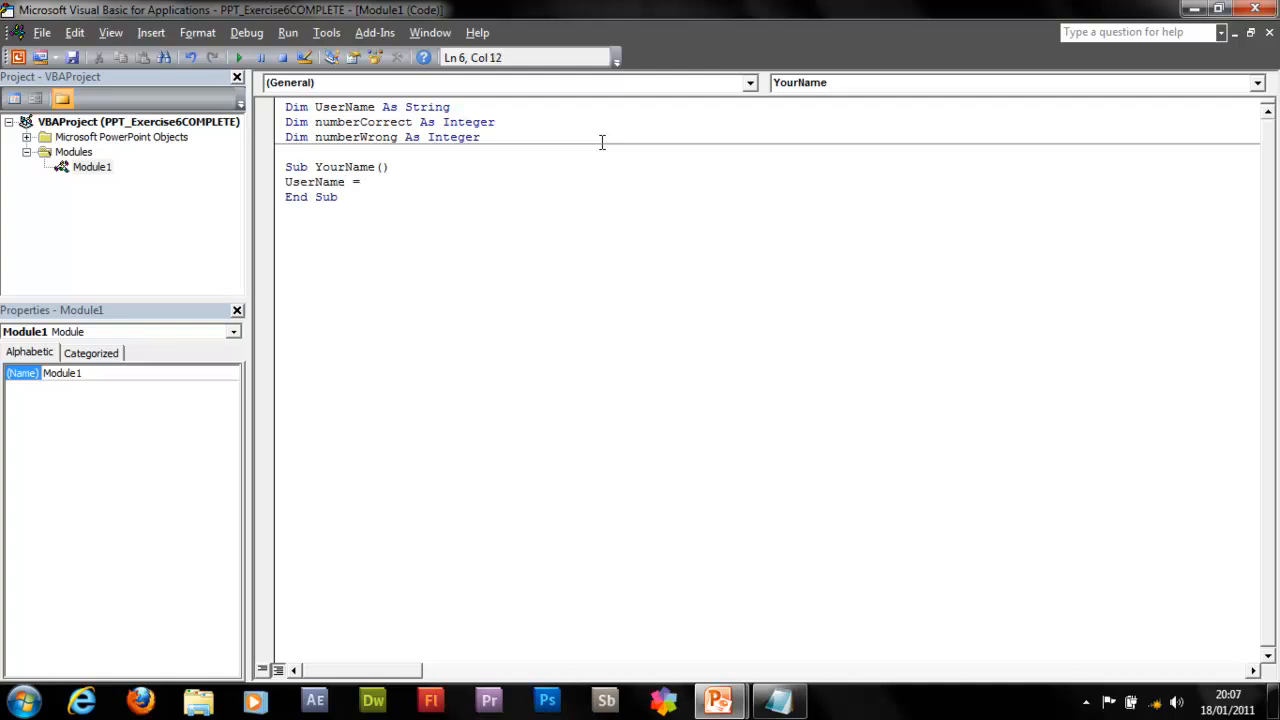
{"action": "type", "text": "Input"}
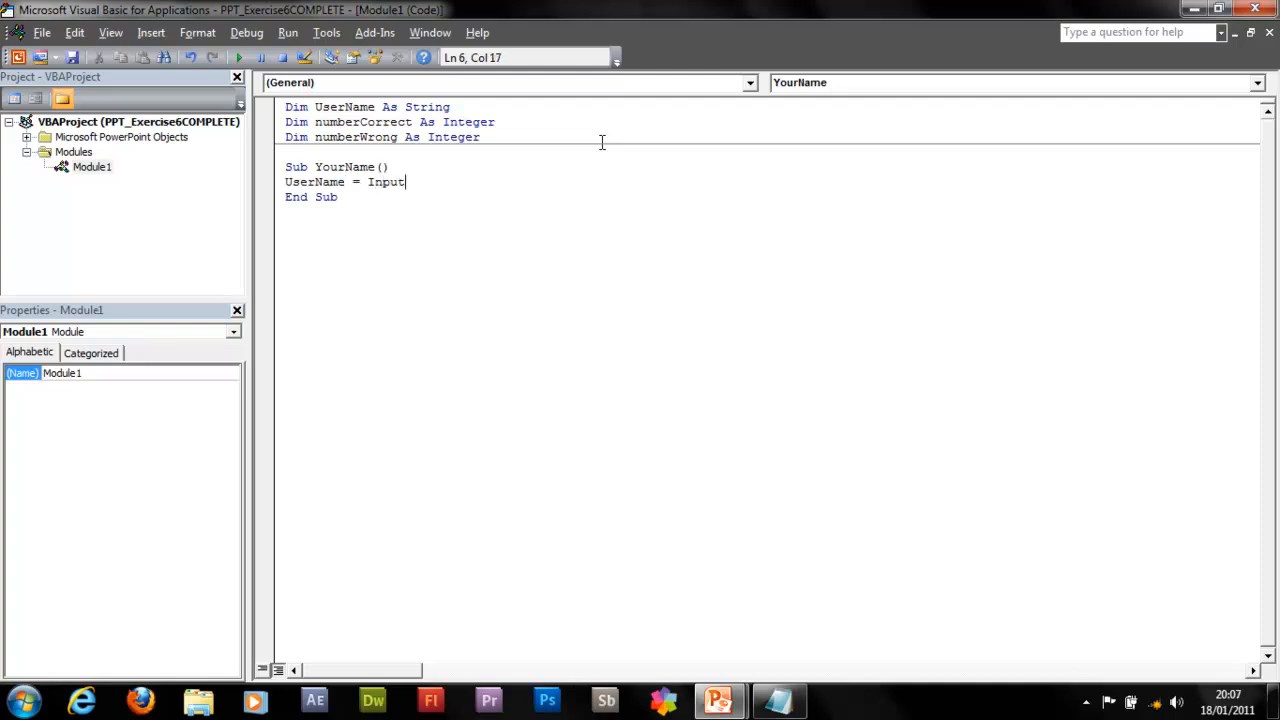
{"action": "type", "text": "Box"}
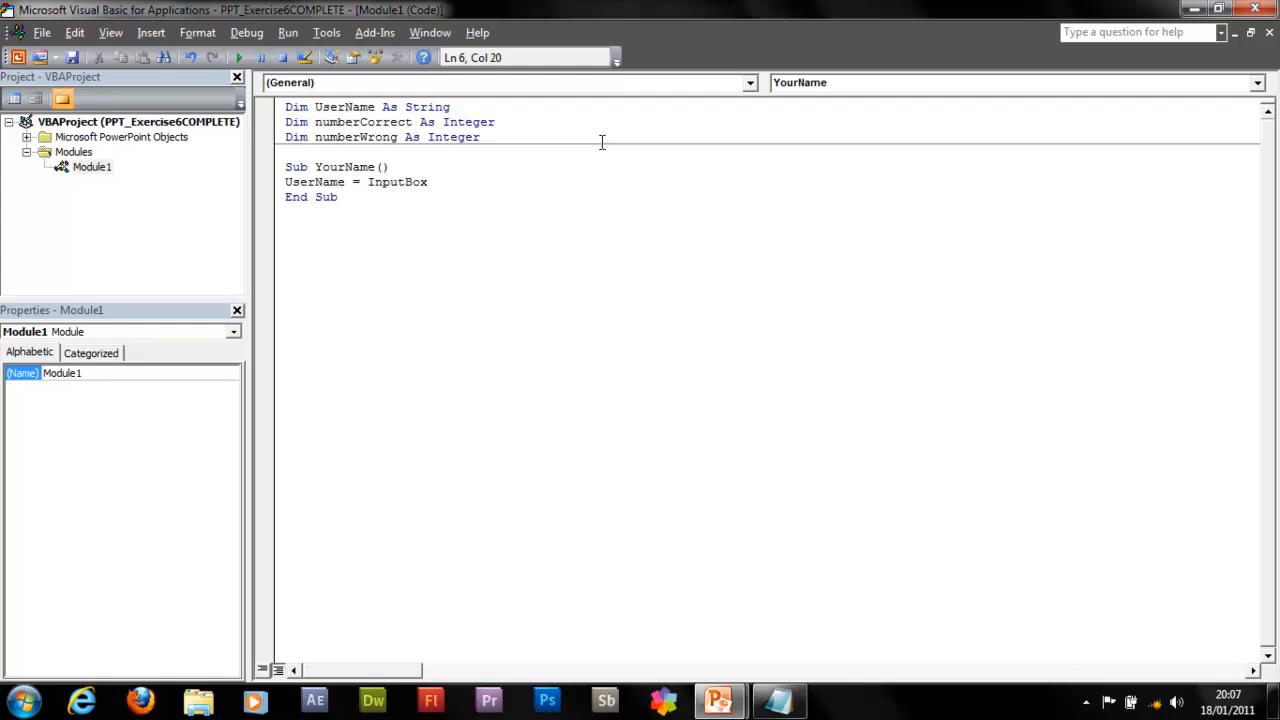
{"action": "type", "text": "(Pr"}
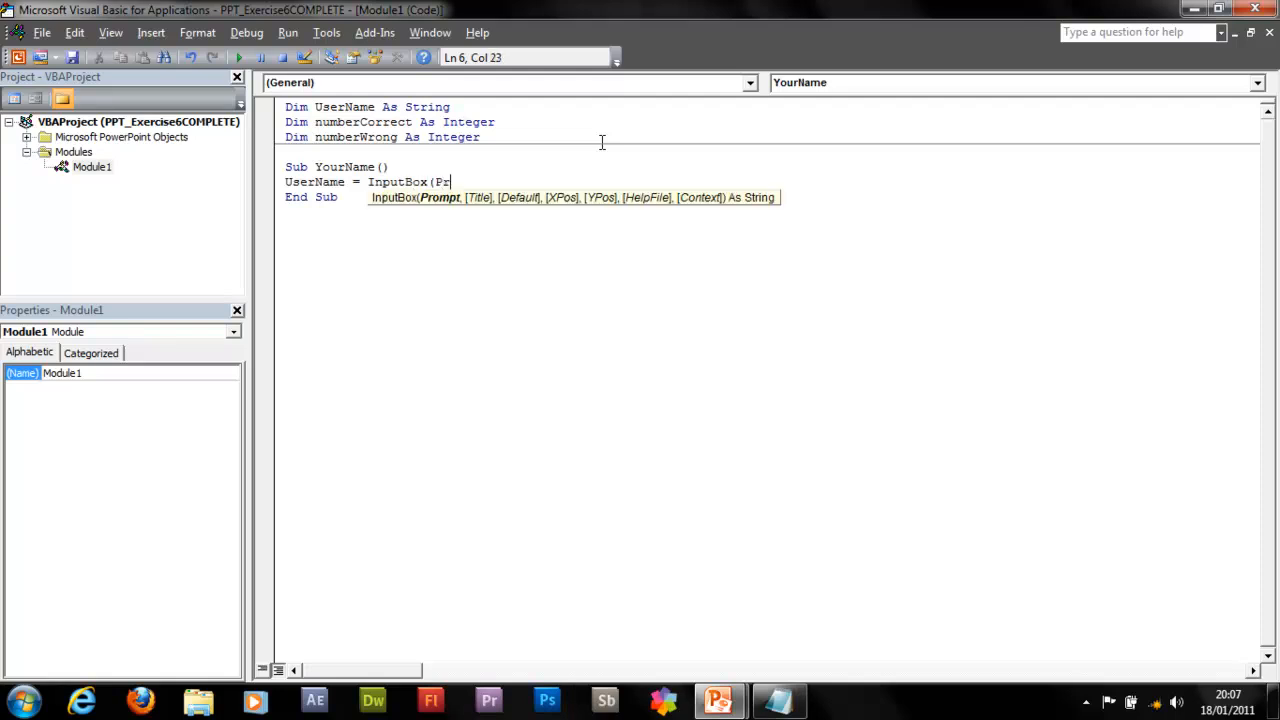
{"action": "type", "text": "ompt"}
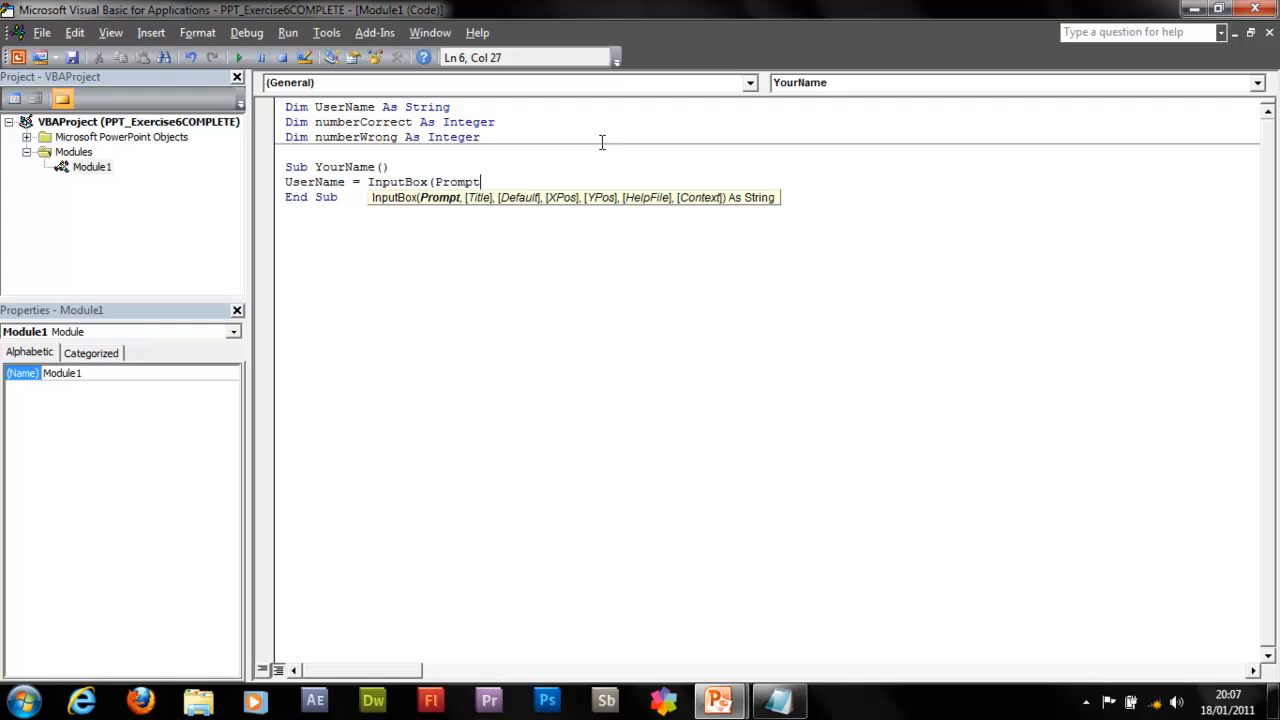
{"action": "type", "text": ":"}
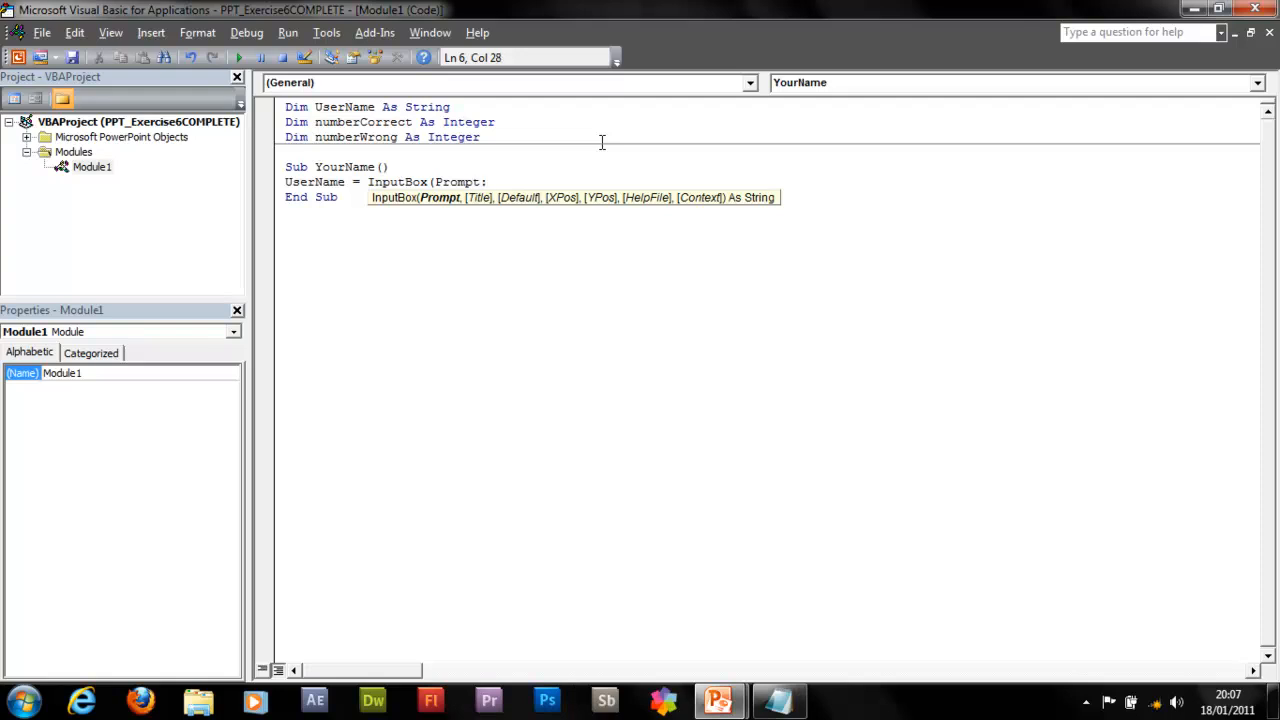
{"action": "type", "text": "="}
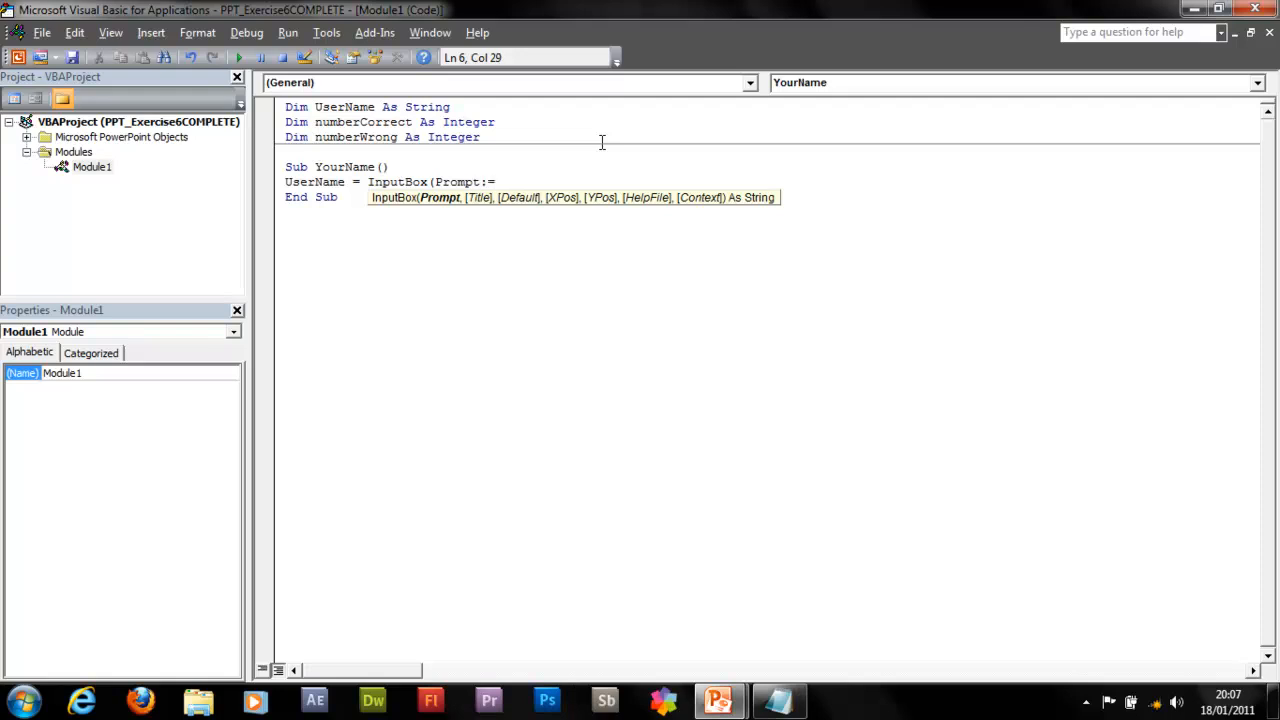
{"action": "type", "text": "\"Typ"}
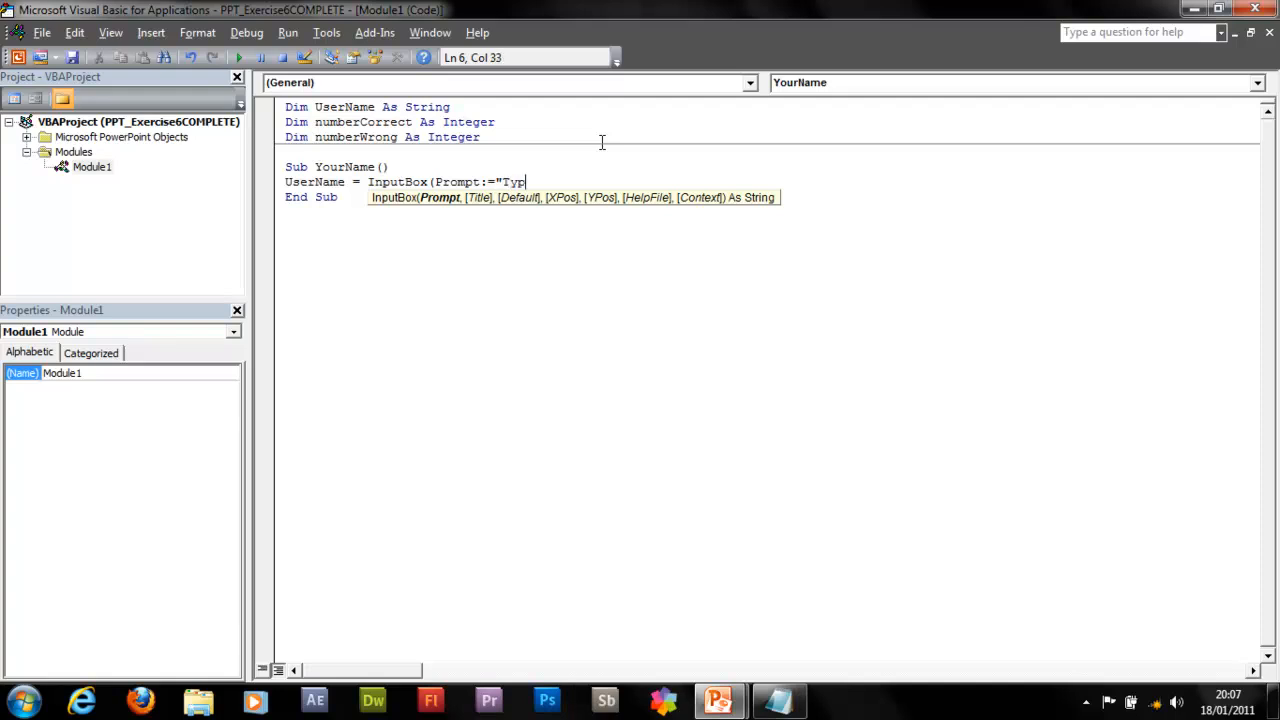
{"action": "type", "text": "e Your N"}
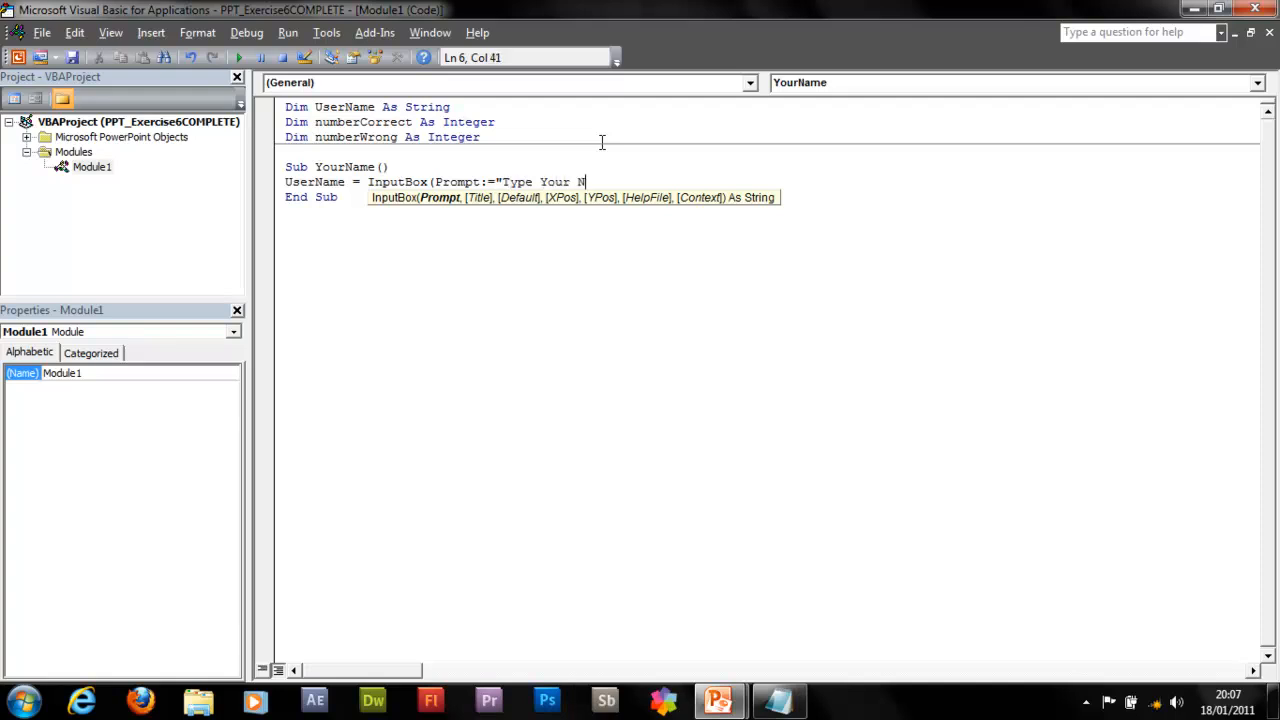
{"action": "type", "text": "ame"}
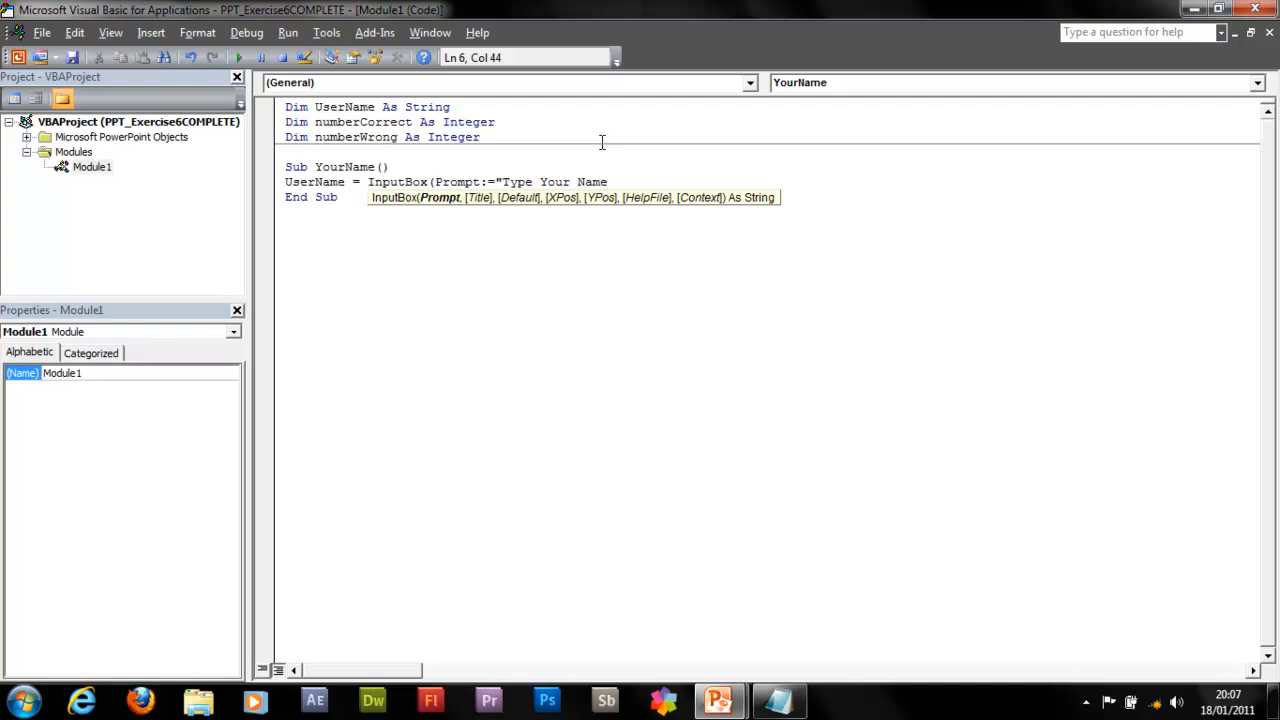
{"action": "type", "text": "!"}
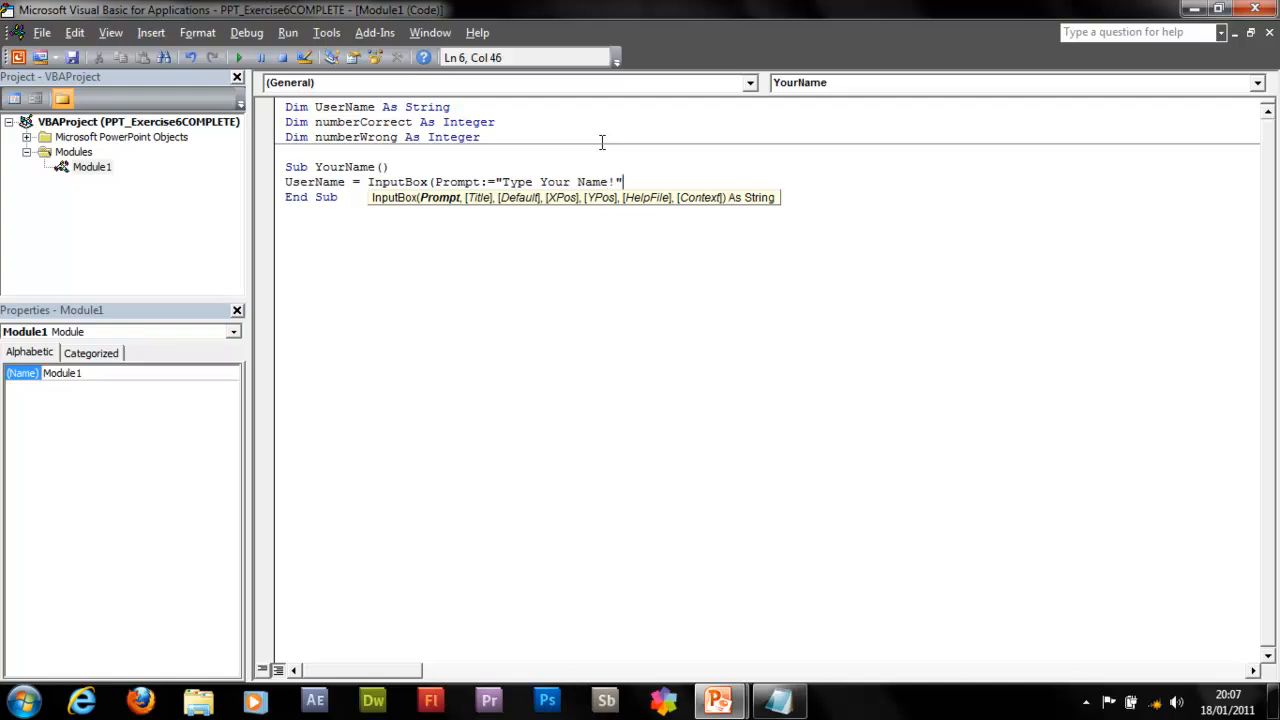
{"action": "type", "text": ")"}
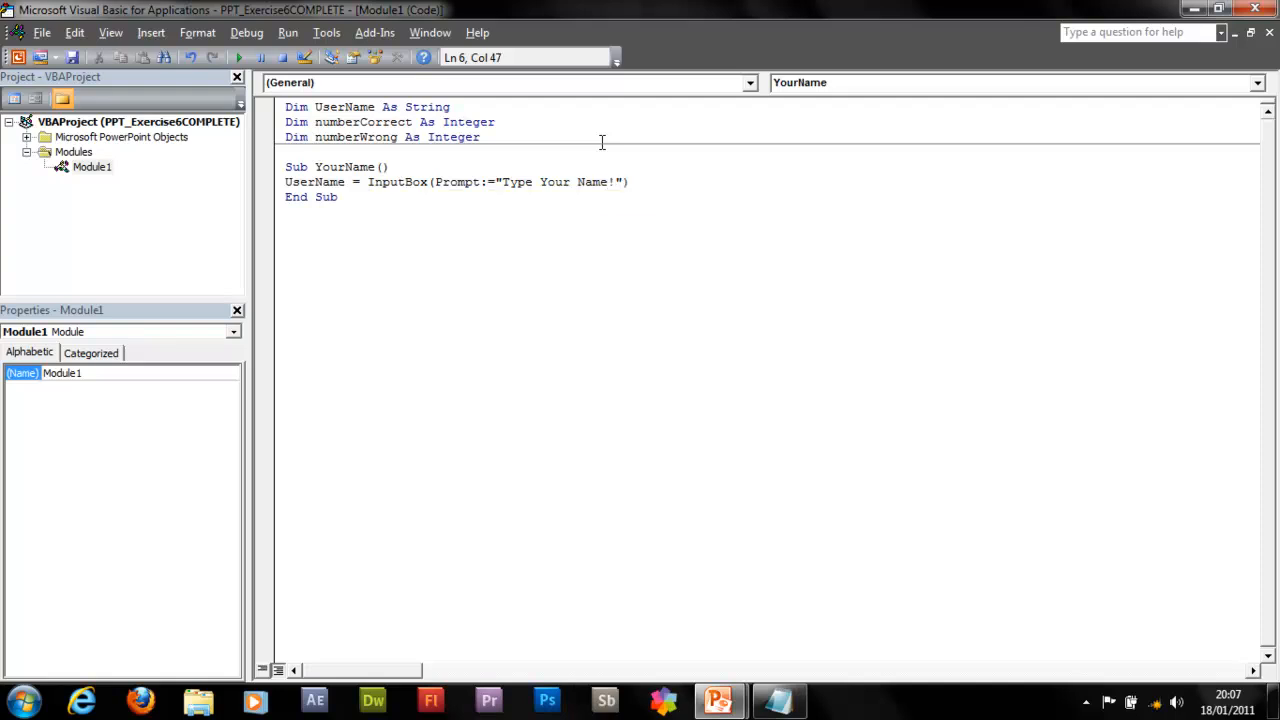
{"action": "key", "text": "Return"}
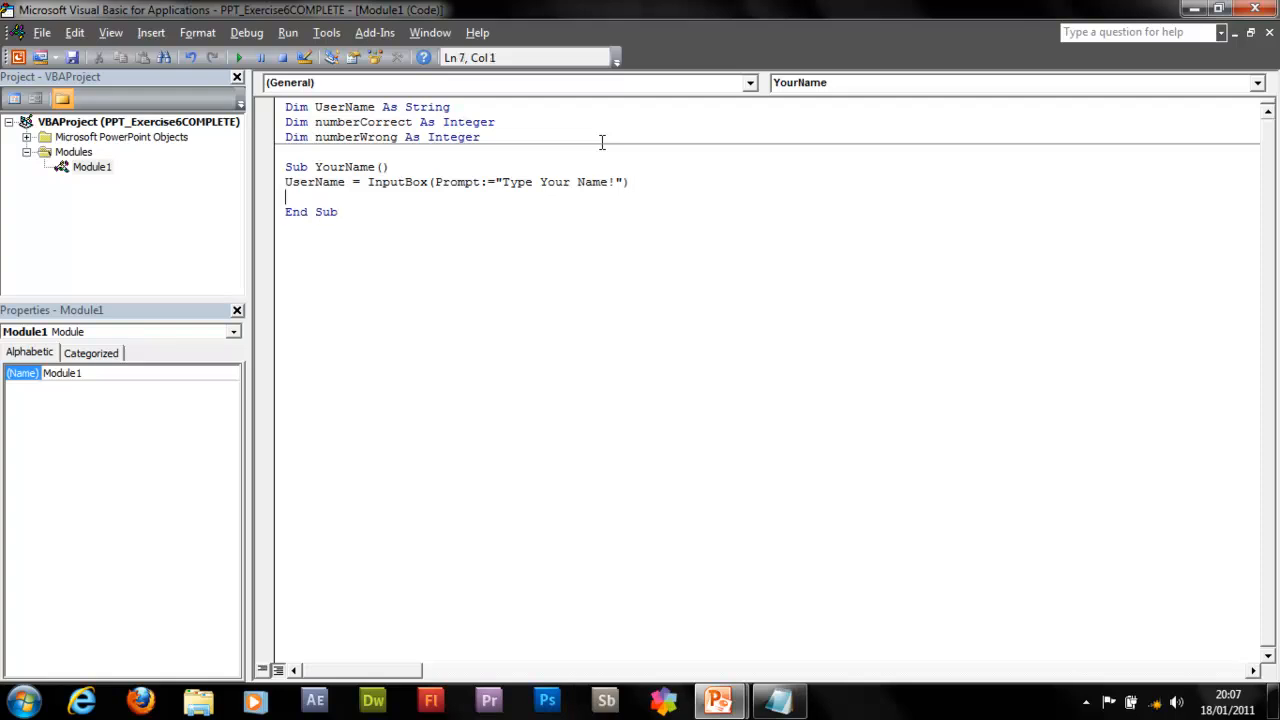
- Add MsgBox "Welcome To The France Trivia Quiz" + UserName, vbApplicationModal, titled "France Trivia Quiz"
{"action": "type", "text": "MsgBox"}
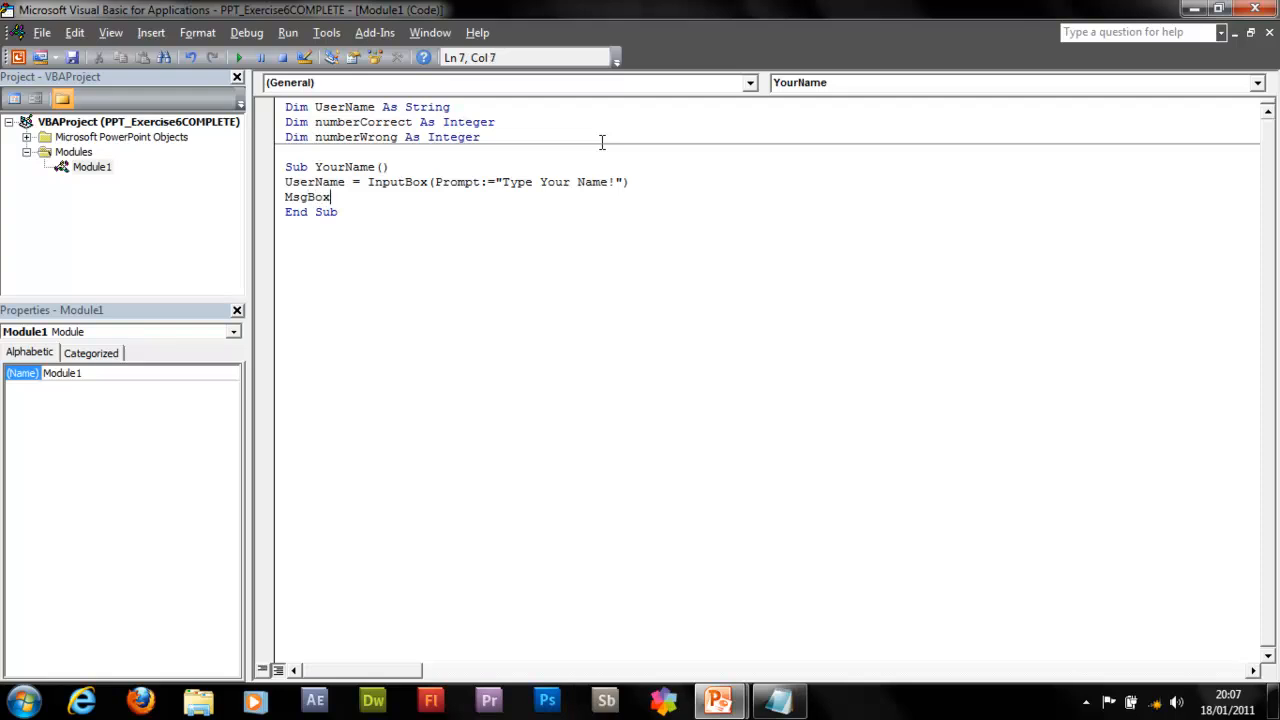
{"action": "type", "text": "\""}
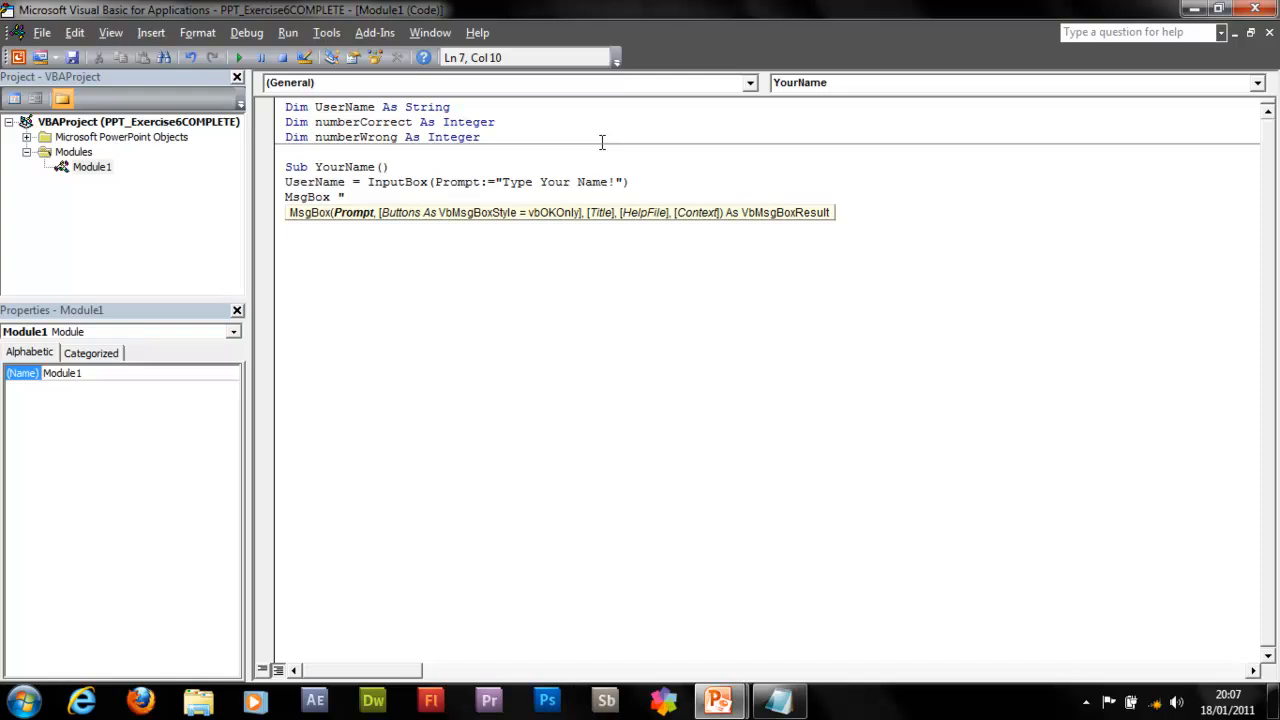
{"action": "type", "text": "Welcome"}
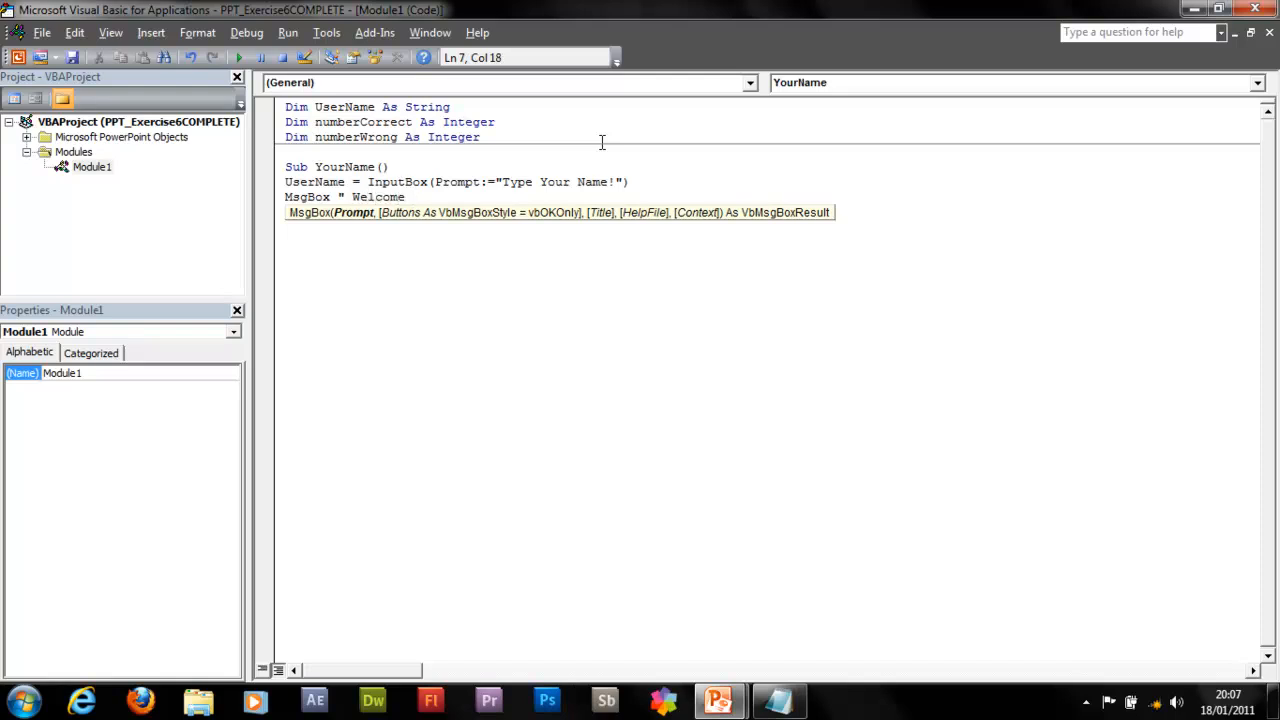
{"action": "type", "text": "To The"}
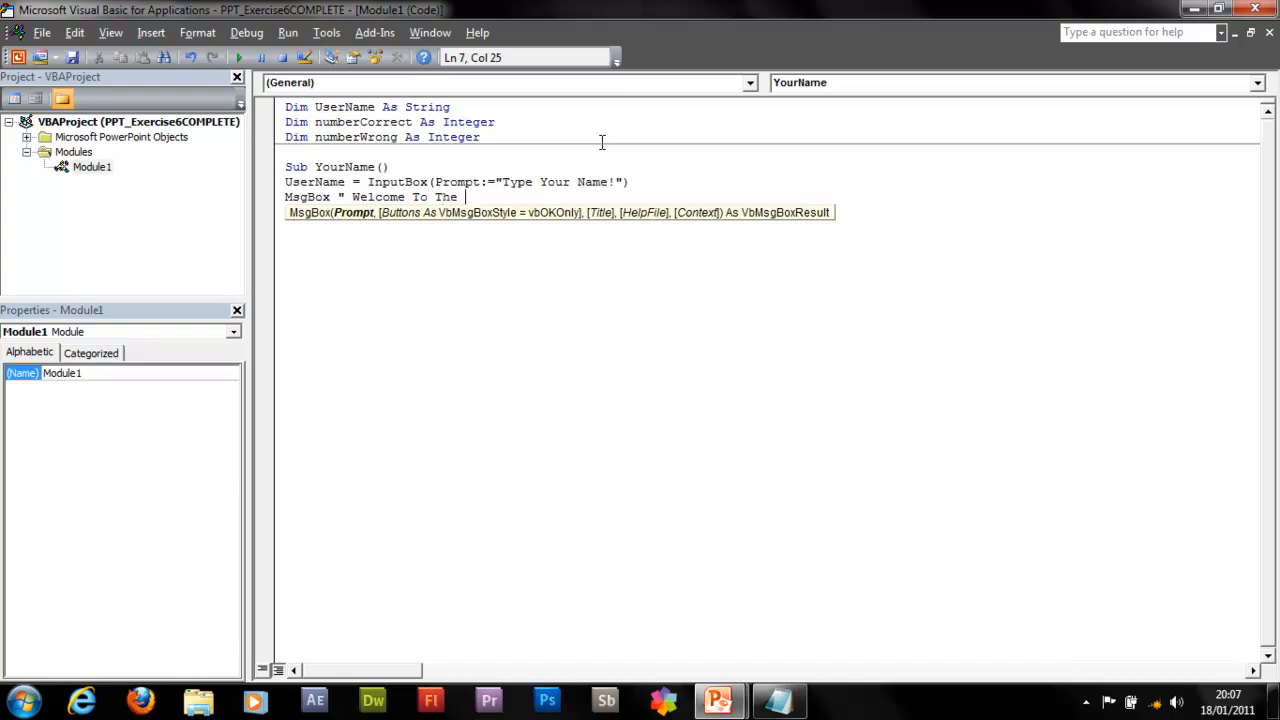
{"action": "type", "text": "France"}
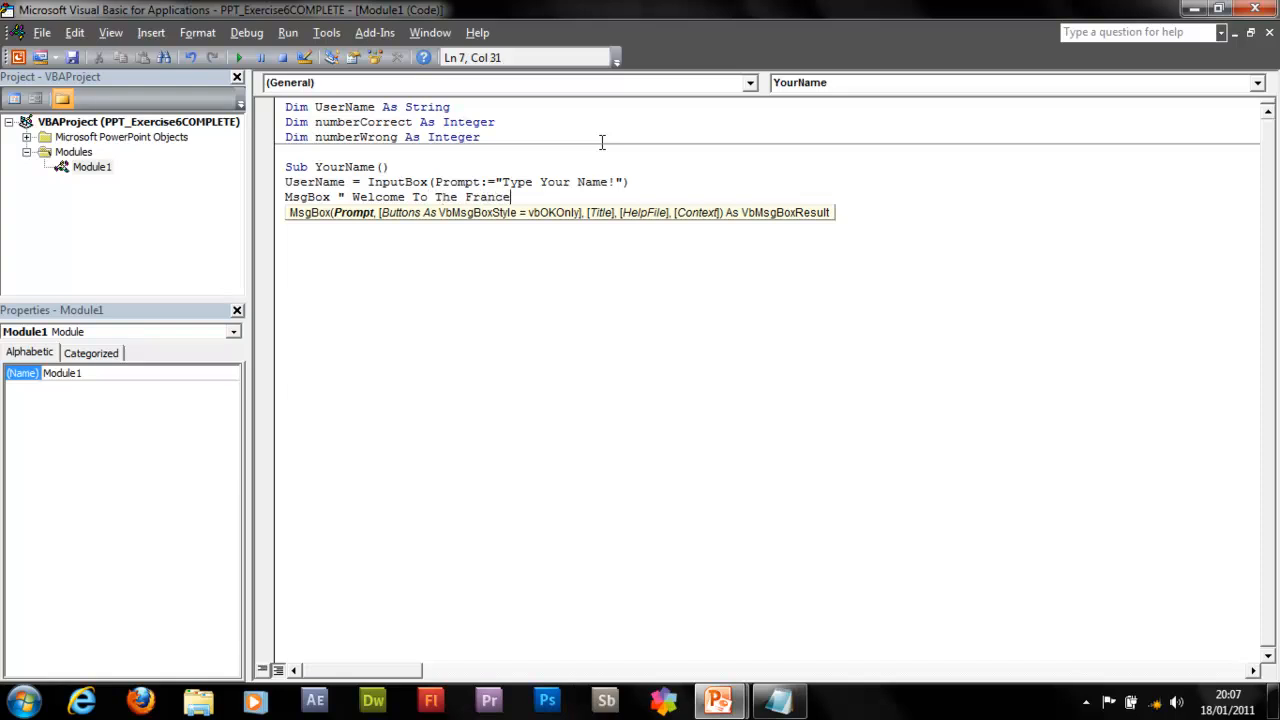
{"action": "type", "text": "Trivia"}
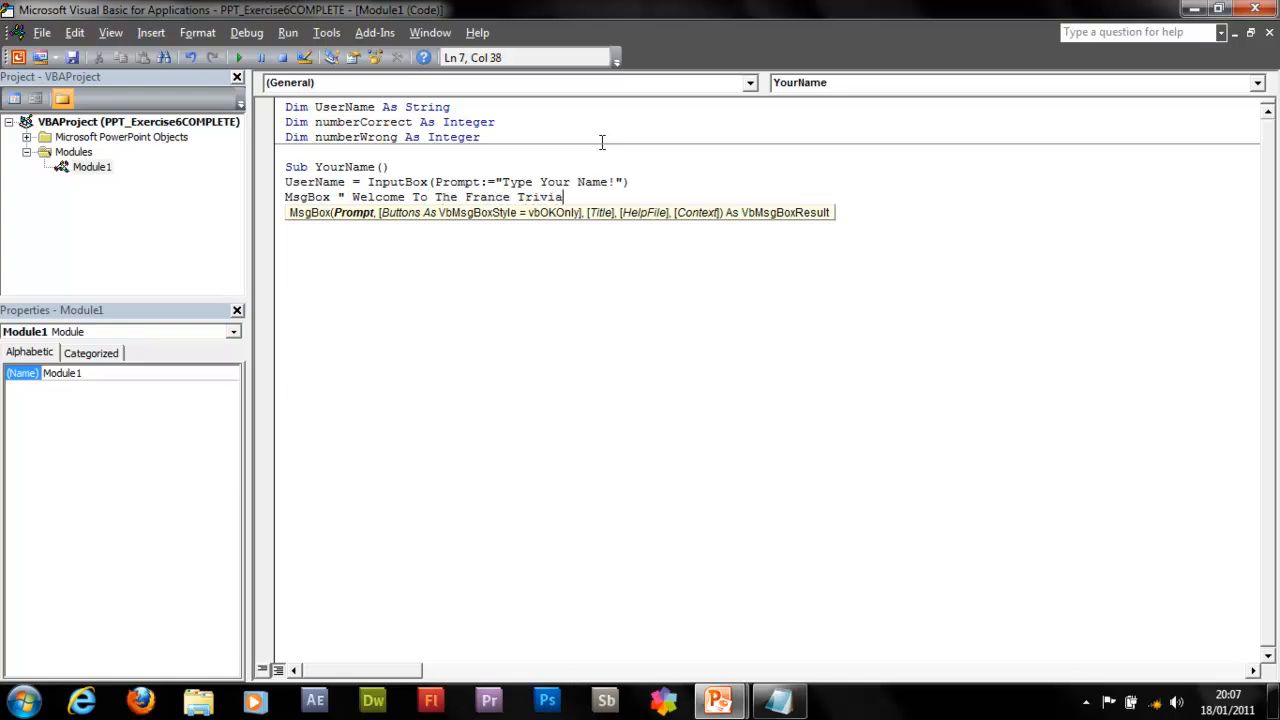
{"action": "type", "text": "Quiz"}
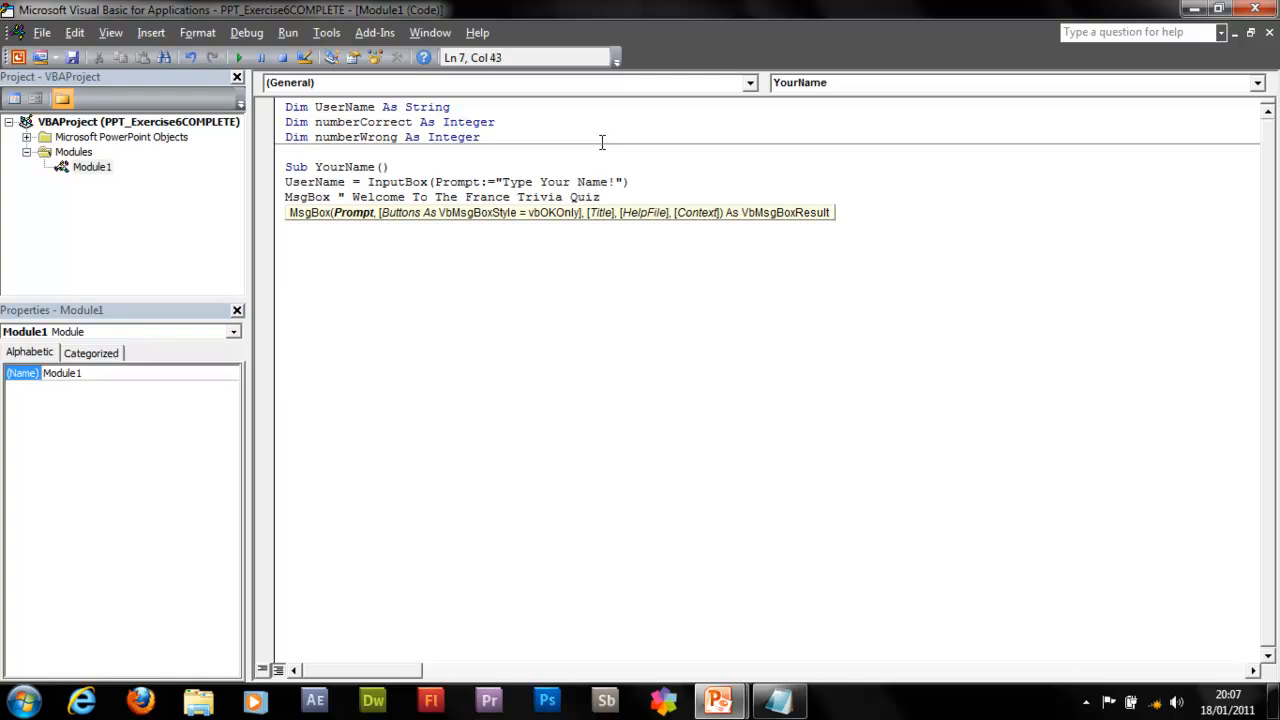
{"action": "type", "text": "\" +"}
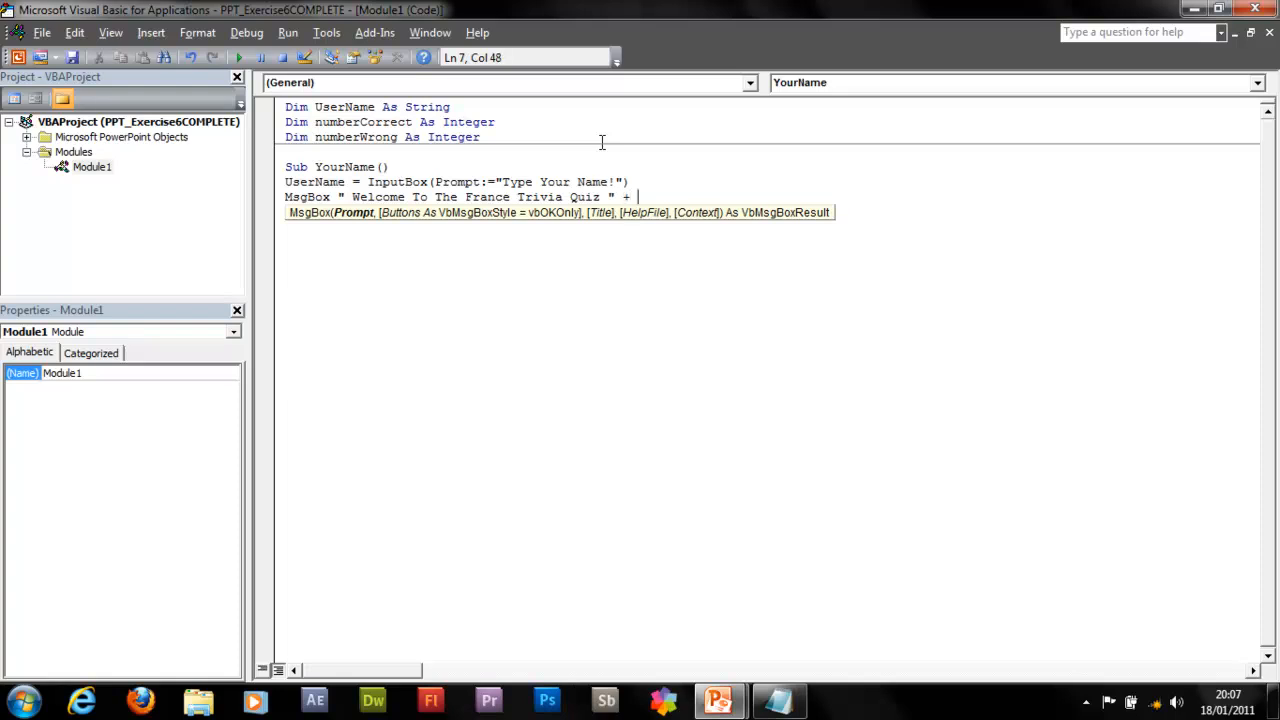
{"action": "type", "text": "UserName"}
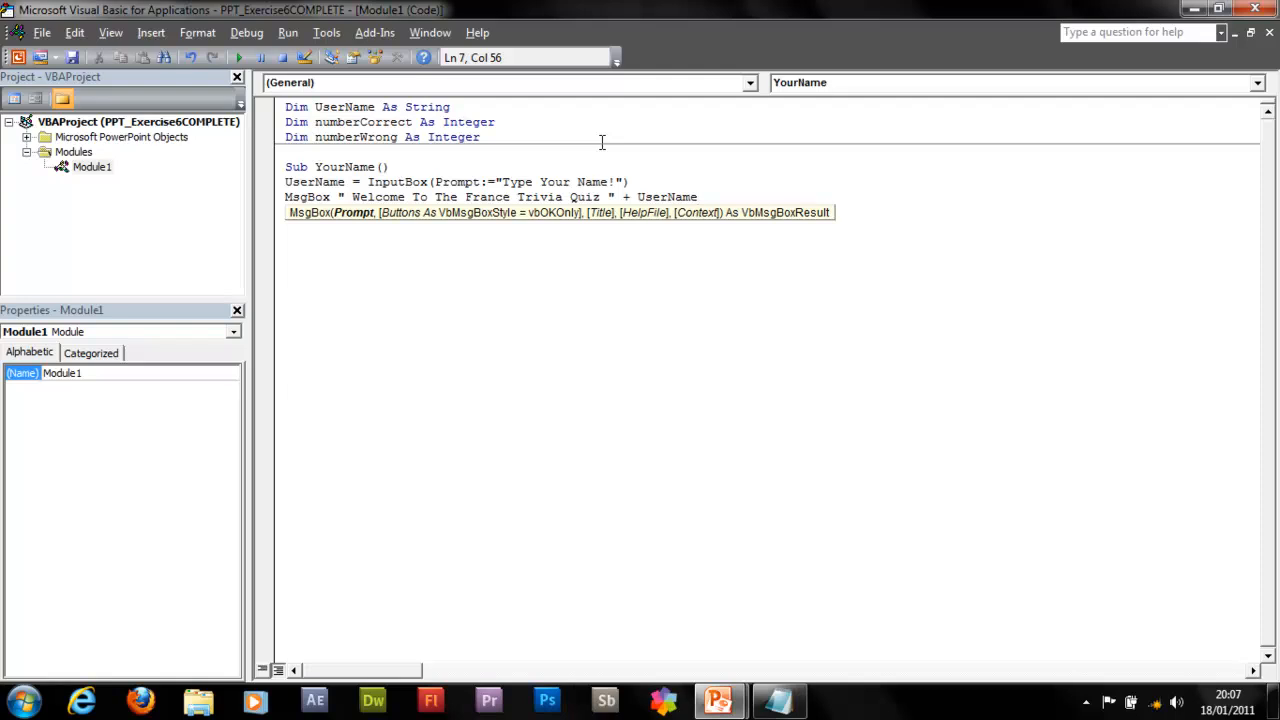
{"action": "type", "text": ","}
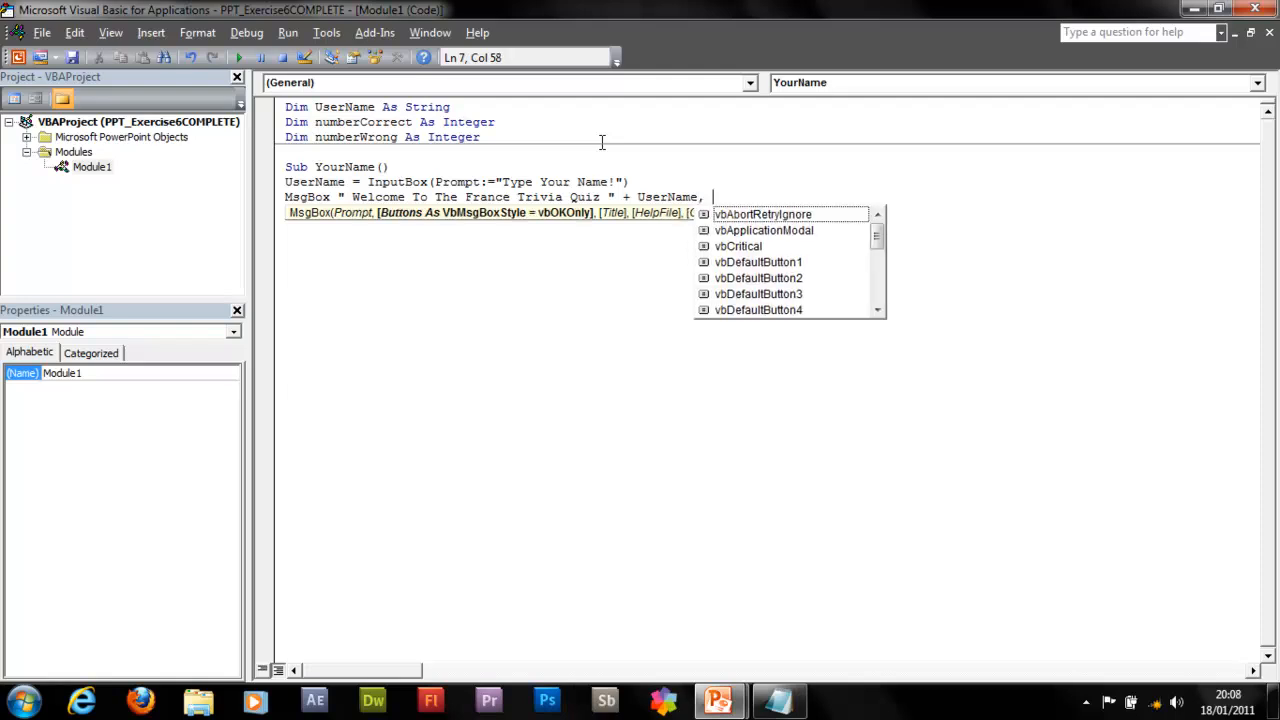
{"action": "type", "text": "vbb"}
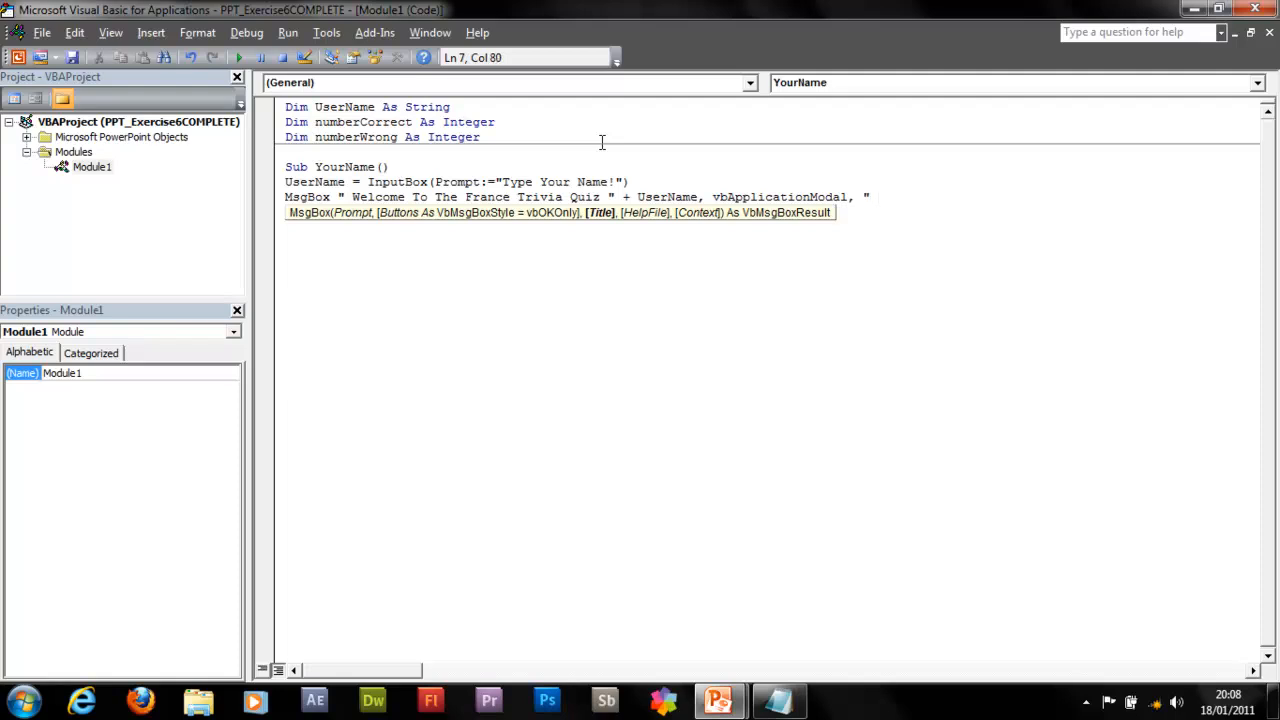
{"action": "type", "text": "Fra"}
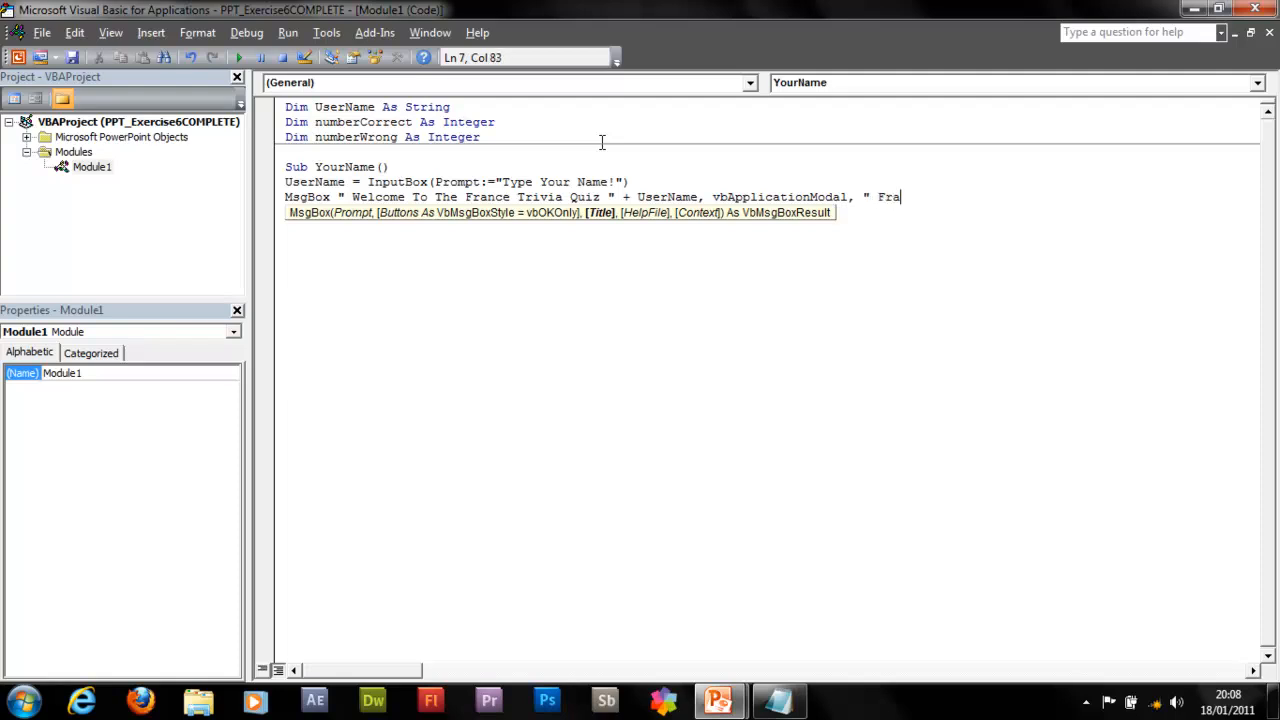
{"action": "type", "text": "nce Trivia Quiz\""}
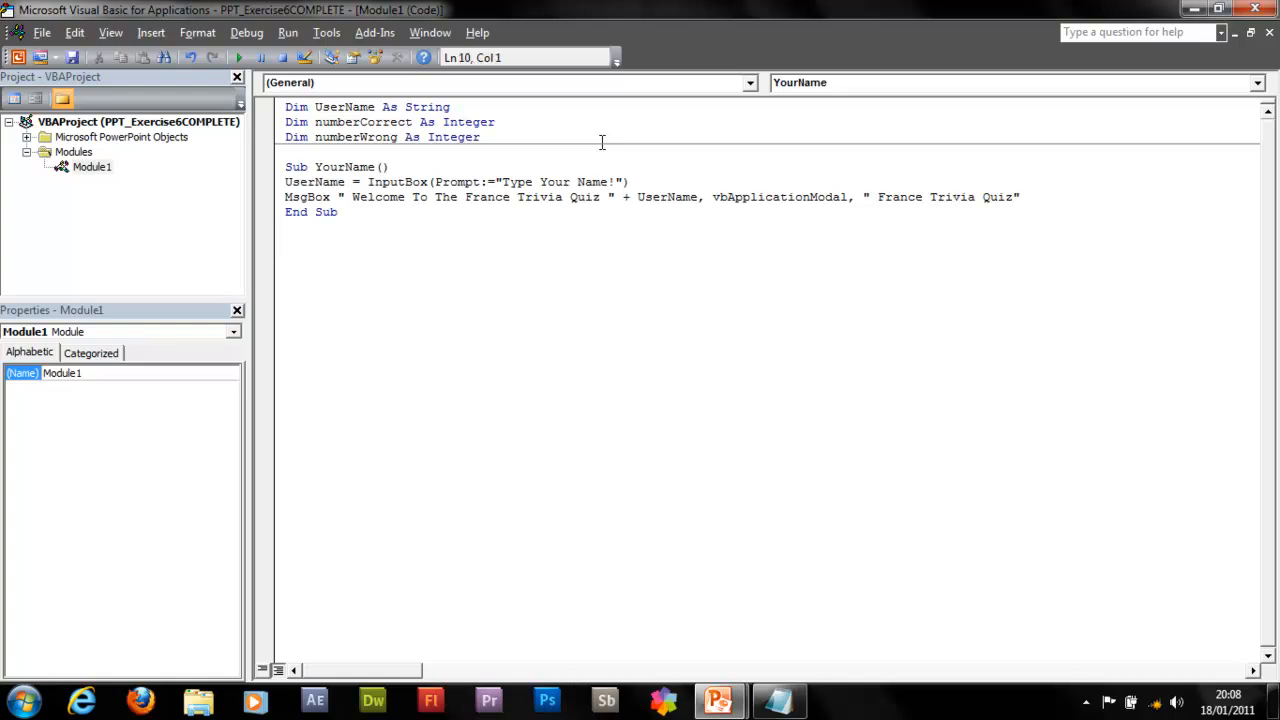
- Begin a new subroutine Sub Correct()
{"action": "type", "text": "S"}
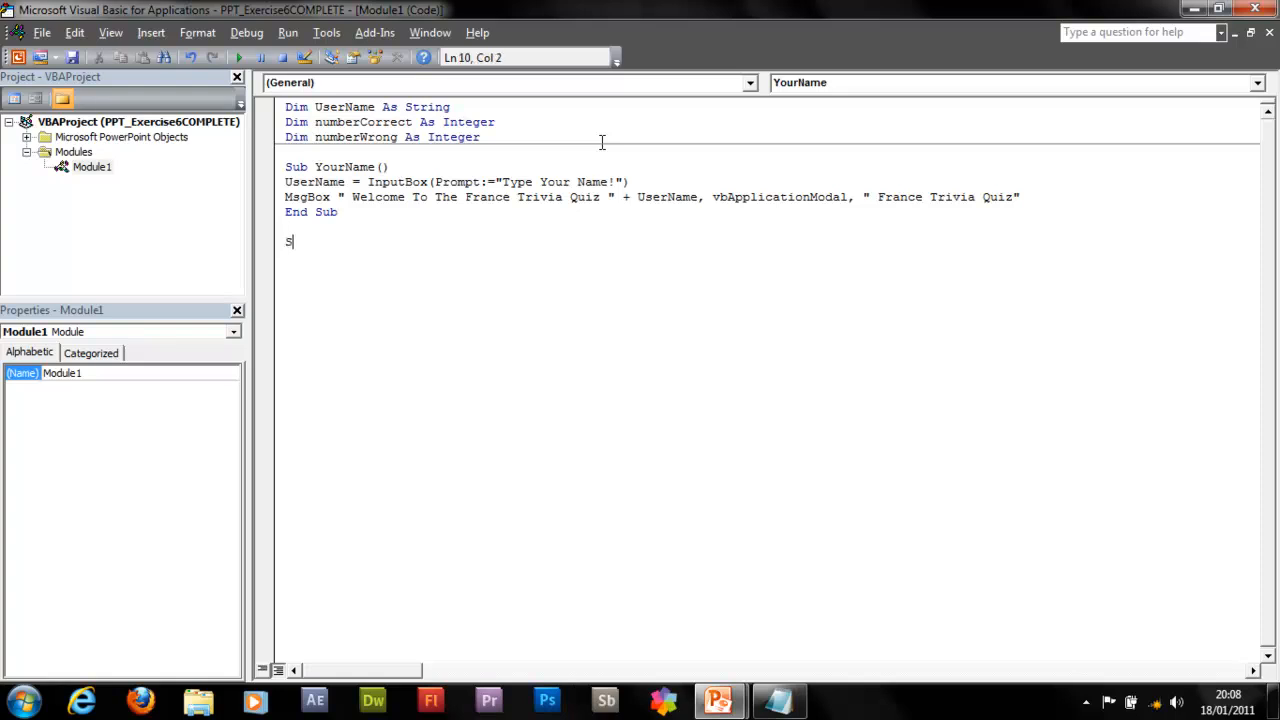
{"action": "type", "text": "Sub Correct"}
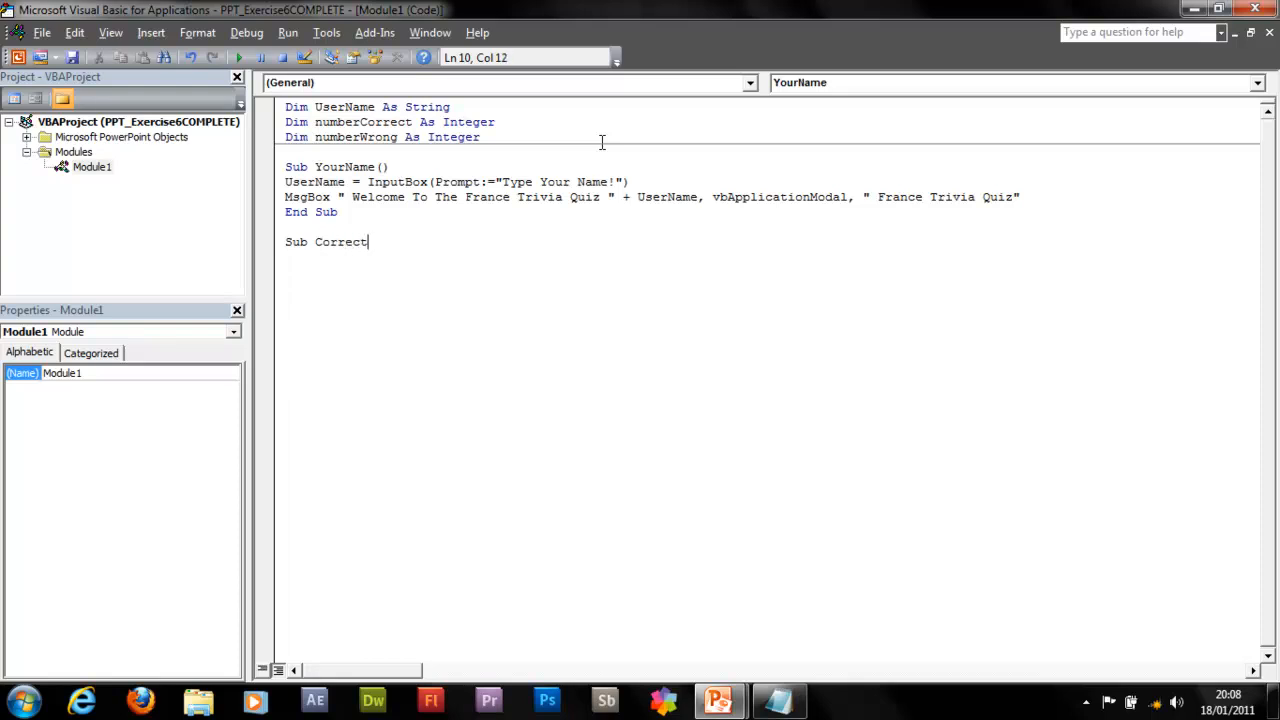
{"action": "type", "text": "()"}
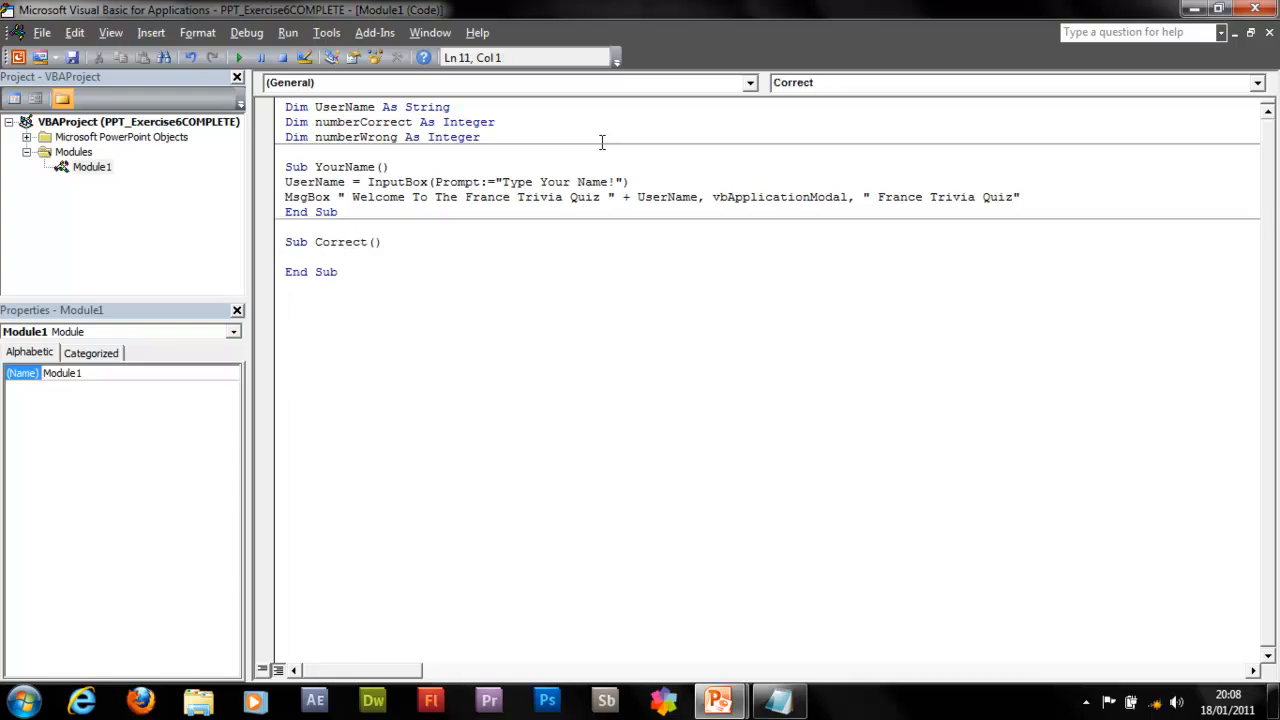
- Write MsgBox "Well Done! That's The Correct Answer" + UserName in Correct
{"action": "type", "text": "MsgB"}
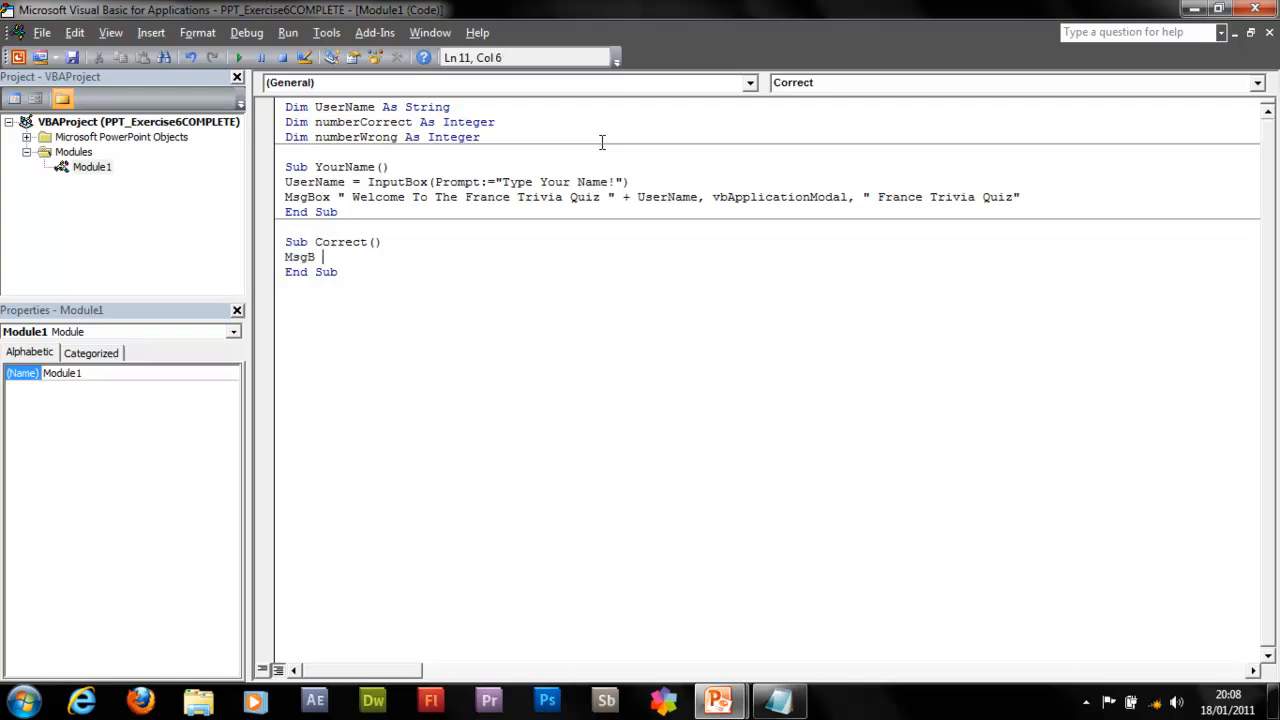
{"action": "type", "text": "ox \""}
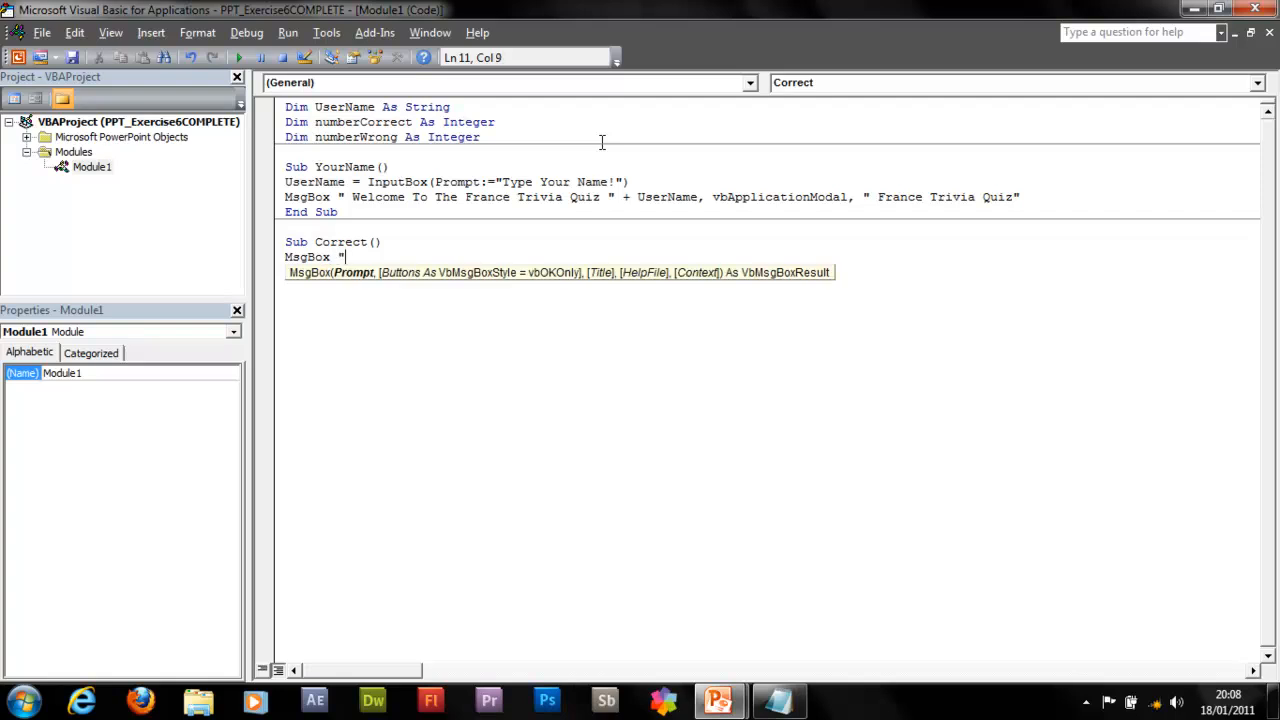
{"action": "type", "text": "W"}
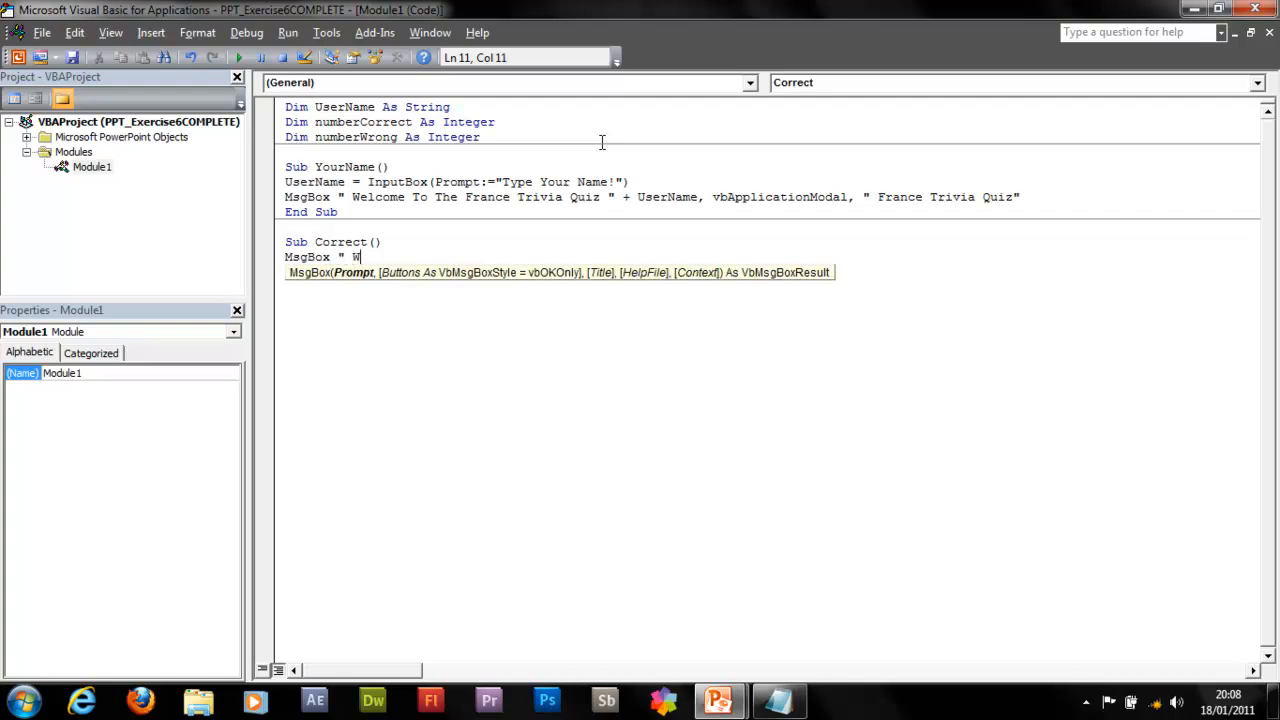
{"action": "type", "text": "ell Don"}
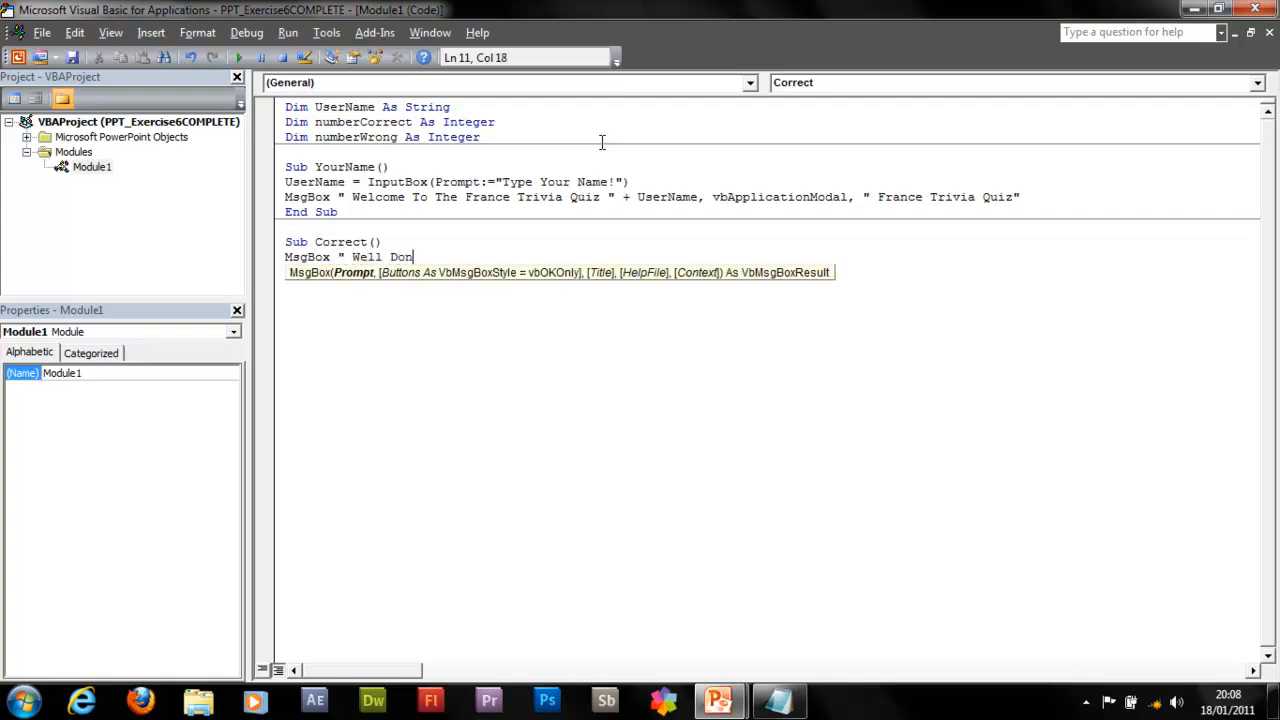
{"action": "type", "text": "e!"}
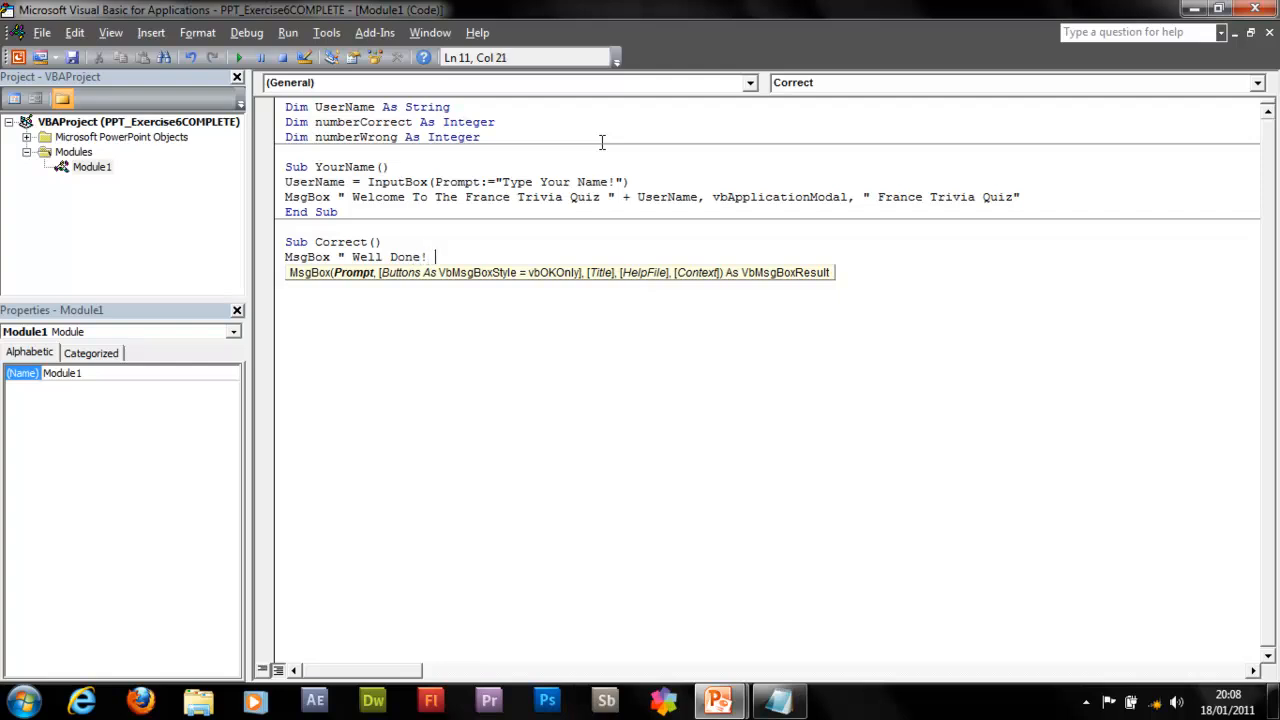
{"action": "type", "text": "That's T"}
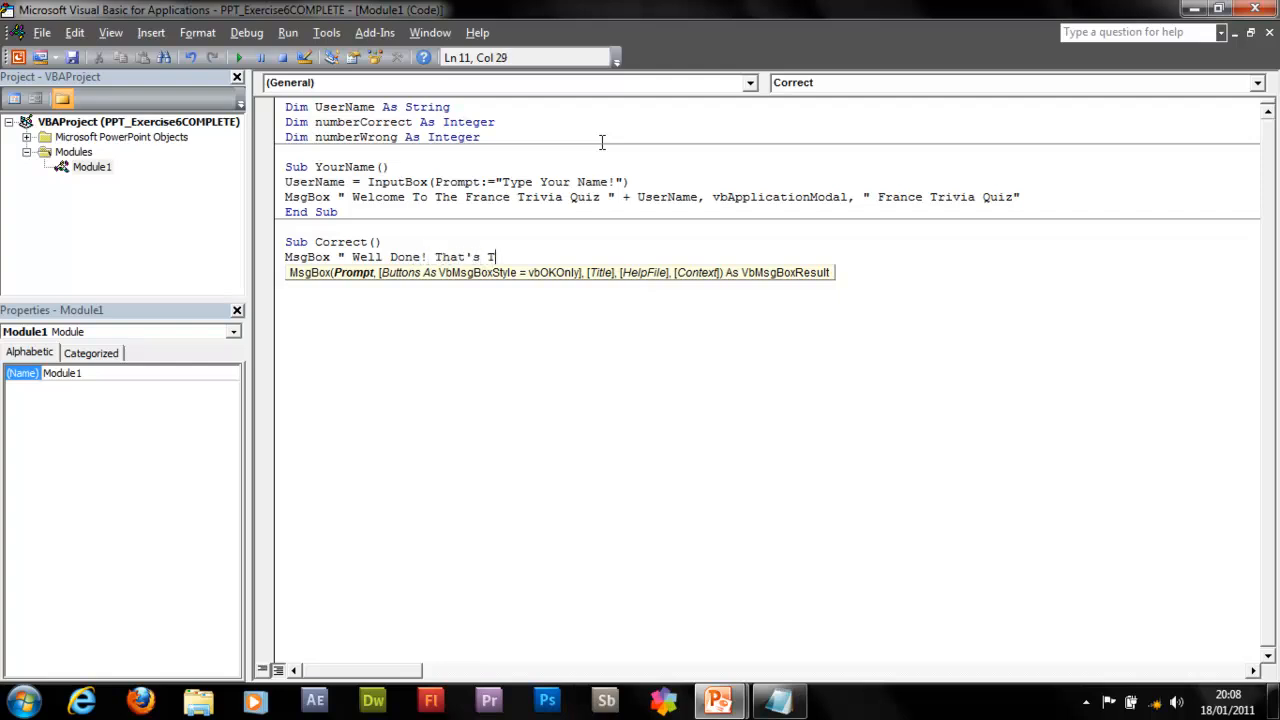
{"action": "type", "text": "he Correct"}
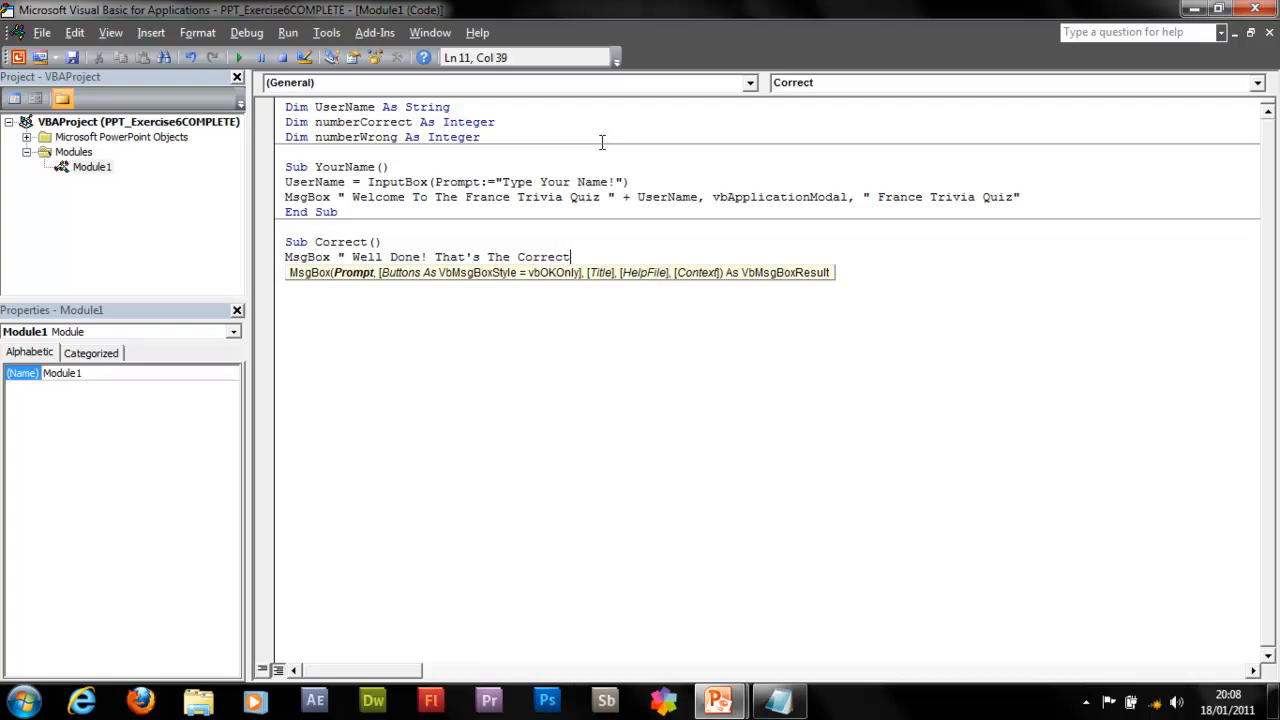
{"action": "type", "text": "Ans"}
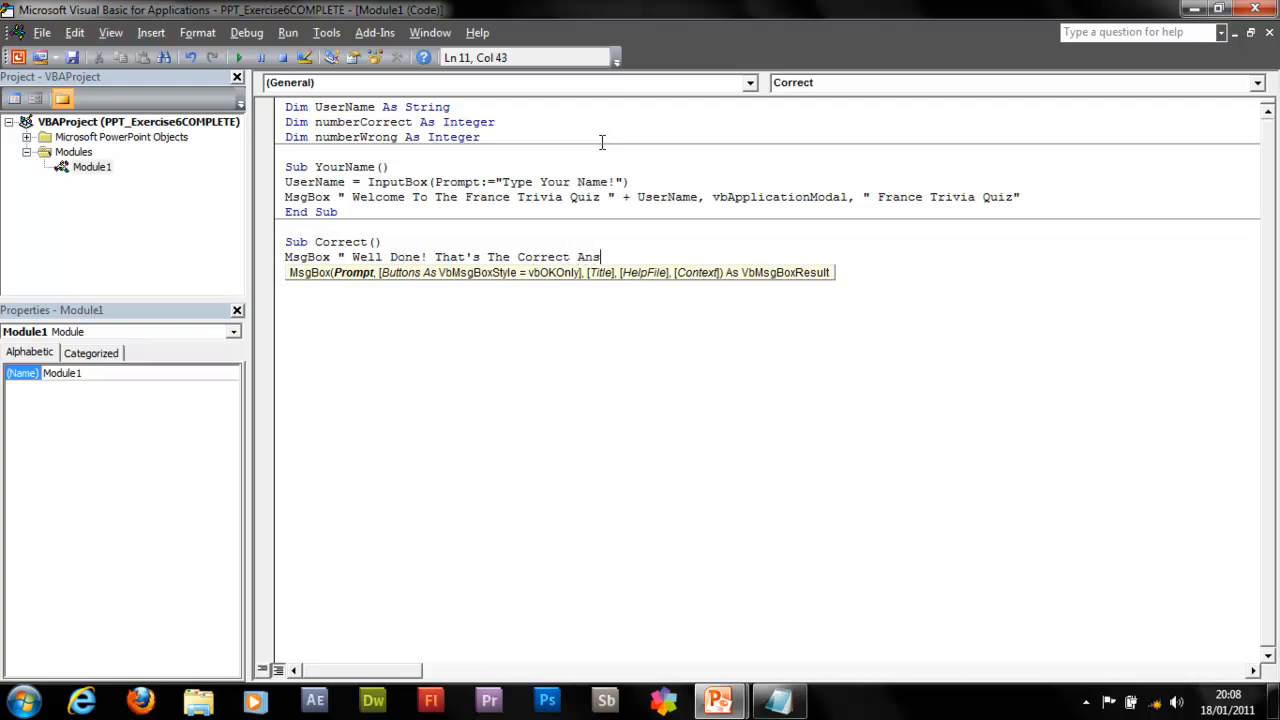
{"action": "type", "text": "wer \""}
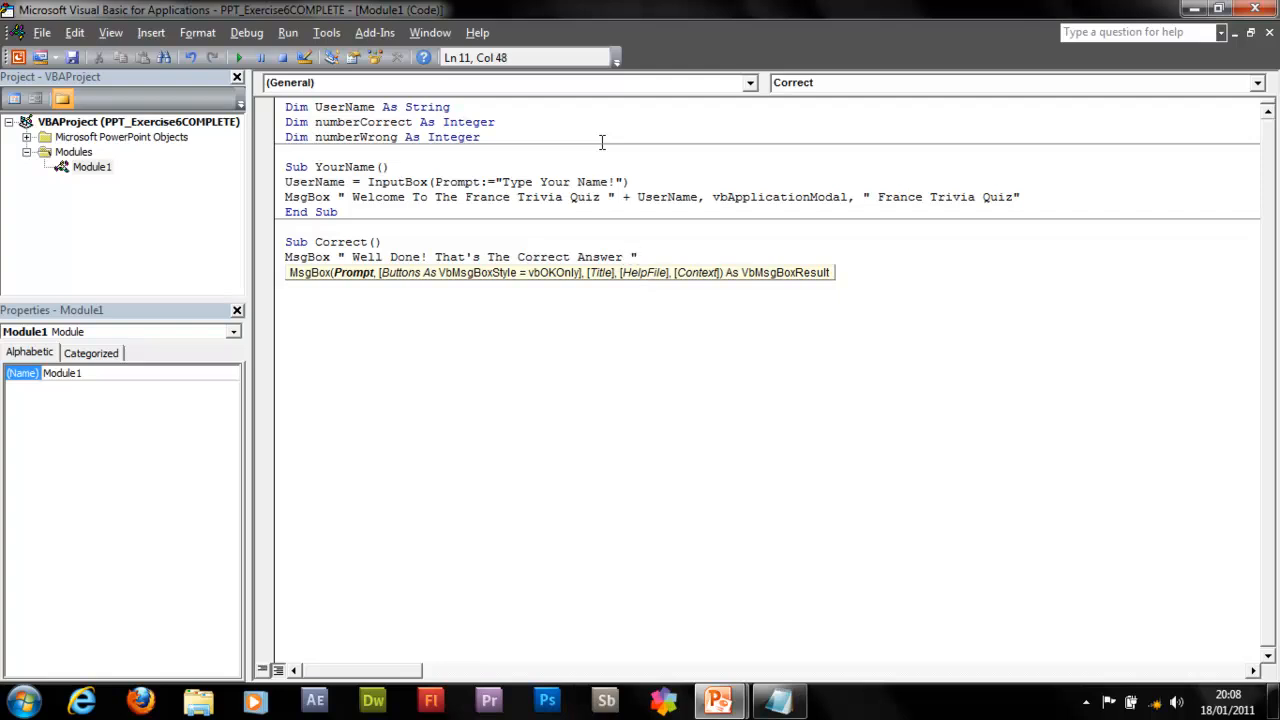
{"action": "type", "text": "+ UserName"}
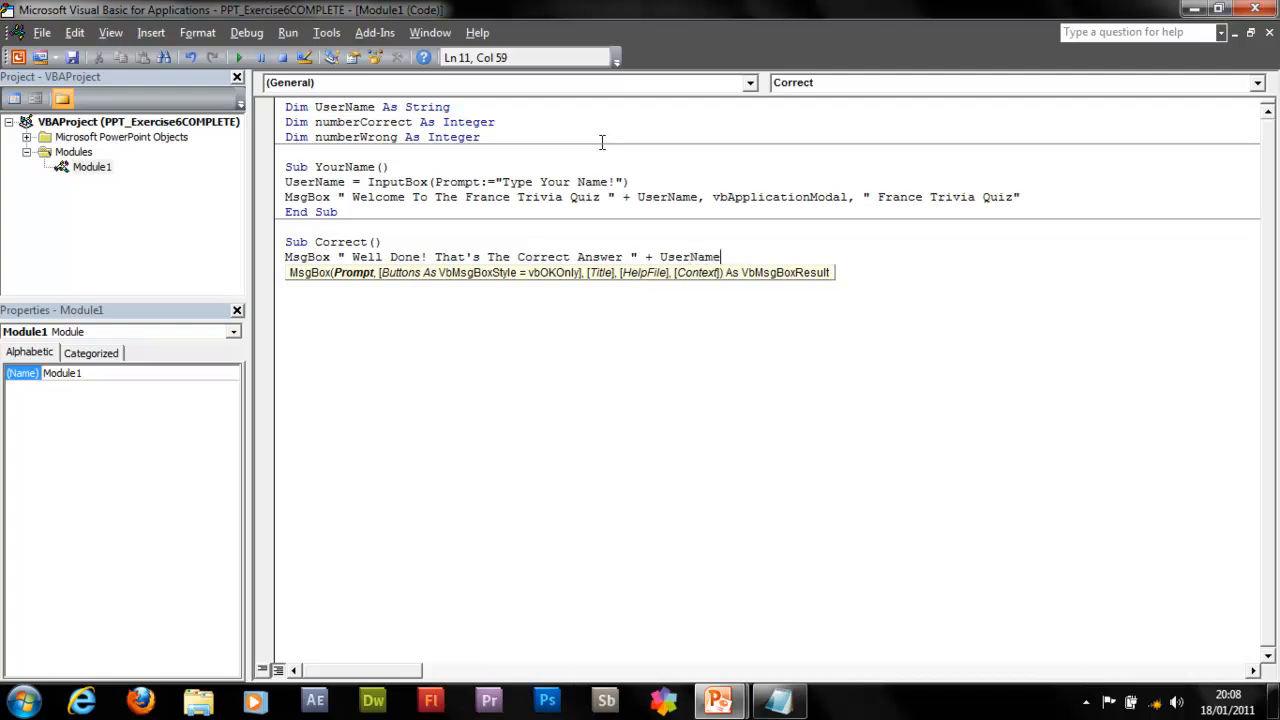
- Complete the message with vbApplicationModal and the title "France Trivia Quiz"
{"action": "type", "text": ","}
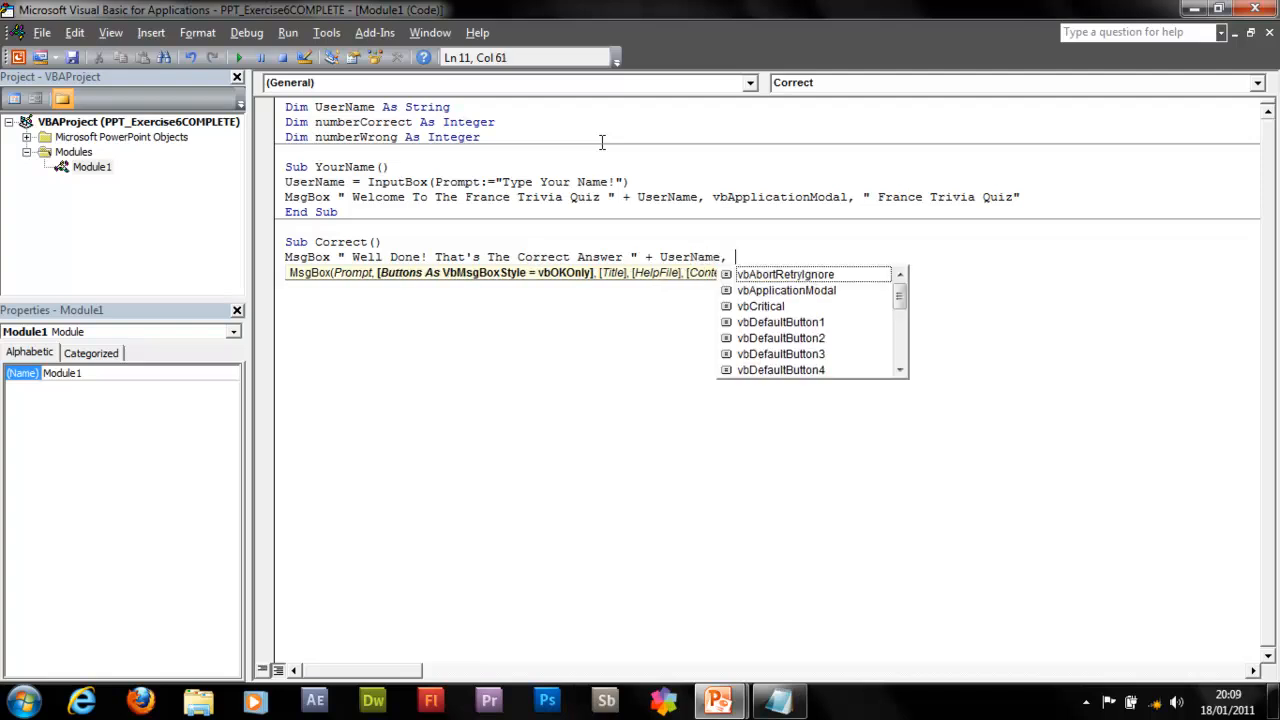
{"action": "type", "text": "vbApplicationModal"}
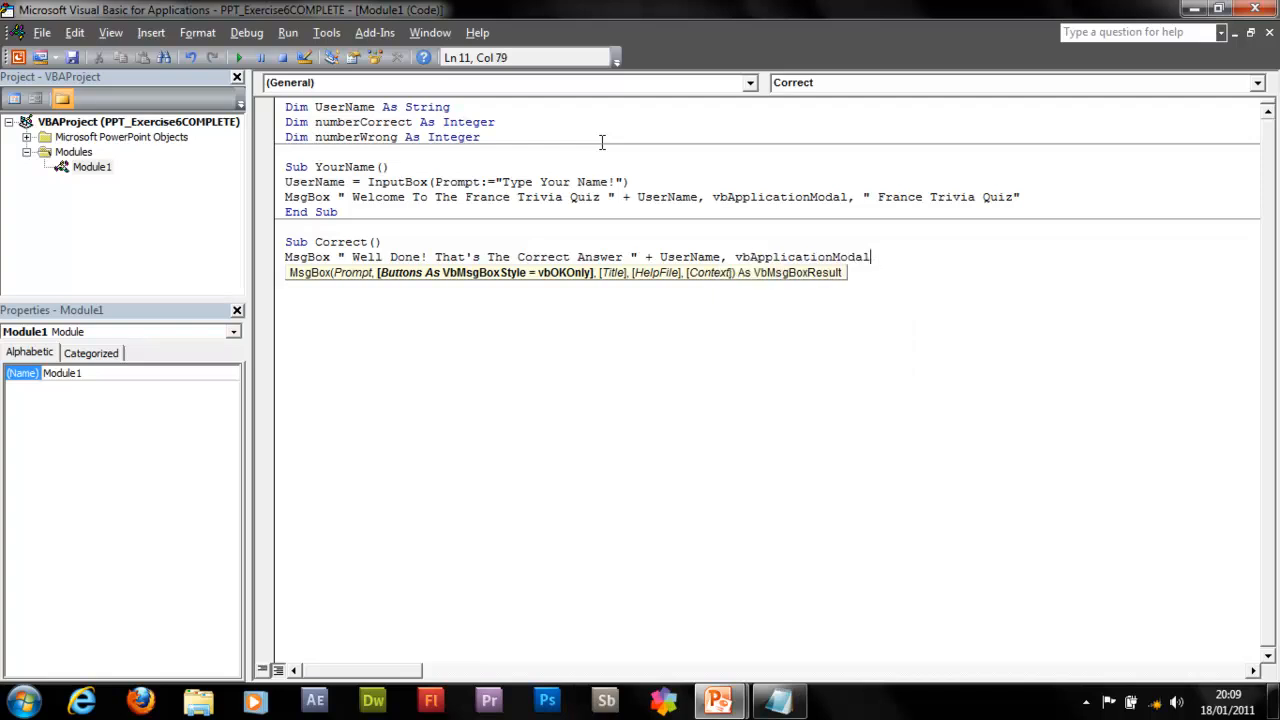
{"action": "type", "text": ", \""}
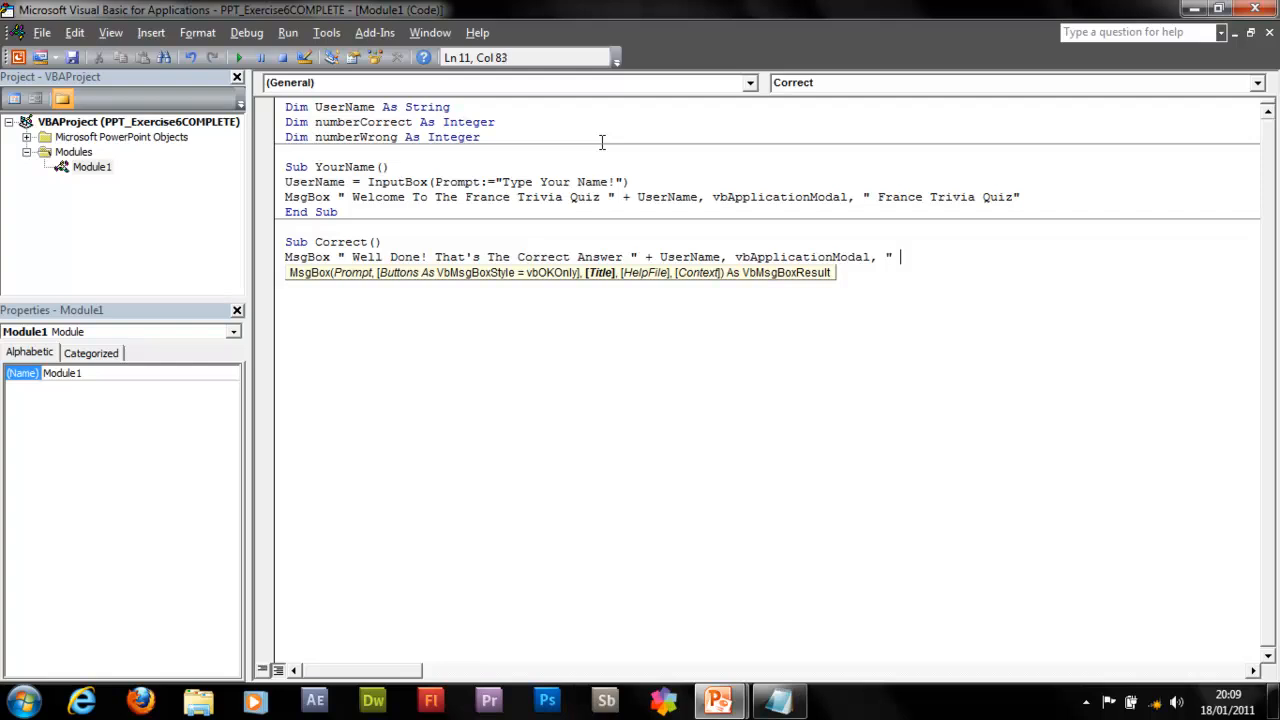
{"action": "type", "text": "France"}
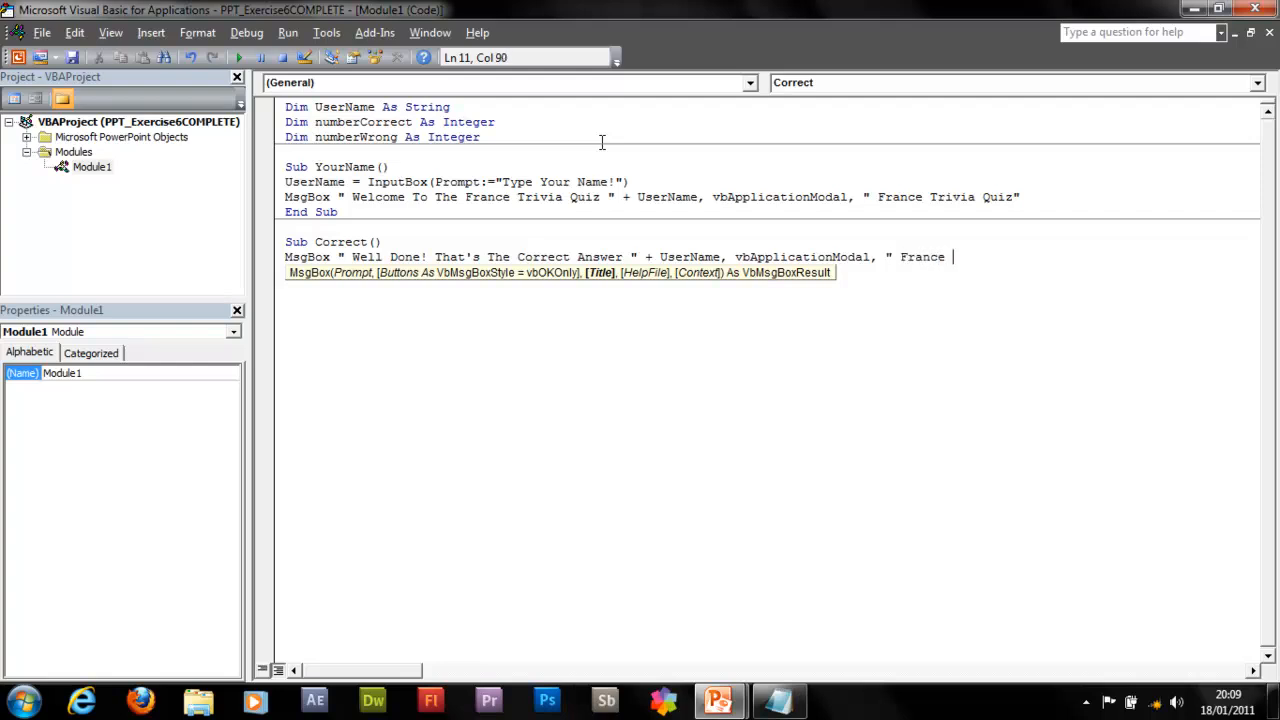
{"action": "type", "text": "Trivia Quiz\""}
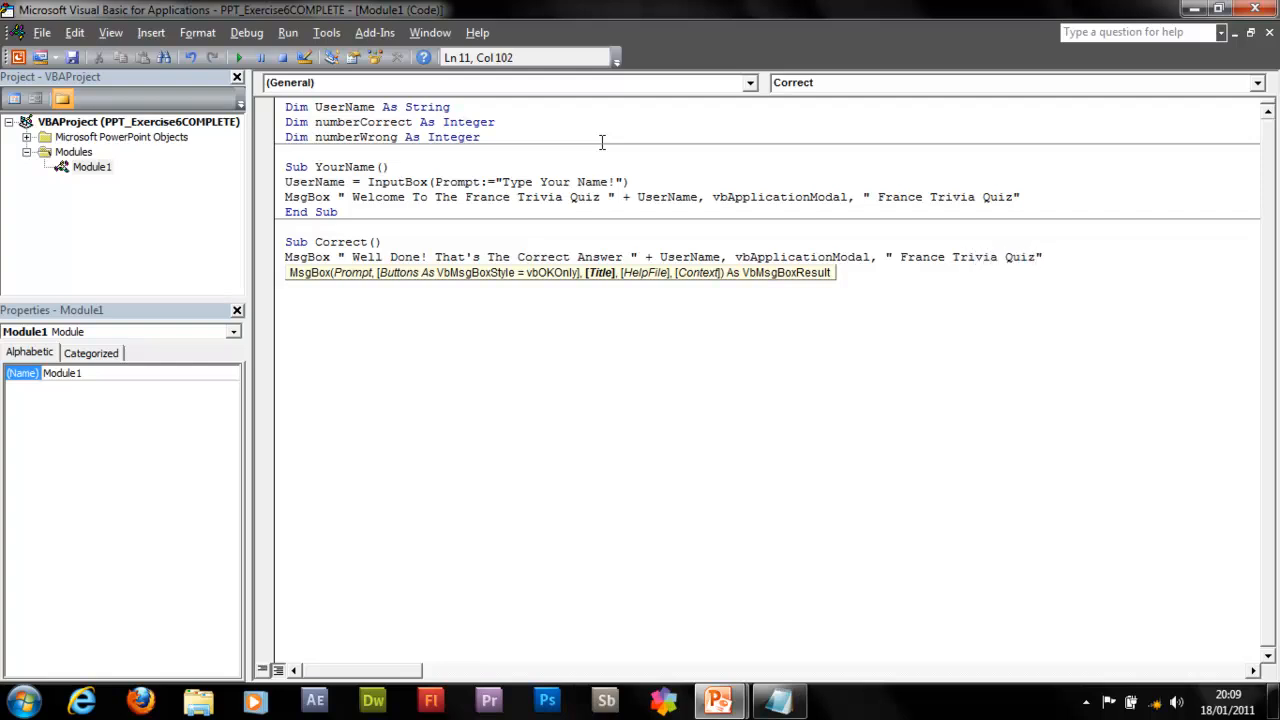
- Add numberCorrect = numberCorrect + 1 to the Correct macro
{"action": "key", "text": "Return"}
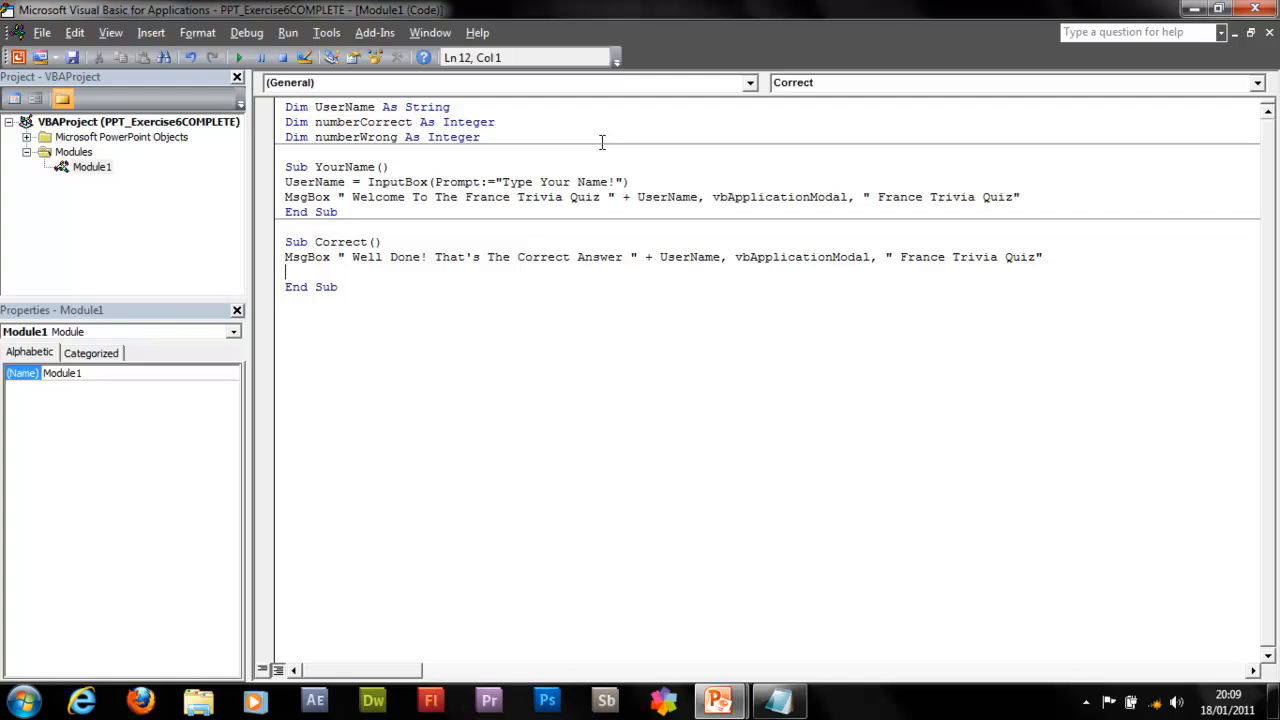
{"action": "type", "text": "n"}
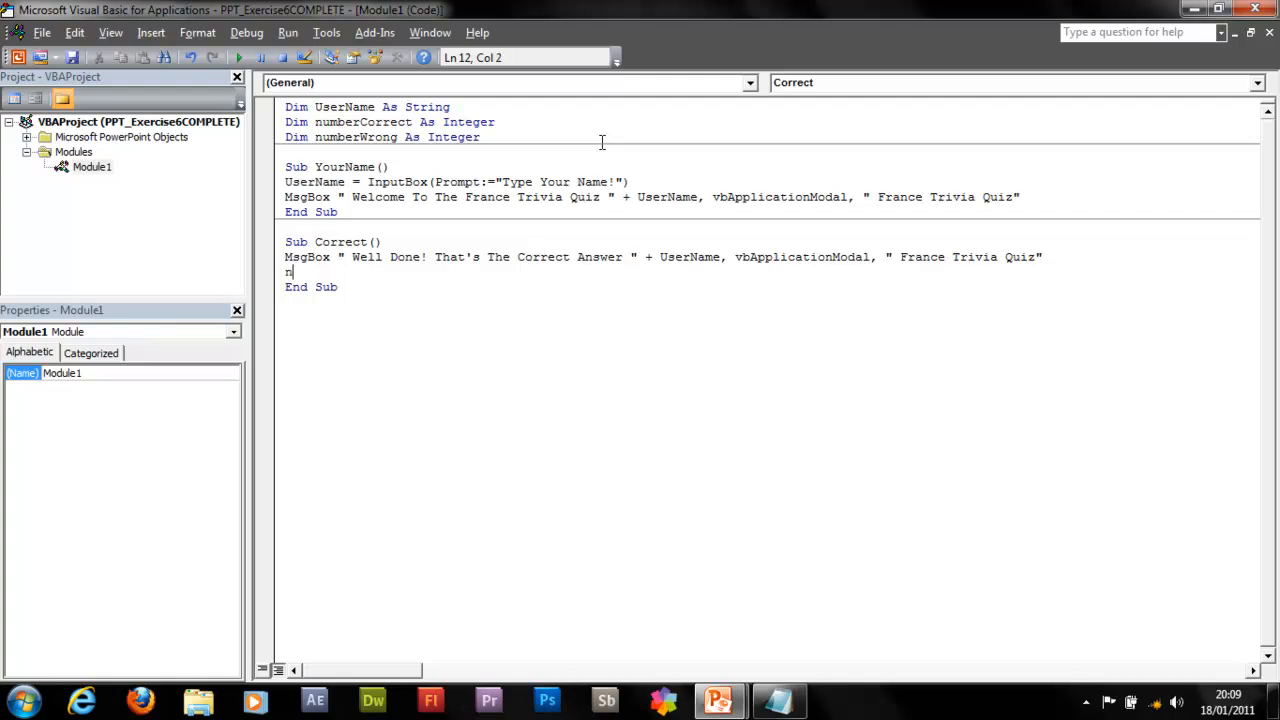
{"action": "type", "text": "umberCorrect ="}
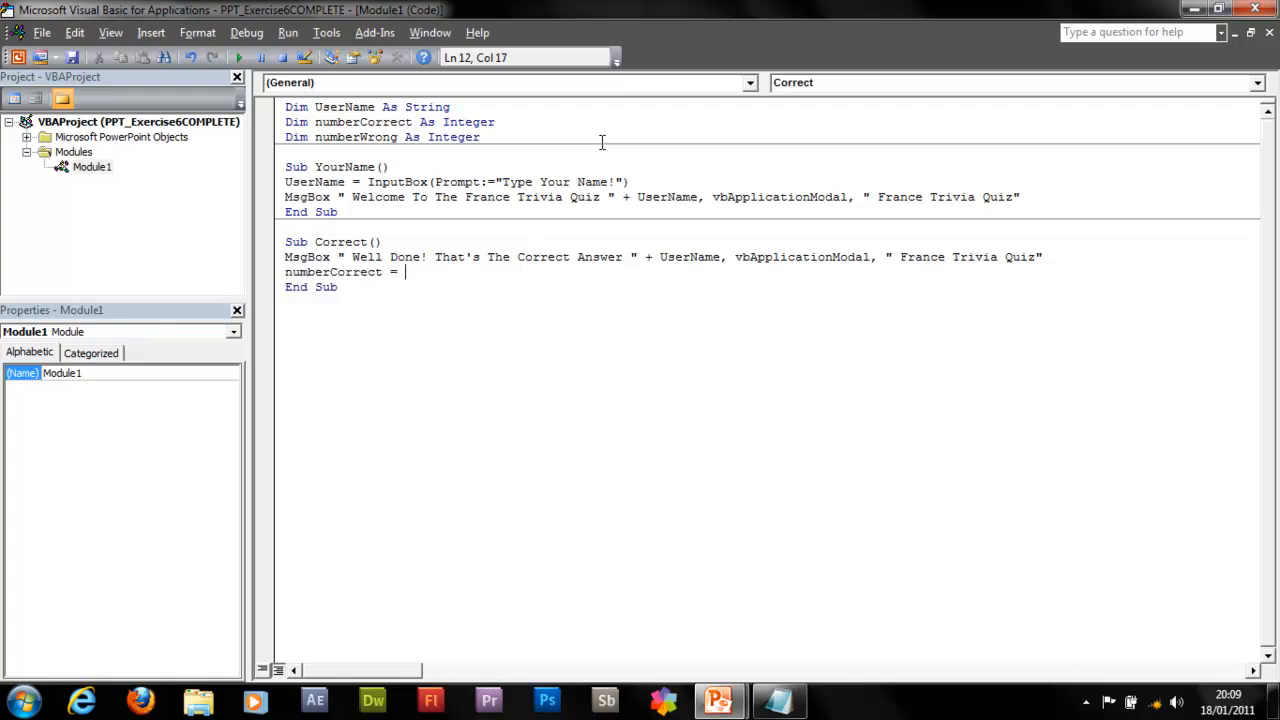
{"action": "type", "text": "numberCorrect + 1"}
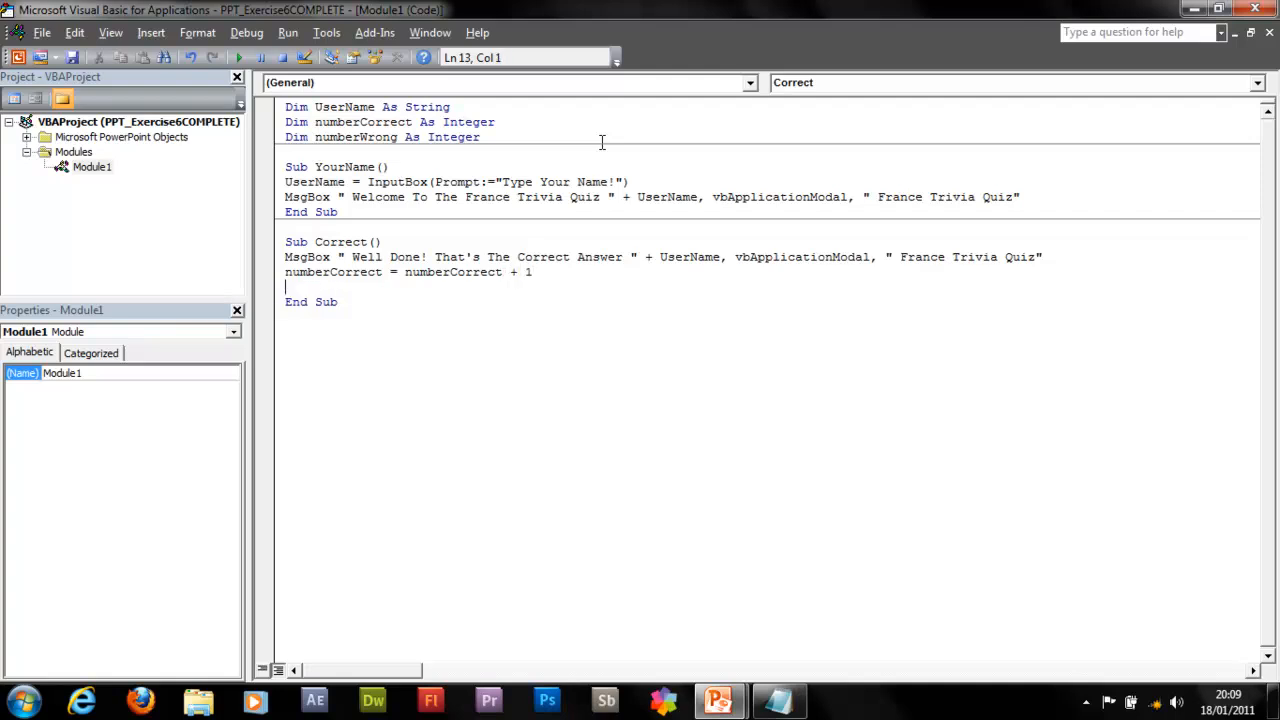
- Add ActivePresentation.SlideShowWindow.View.Next and move below End Sub
{"action": "type", "text": "Active"}
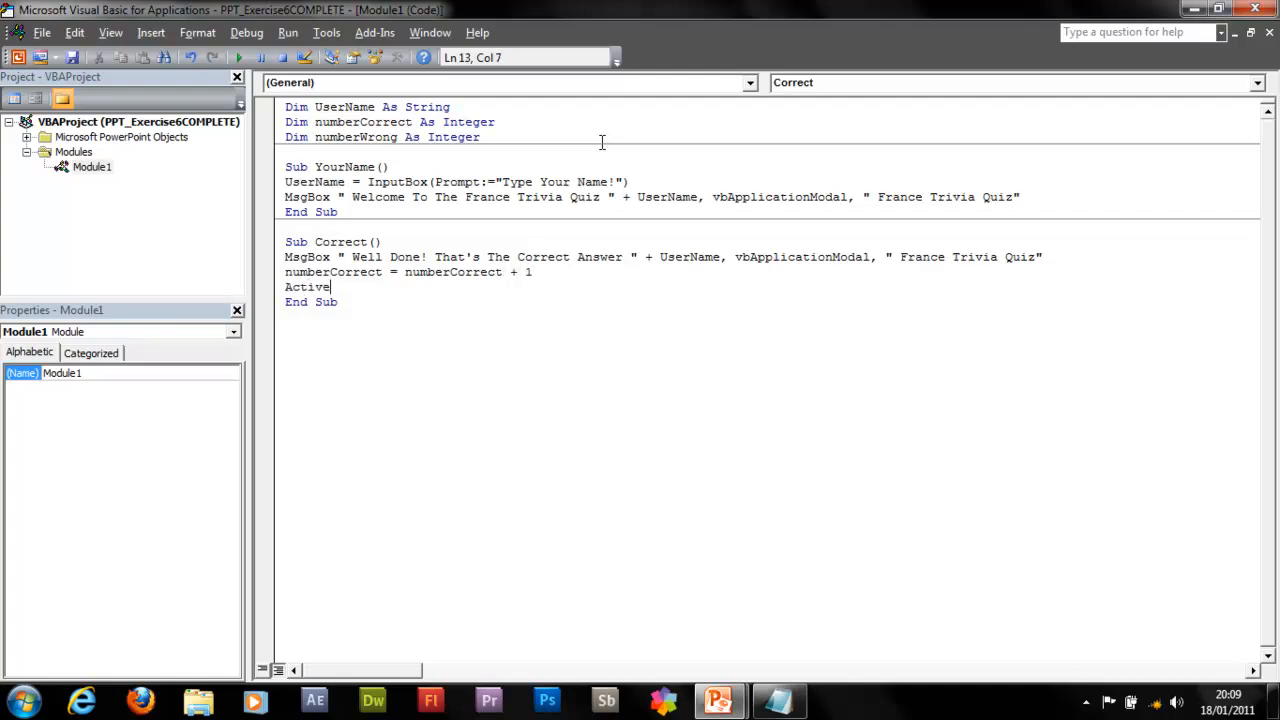
{"action": "type", "text": "Presenta"}
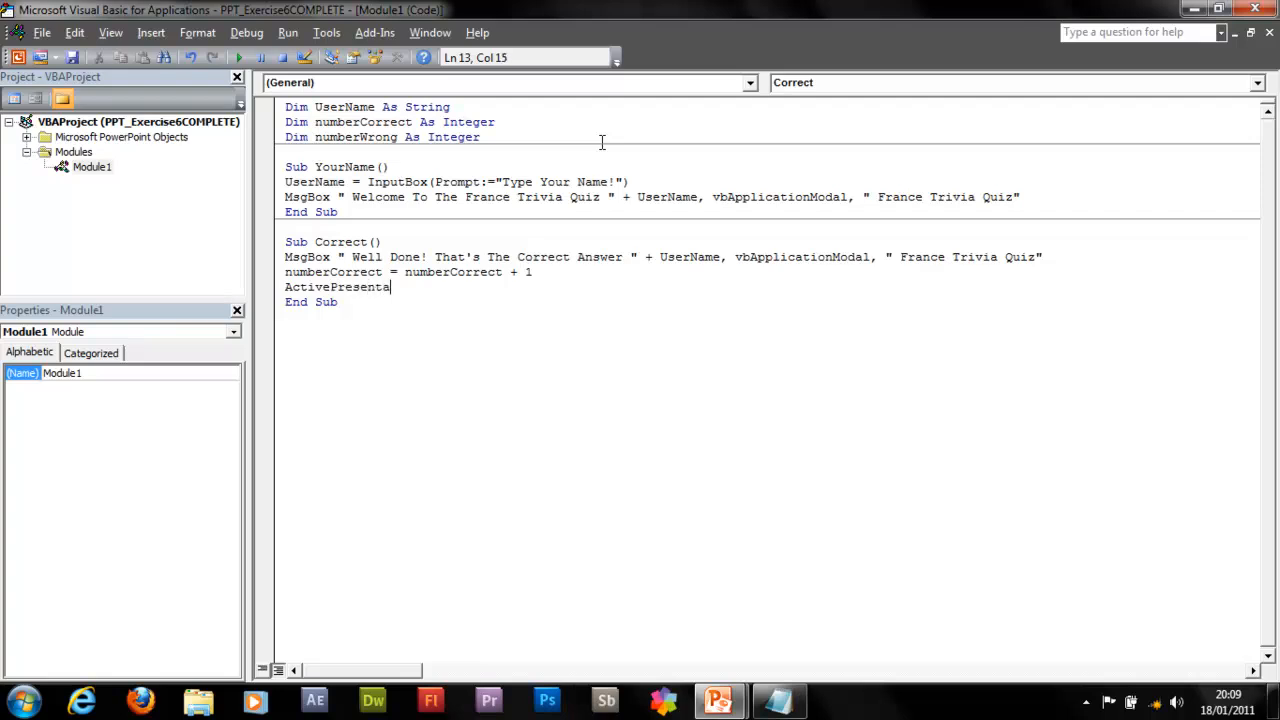
{"action": "type", "text": ".SlideShowSettings"}
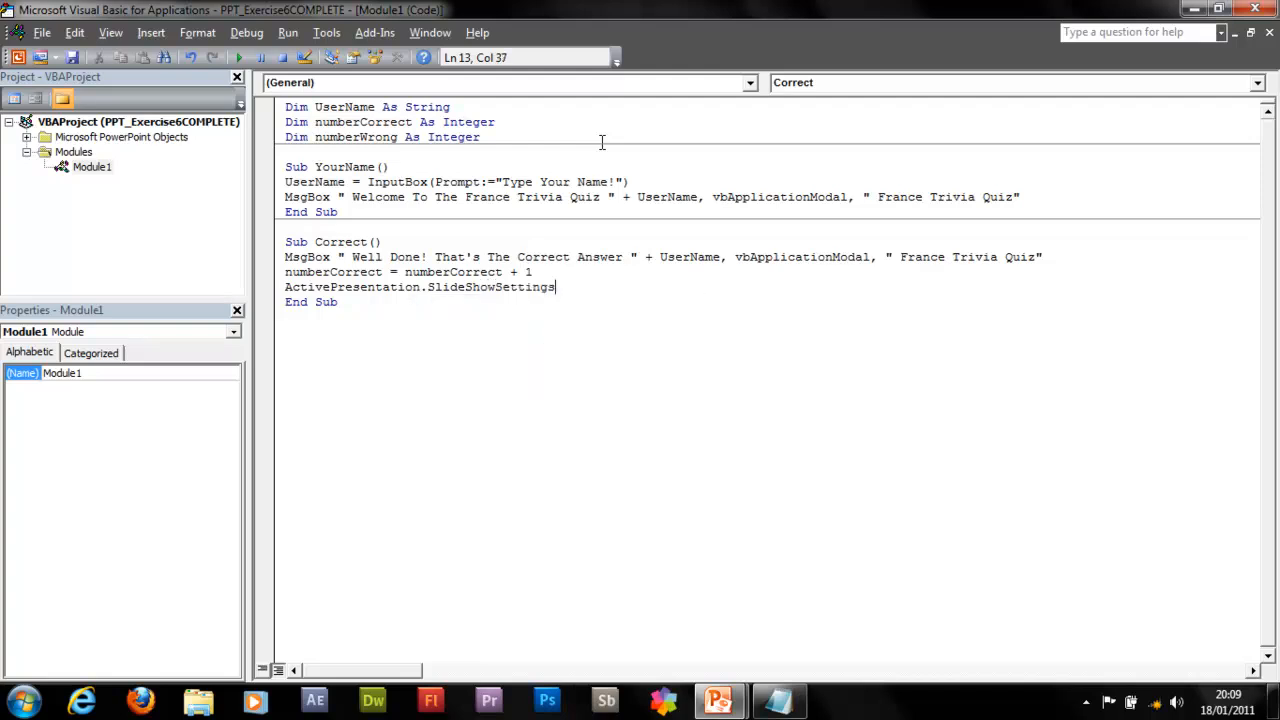
{"action": "key", "text": "BackSpace"}
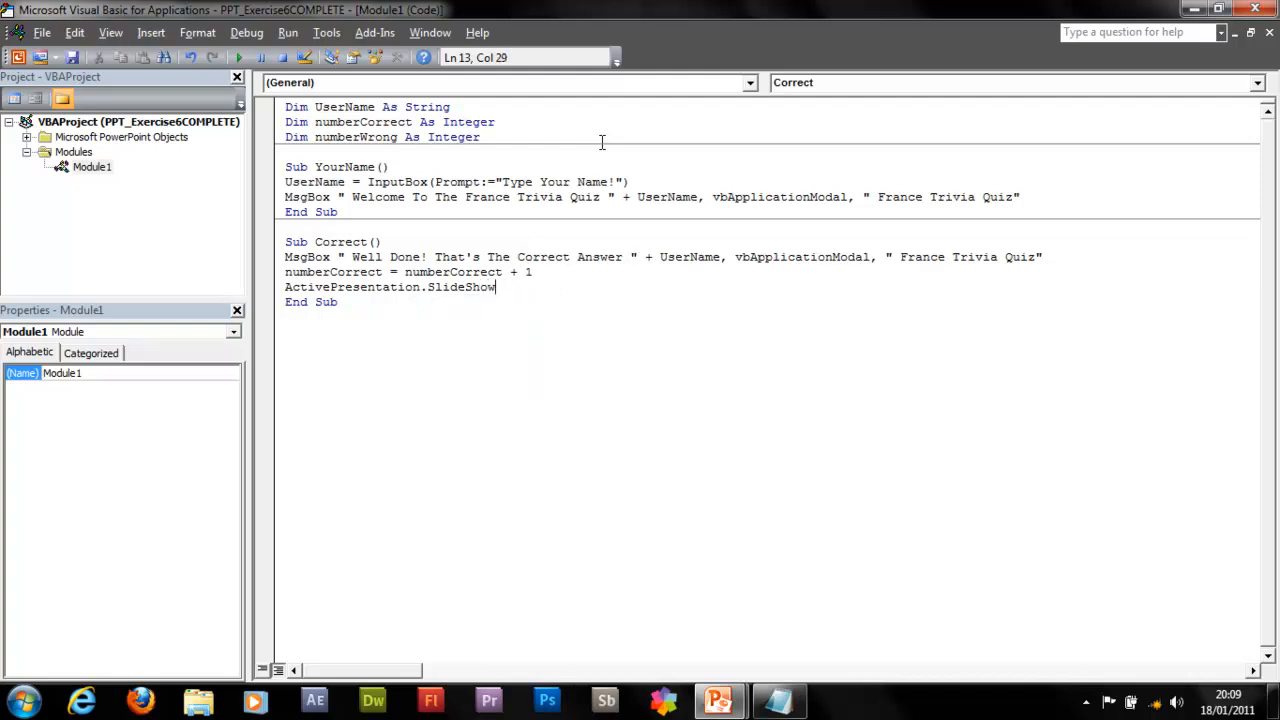
{"action": "type", "text": "Window.View.N"}
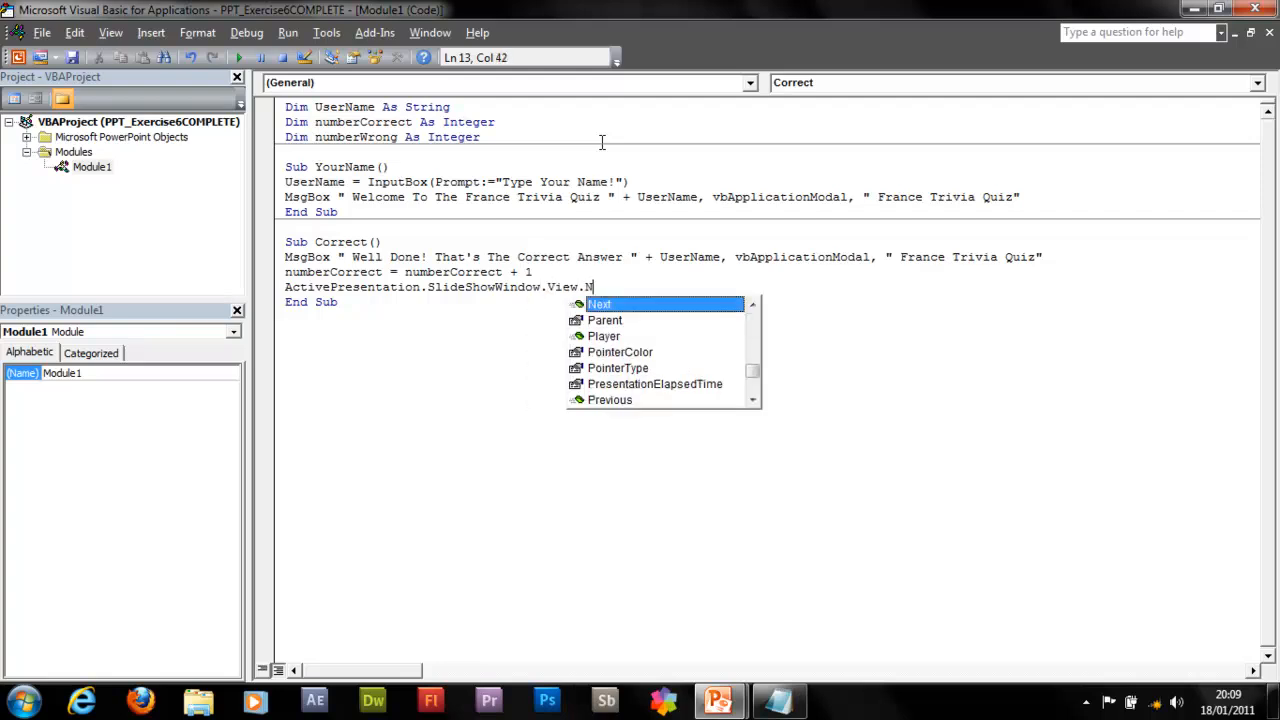
{"action": "type", "text": "ext"}
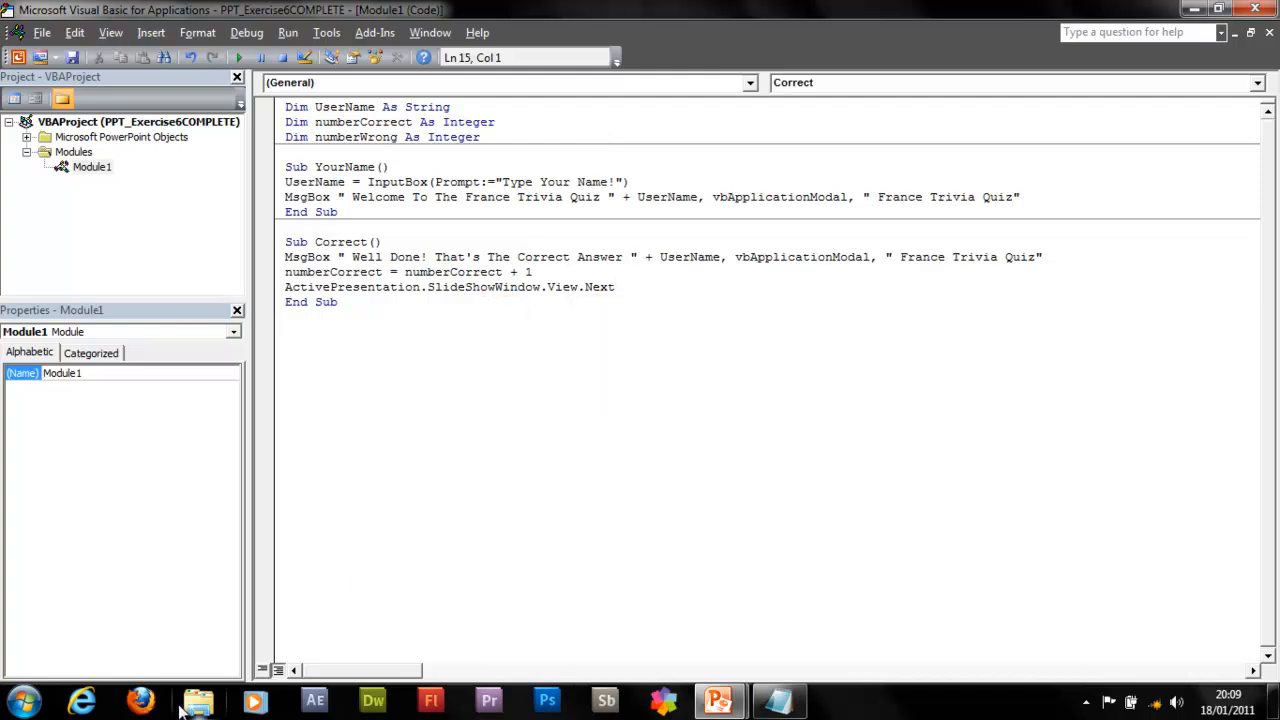
{"action": "key", "text": "Return"}
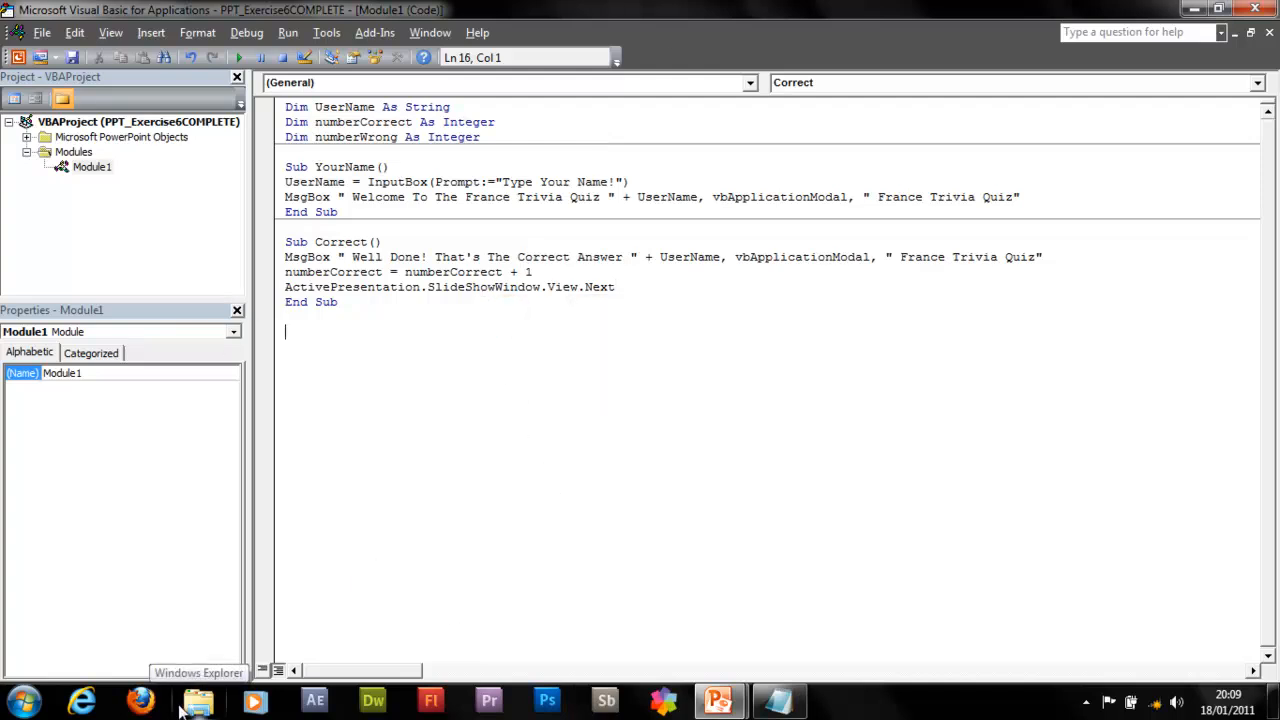
- Begin a new subroutine Sub Wrong()
{"action": "type", "text": "Sub"}
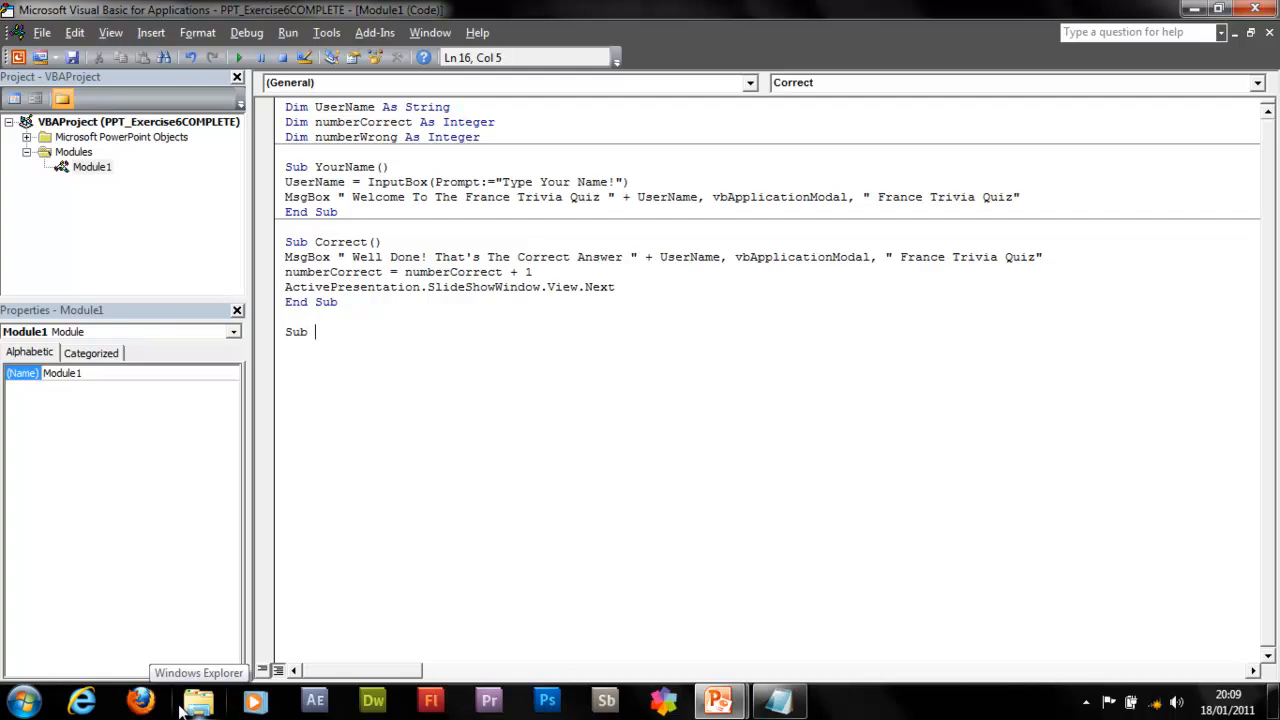
{"action": "type", "text": "Wrong"}
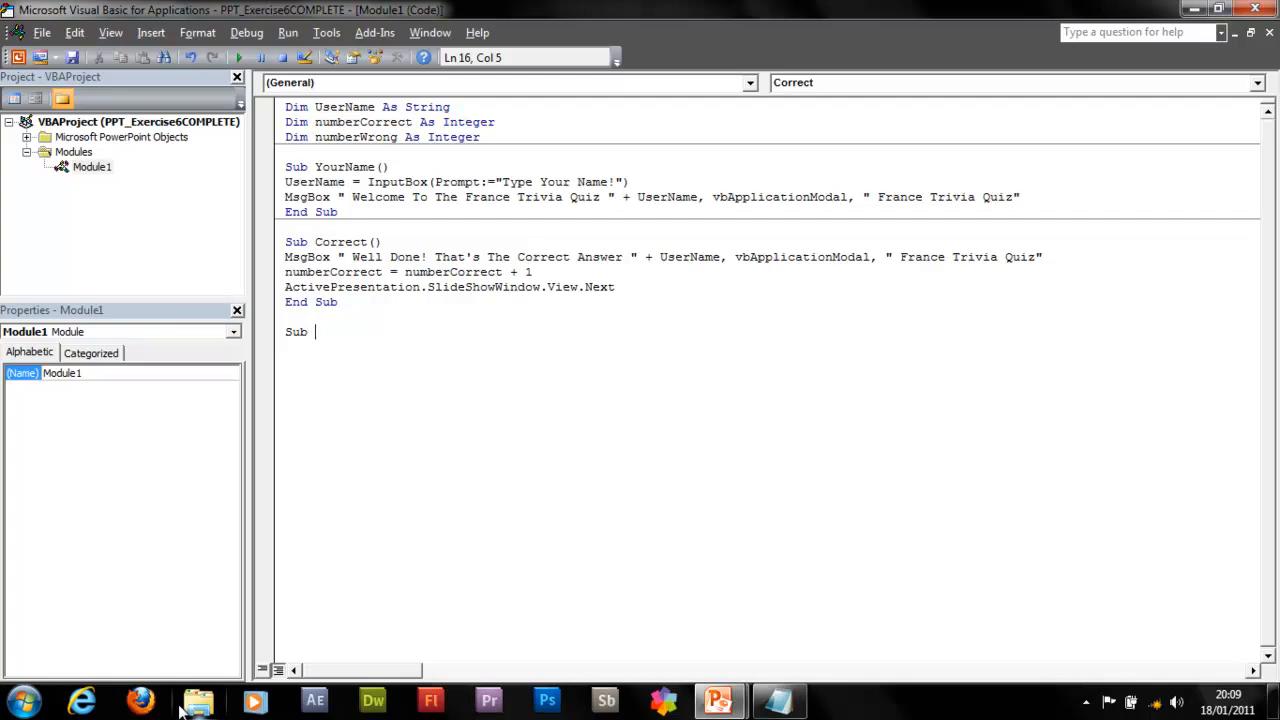
{"action": "type", "text": "Wrong()"}
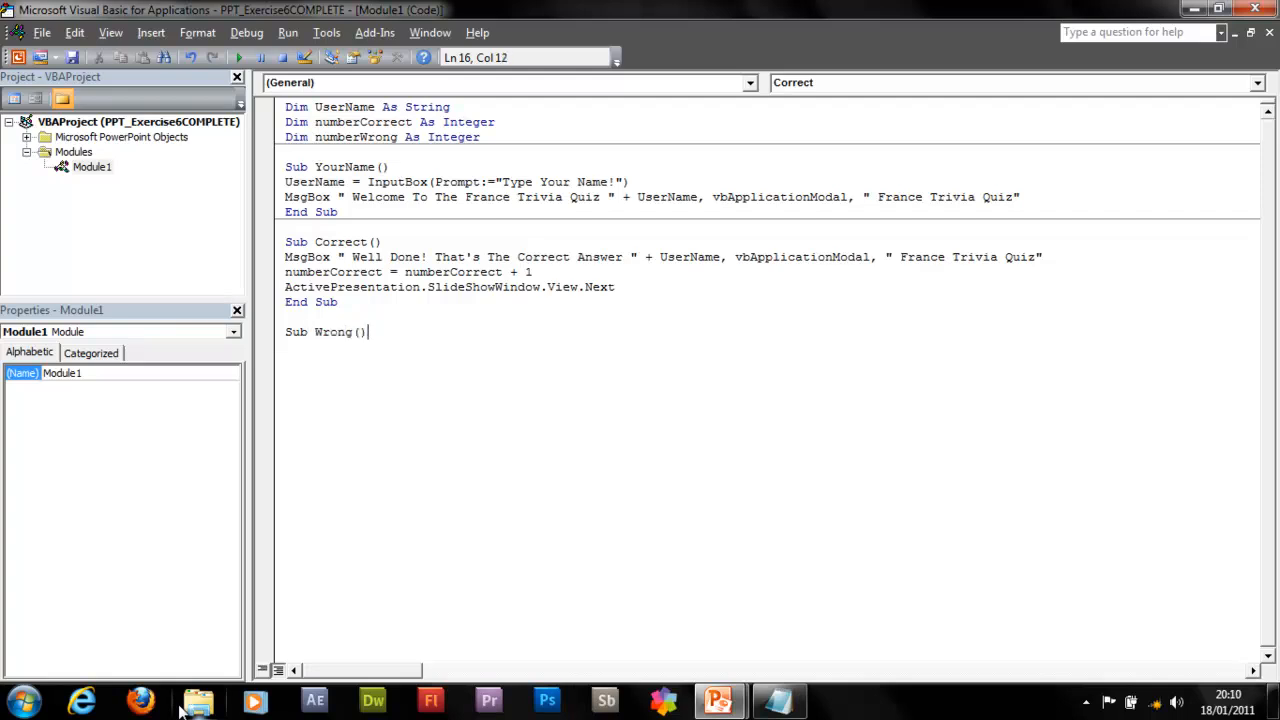
{"action": "key", "text": "Return"}
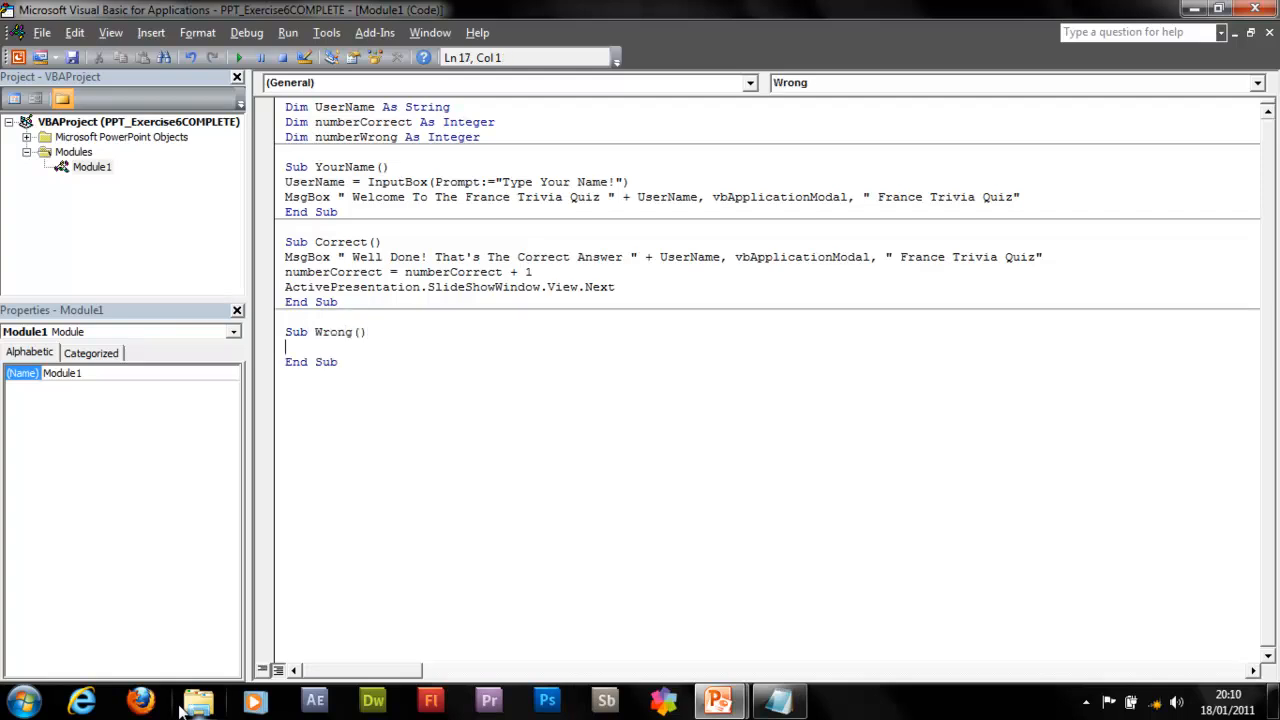
- Write MsgBox "Sorry! That's the Wrong Answer" + UserName in Wrong
{"action": "type", "text": "MsgBox"}
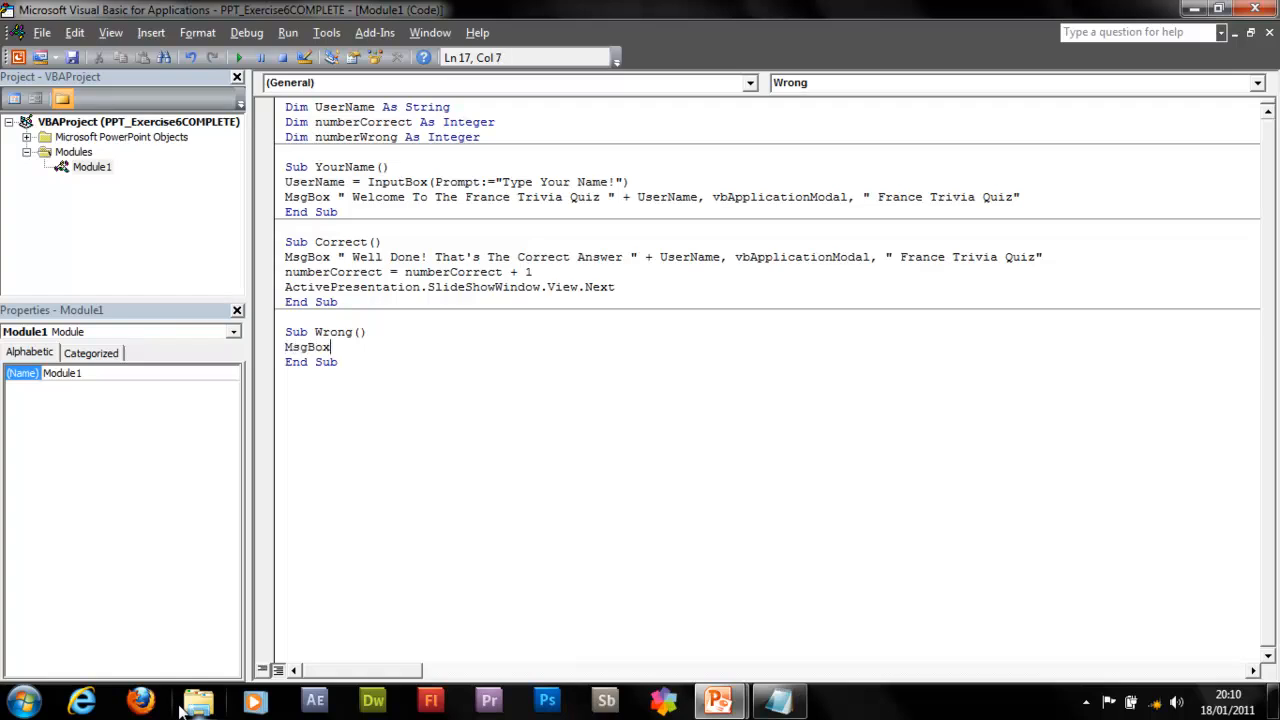
{"action": "type", "text": "\""}
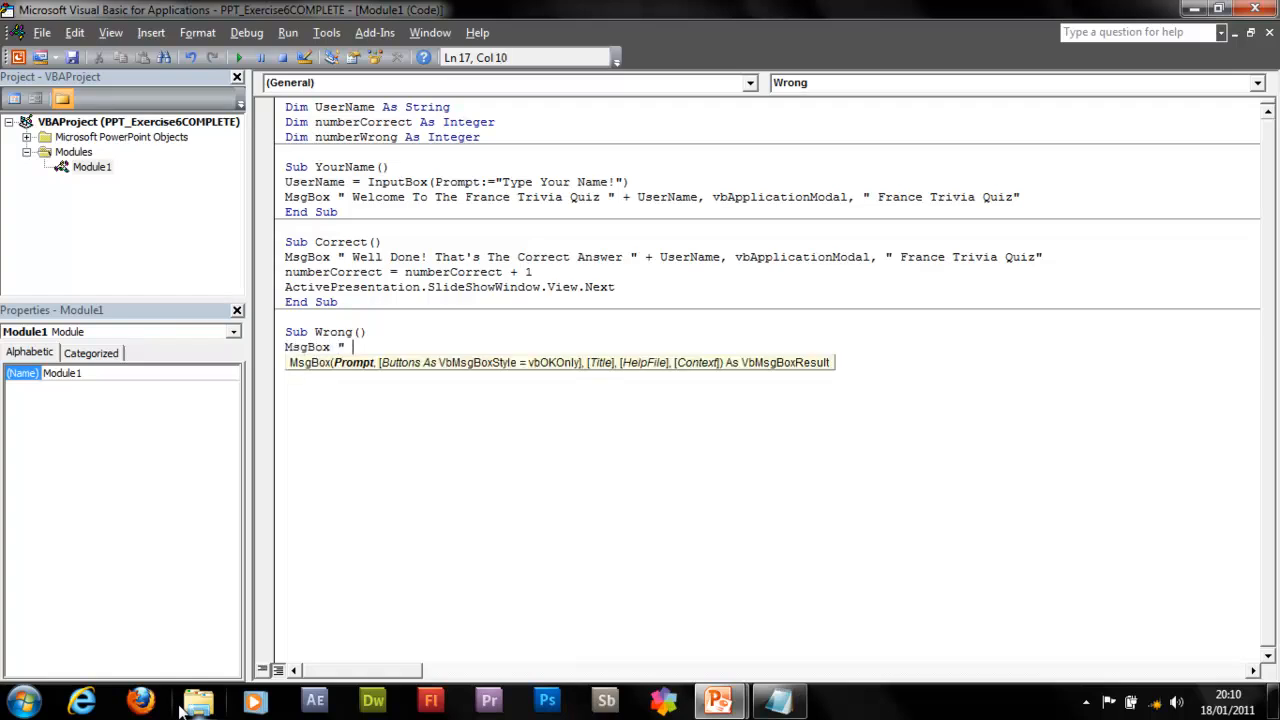
{"action": "type", "text": "Sorry"}
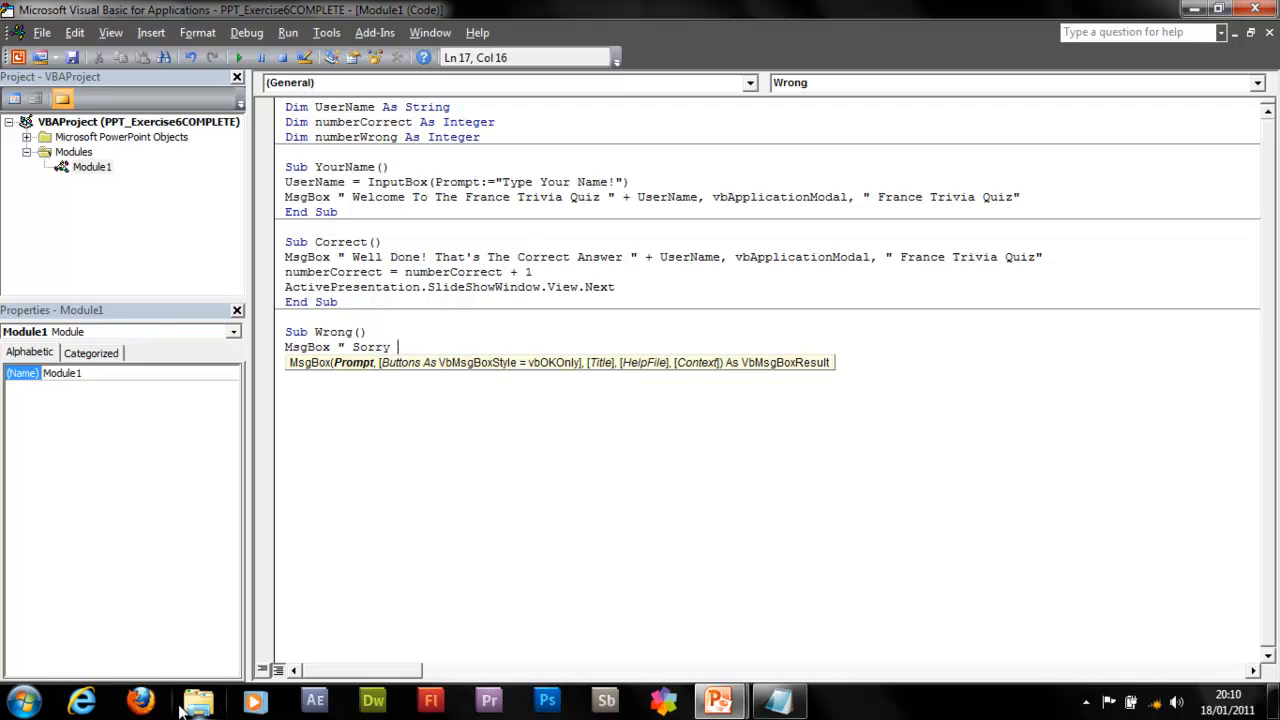
{"action": "type", "text": "! Tha"}
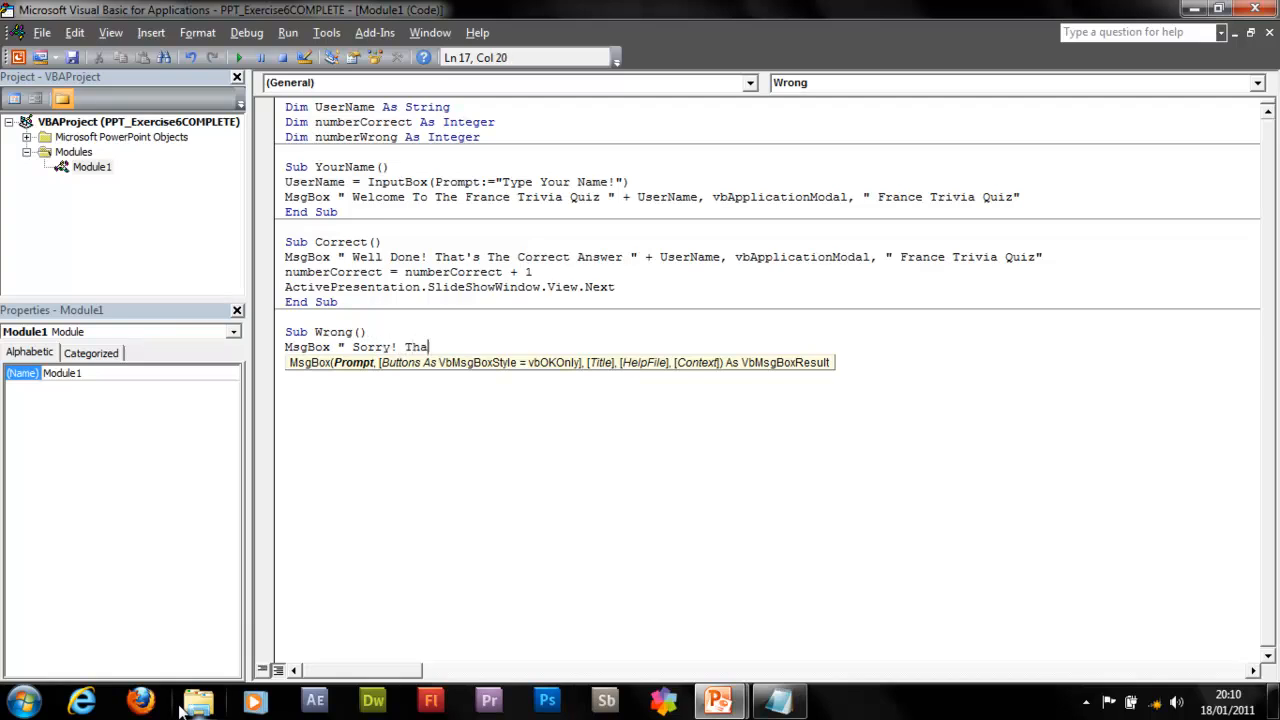
{"action": "type", "text": "t's the Wrong"}
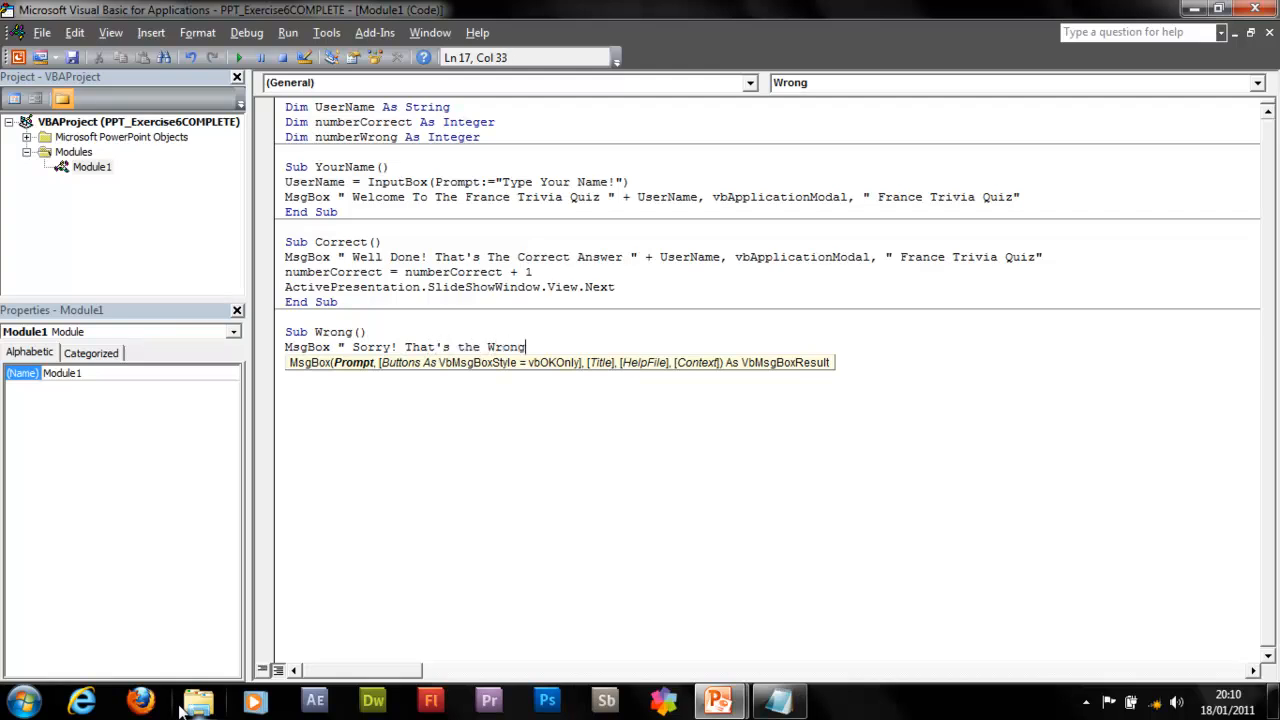
{"action": "type", "text": "Answer \" +"}
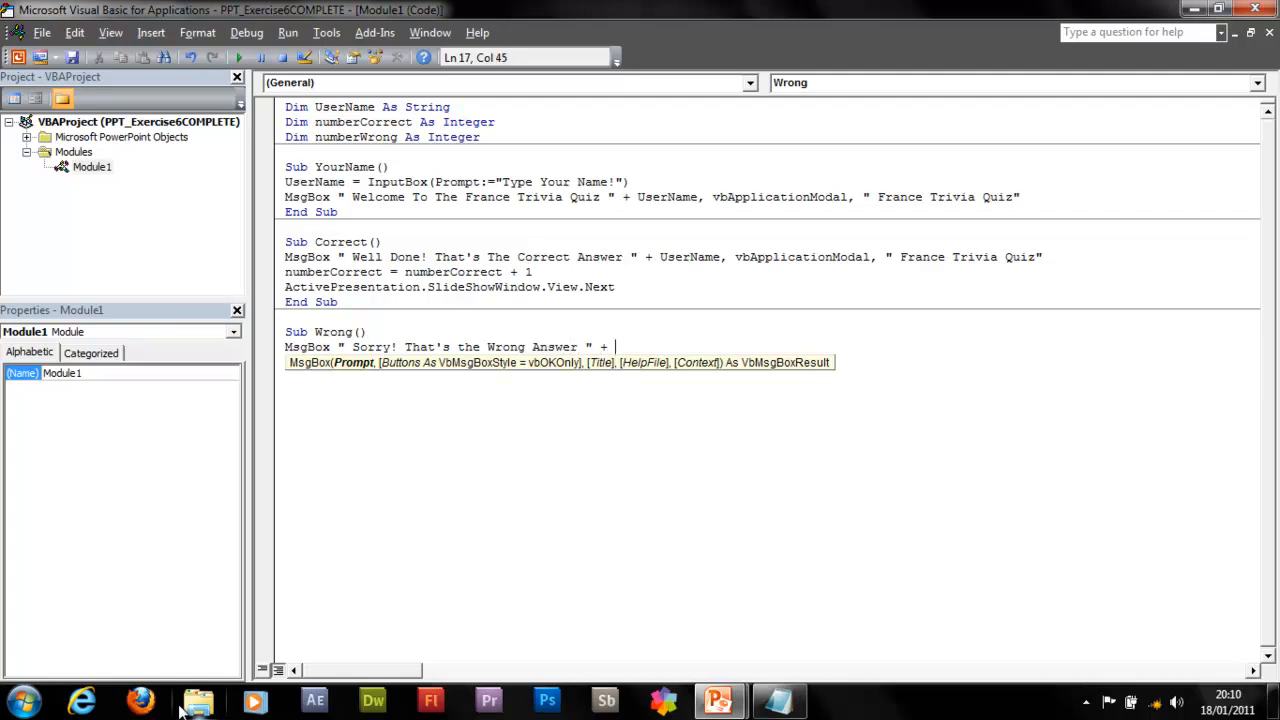
{"action": "type", "text": "UserNa"}
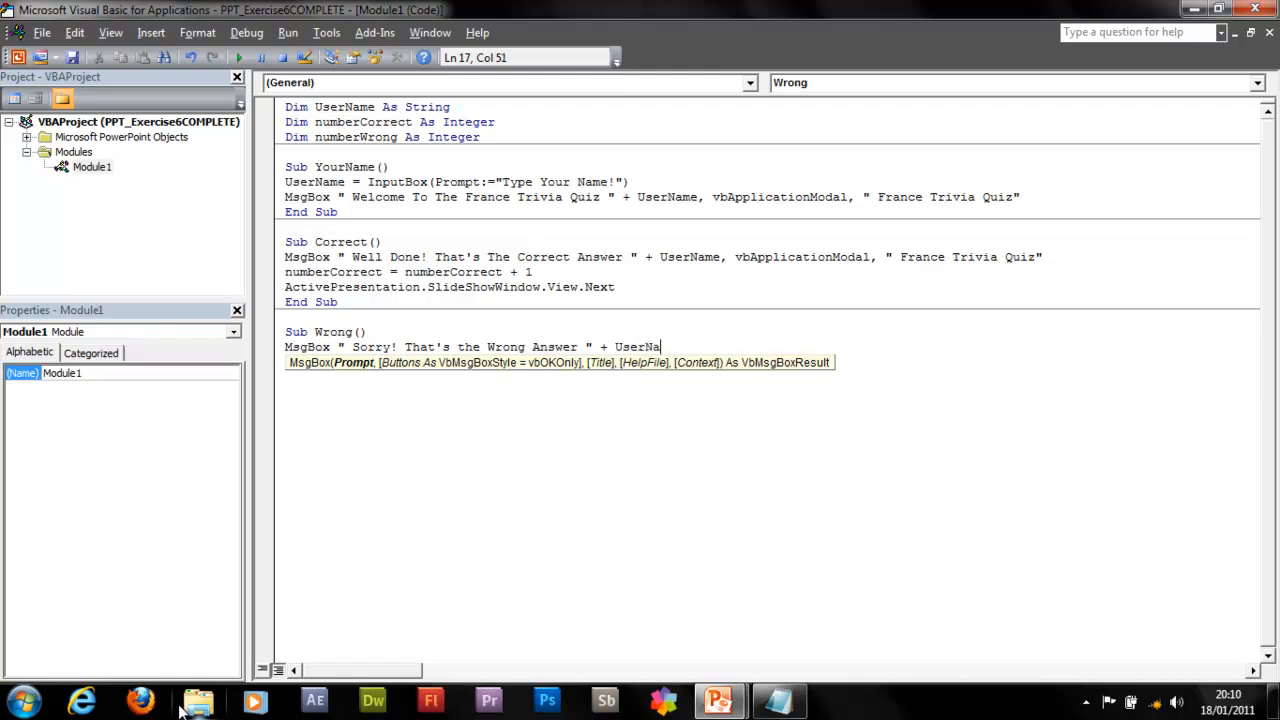
{"action": "type", "text": "me"}
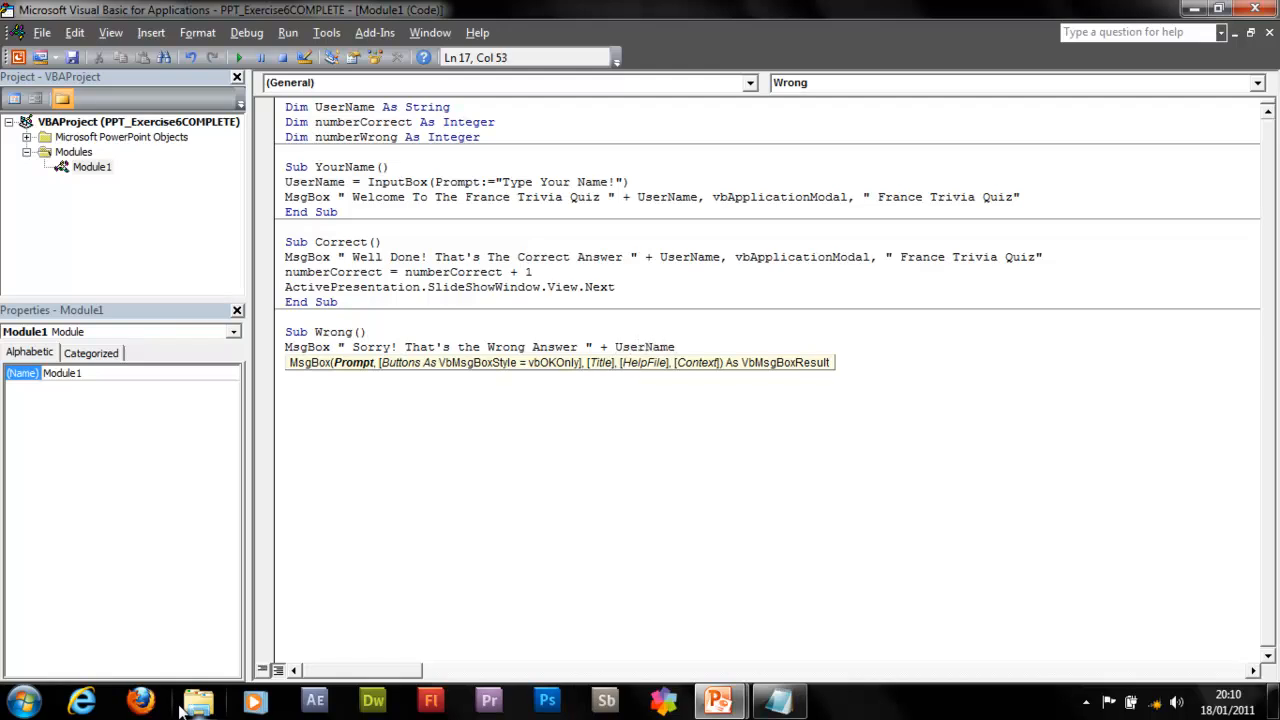
{"action": "type", "text": ","}
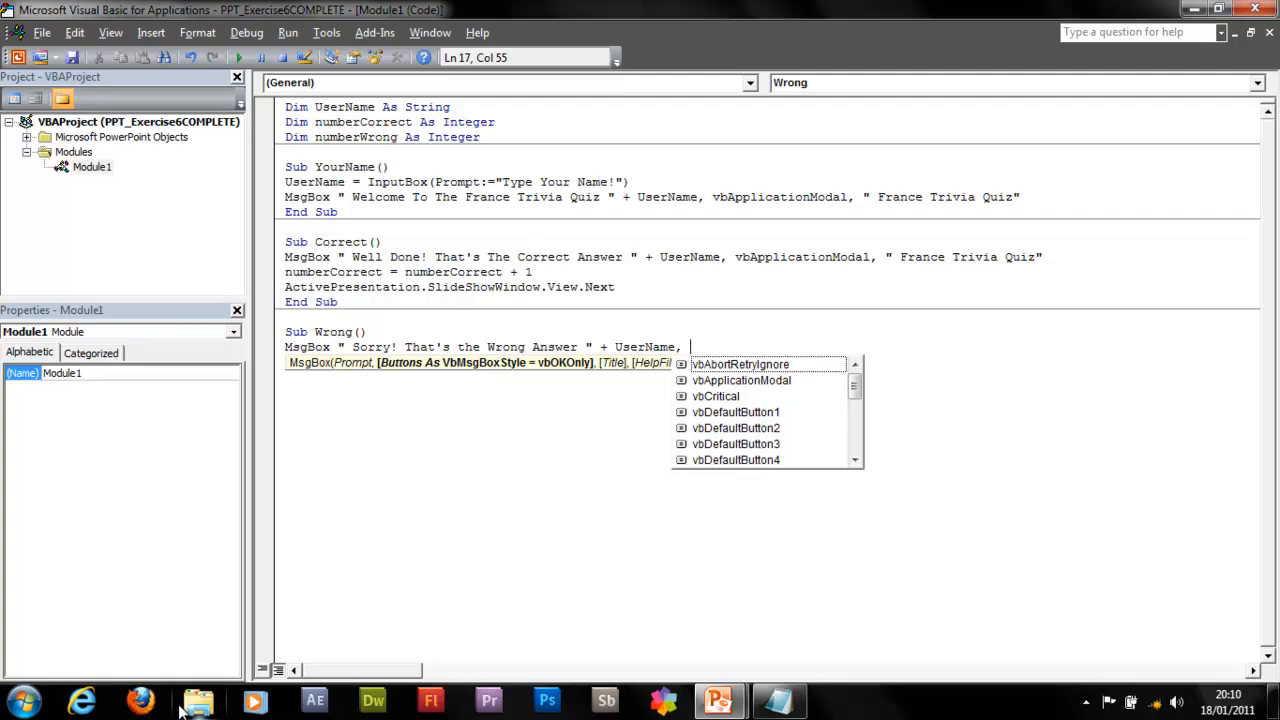
- Complete the message with vbApplicationModal and the title "France Trivia Quiz"
{"action": "type", "text": "vbApplicationModal,"}
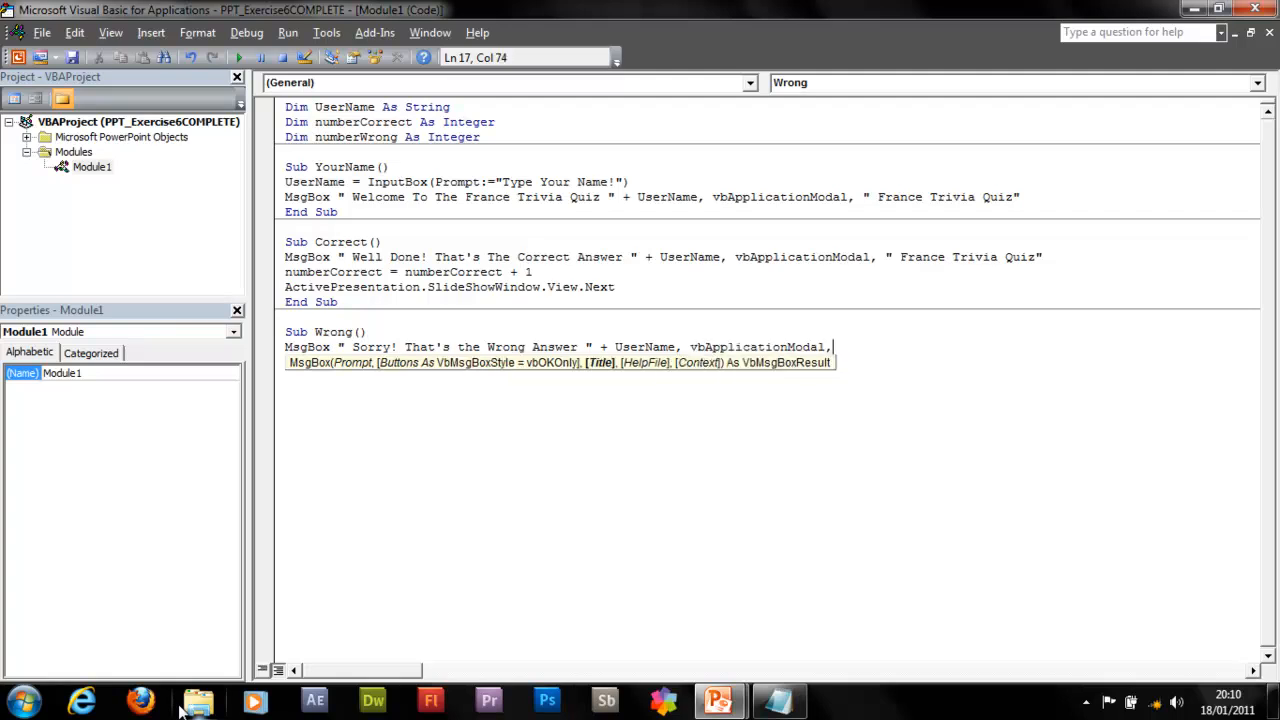
{"action": "type", "text": "\""}
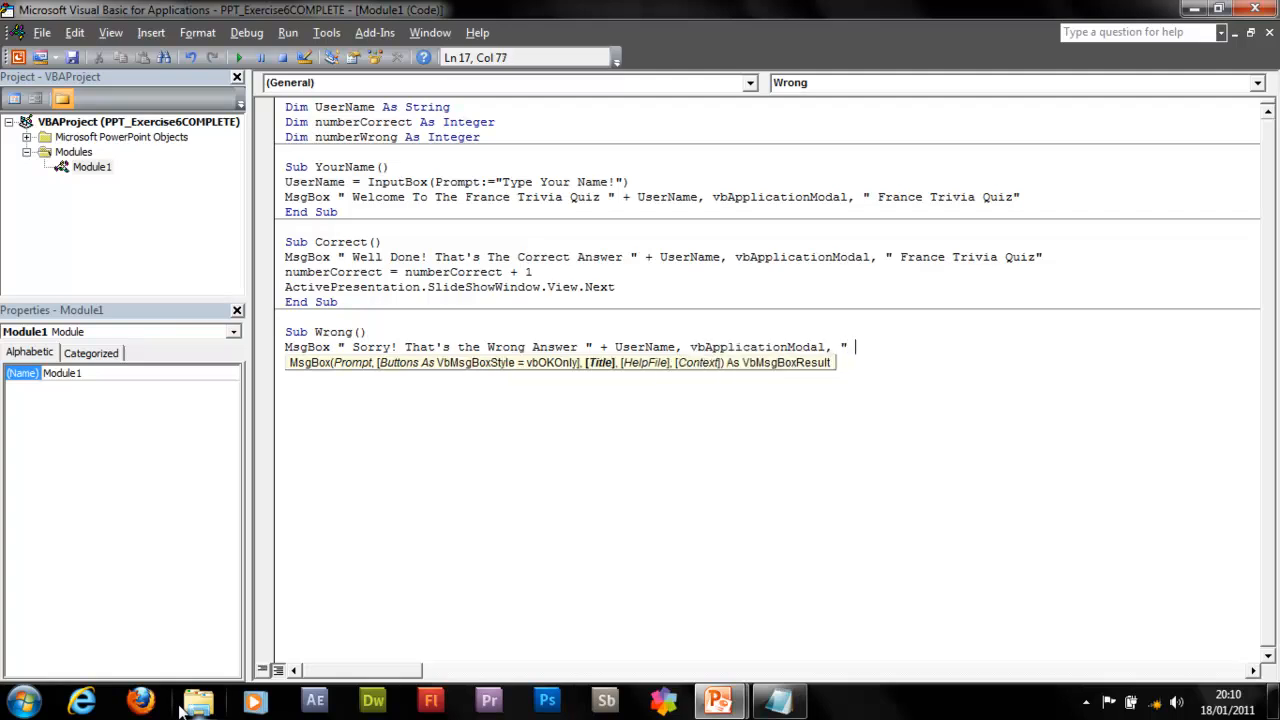
{"action": "type", "text": "Fran"}
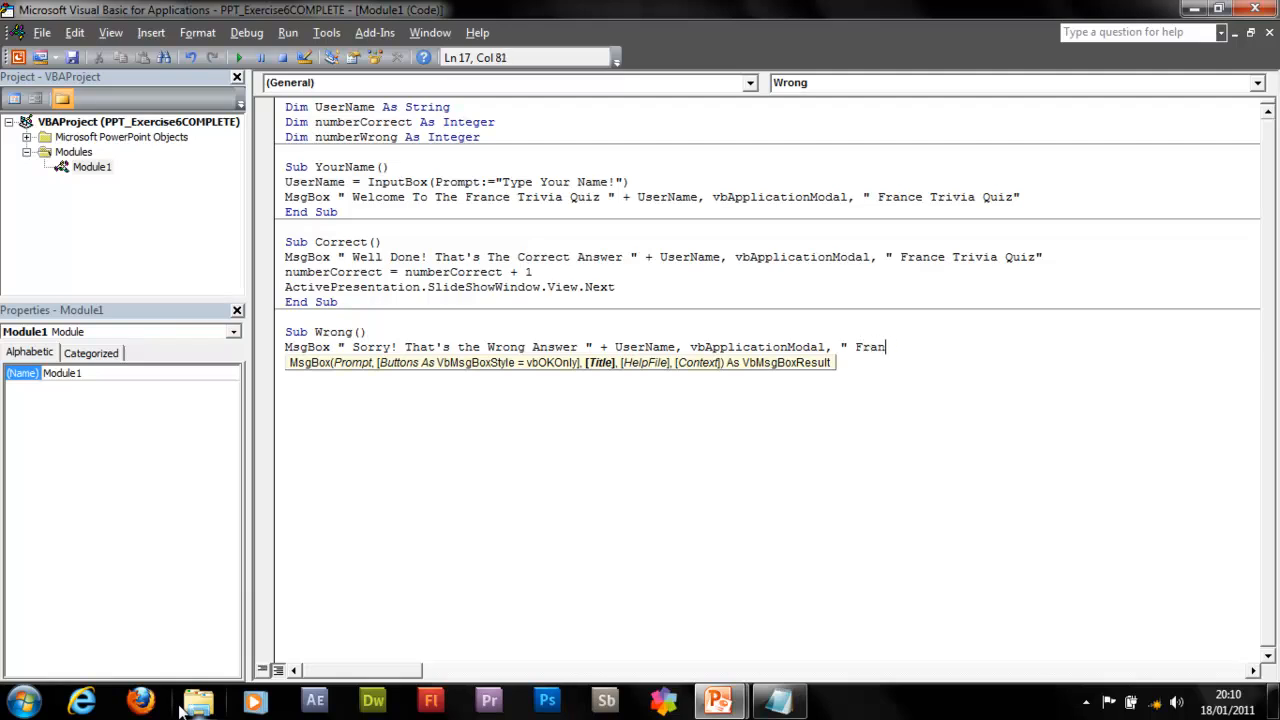
{"action": "type", "text": "ce Trivia Quiz"}
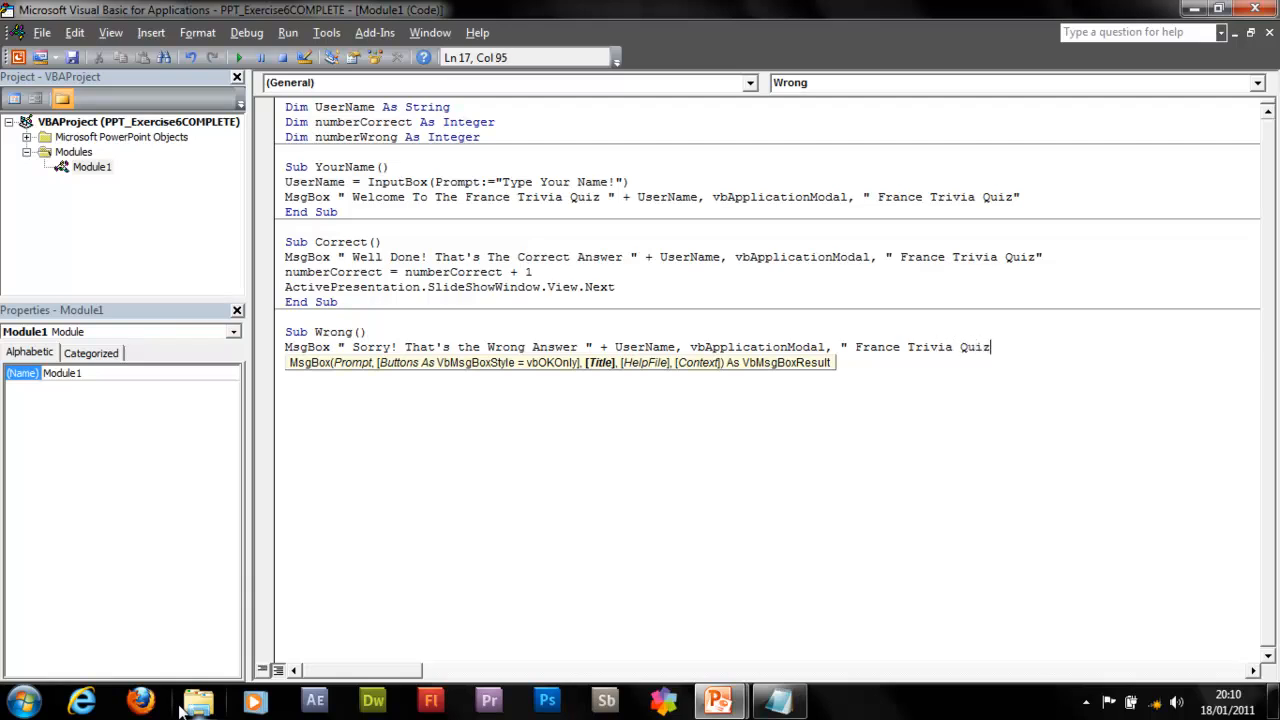
{"action": "type", "text": "\""}
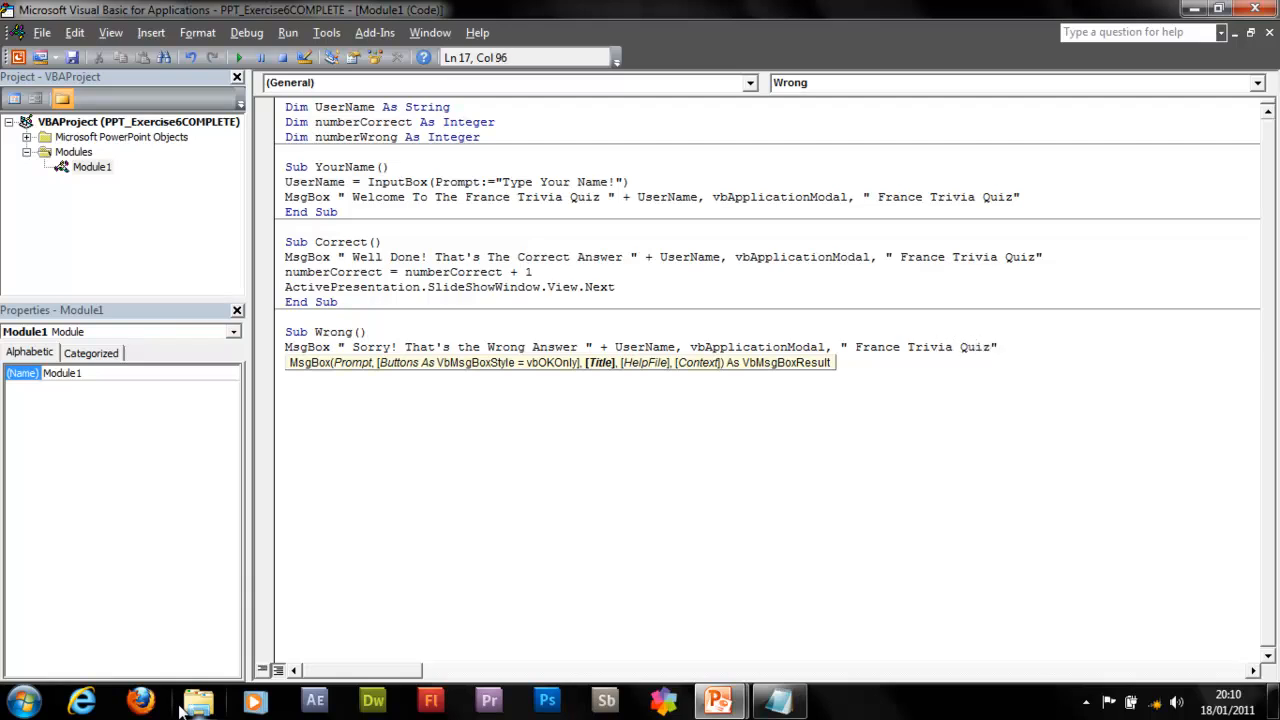
{"action": "key", "text": "Return"}
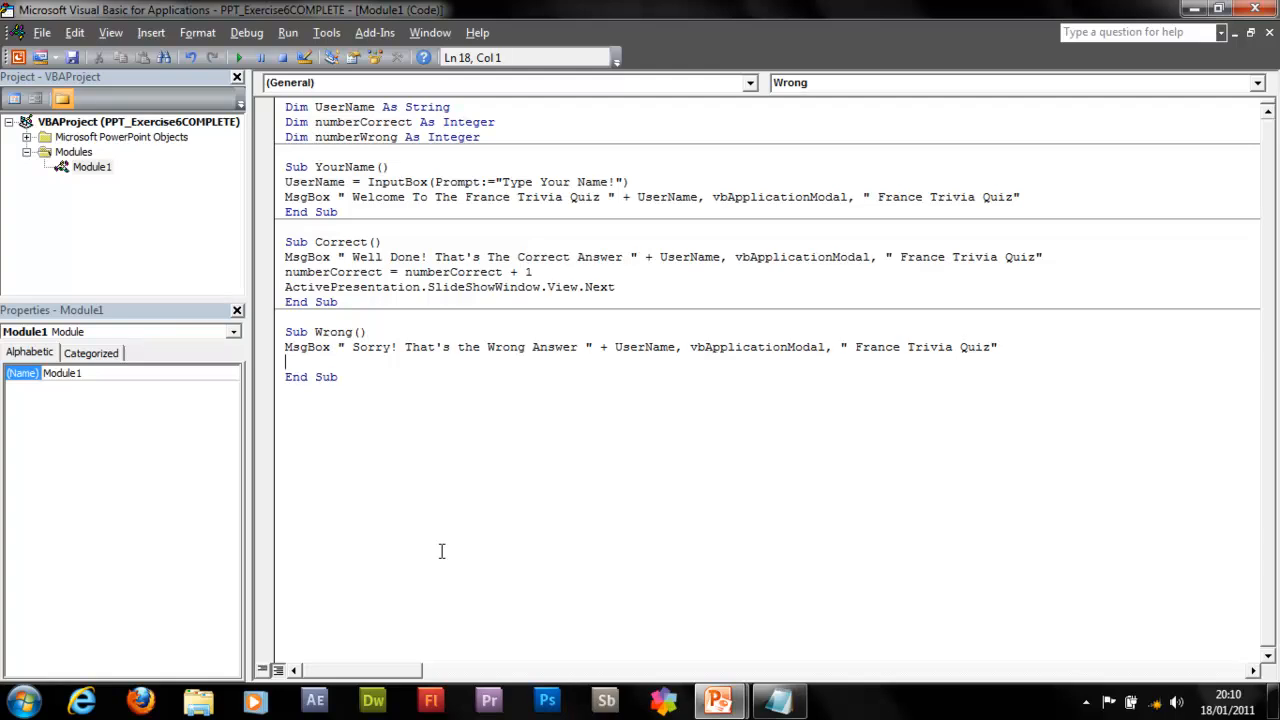
- Add numberWrong = numberWrong + 1 to the Wrong macro
{"action": "type", "text": "n"}
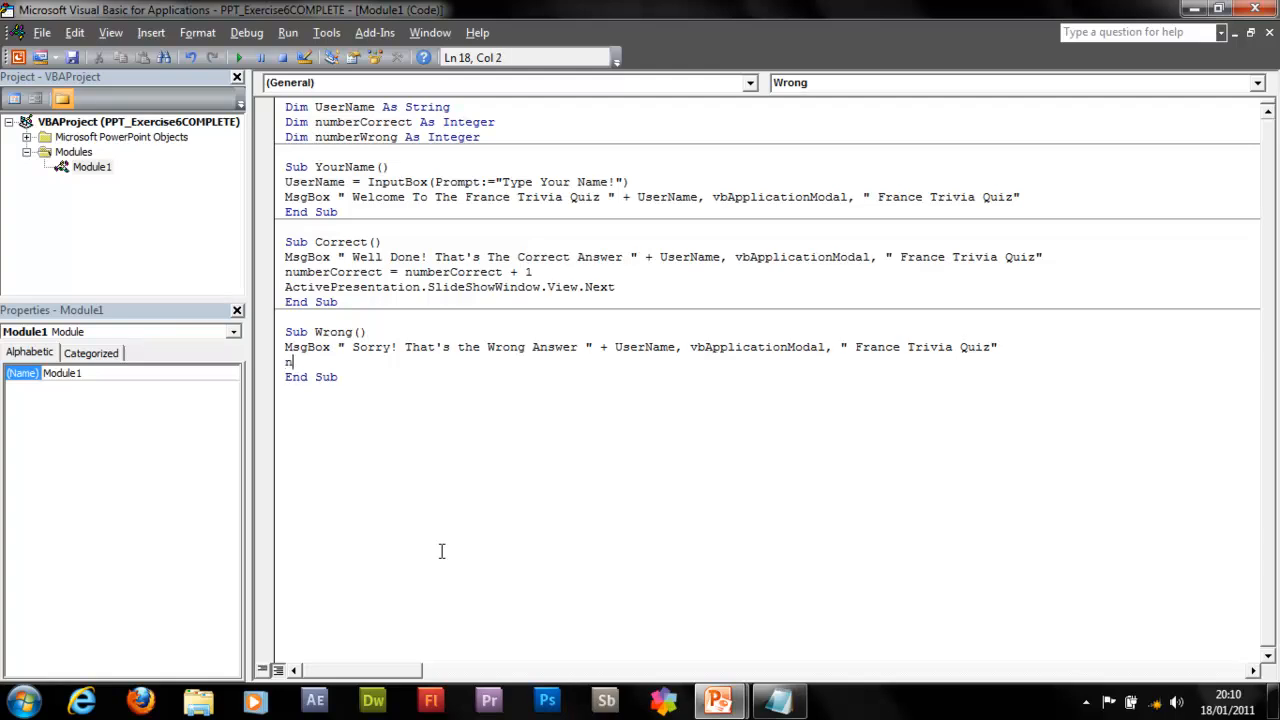
{"action": "type", "text": "umberWr"}
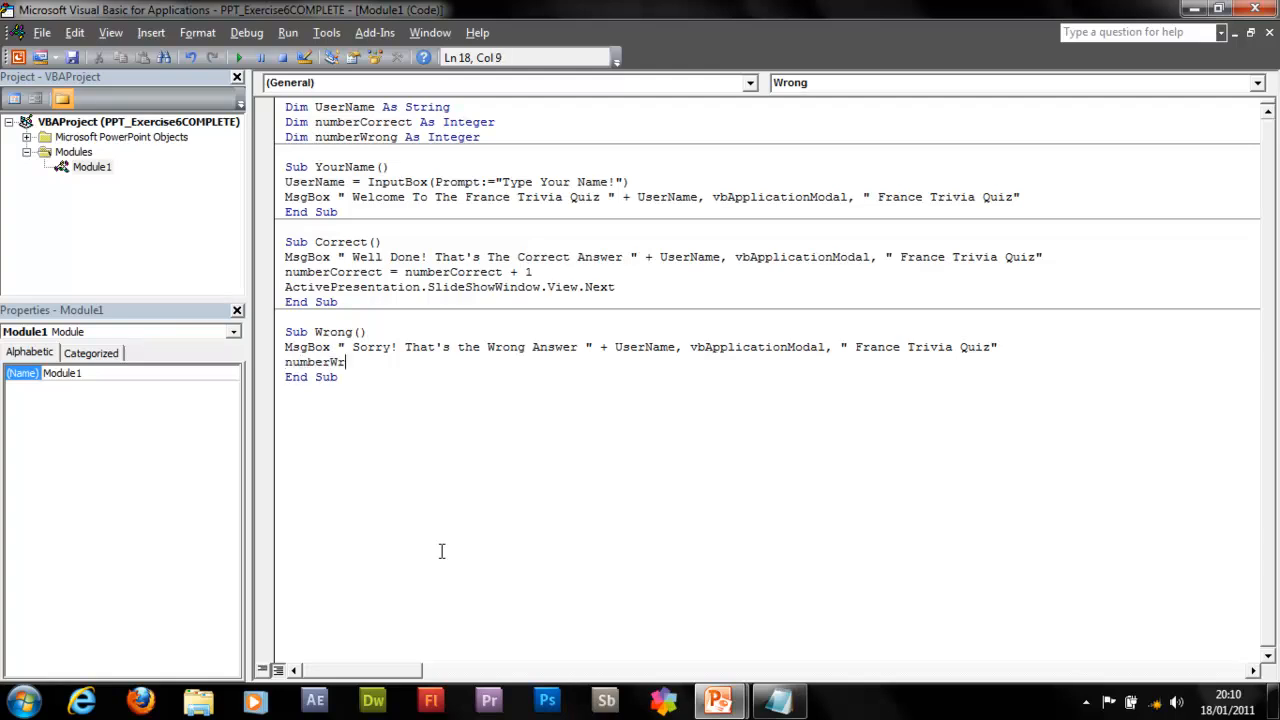
{"action": "type", "text": "ong ="}
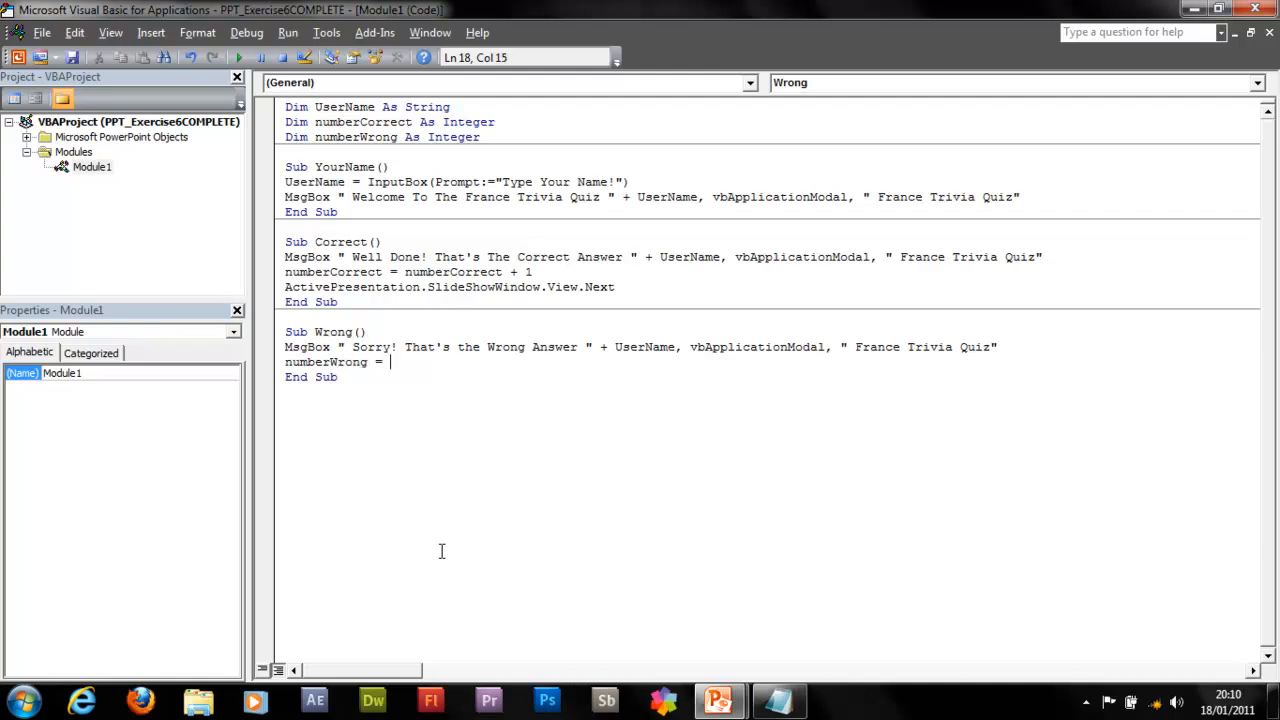
{"action": "type", "text": "numberWrong + 1"}
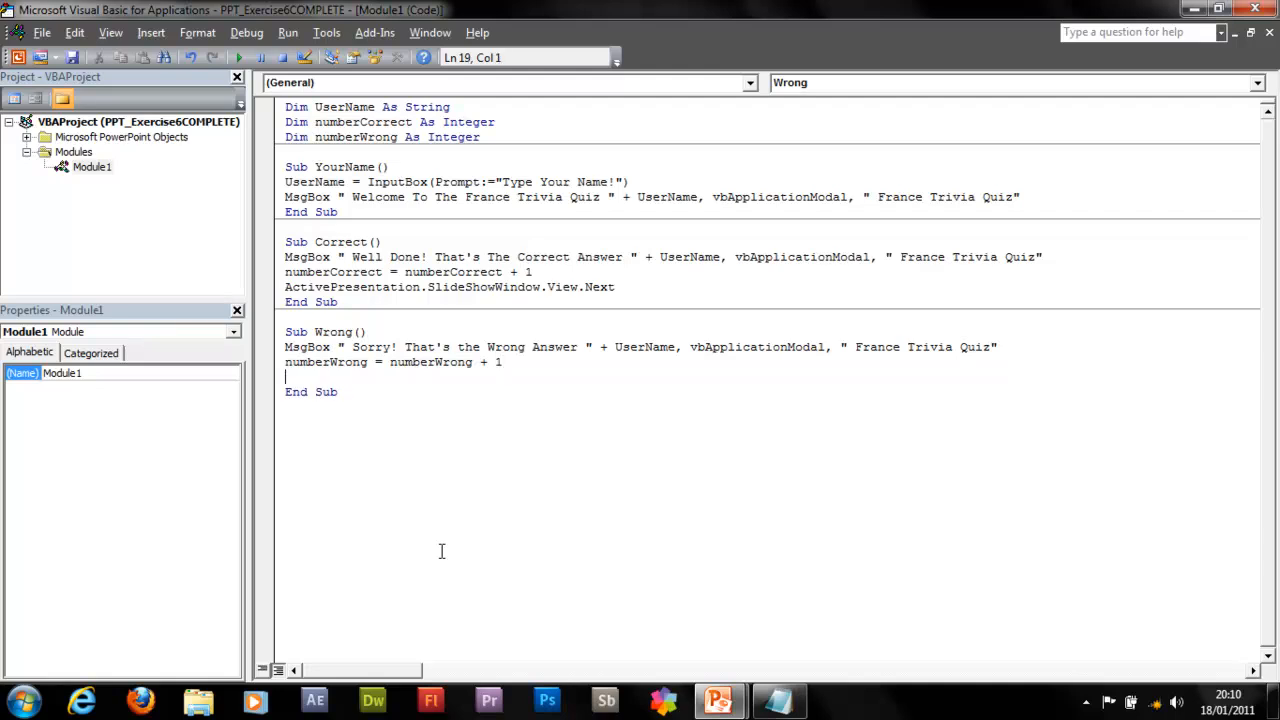
- Add ActivePresentation.SlideShowWindow.View.Next to advance the slide
{"action": "type", "text": "Actgi"}
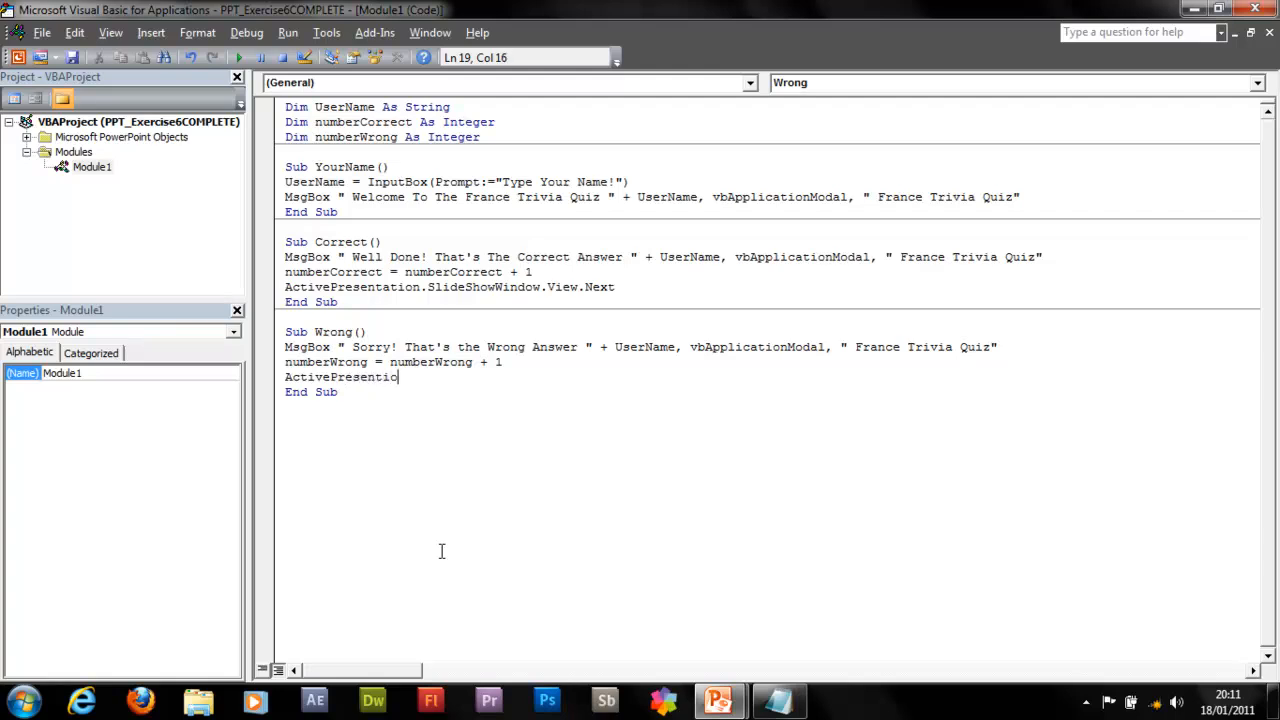
{"action": "key", "text": "Backspace"}
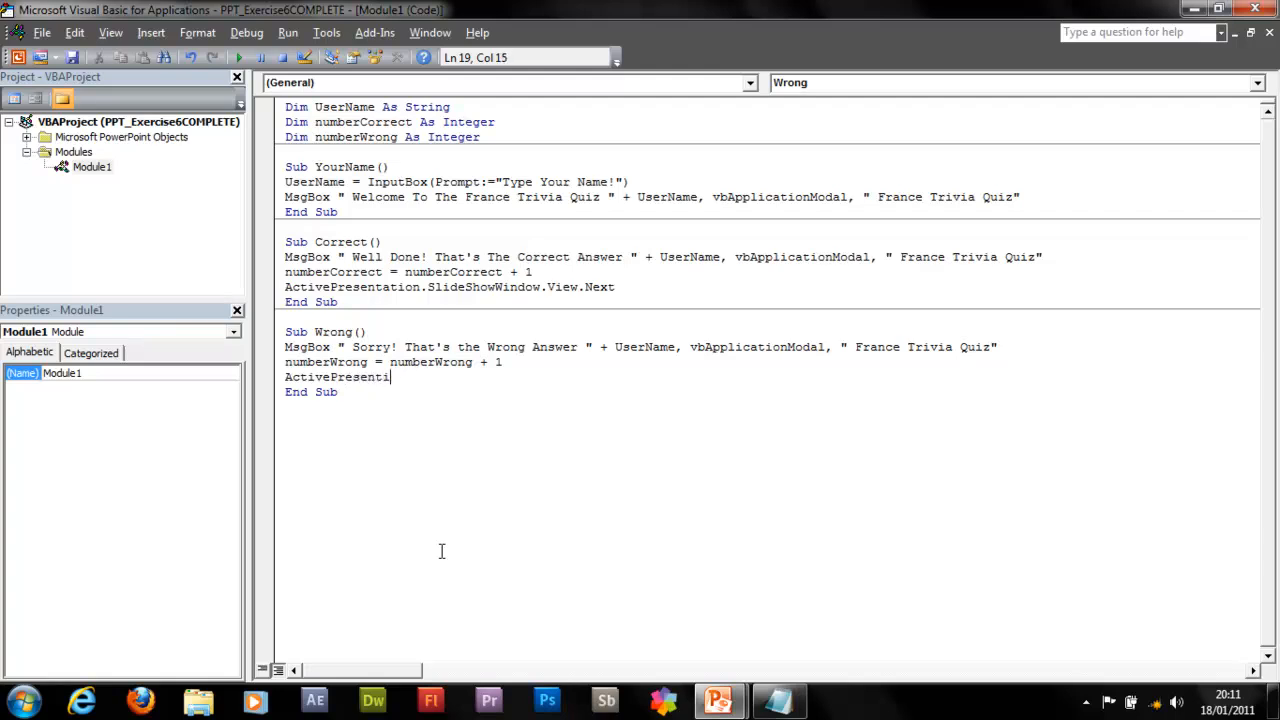
{"action": "type", "text": "t"}
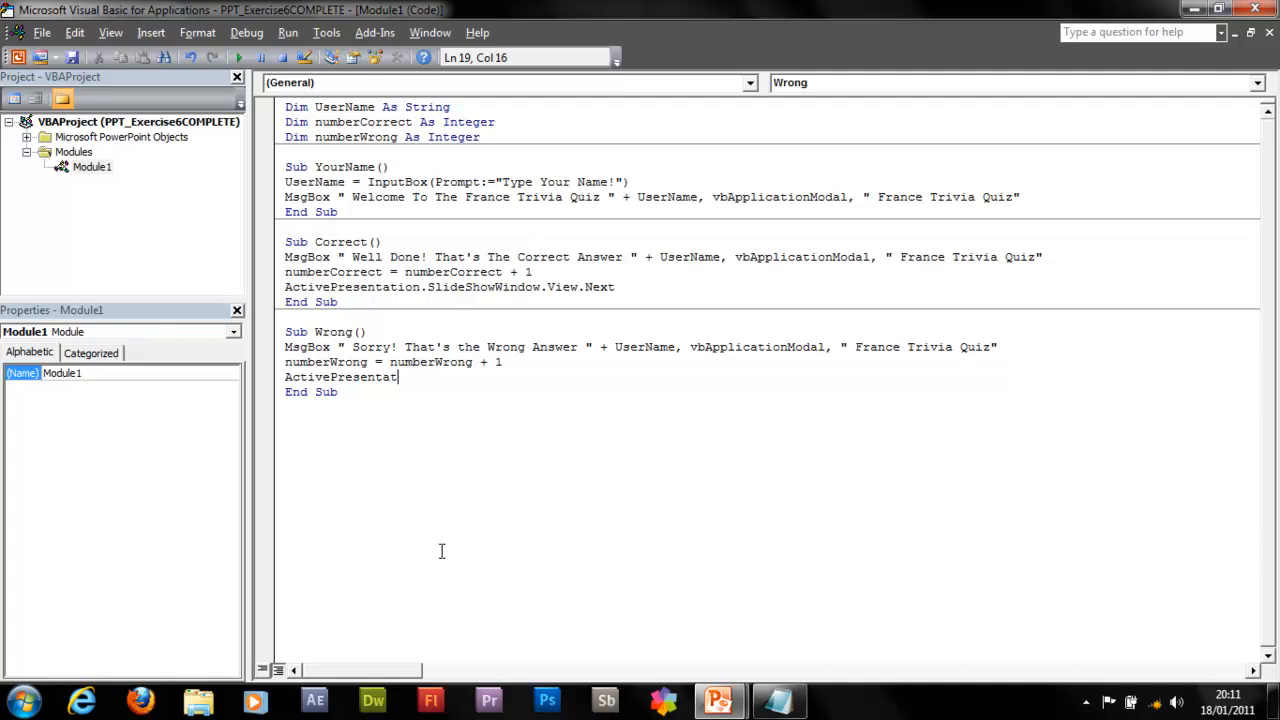
{"action": "type", "text": "."}
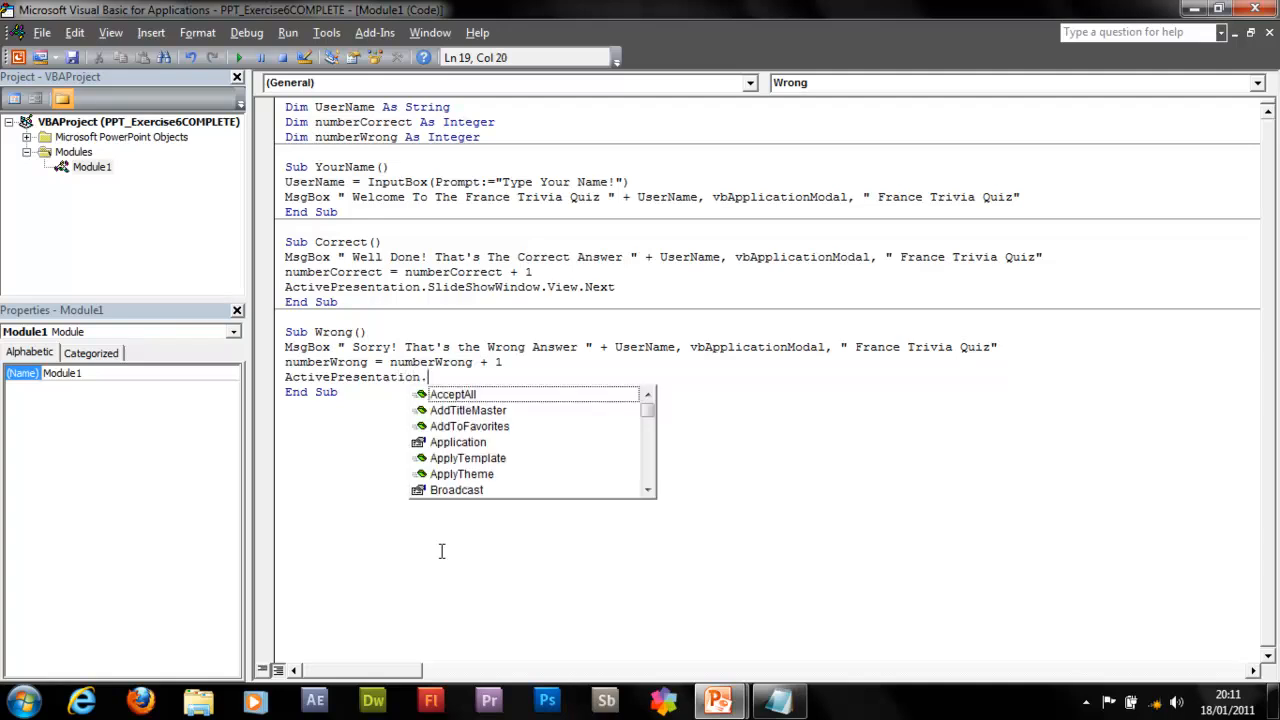
{"action": "type", "text": "SlideShowWindow.View.Next"}
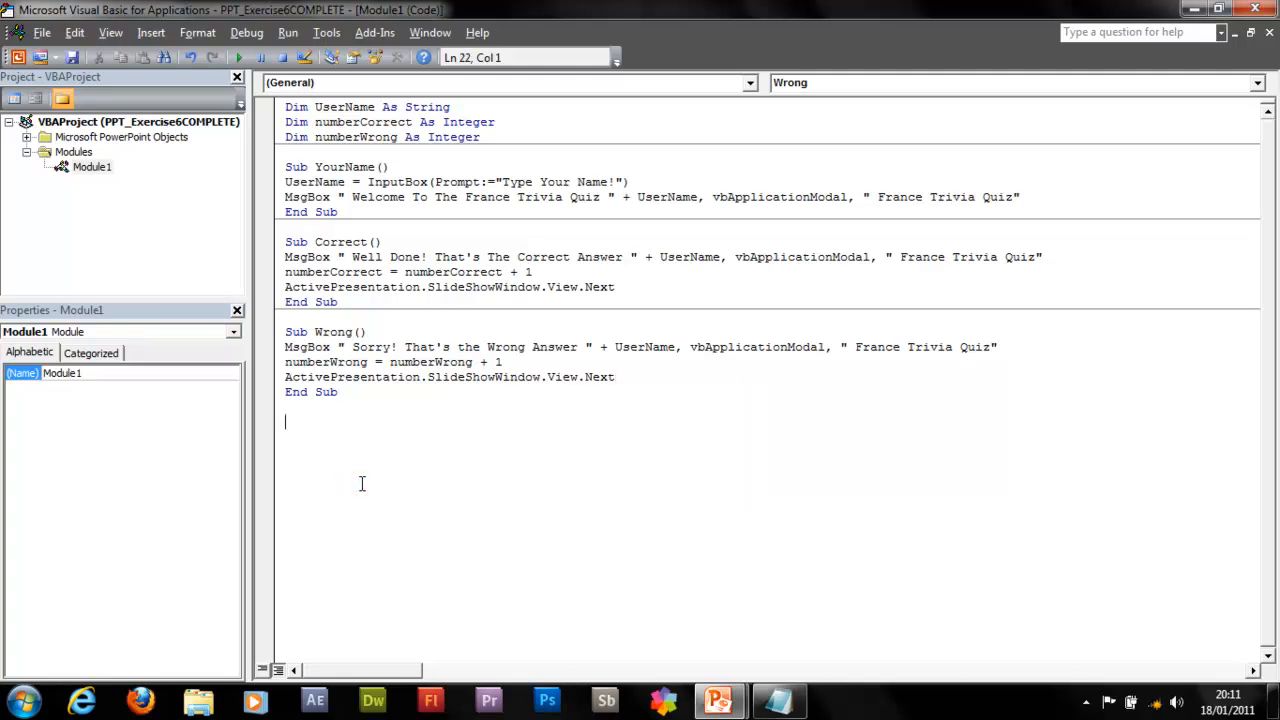
- Begin a new subroutine Sub Start()
{"action": "type", "text": "Sub"}
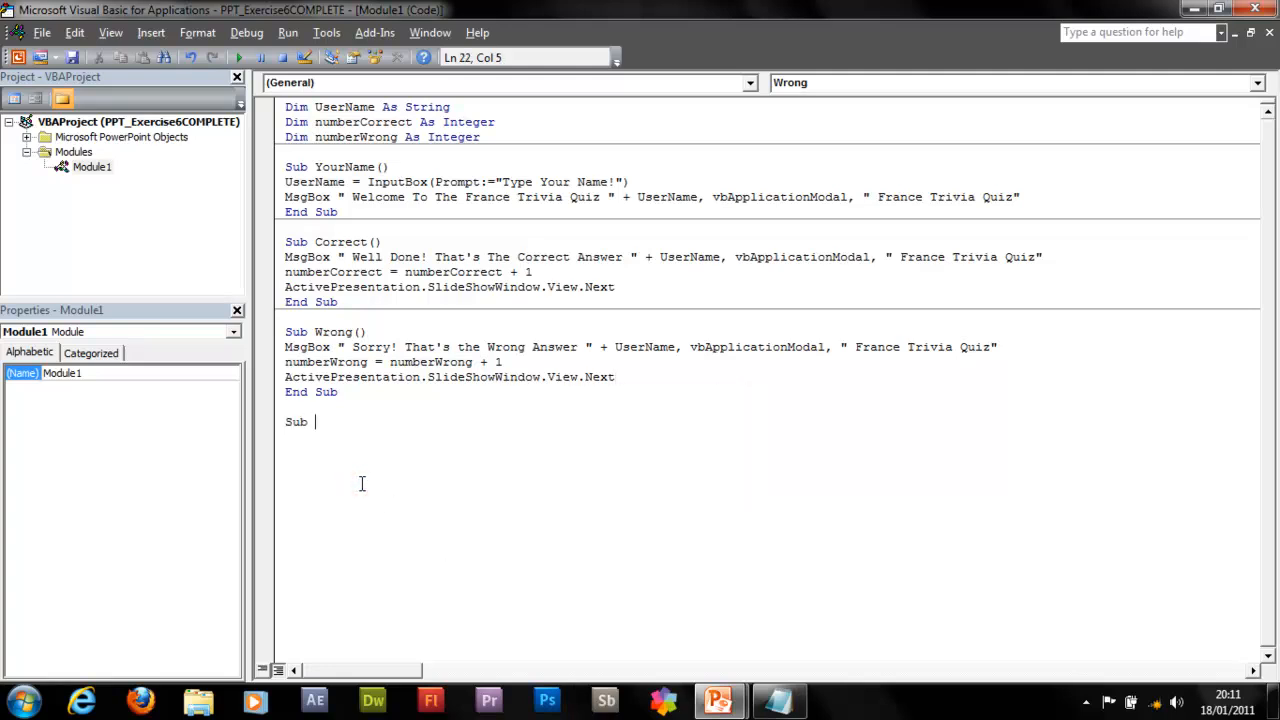
{"action": "type", "text": "Start"}
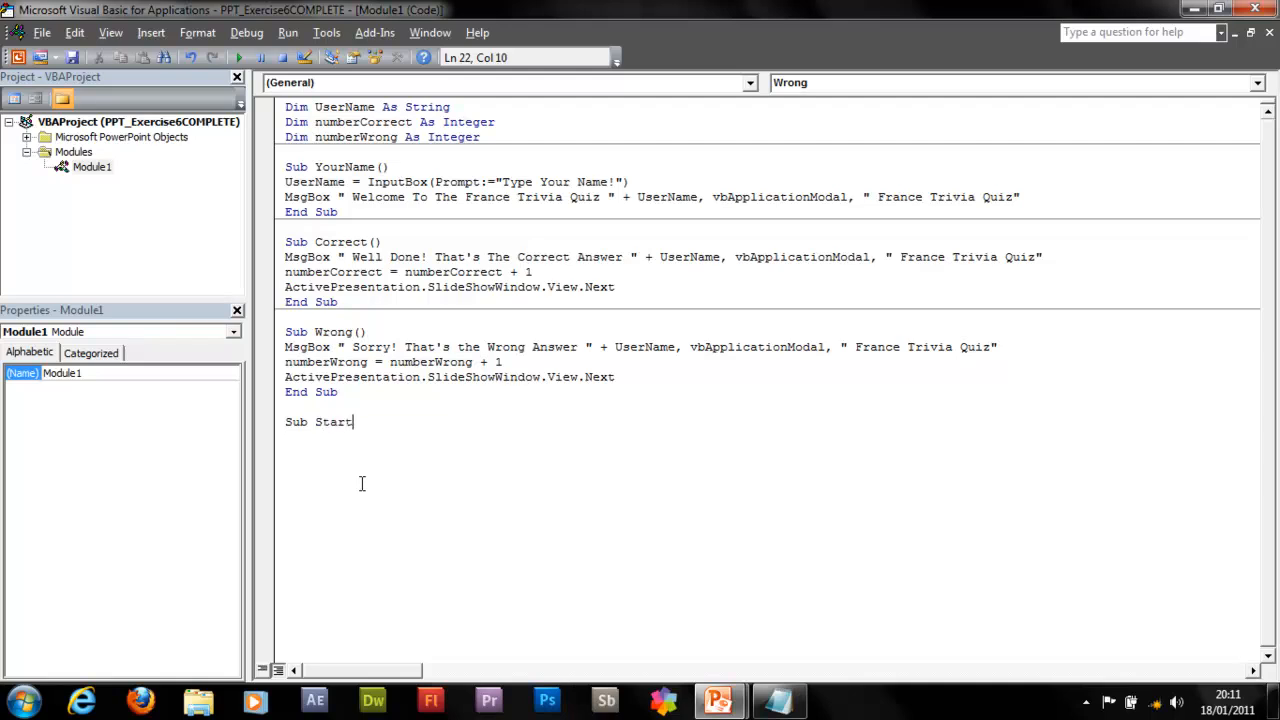
{"action": "key", "text": "Return"}
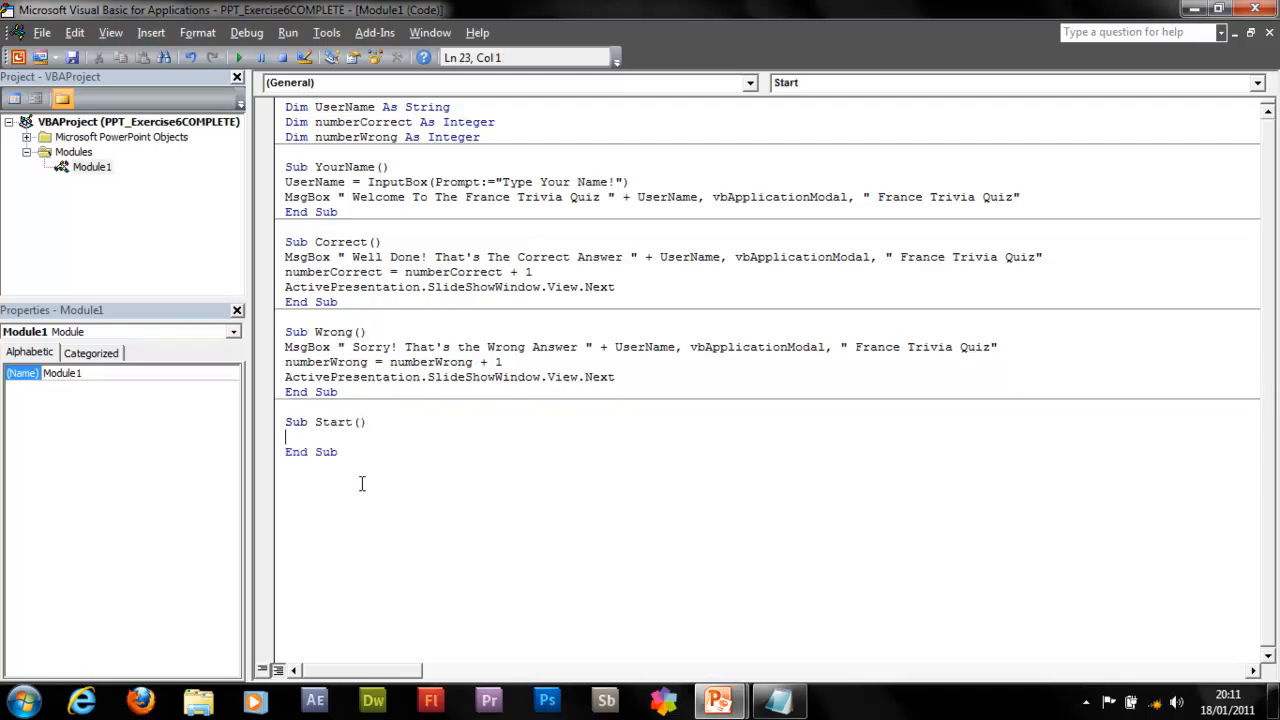
- Reset numberCorrect and numberWrong to 0 and call YourName
{"action": "type", "text": "number"}
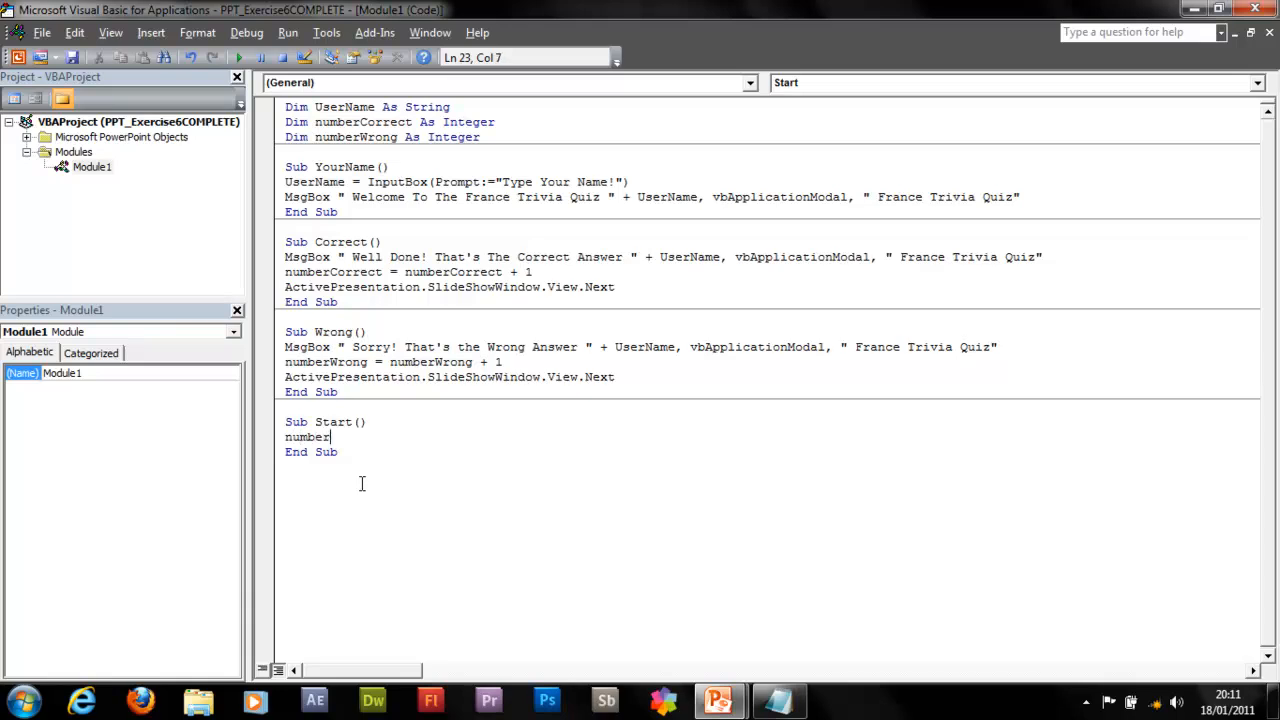
{"action": "type", "text": "Correct"}
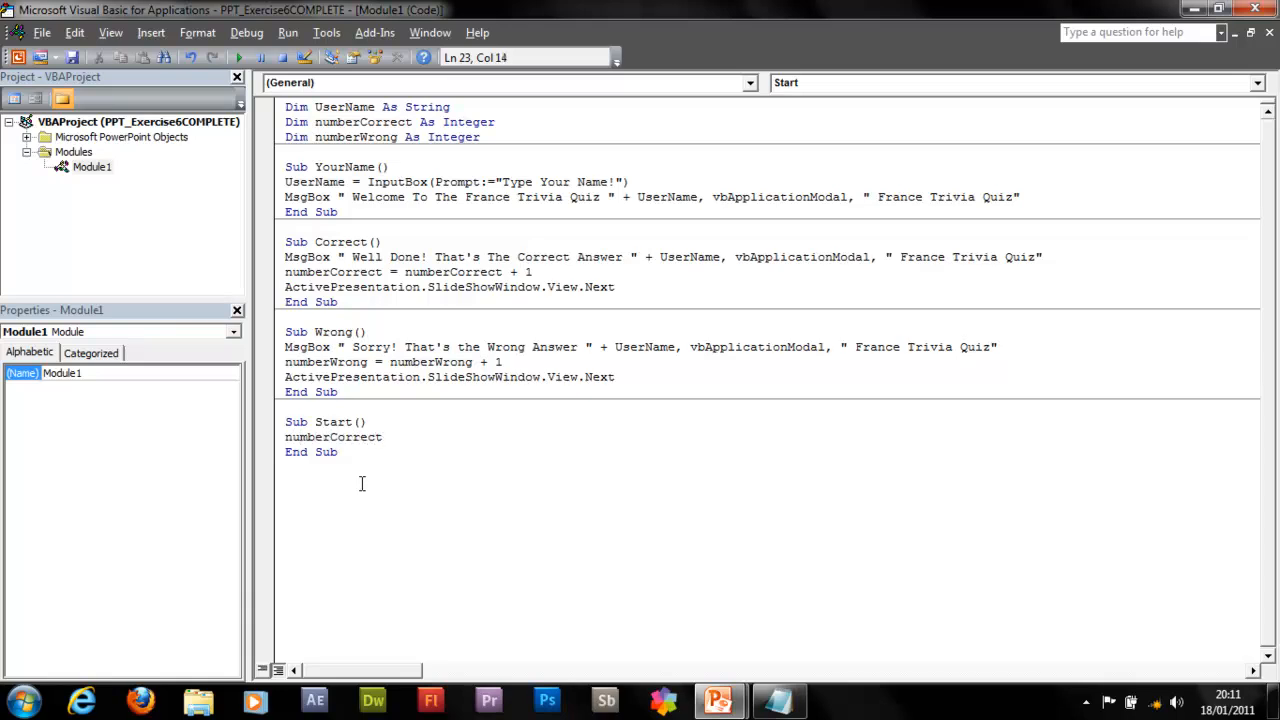
{"action": "type", "text": "= 0"}
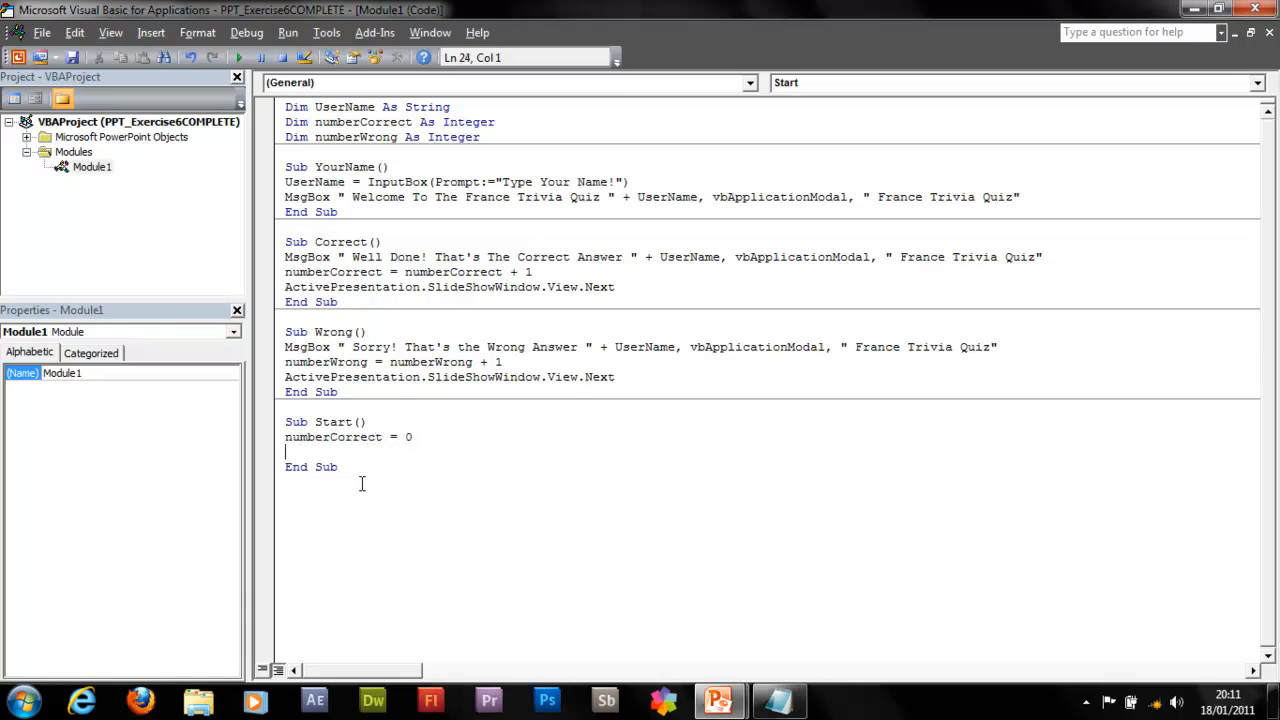
{"action": "type", "text": "numb"}
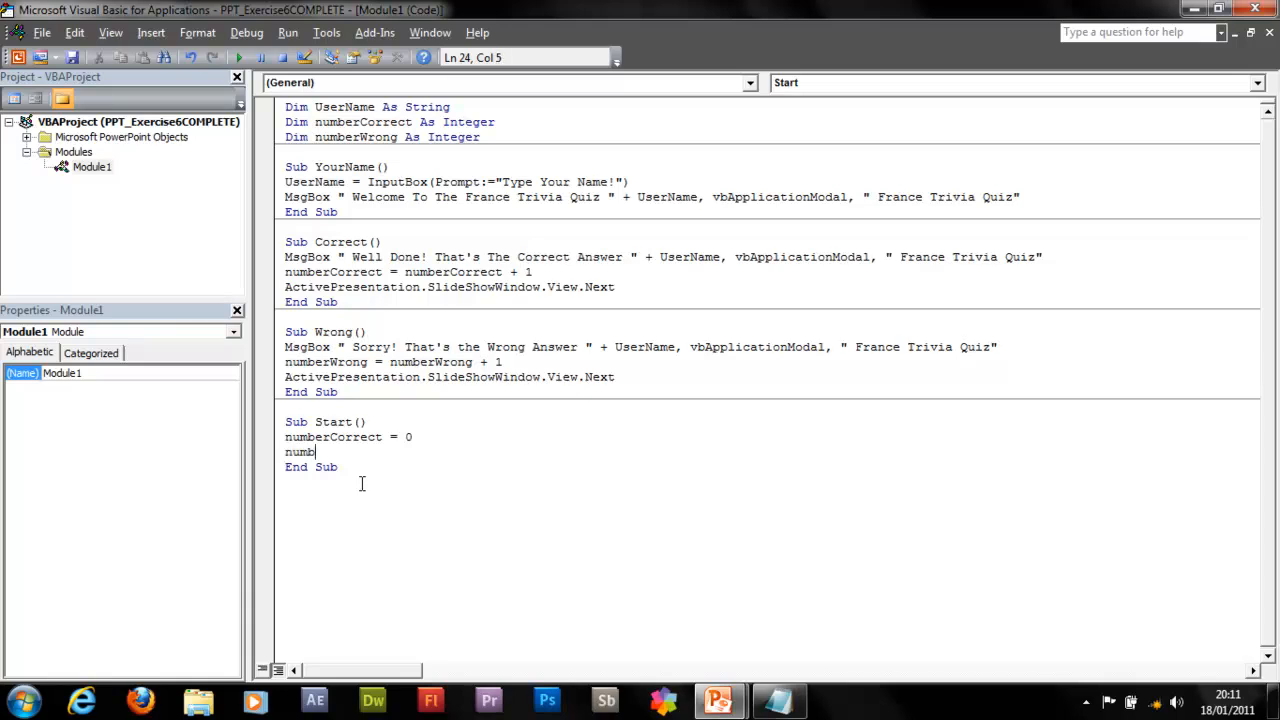
{"action": "type", "text": "erWrong = 0"}
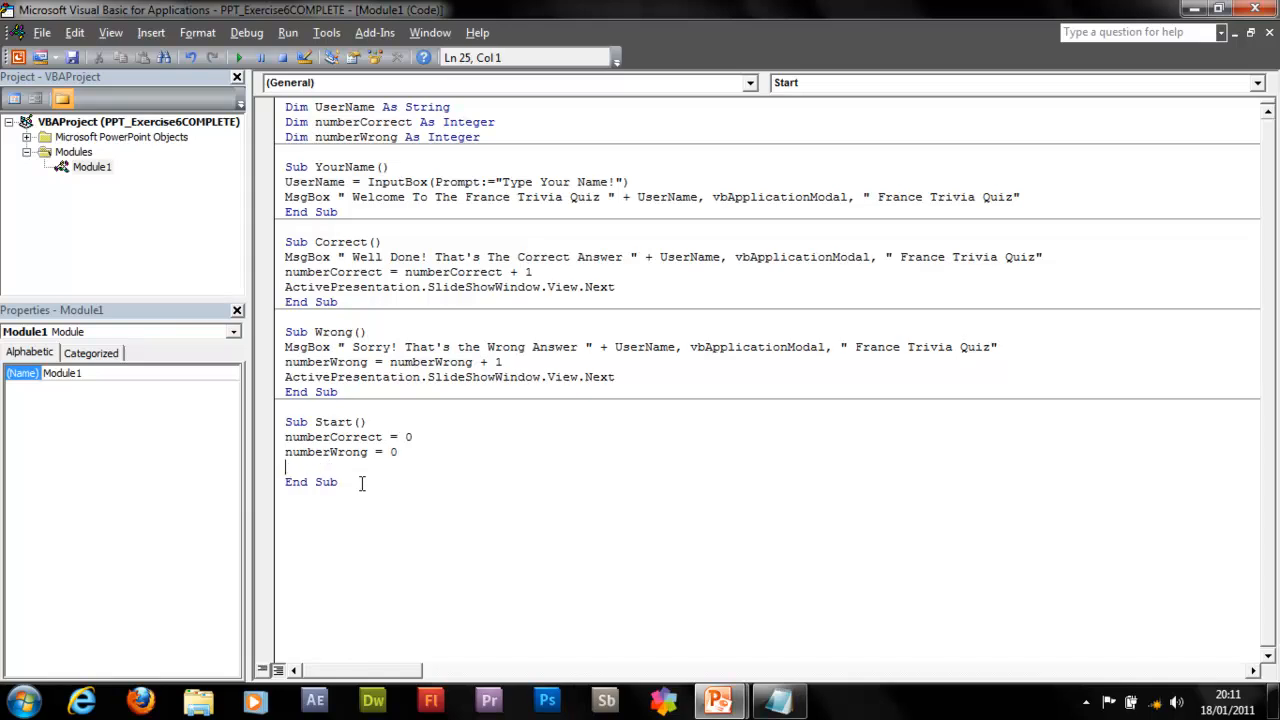
{"action": "type", "text": "Yiu"}
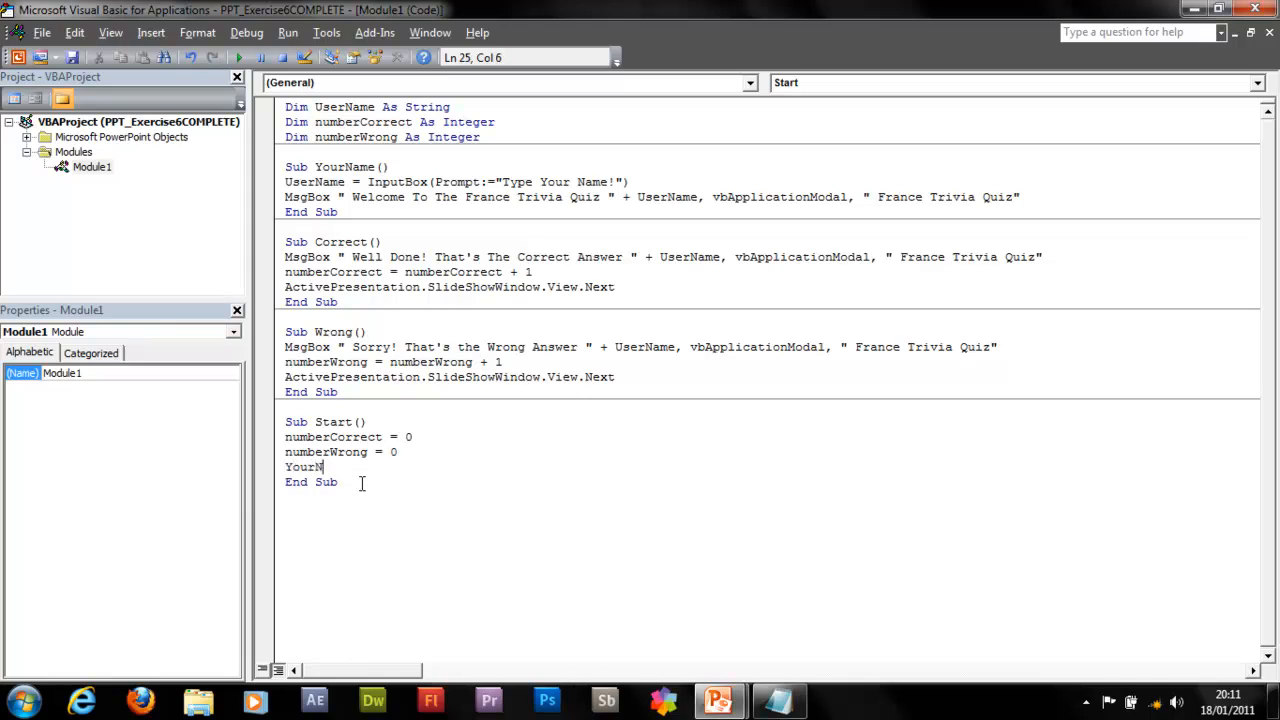
{"action": "type", "text": "ame"}
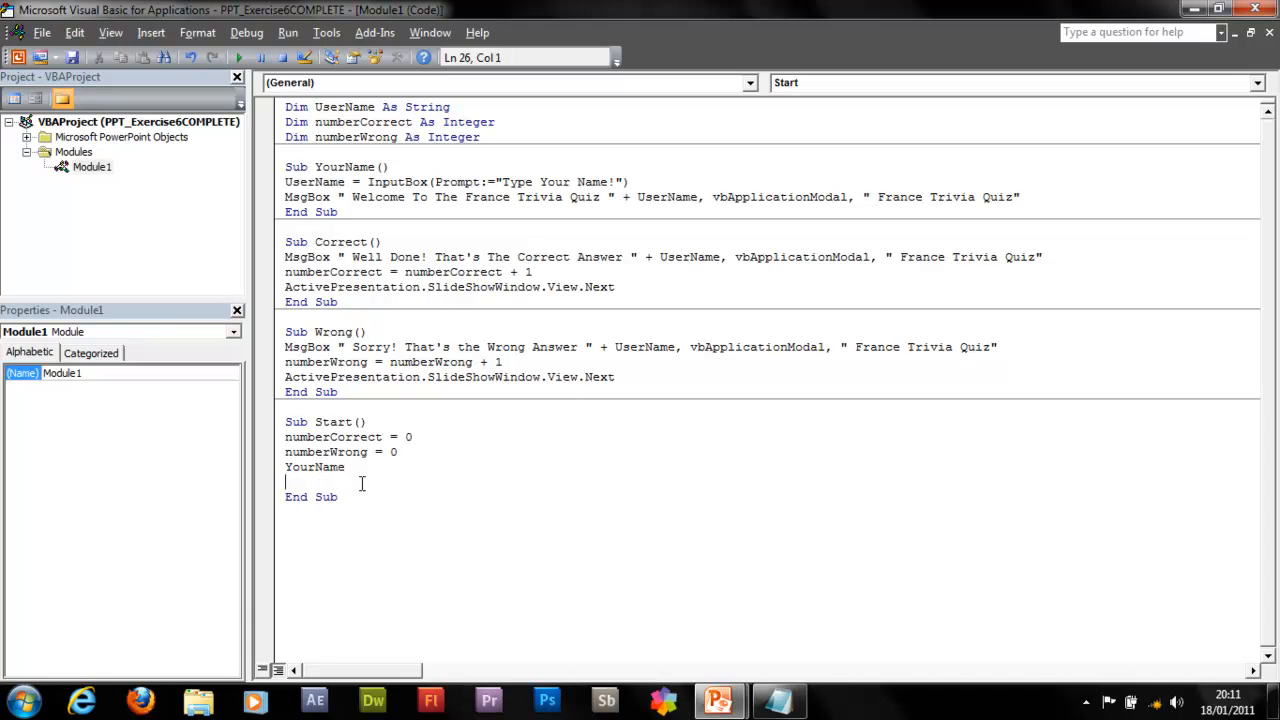
- Add ActivePresentation.SlideShowWindow.View.Next, then begin the next Sub line
{"action": "type", "text": "Active"}
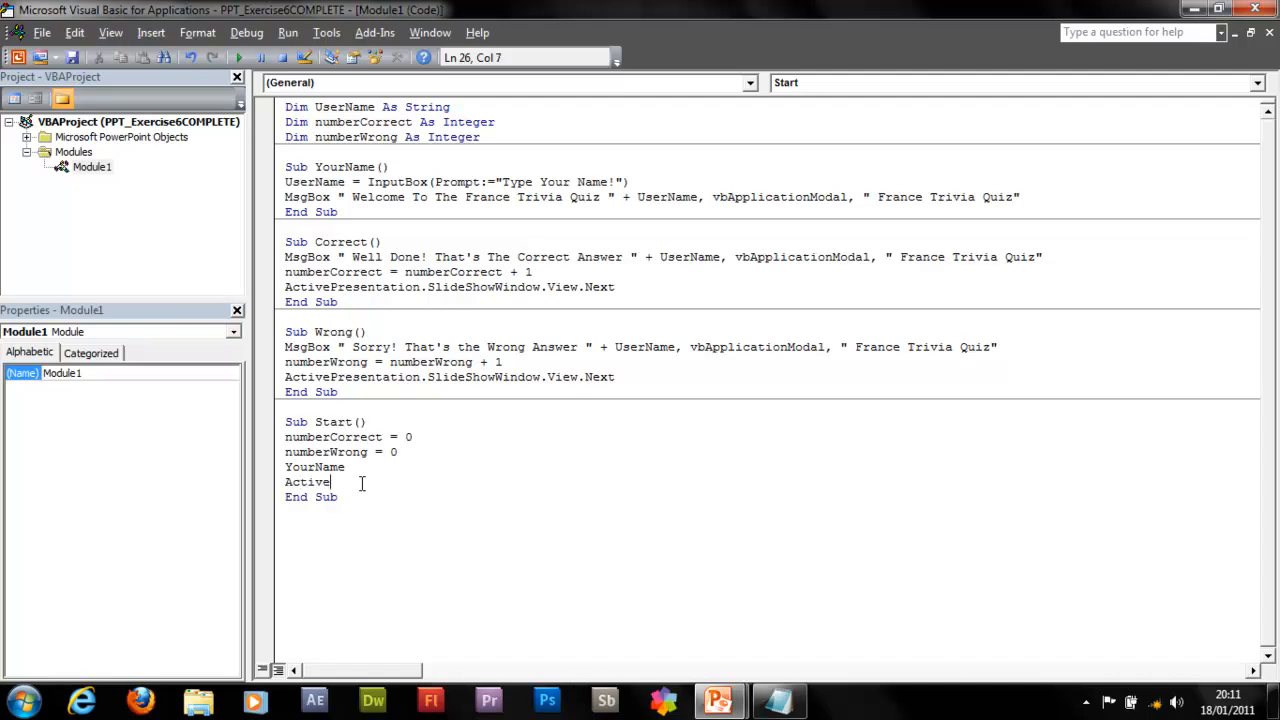
{"action": "type", "text": "Presentation"}
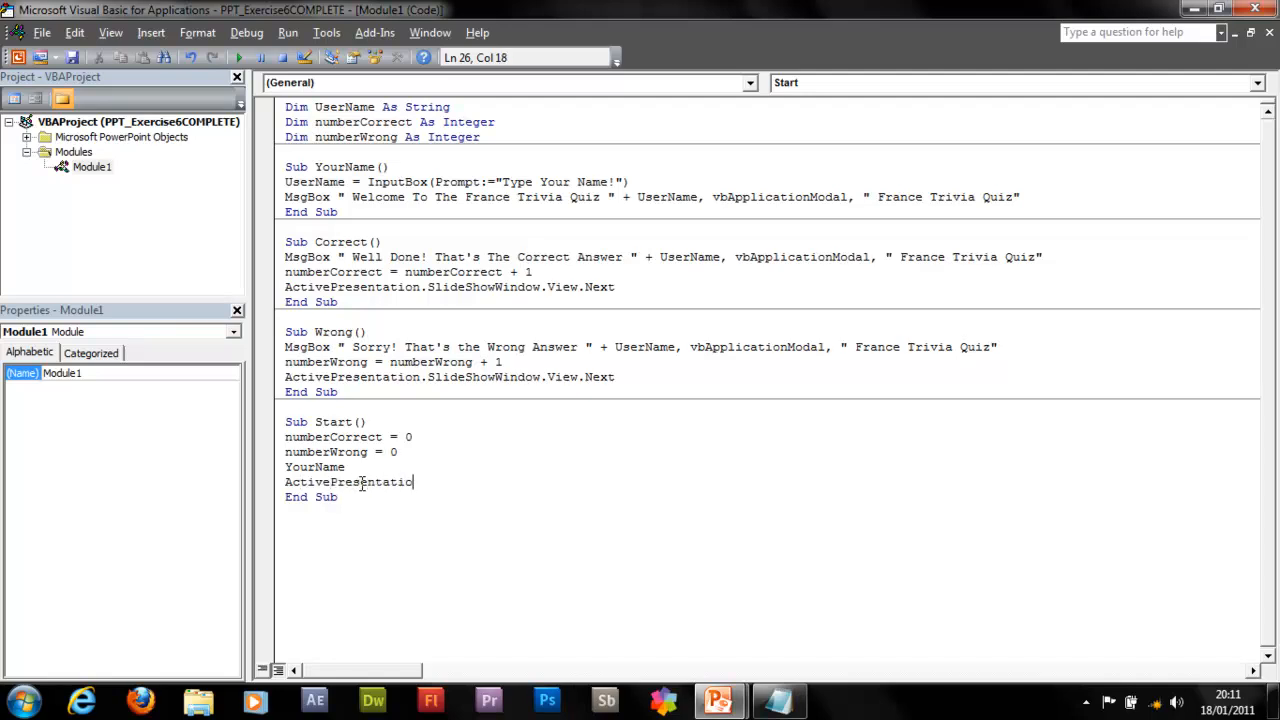
{"action": "type", "text": ".S"}
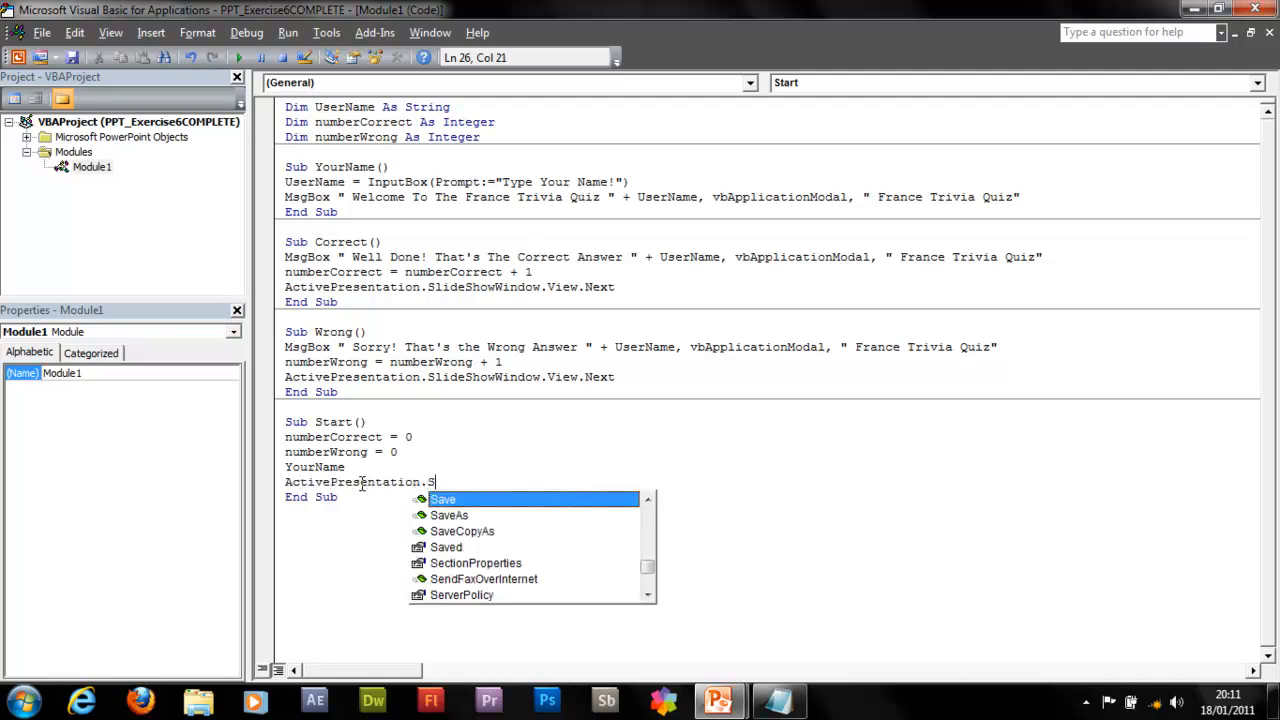
{"action": "type", "text": "lideShow"}
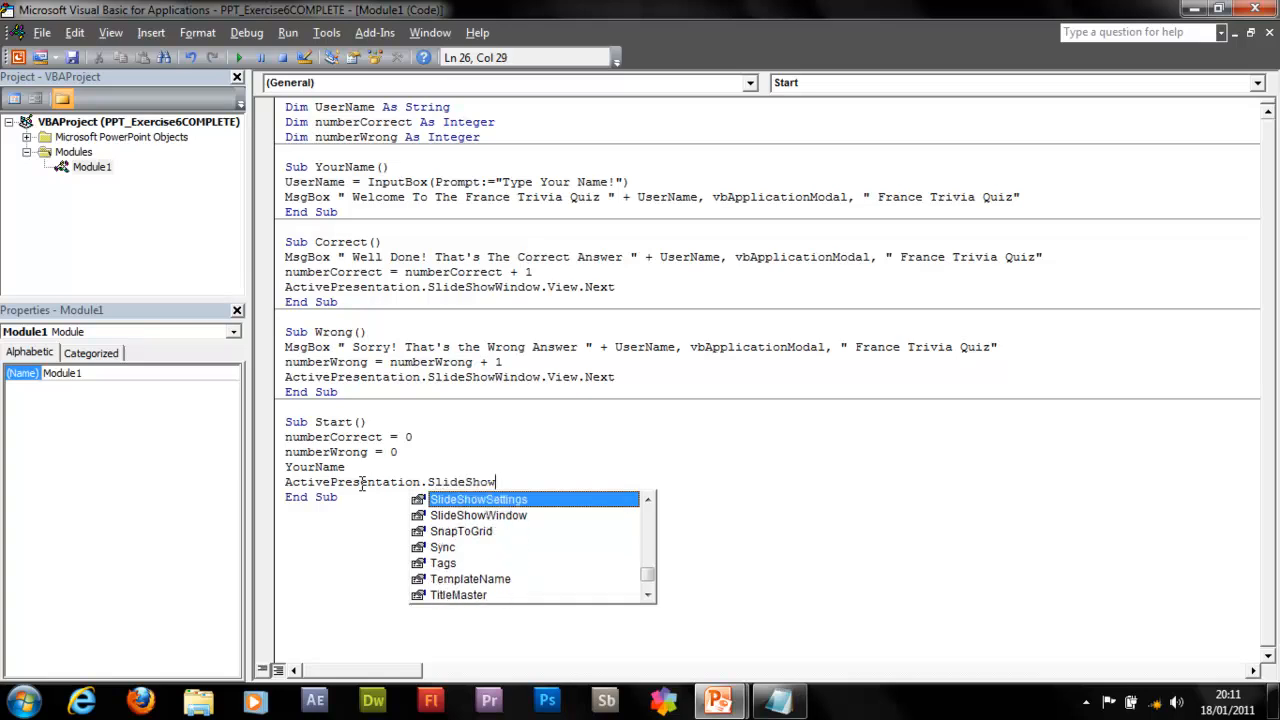
{"action": "type", "text": "Window."}
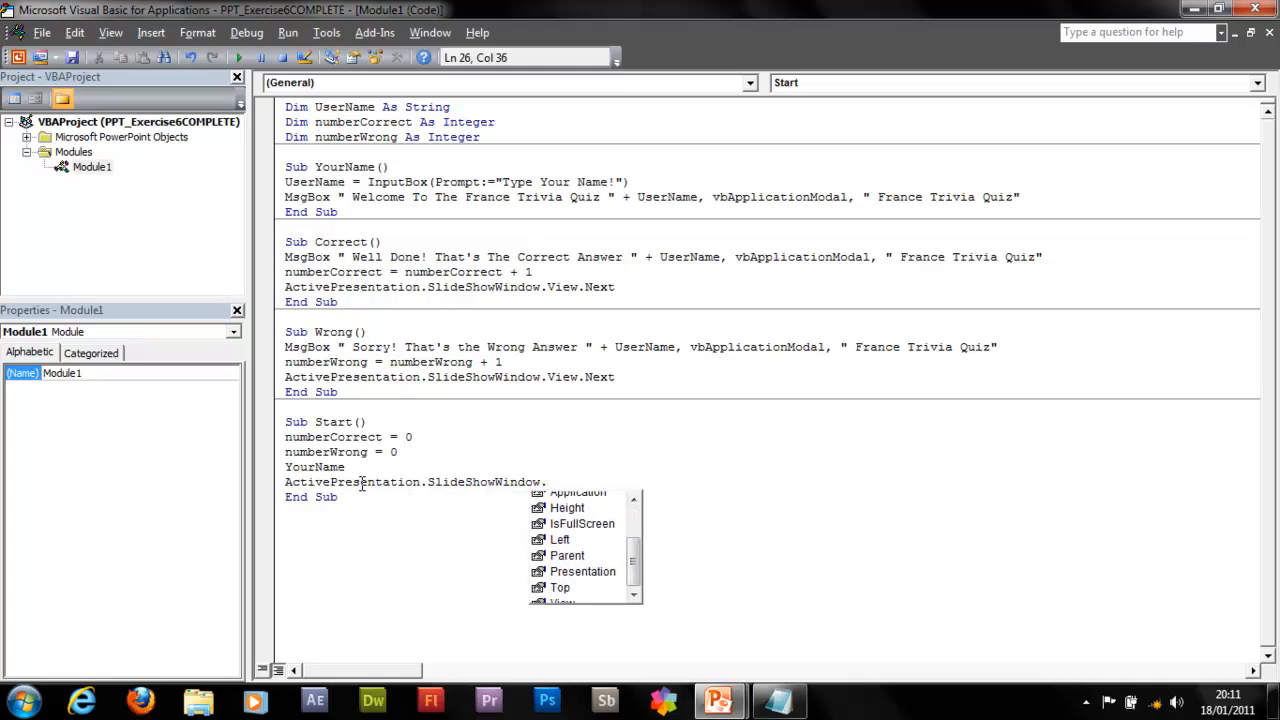
{"action": "type", "text": "View.Next"}
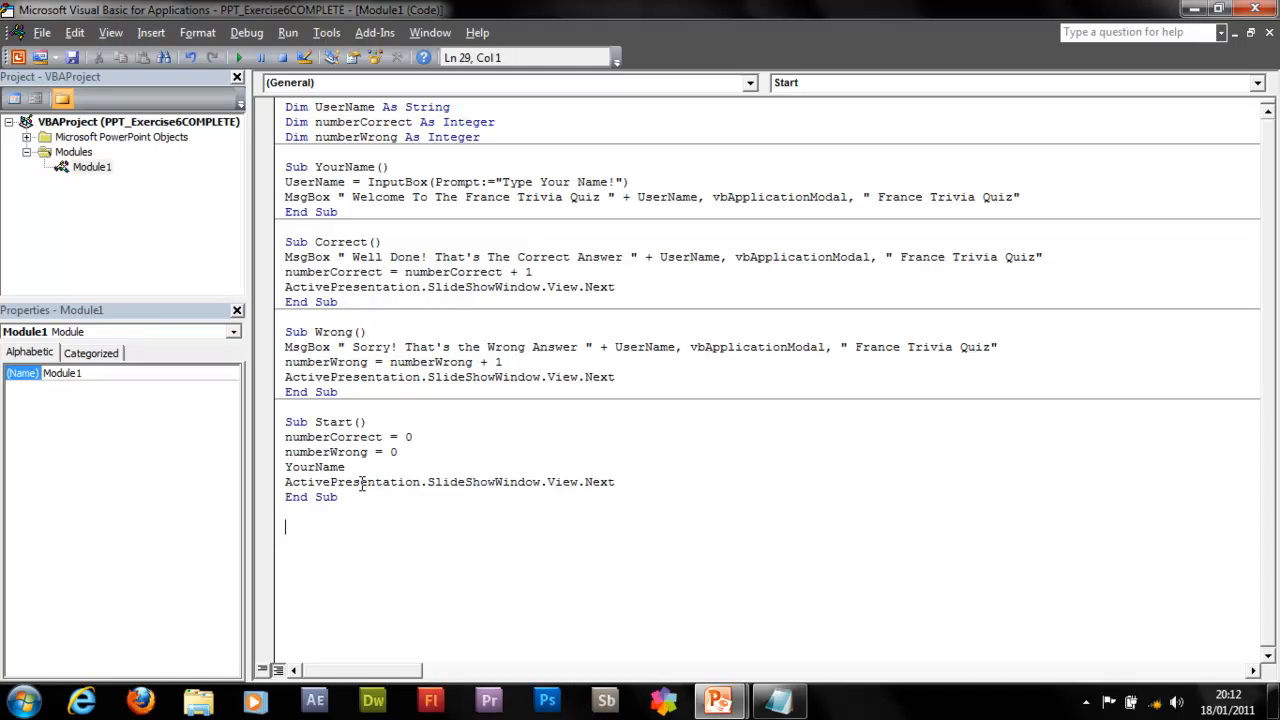
{"action": "type", "text": "Sub"}
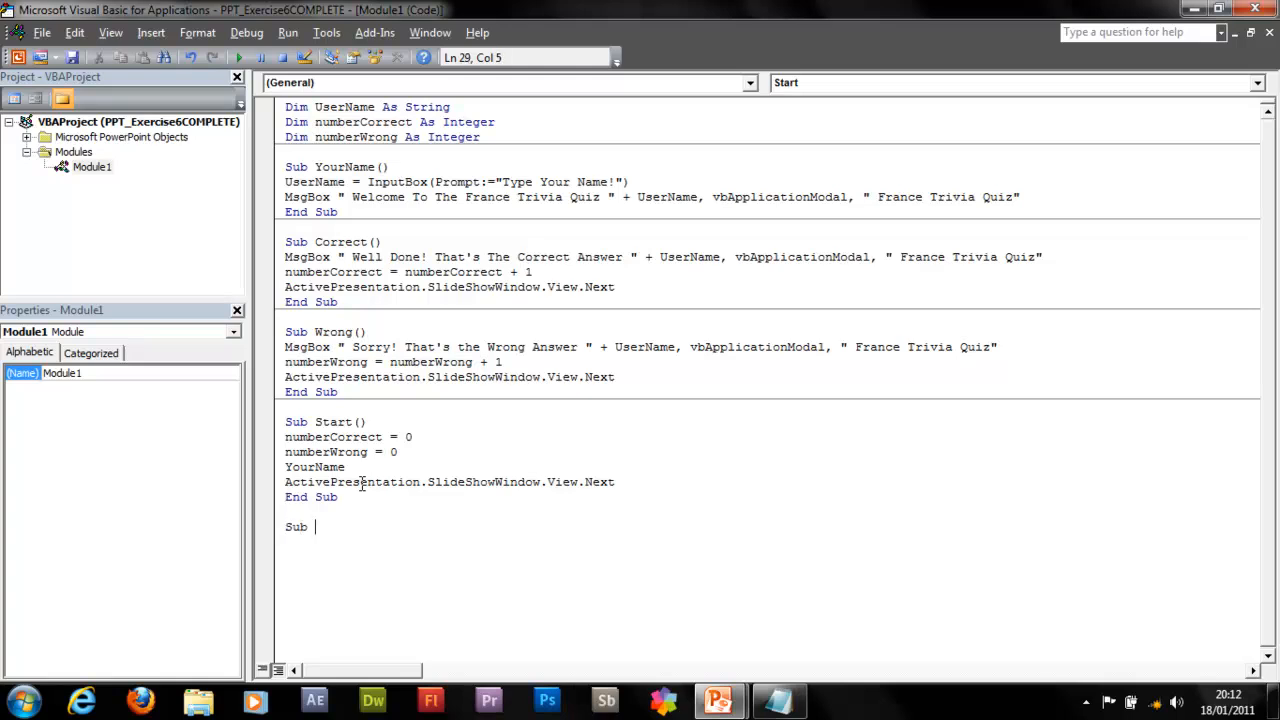
- Begin the Results macro's MsgBox with "You Got " & NumberCorrect & " out of "
{"action": "type", "text": "Results("}
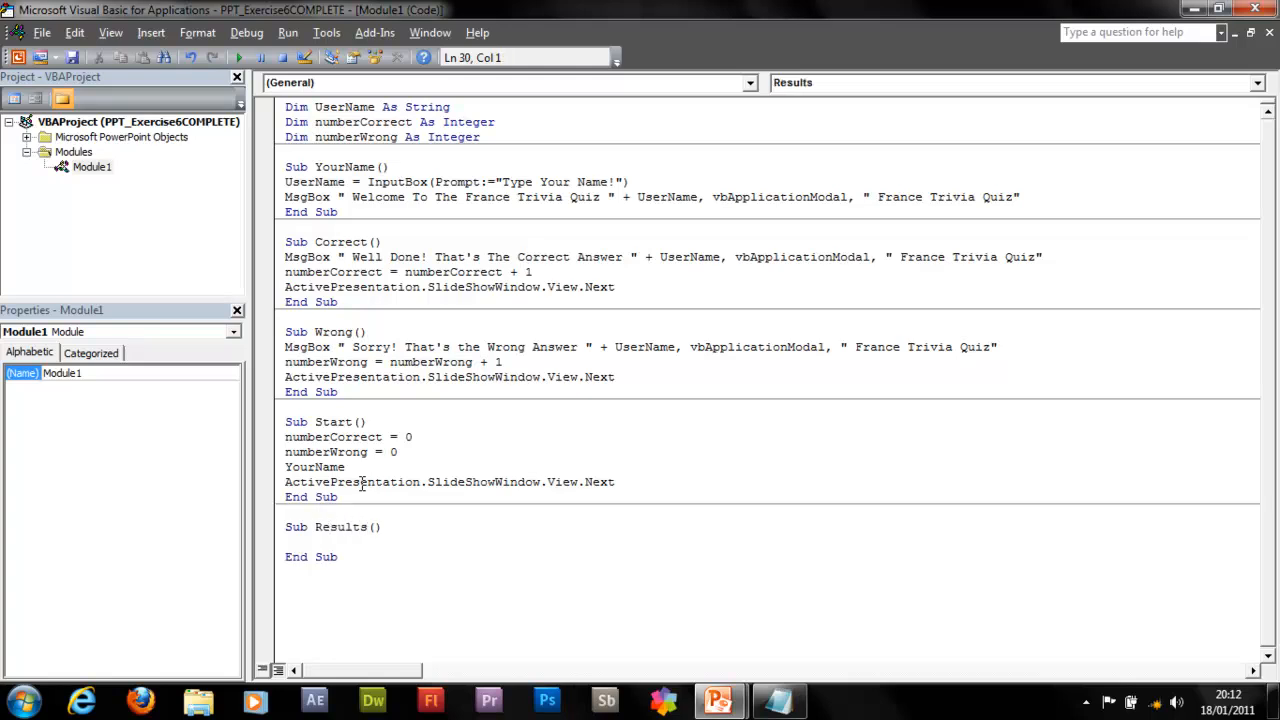
{"action": "left_click", "coordinate": [290, 542]}
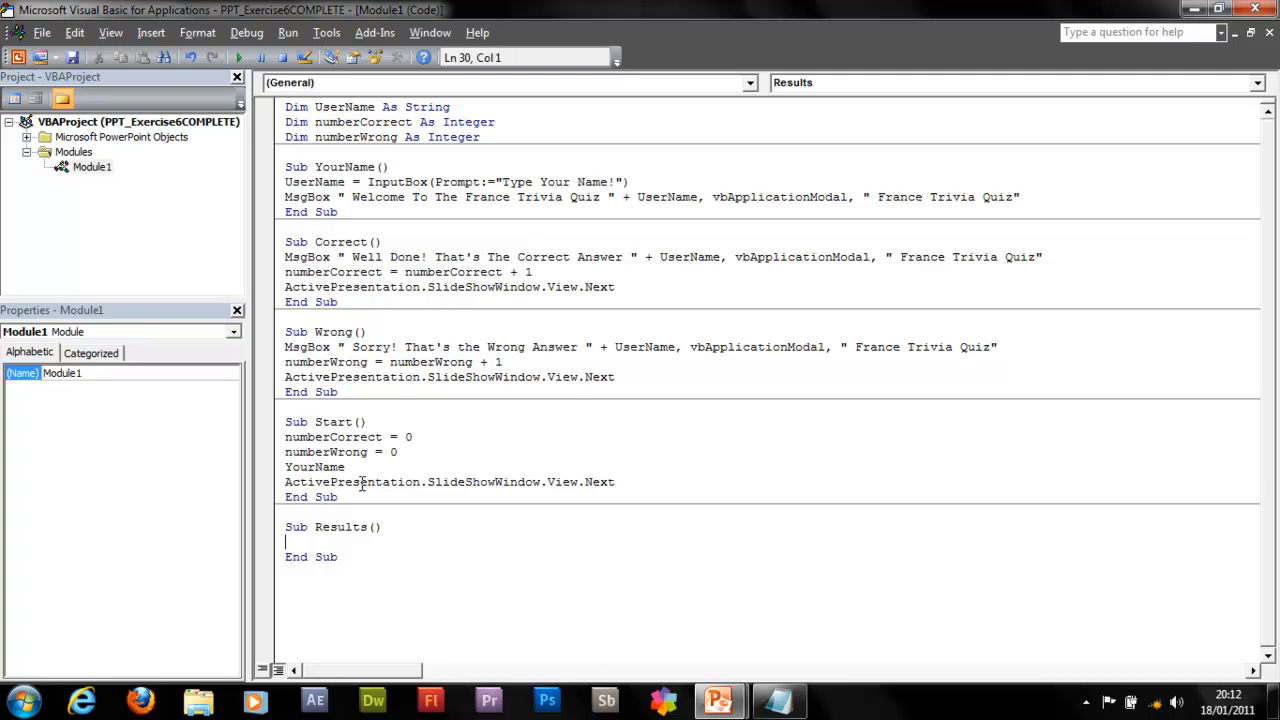
{"action": "type", "text": "MsgBox ("}
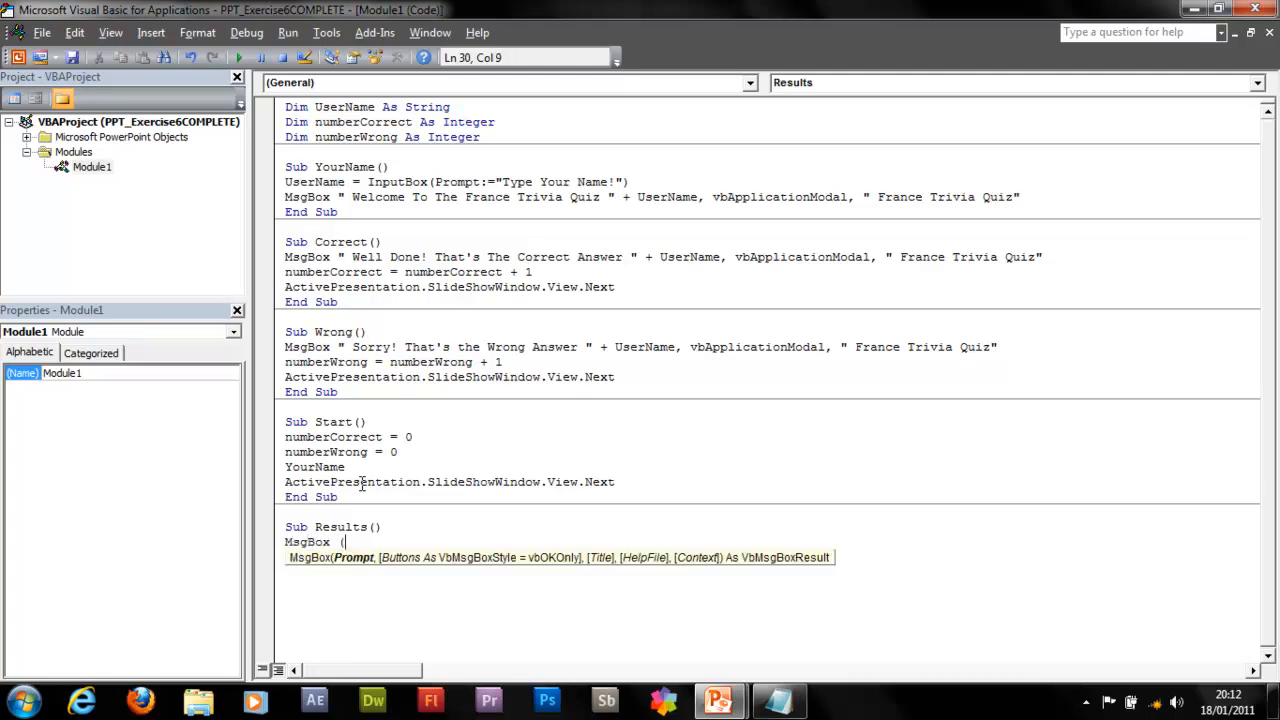
{"action": "type", "text": "\""}
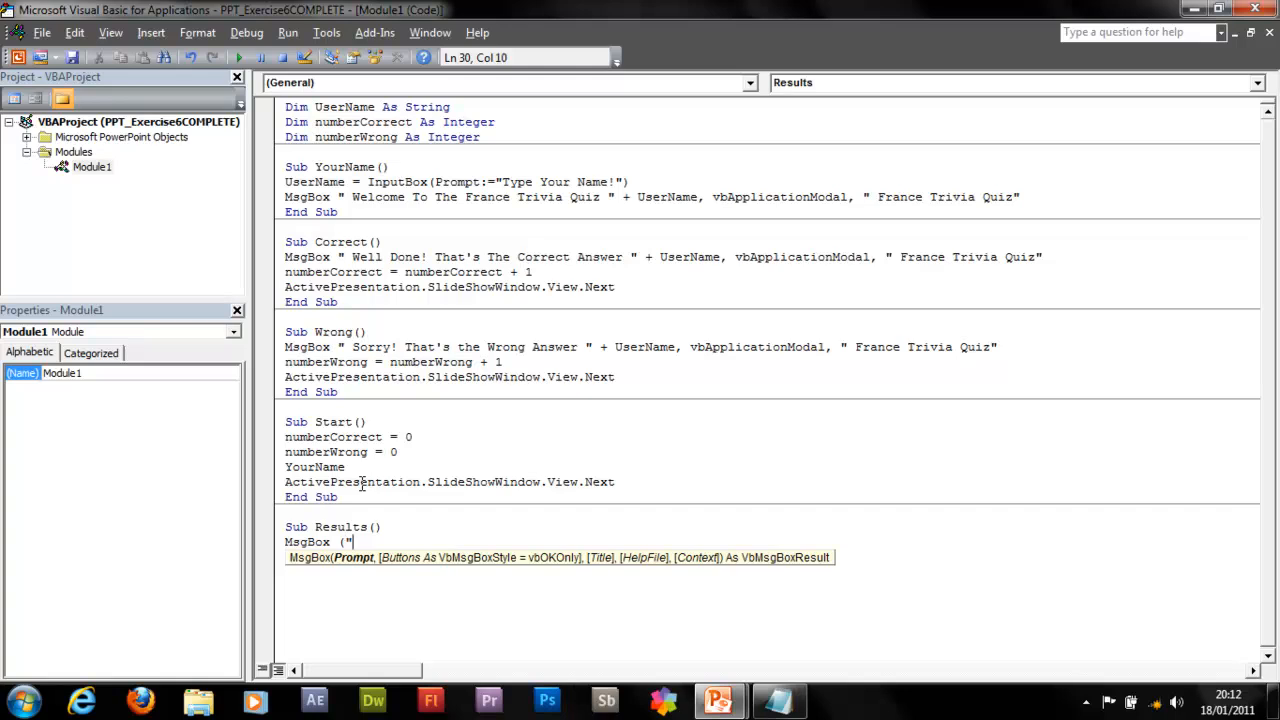
{"action": "type", "text": "You"}
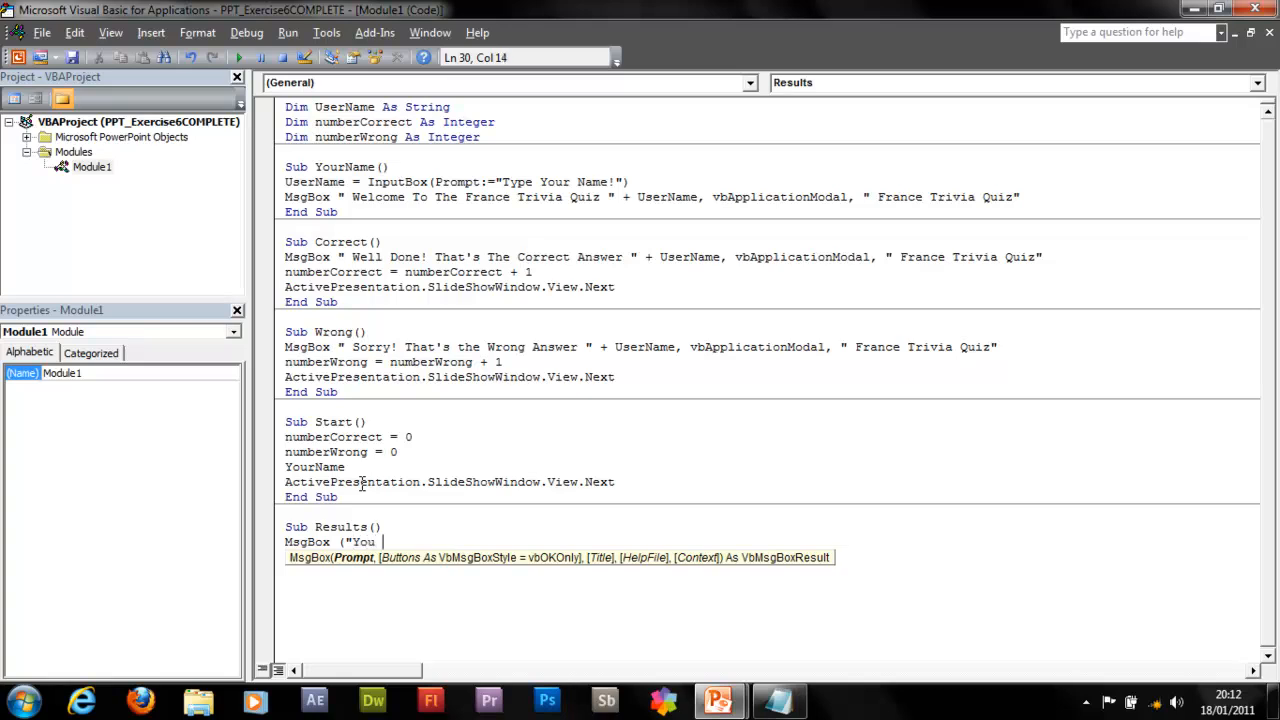
{"action": "type", "text": "Got \""}
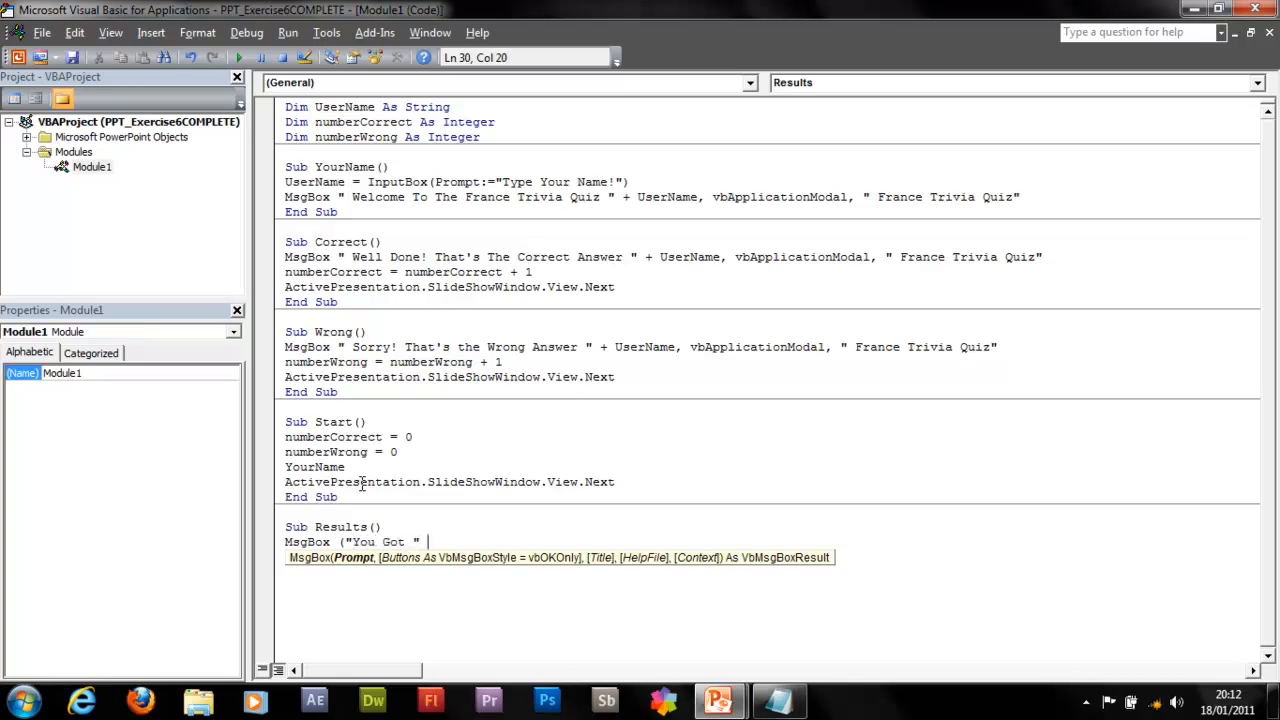
{"action": "type", "text": "& Number"}
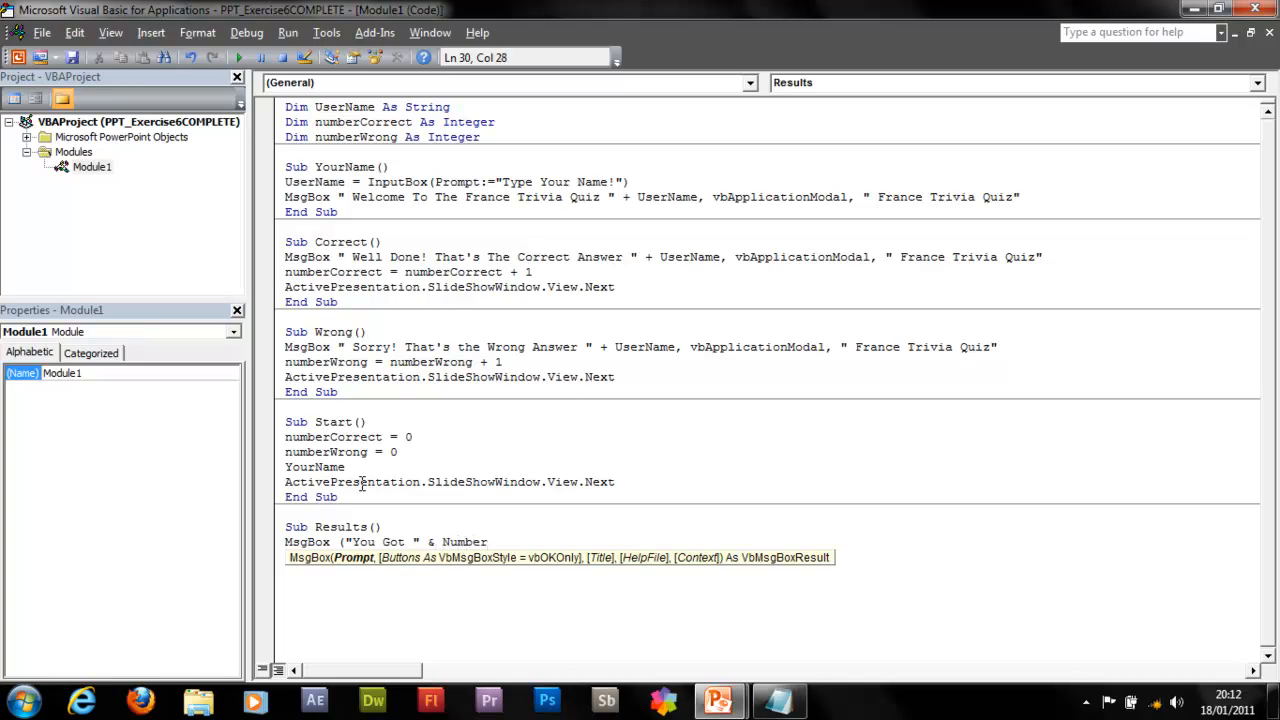
{"action": "type", "text": "Correct"}
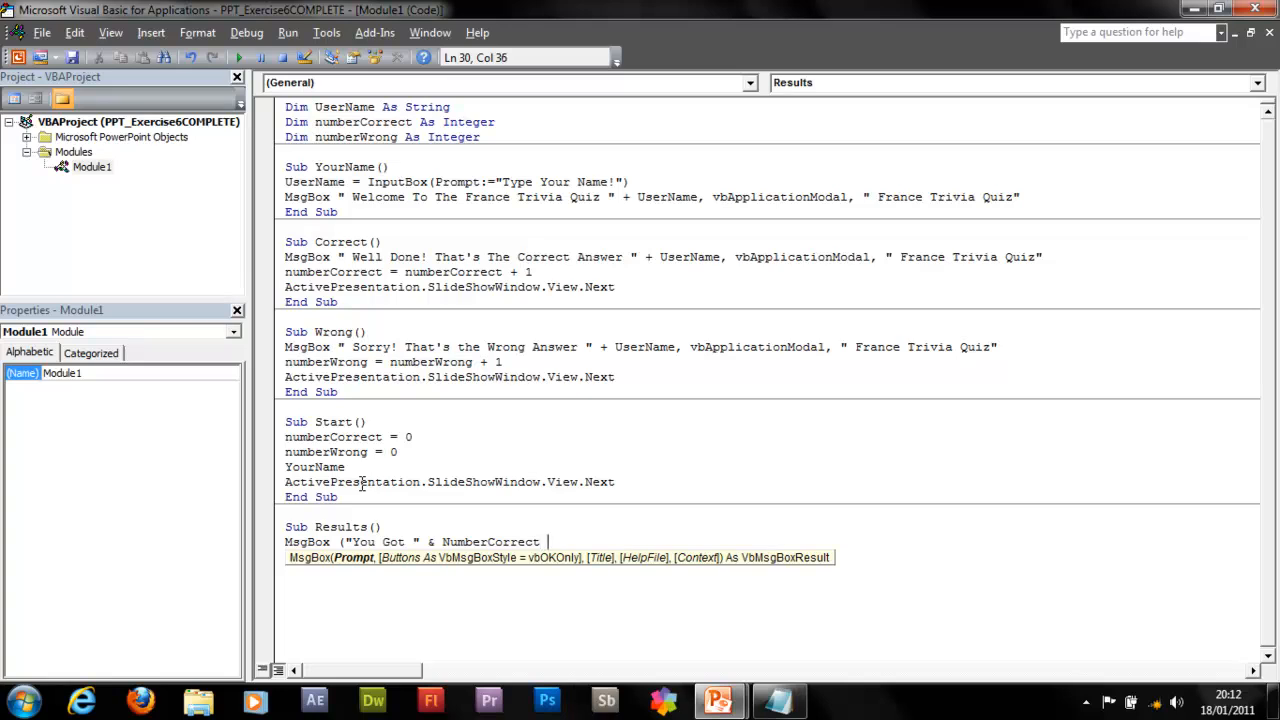
{"action": "type", "text": "& \" out"}
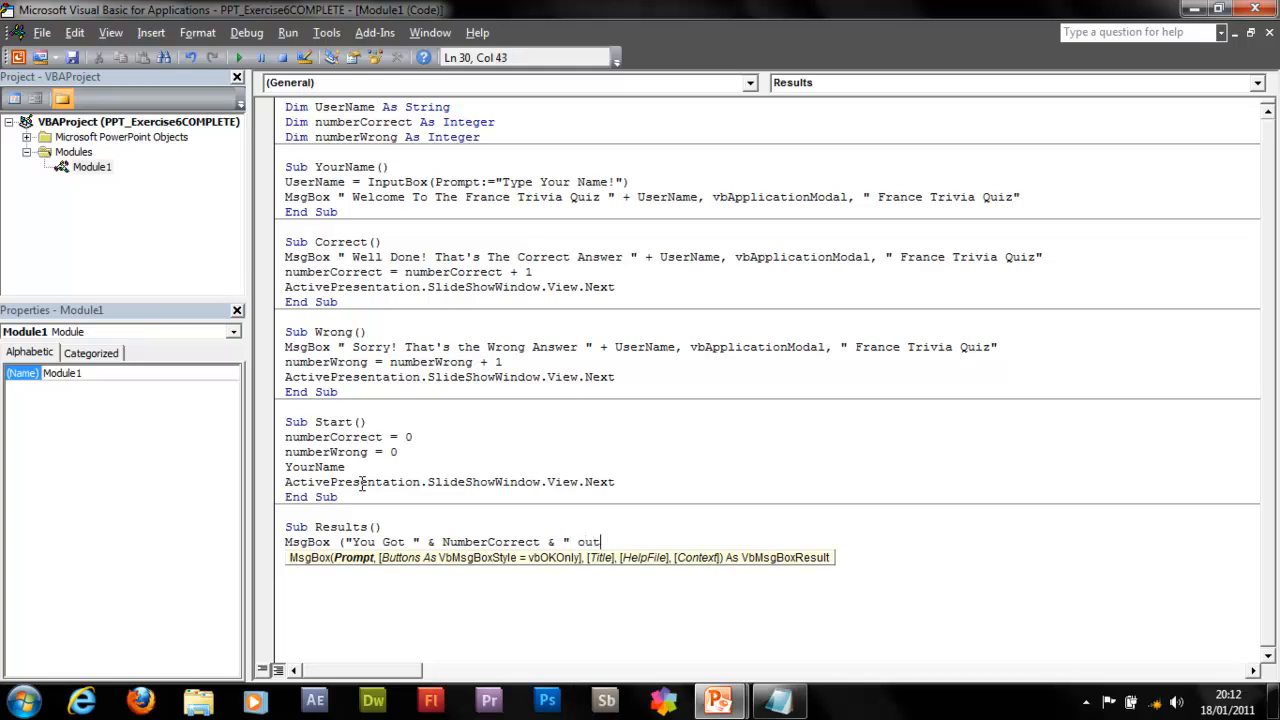
{"action": "type", "text": "of"}
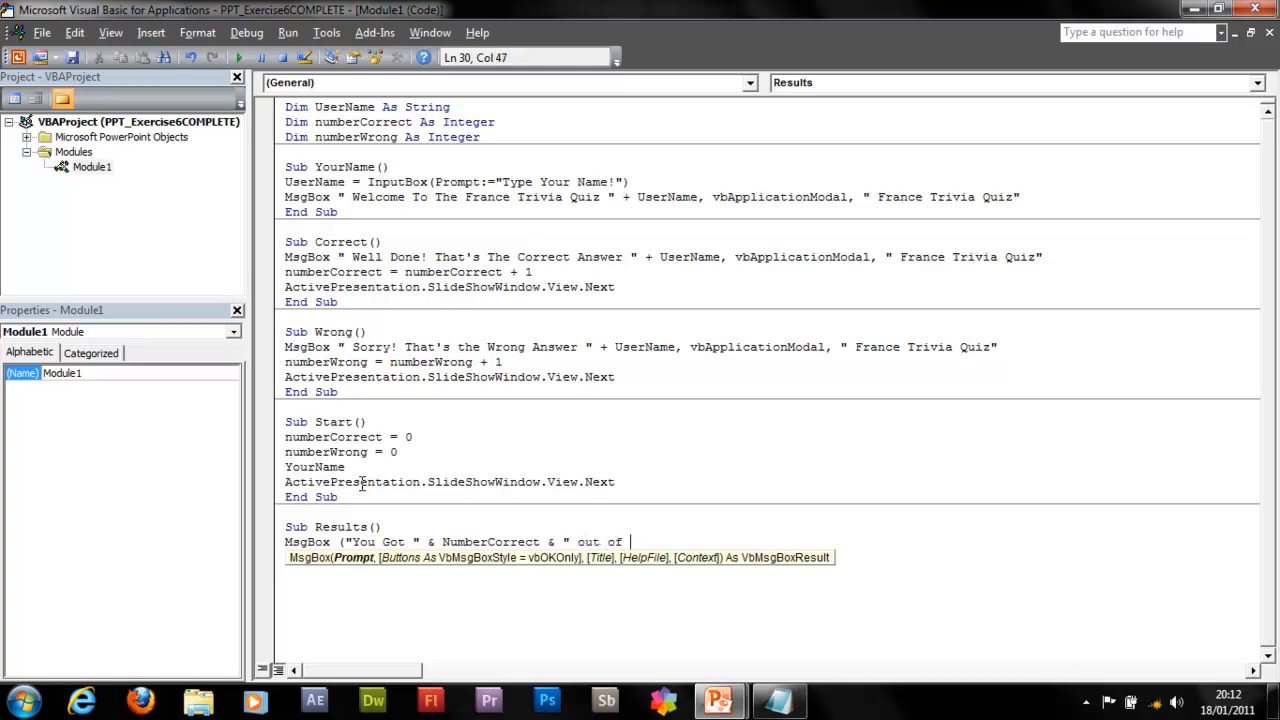
{"action": "type", "text": "\""}
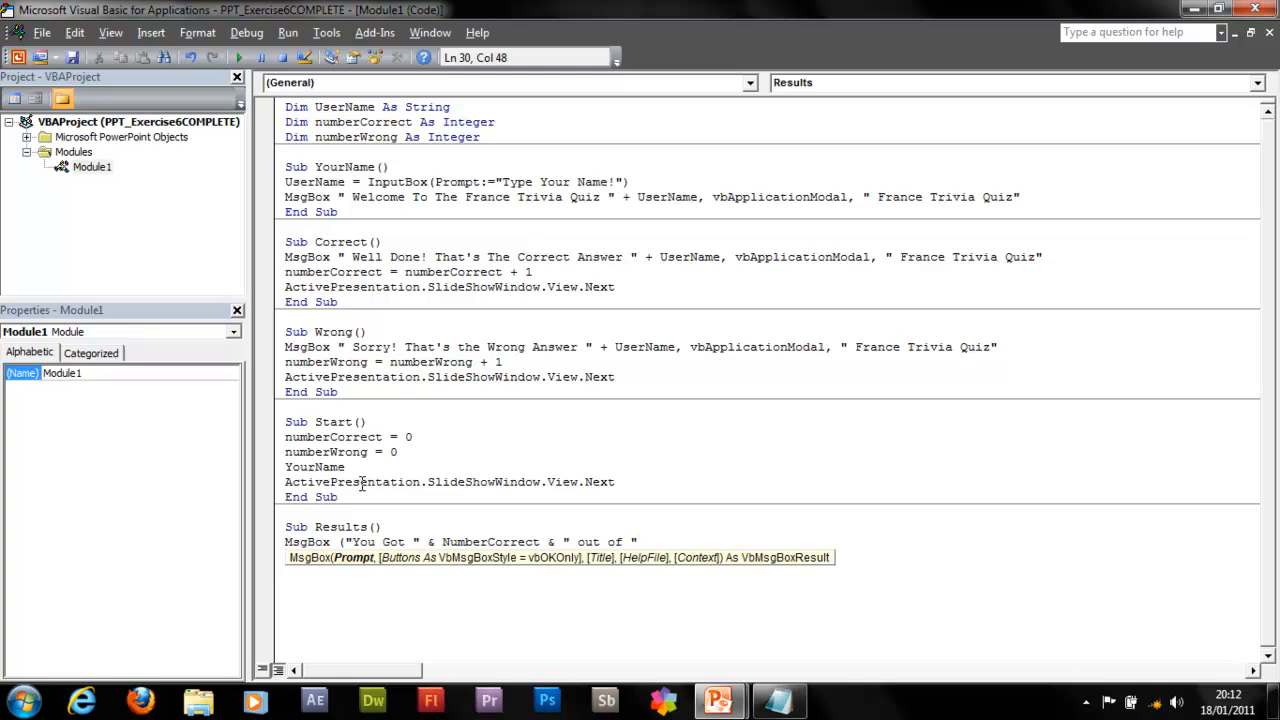
{"action": "key", "text": "Right"}
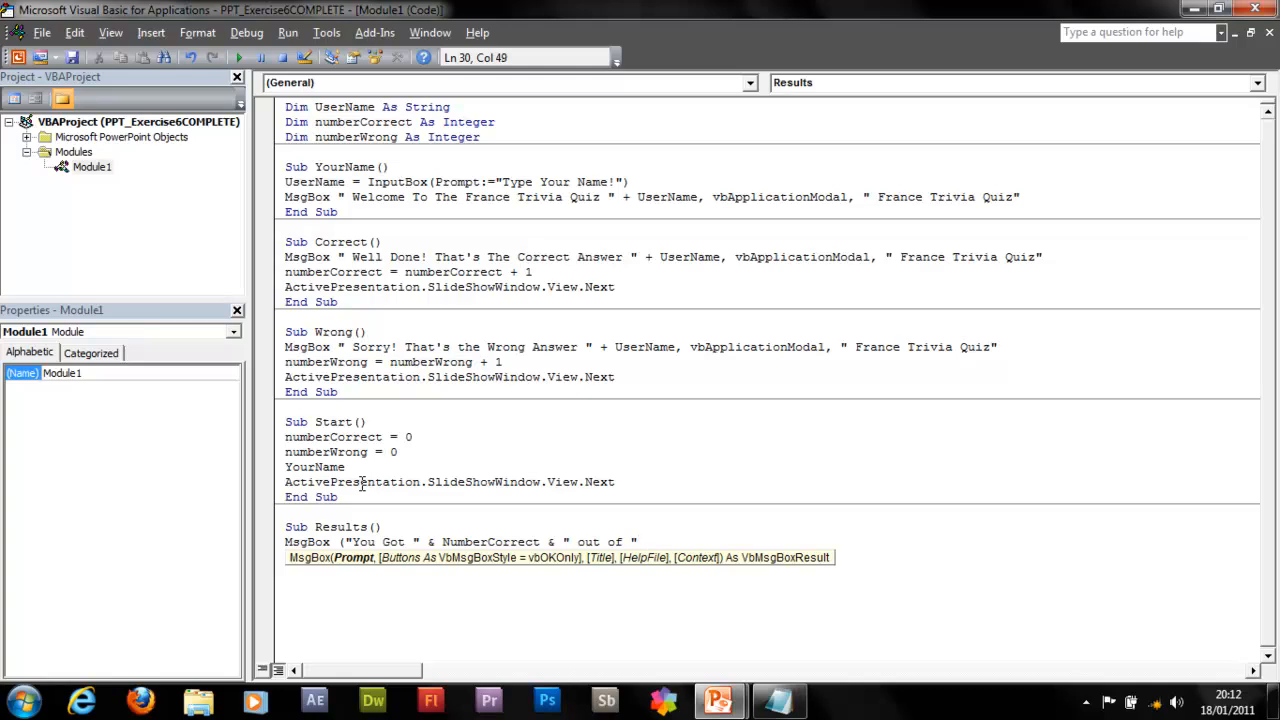
- Append the total numberCorrect + numberWrong, a comma and the UserName to the message
{"action": "type", "text": "&"}
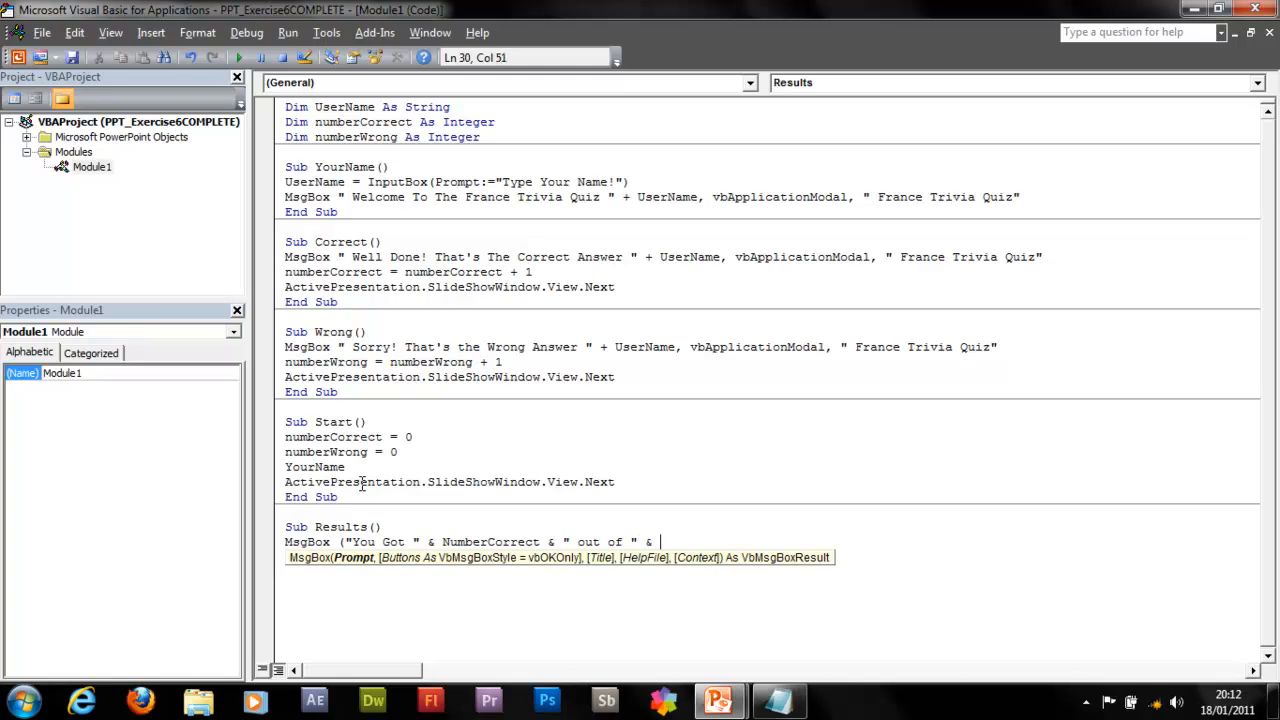
{"action": "type", "text": "numb"}
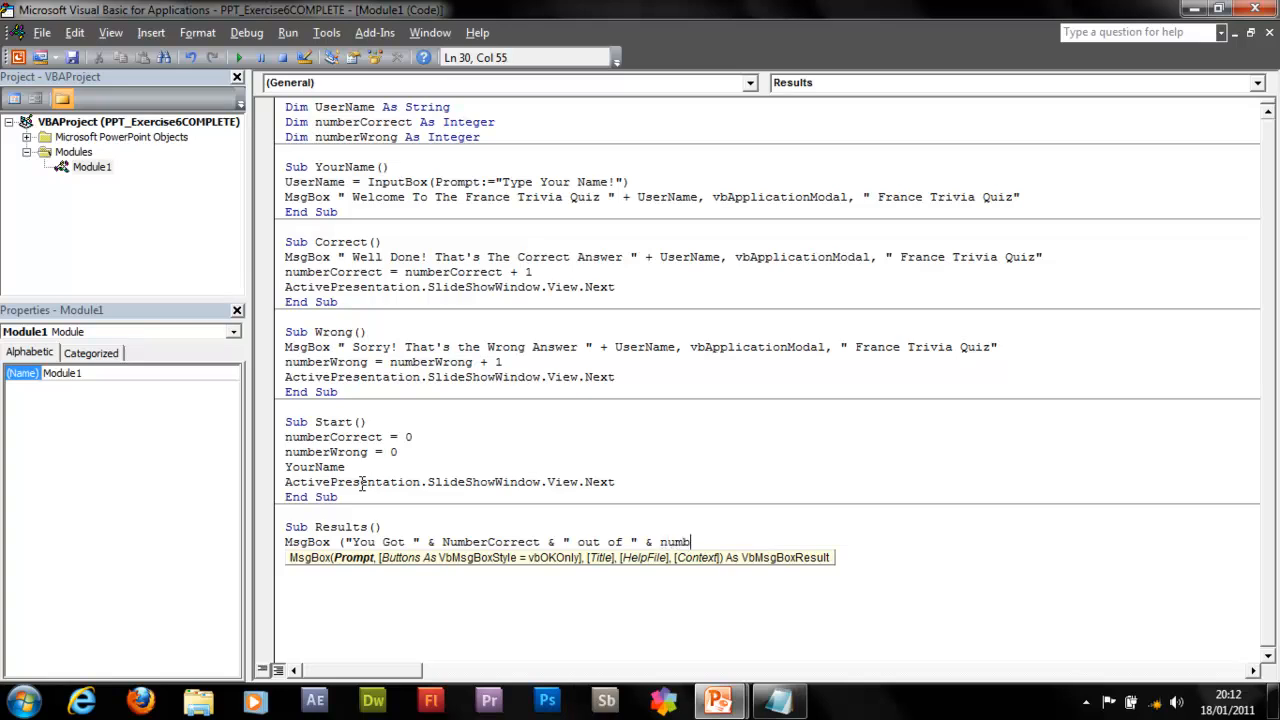
{"action": "type", "text": "Correct"}
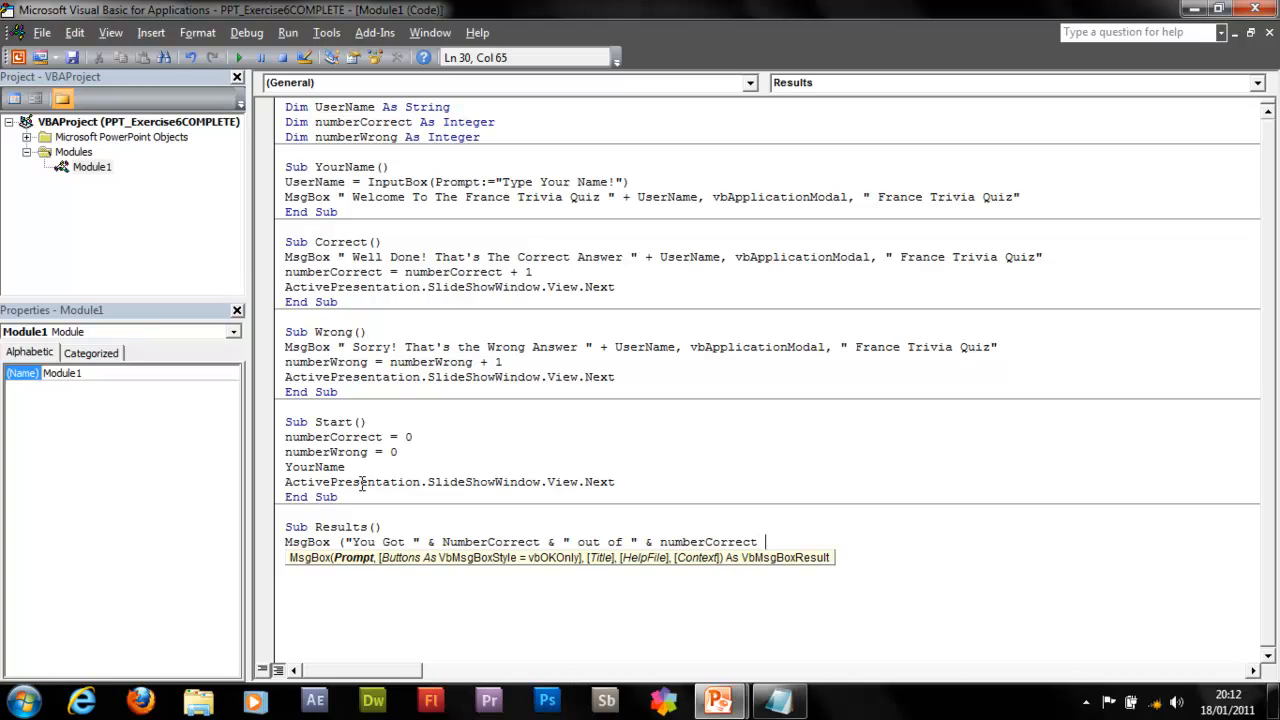
{"action": "type", "text": "+ number"}
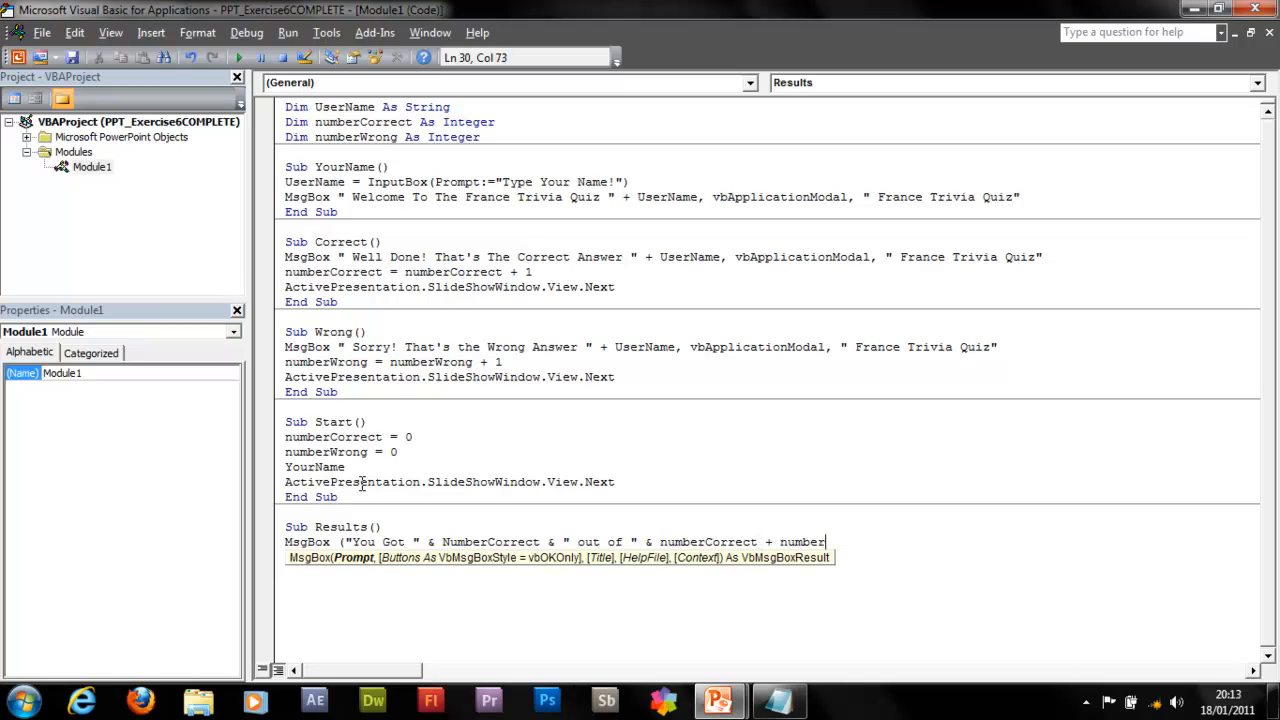
{"action": "type", "text": "Wrong"}
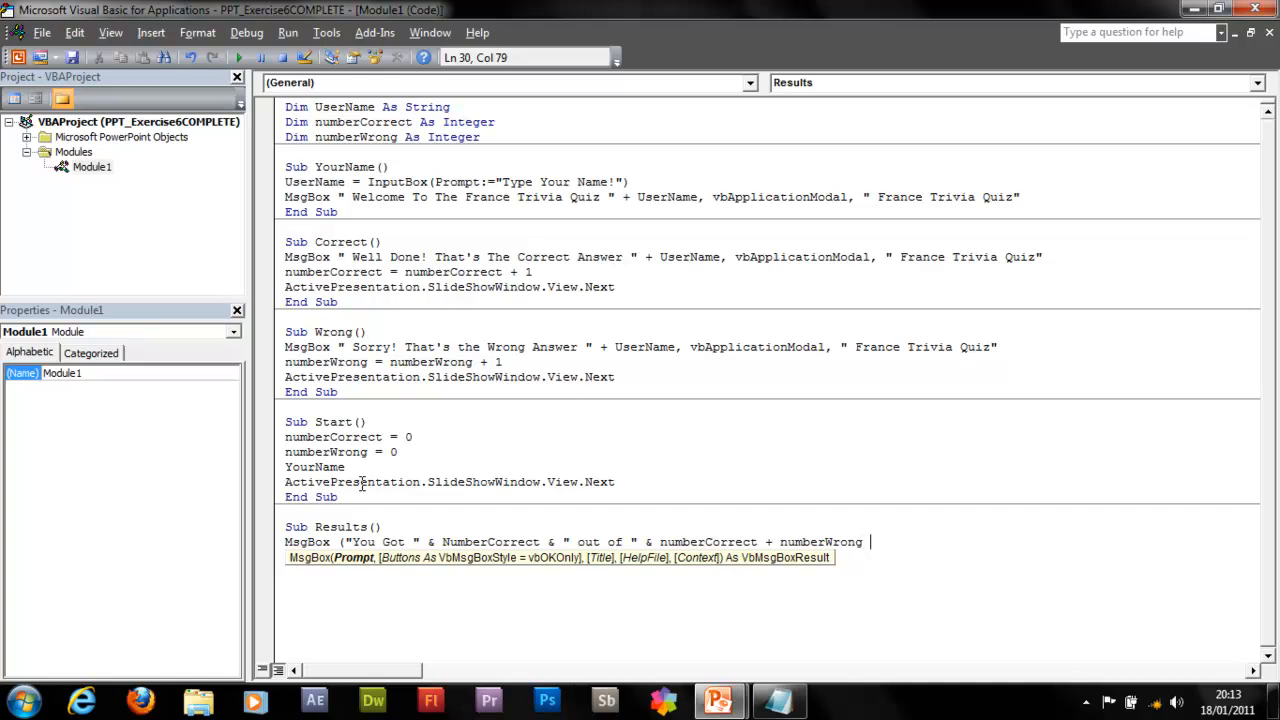
{"action": "type", "text": "&"}
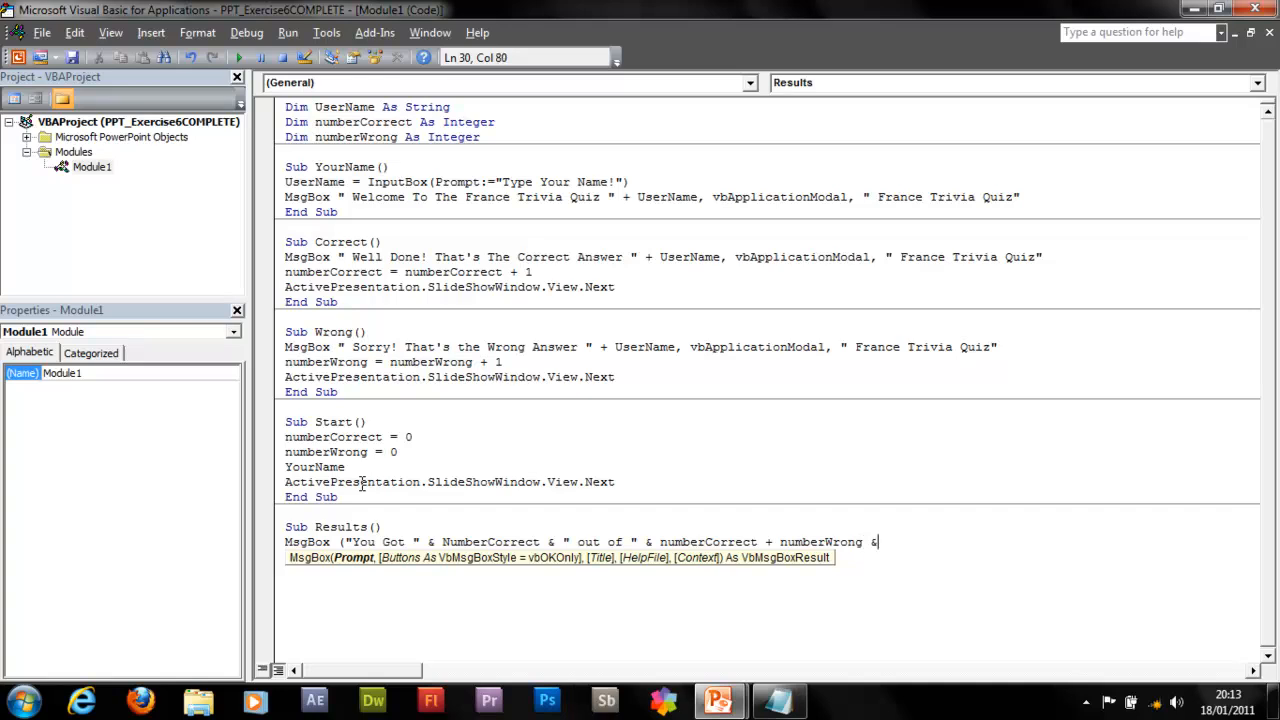
{"action": "type", "text": "\""}
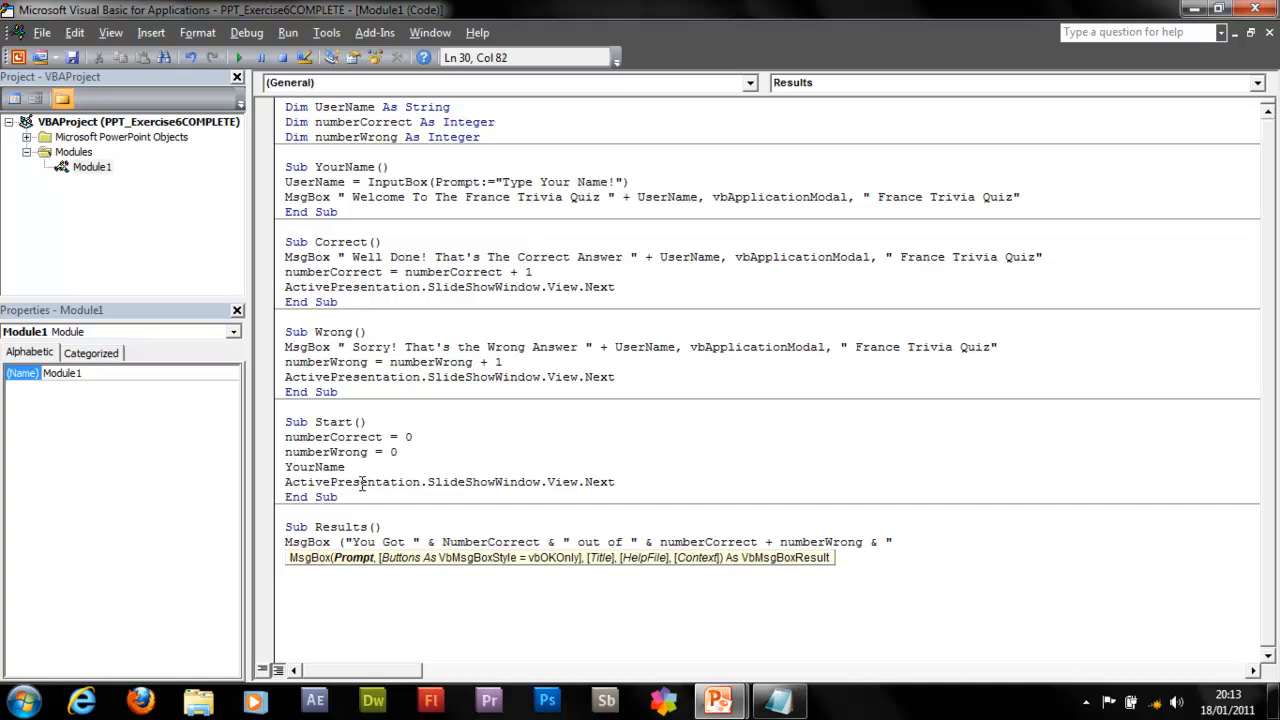
{"action": "type", "text": ", \""}
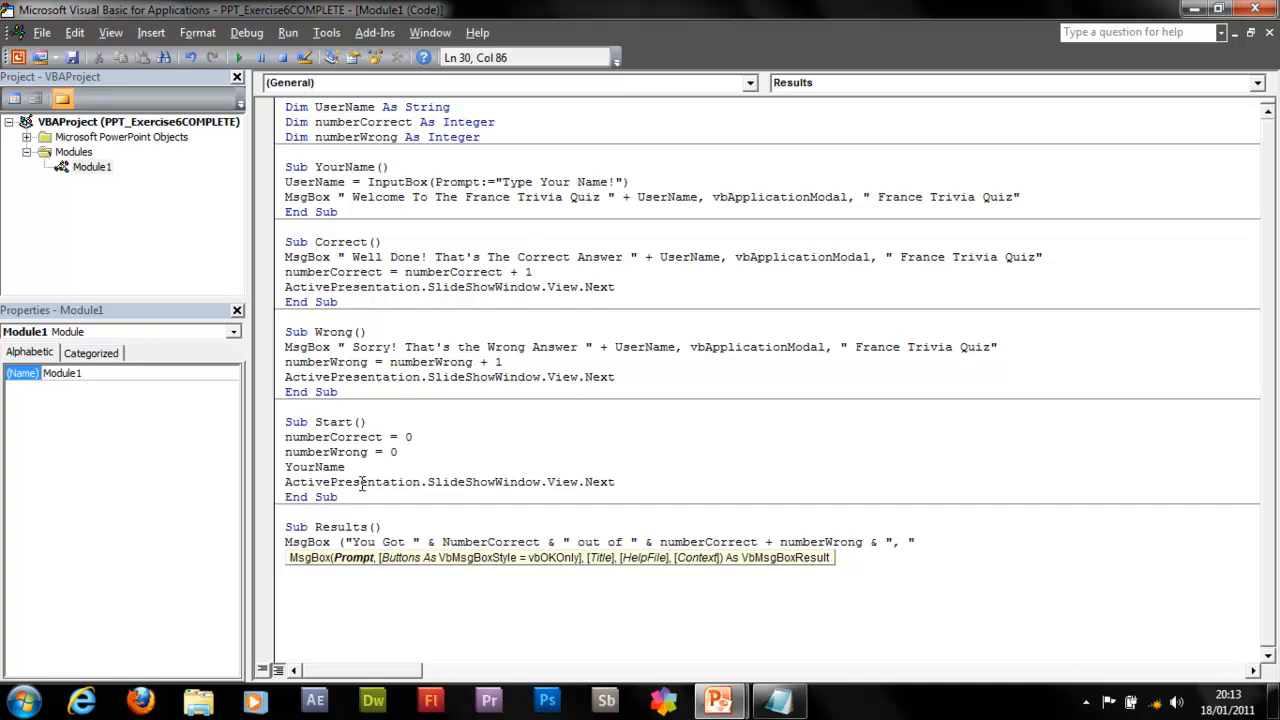
{"action": "type", "text": "& UserN"}
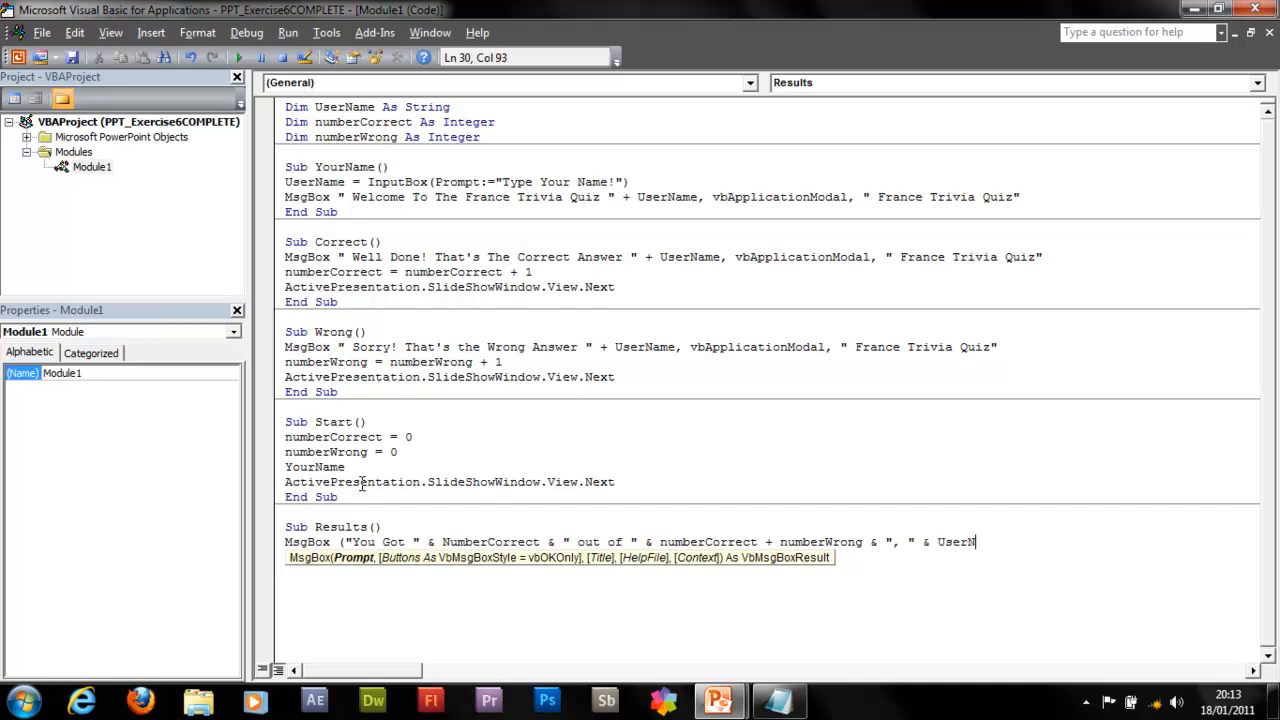
{"action": "type", "text": "ame"}
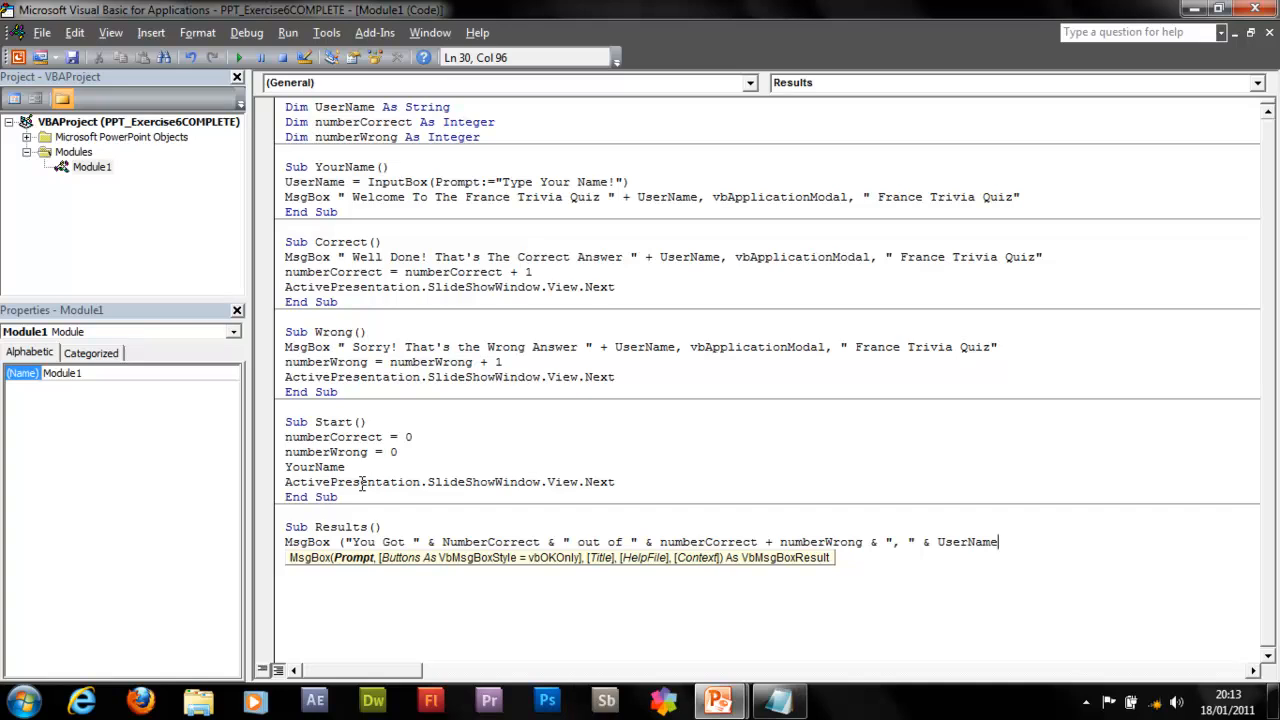
{"action": "type", "text": ")"}
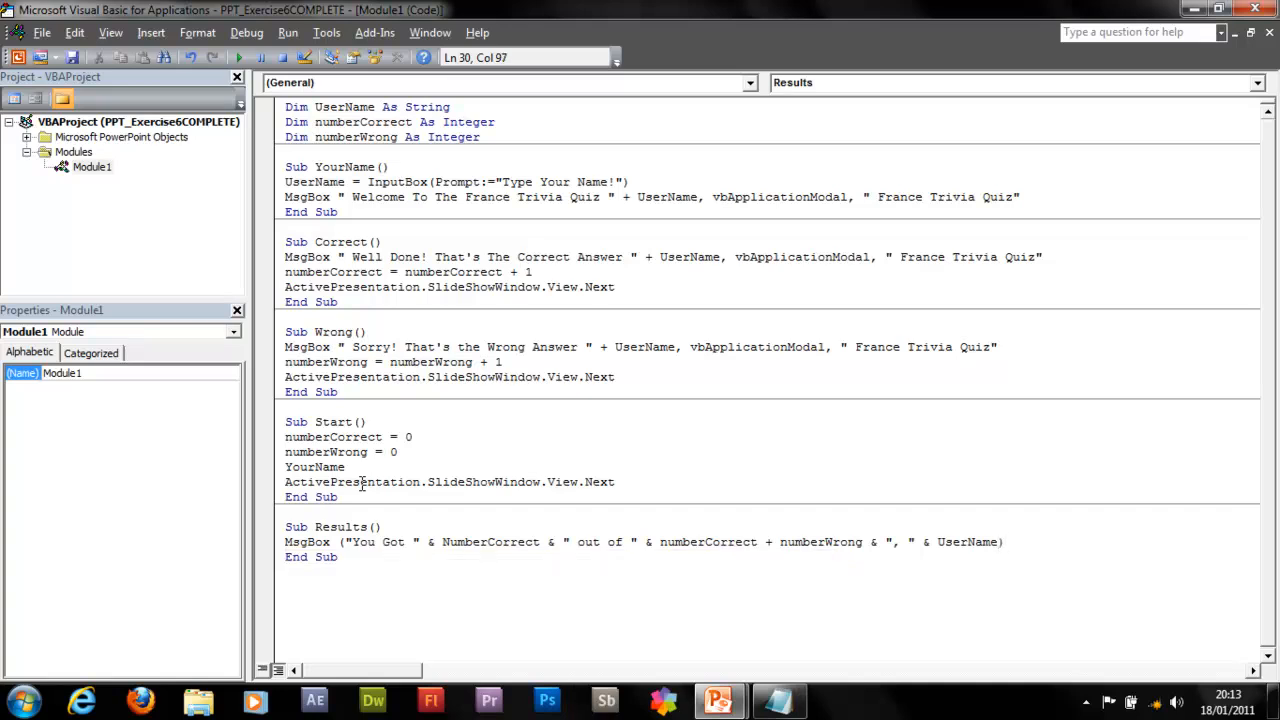
- Add the vbApplicationModal argument and start the "France Trivia" title
{"action": "type", "text": ","}
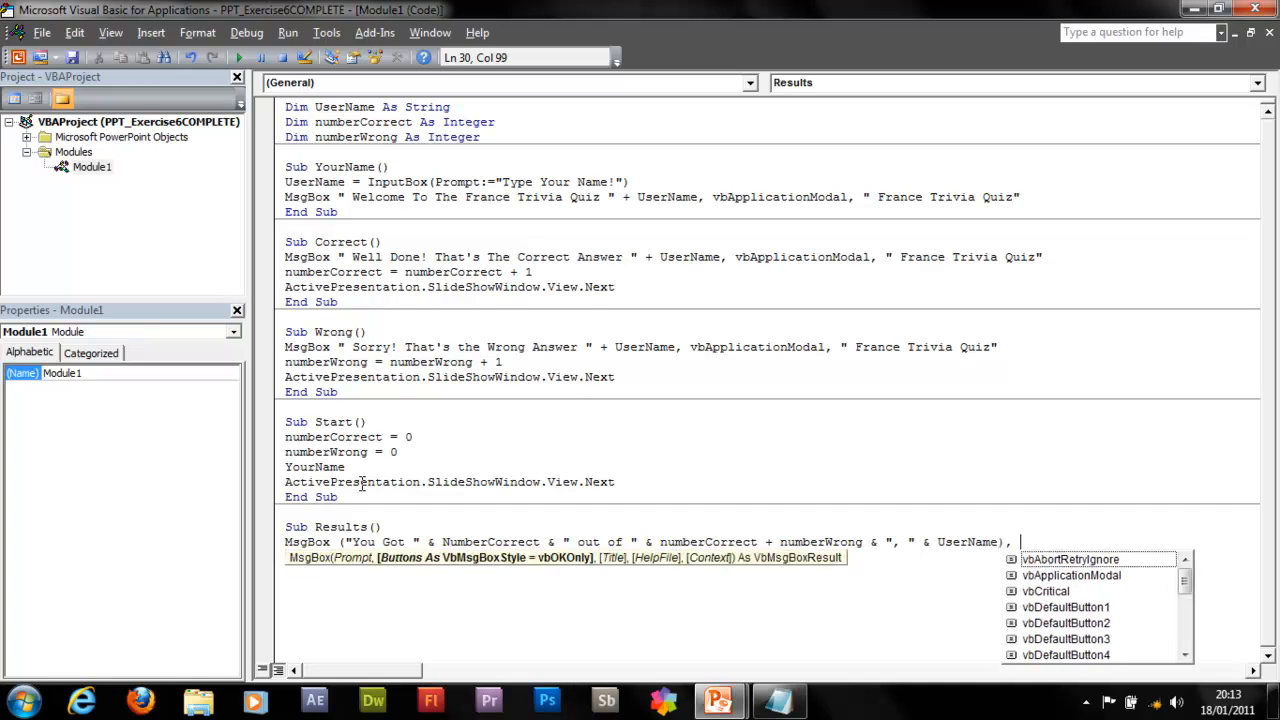
{"action": "type", "text": "vbApplicationModal,"}
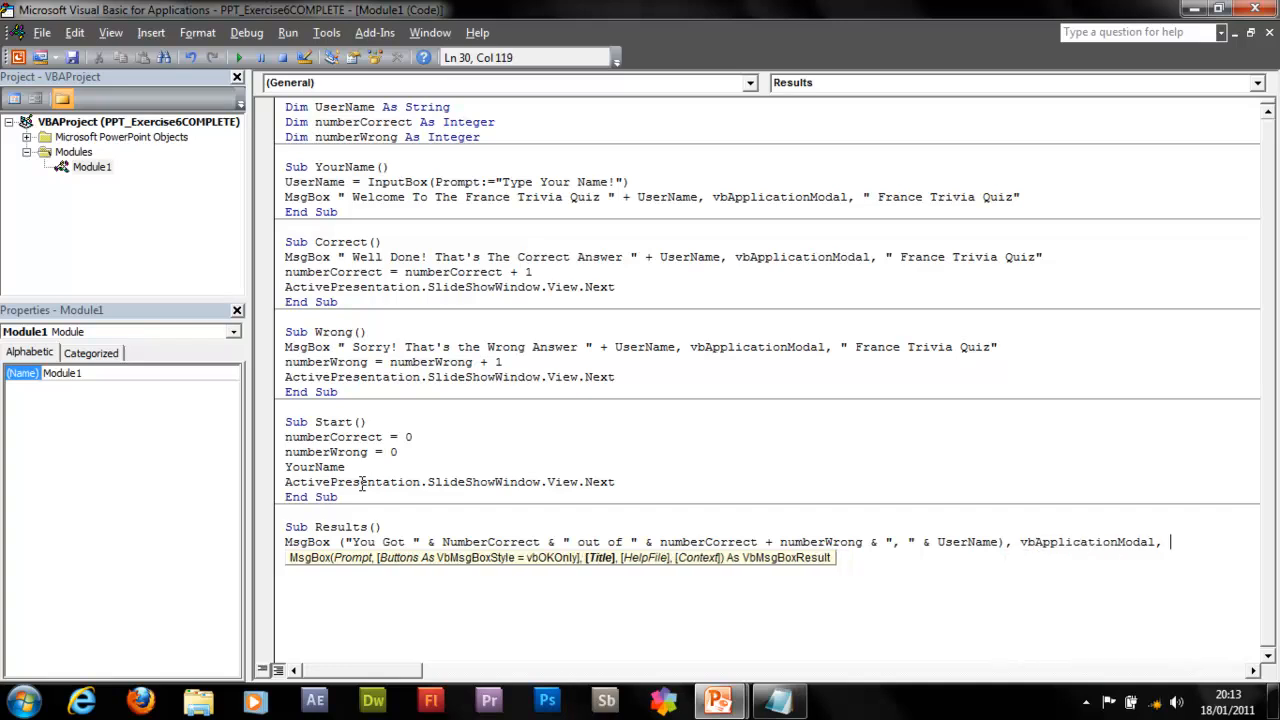
{"action": "type", "text": "\" France Trivia"}
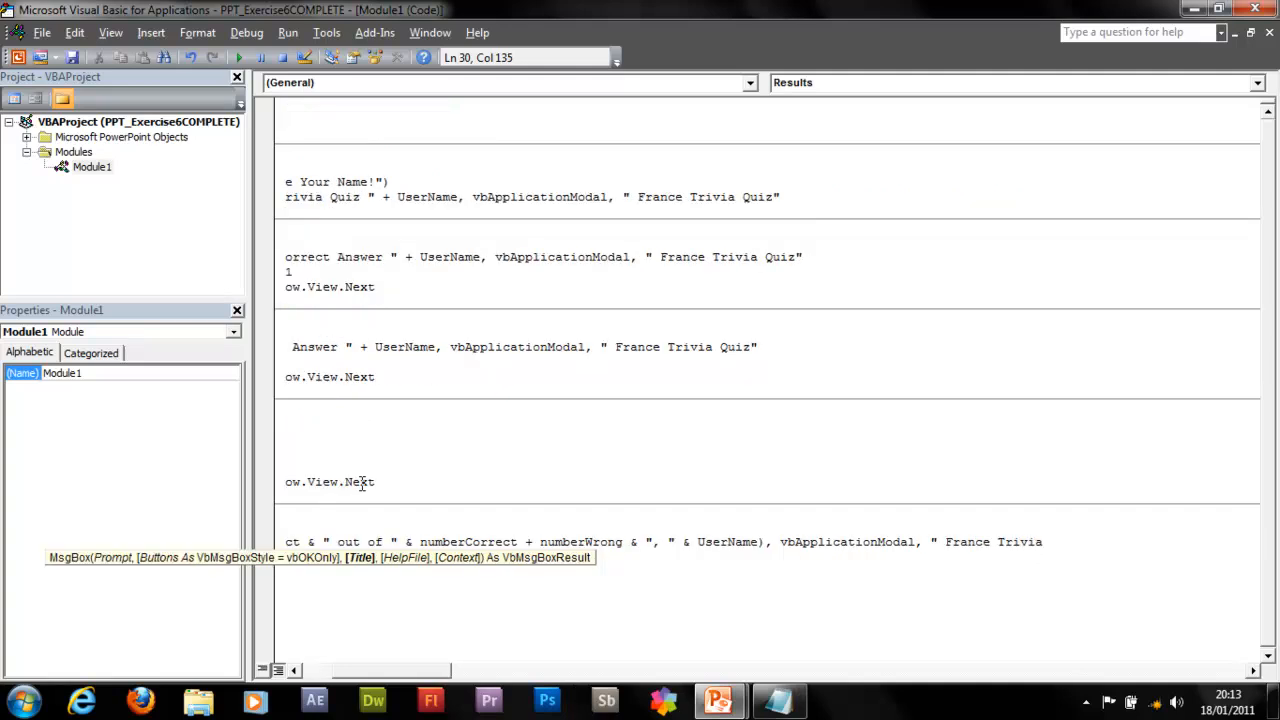
- Finish the MsgBox title as "France Trivia Quiz"
{"action": "type", "text": "Quiz\""}
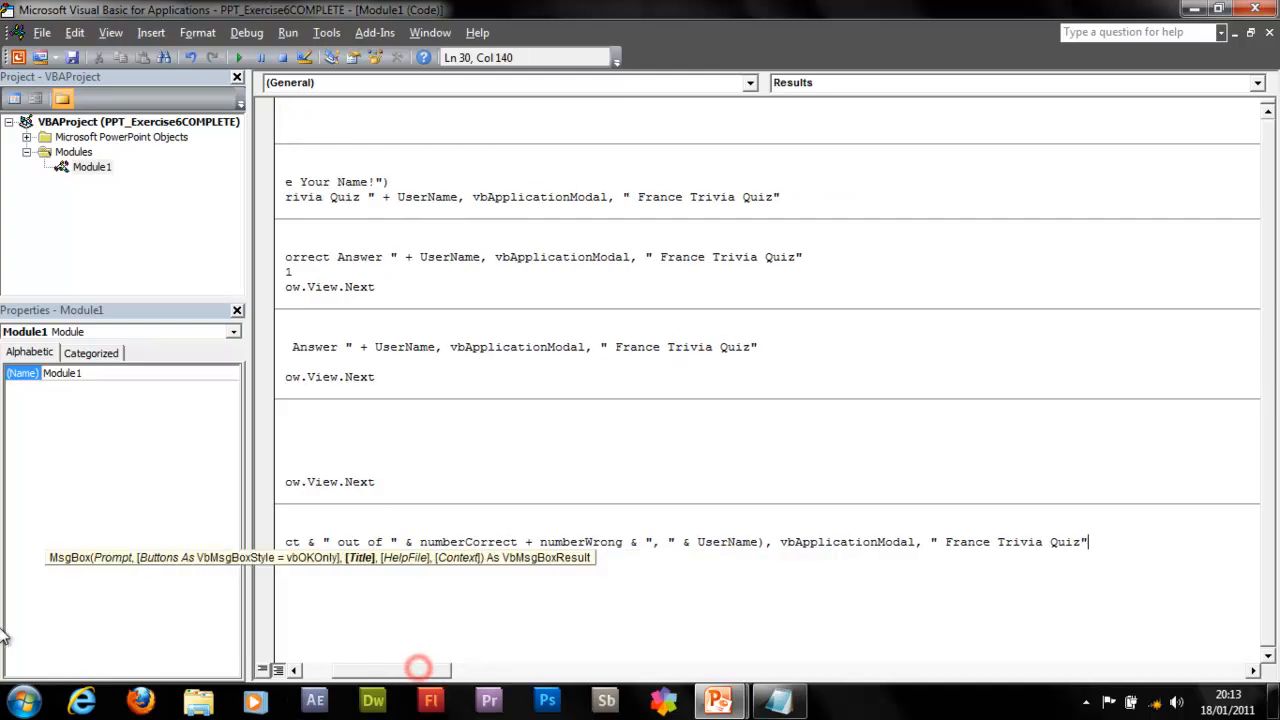
{"action": "scroll", "scroll_direction": "left", "scroll_amount": 3}
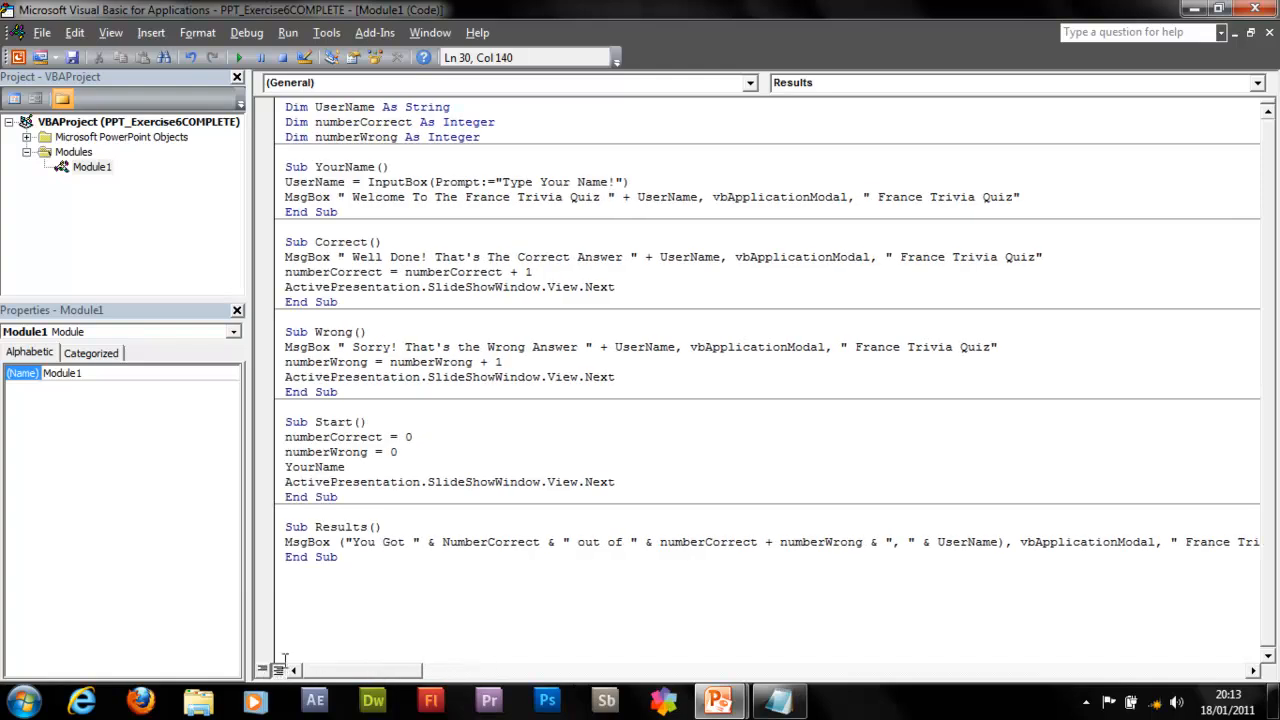
{"action": "mouse_move", "coordinate": [392, 604]}
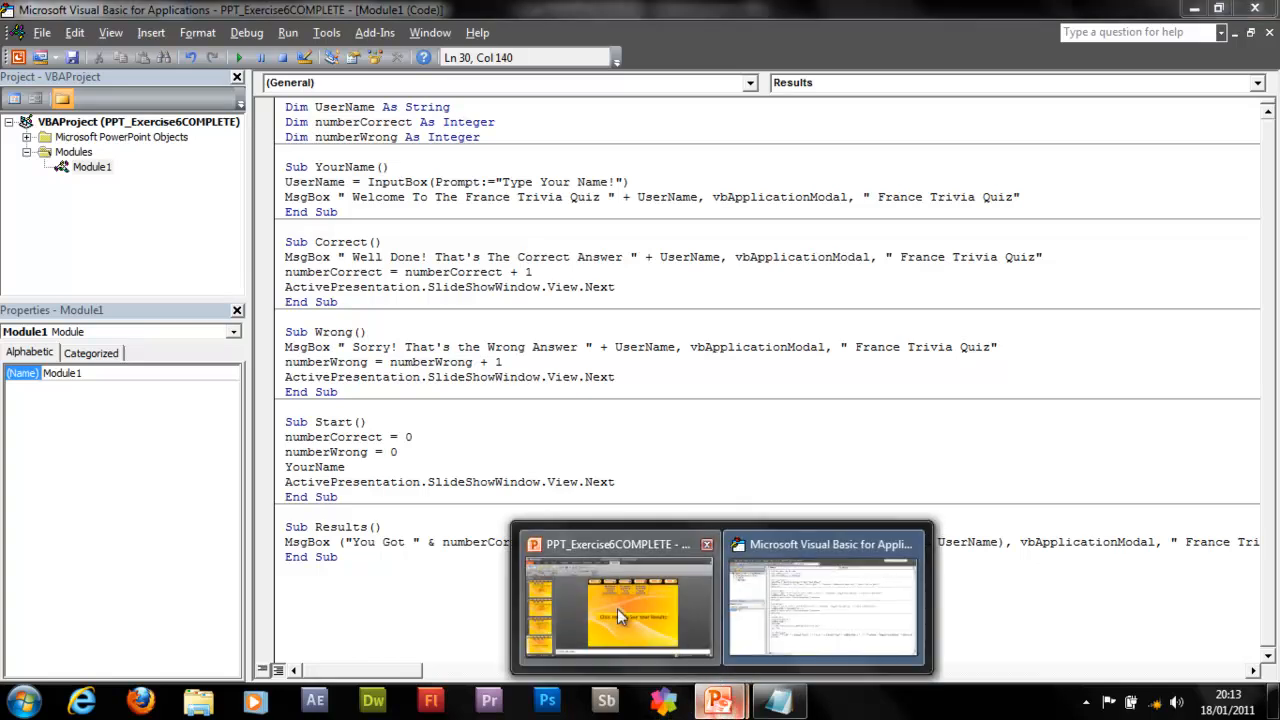
- Set slide 2's Click Here To Start The Quiz button to run the Start macro
{"action": "left_click", "coordinate": [618, 600]}
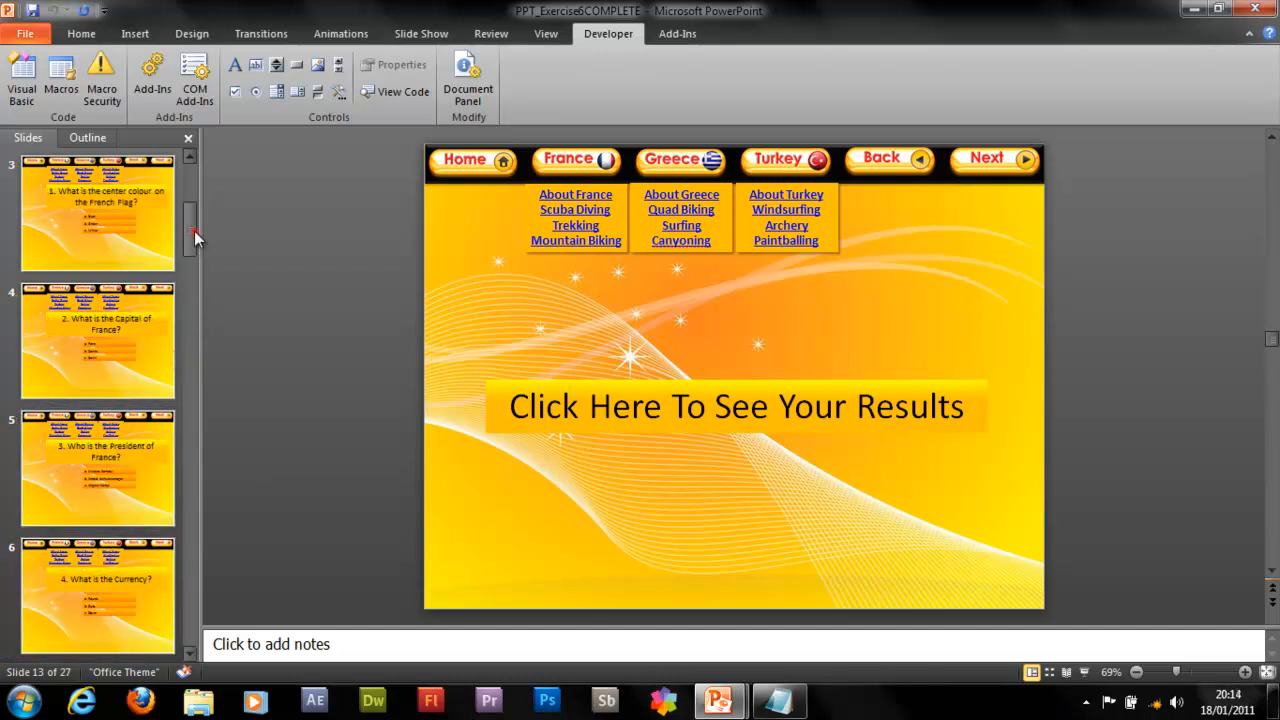
{"action": "scroll", "scroll_direction": "up", "scroll_amount": 3}
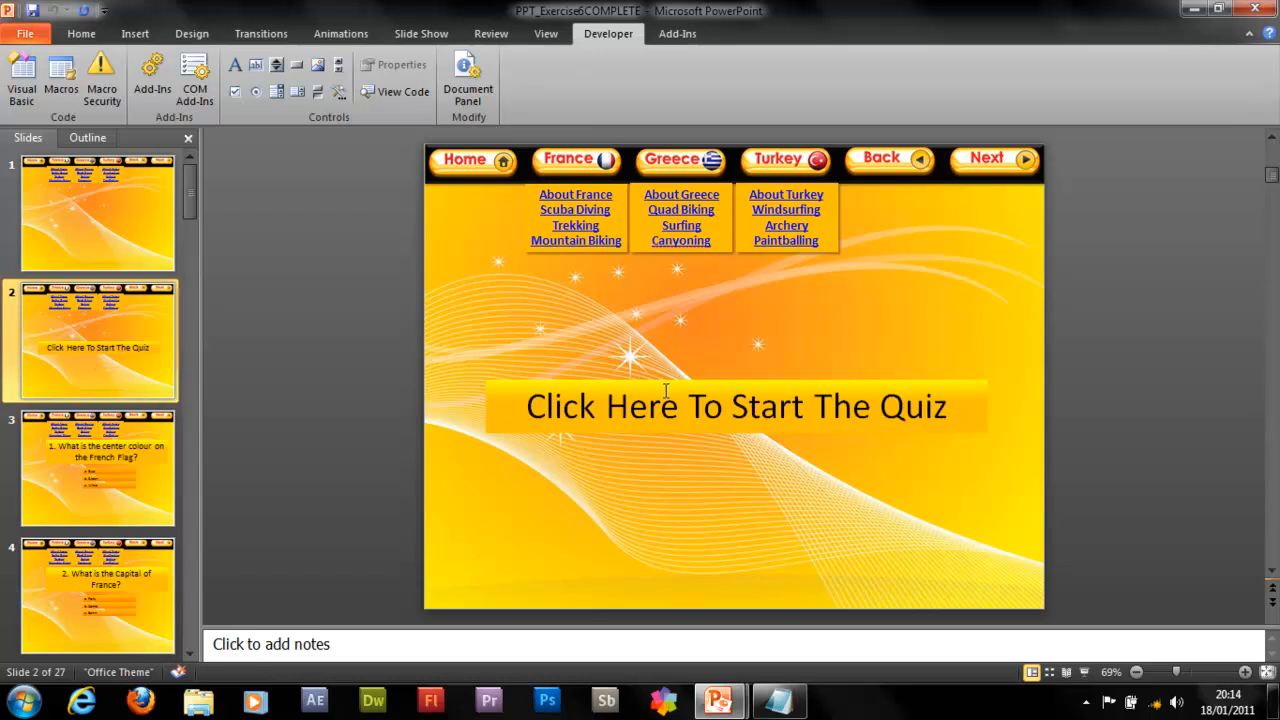
{"action": "left_click", "coordinate": [736, 404]}
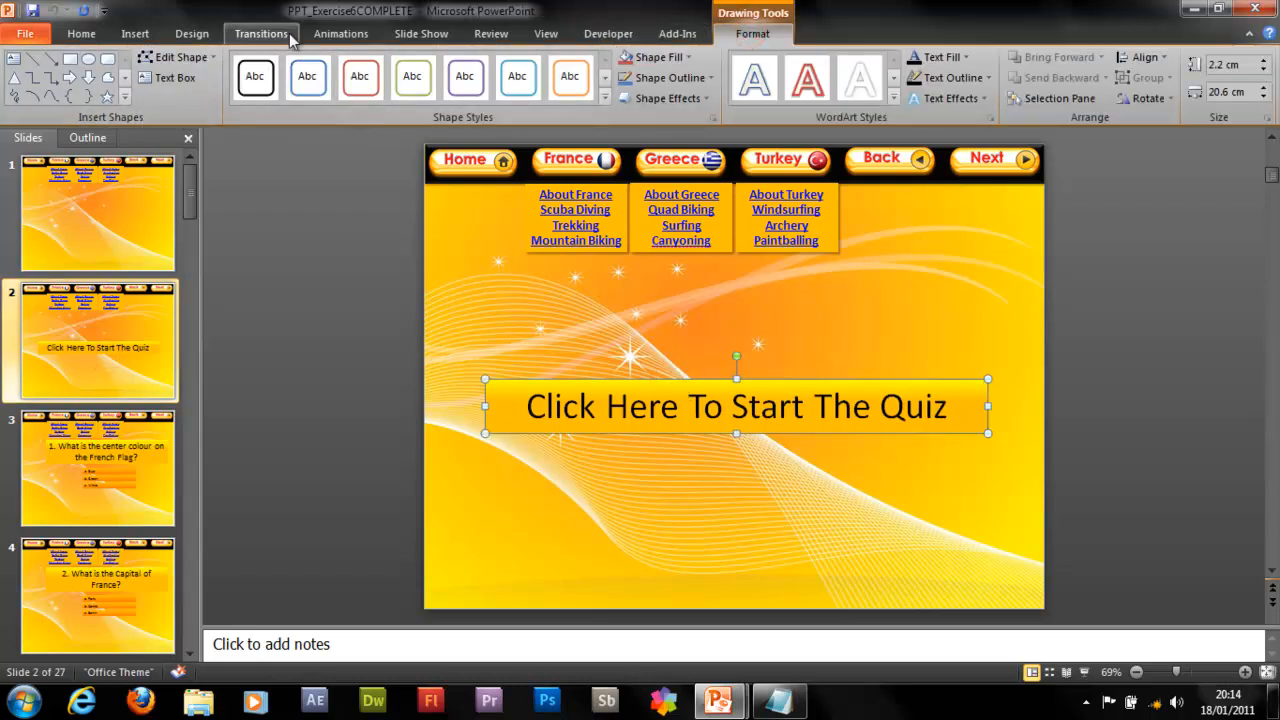
{"action": "left_click", "coordinate": [134, 32]}
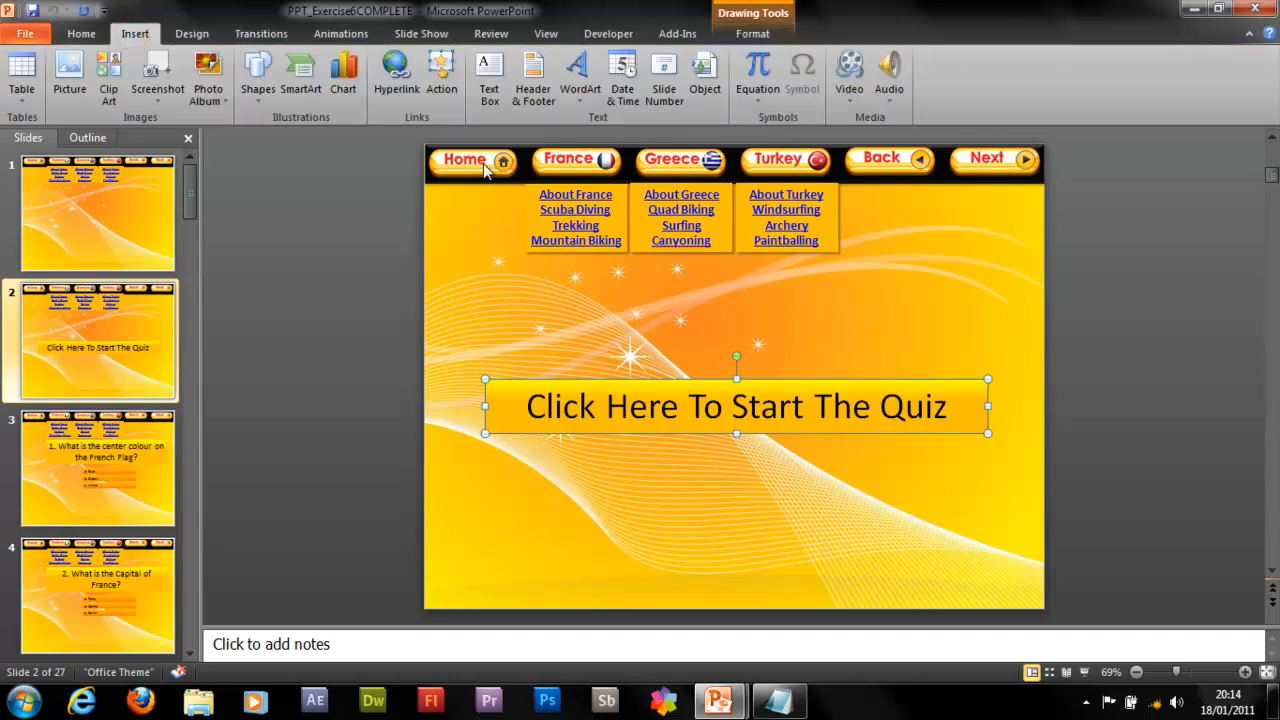
{"action": "left_click", "coordinate": [440, 76]}
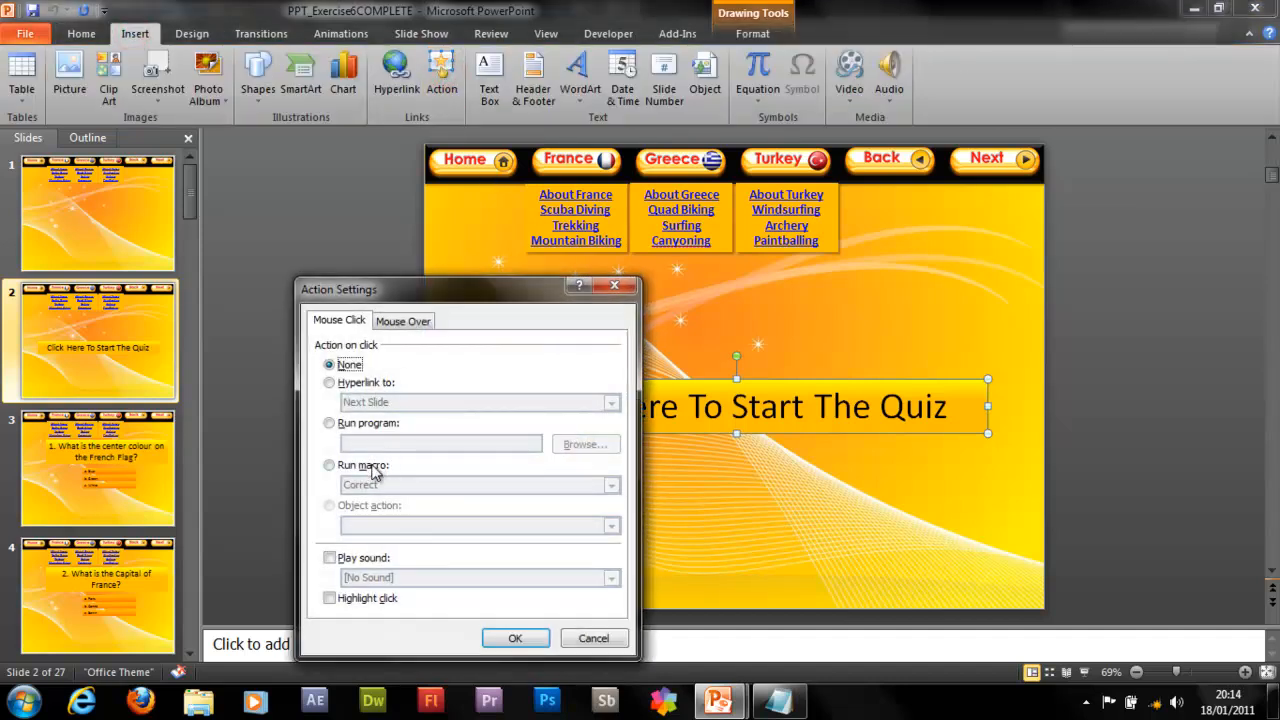
{"action": "left_click", "coordinate": [612, 486]}
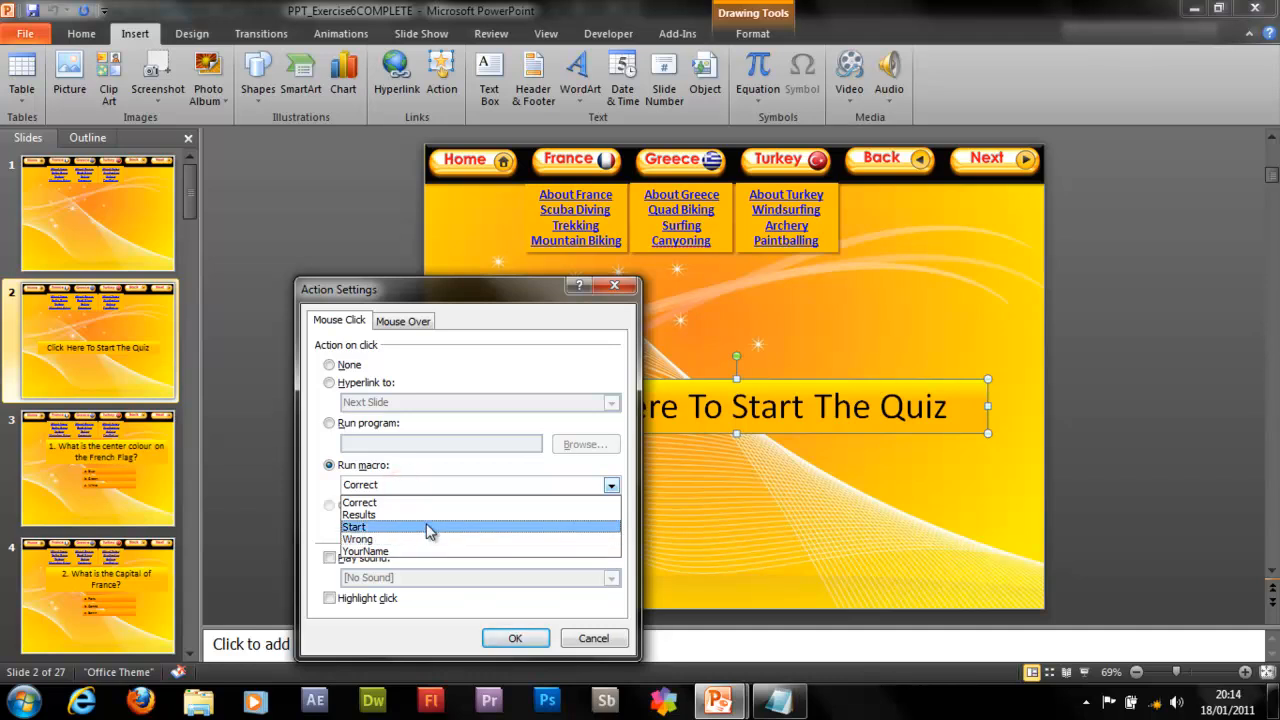
{"action": "left_click", "coordinate": [516, 638]}
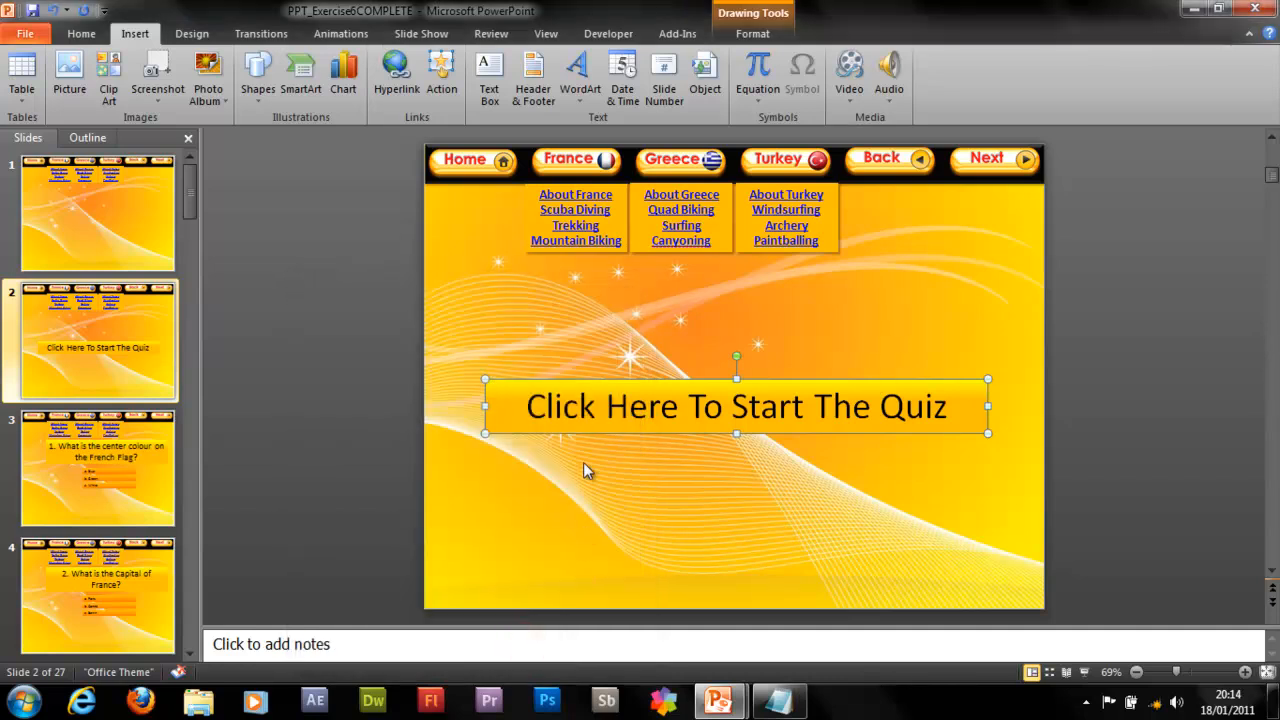
- Correct 'center' to 'centre' in question 1, cancelling an accidental chart insert
{"action": "left_click", "coordinate": [96, 468]}
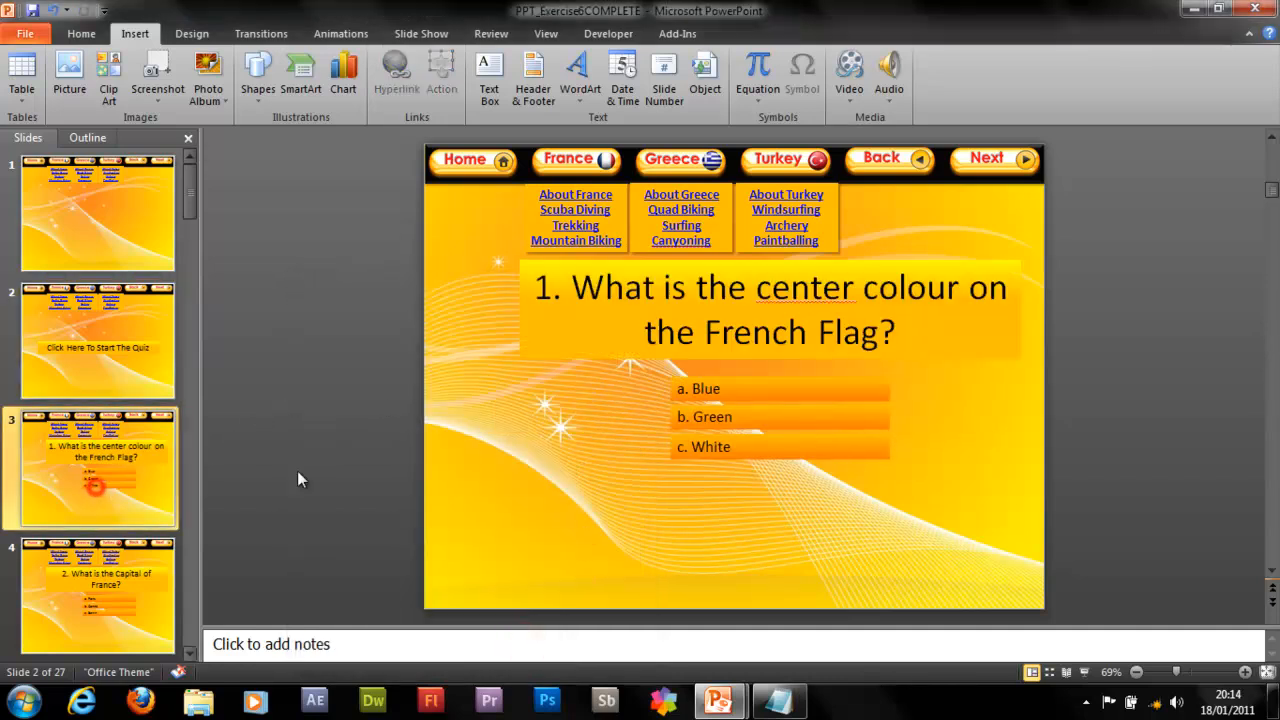
{"action": "right_click", "coordinate": [784, 288]}
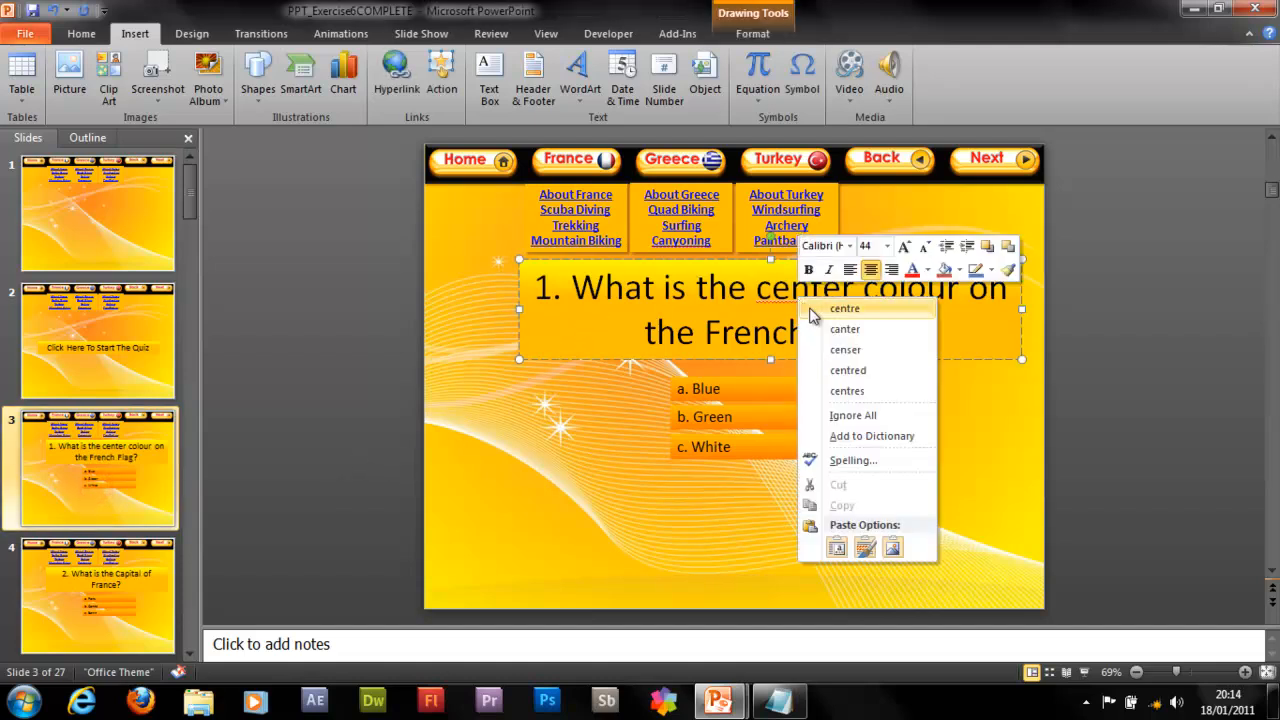
{"action": "mouse_move", "coordinate": [880, 390]}
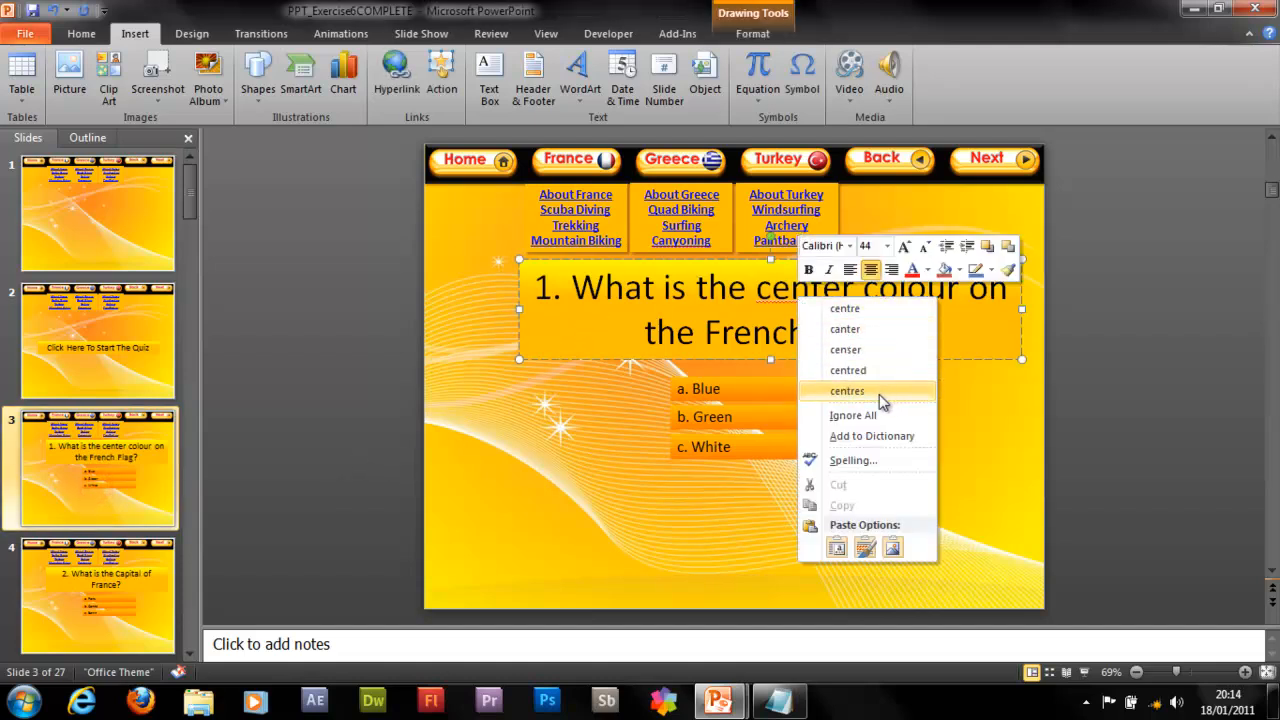
{"action": "left_click", "coordinate": [844, 308]}
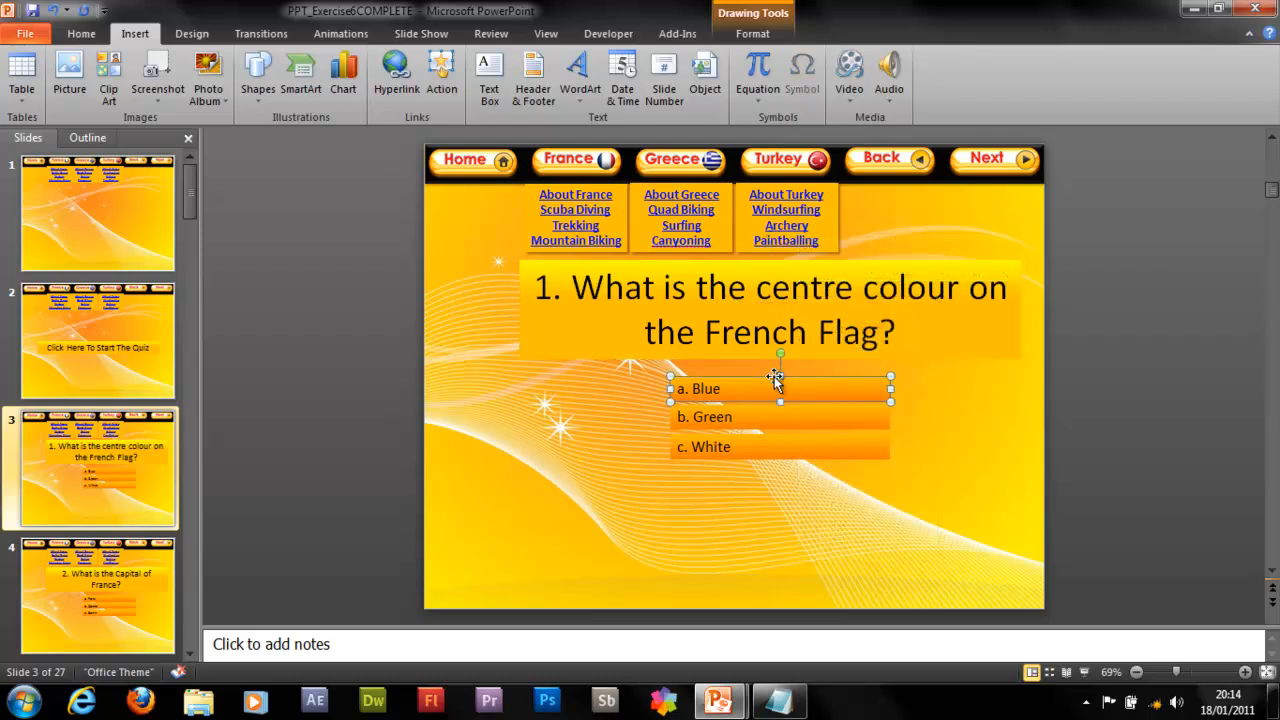
{"action": "mouse_move", "coordinate": [370, 60]}
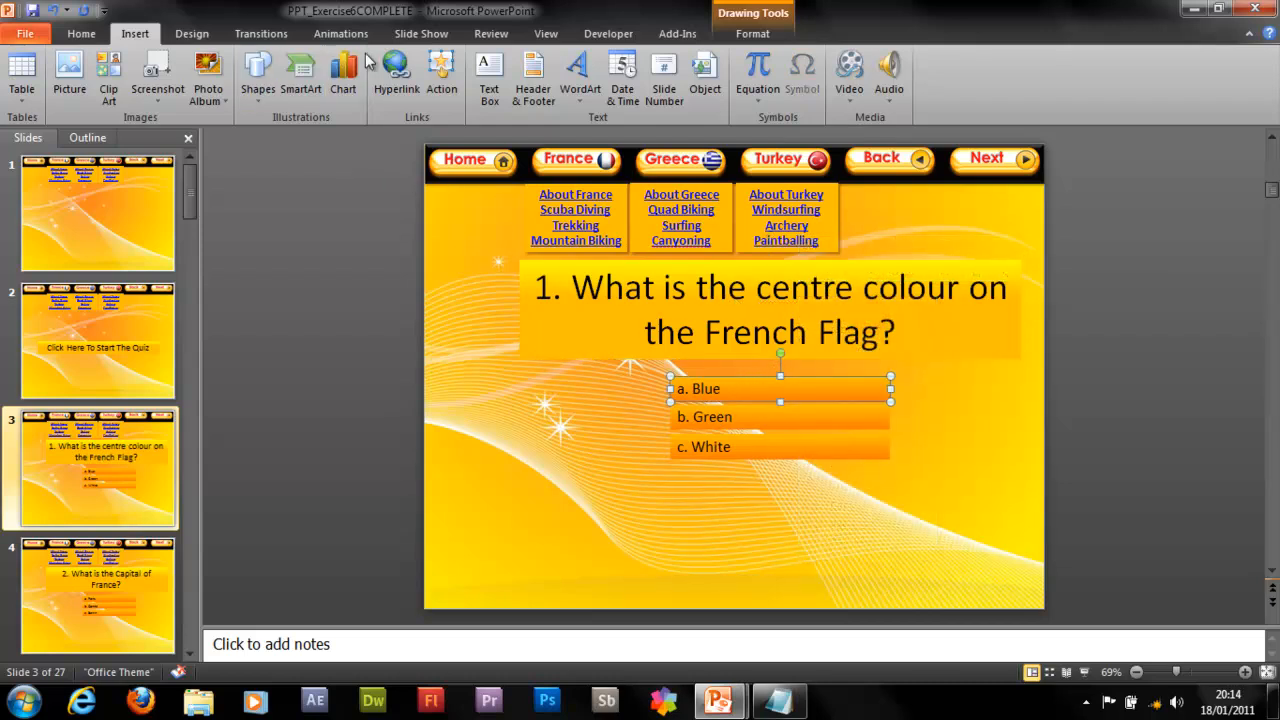
{"action": "left_click", "coordinate": [344, 70]}
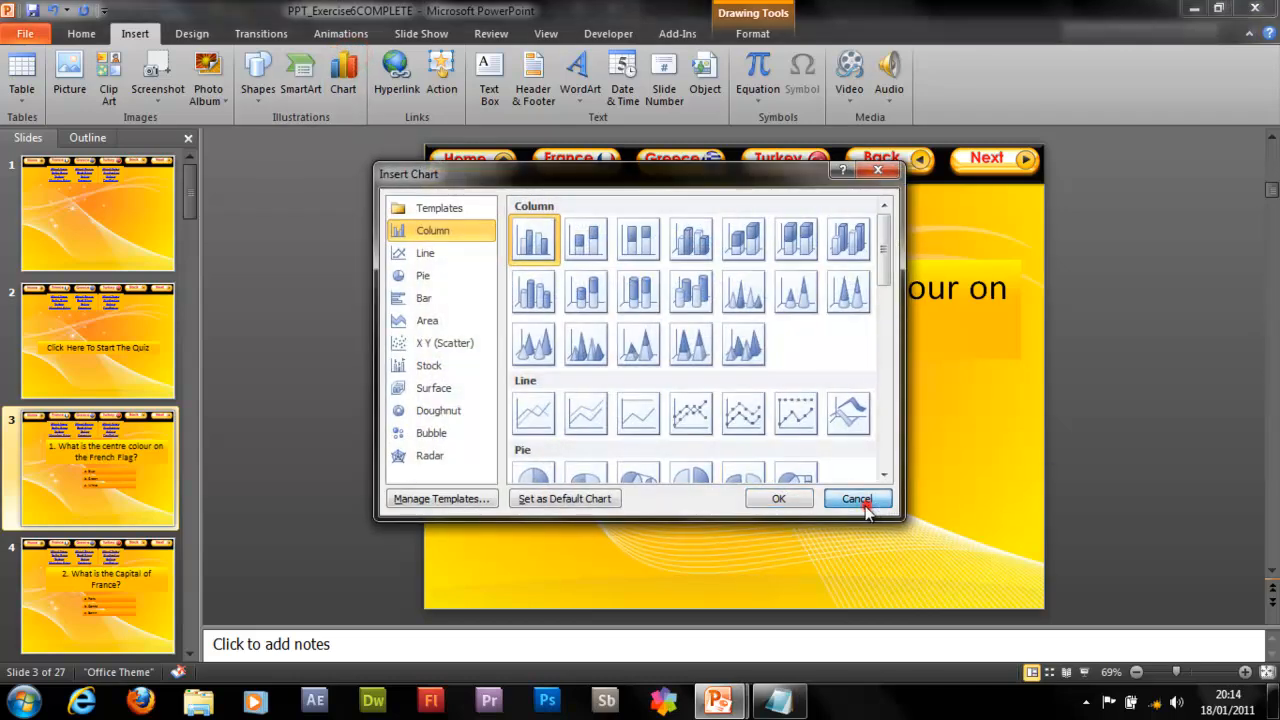
{"action": "left_click", "coordinate": [856, 500]}
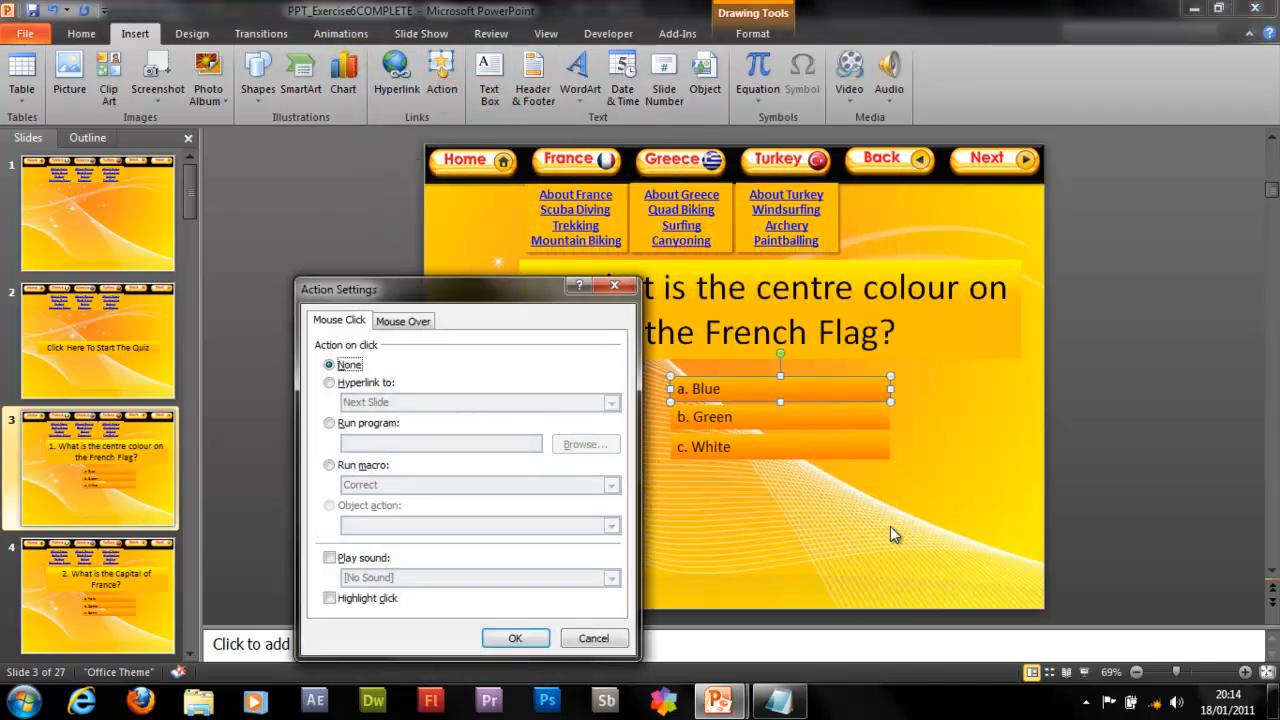
- Make answer Blue run the Wrong macro and give answer Green a macro action
{"action": "left_click", "coordinate": [328, 464]}
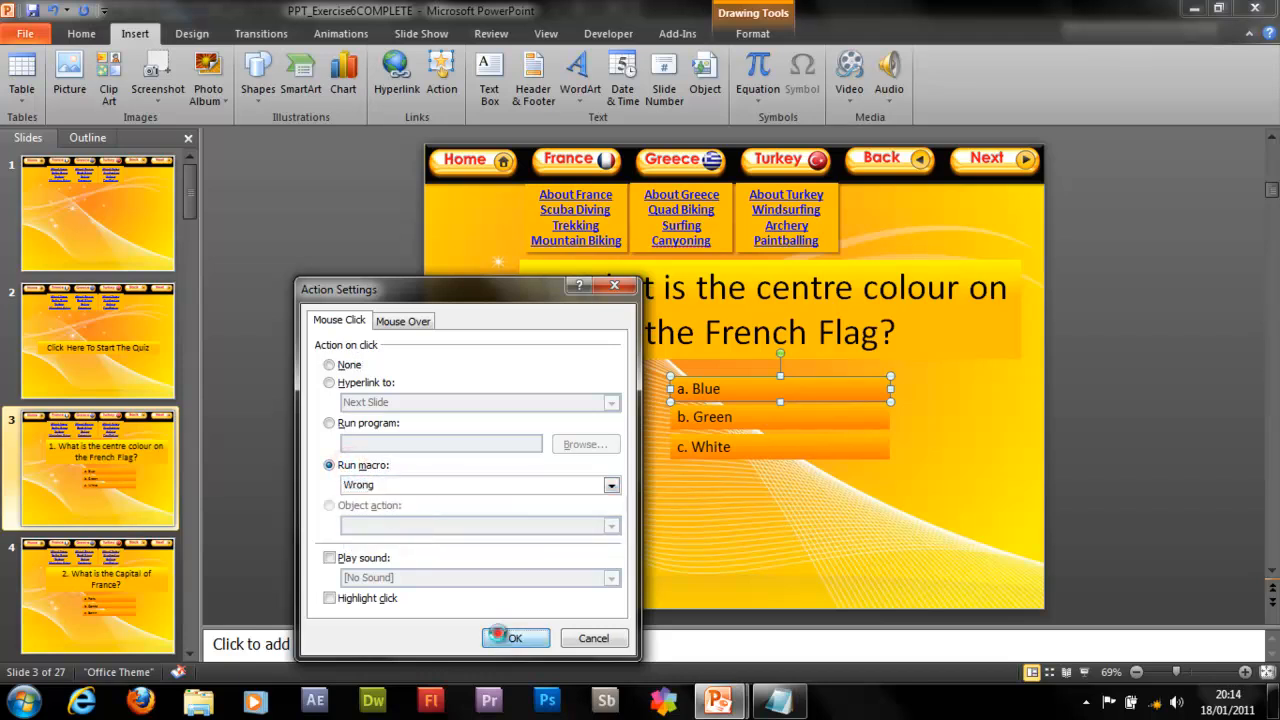
{"action": "left_click", "coordinate": [514, 638]}
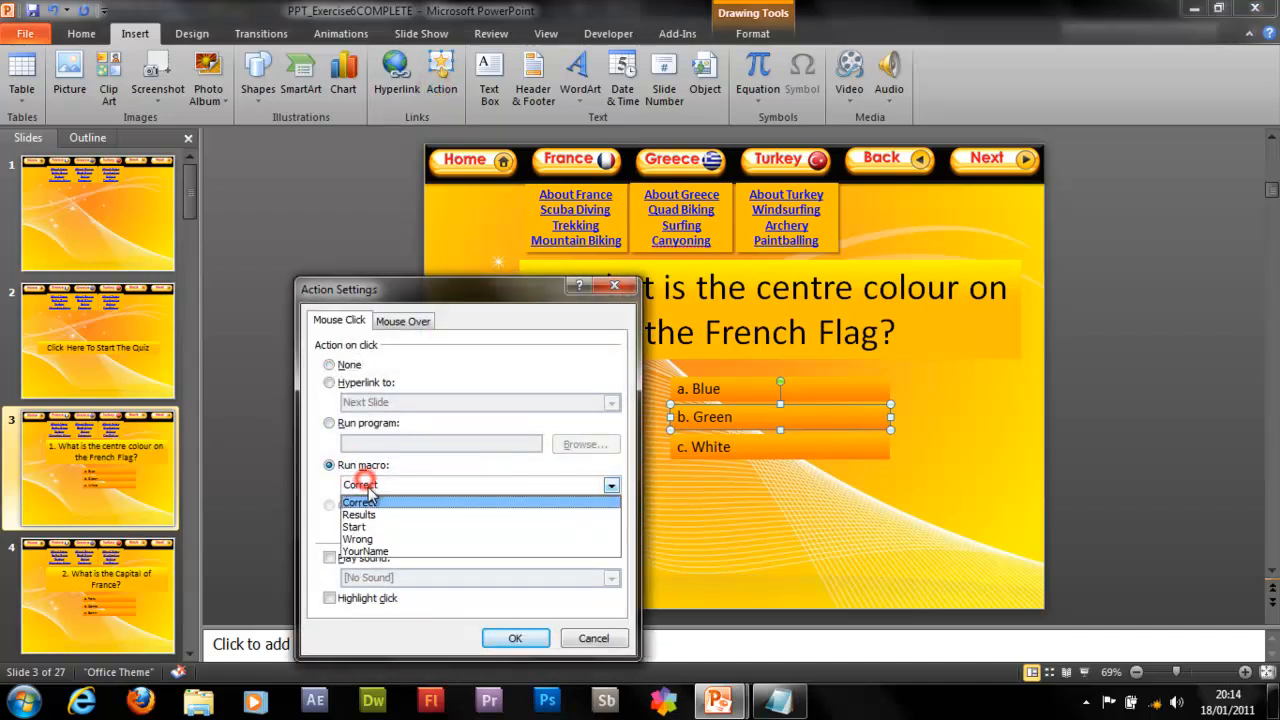
{"action": "left_click", "coordinate": [516, 638]}
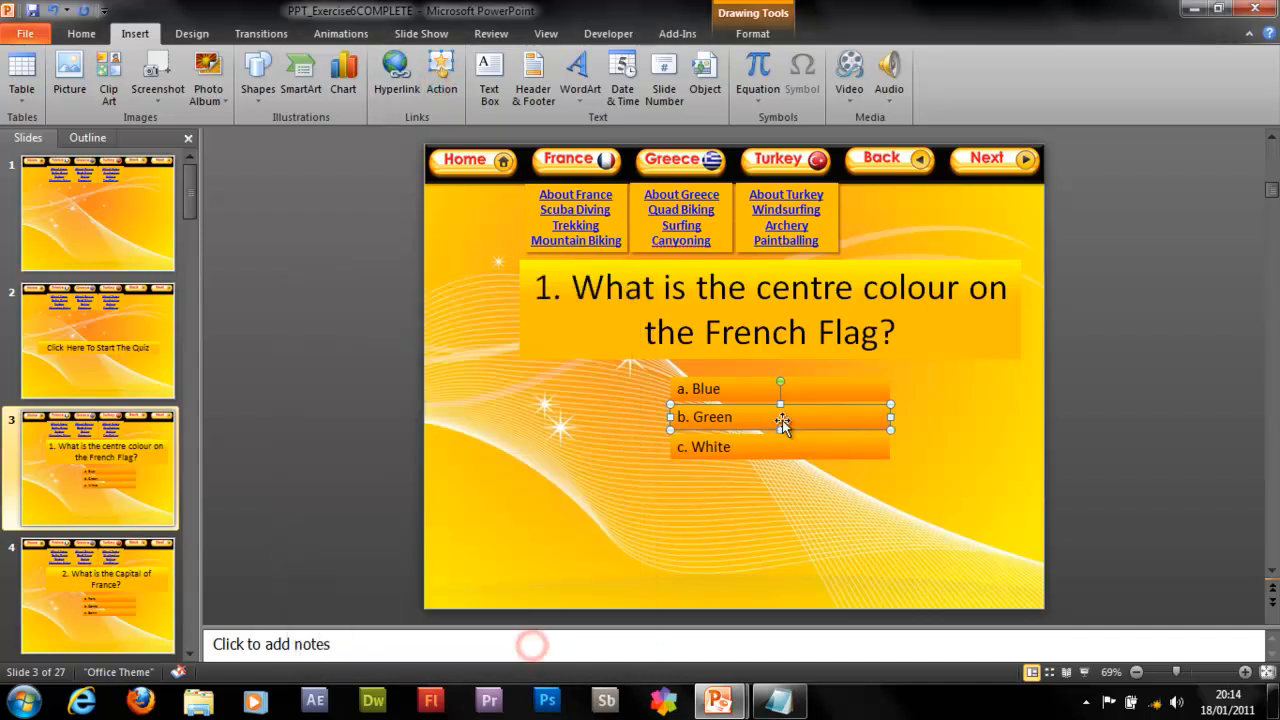
{"action": "left_click", "coordinate": [440, 76]}
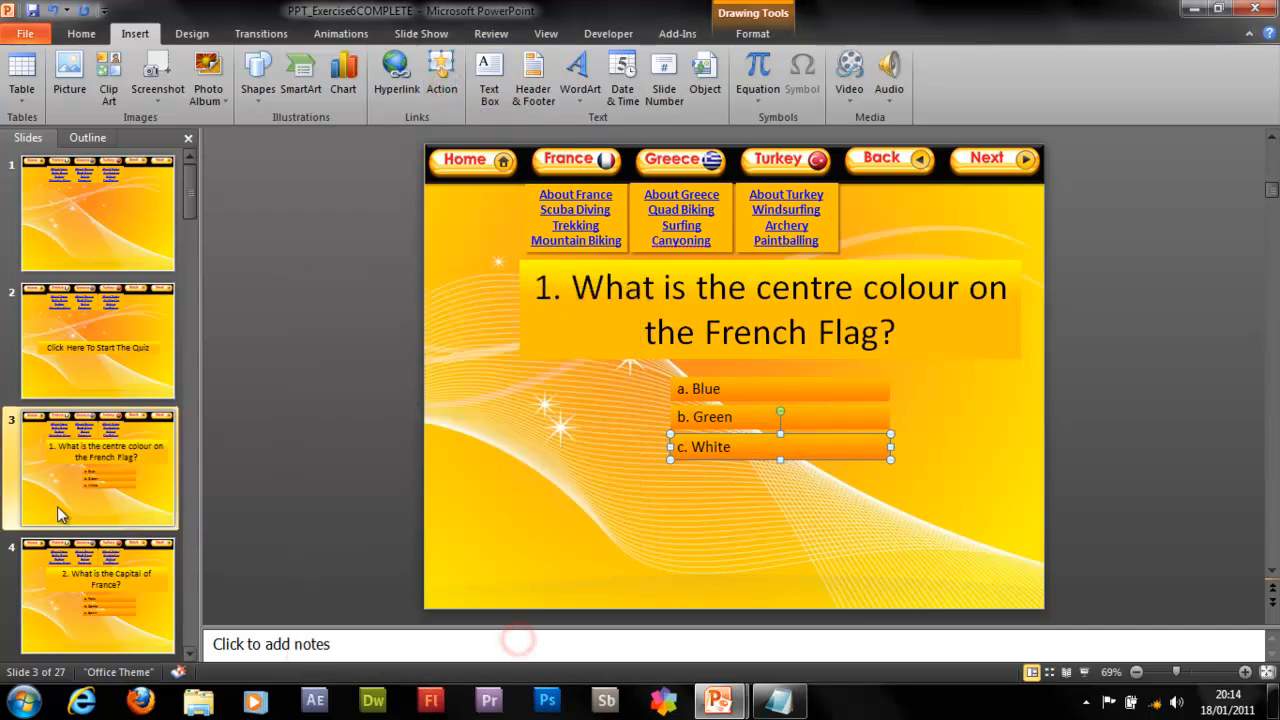
{"action": "left_click", "coordinate": [96, 596]}
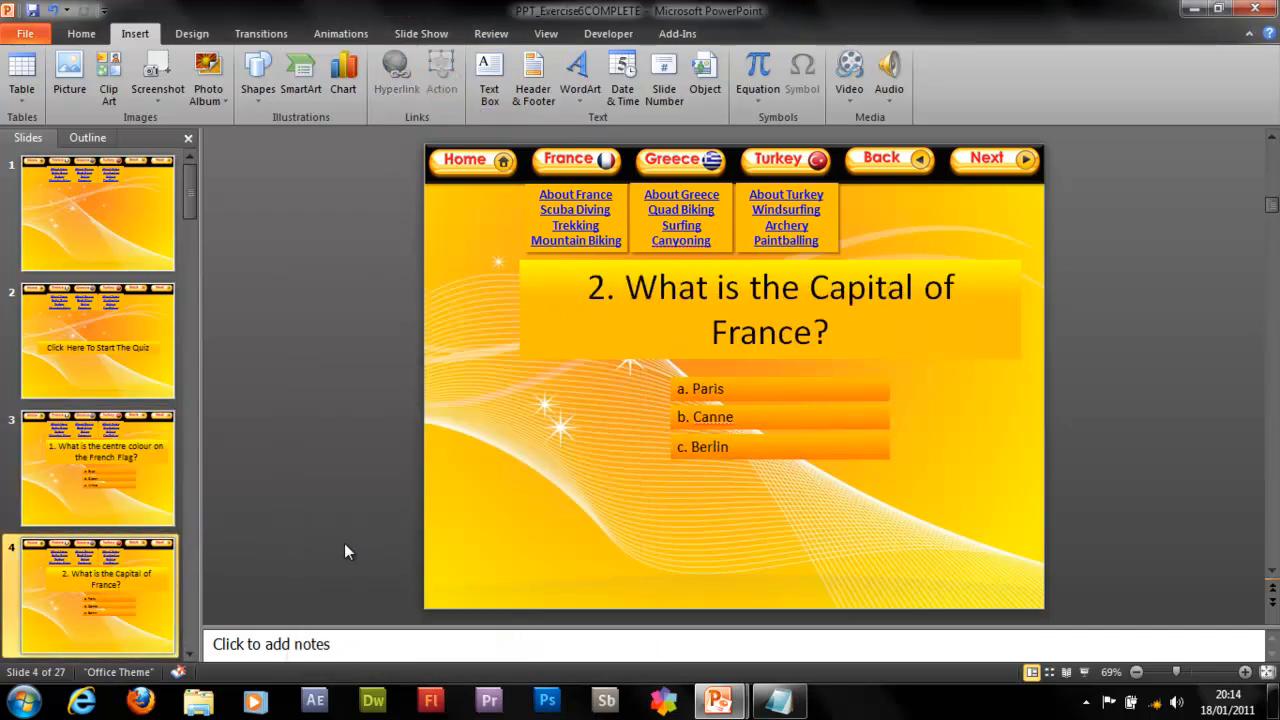
{"action": "mouse_move", "coordinate": [700, 344]}
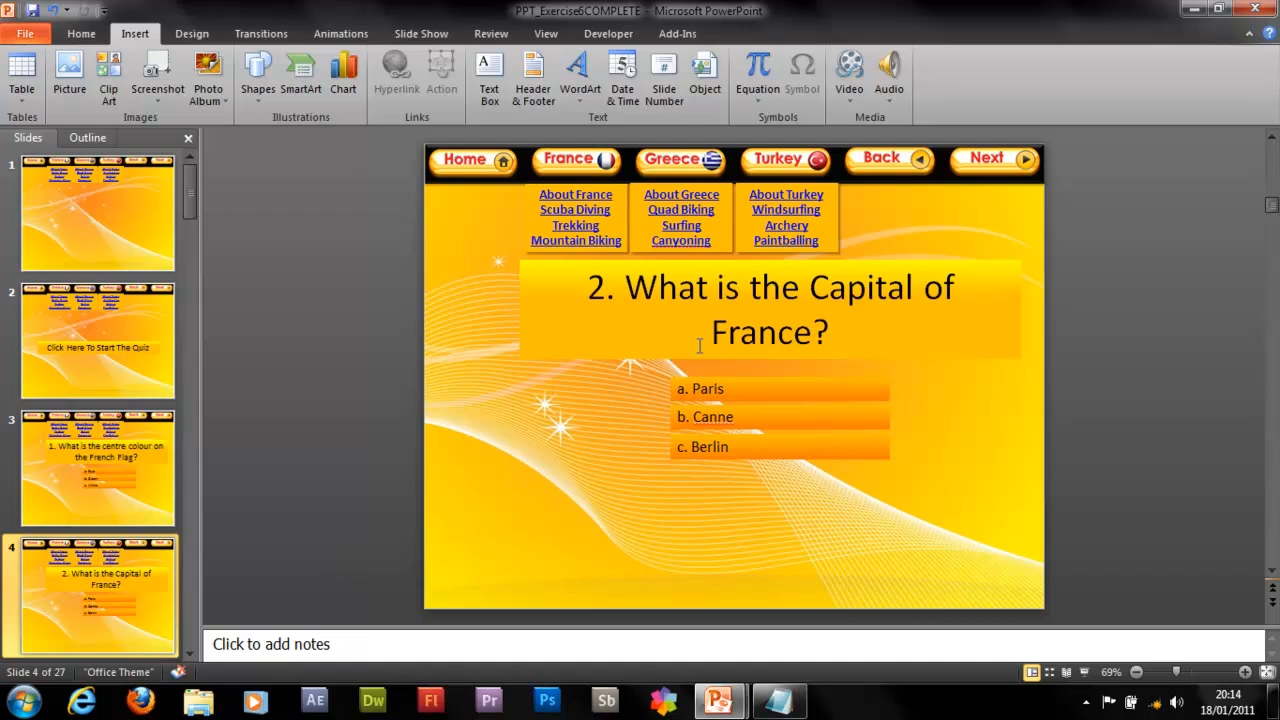
- Show slide 12, the slug delicacy question, and select the Snail answer shape
{"action": "left_click", "coordinate": [780, 388]}
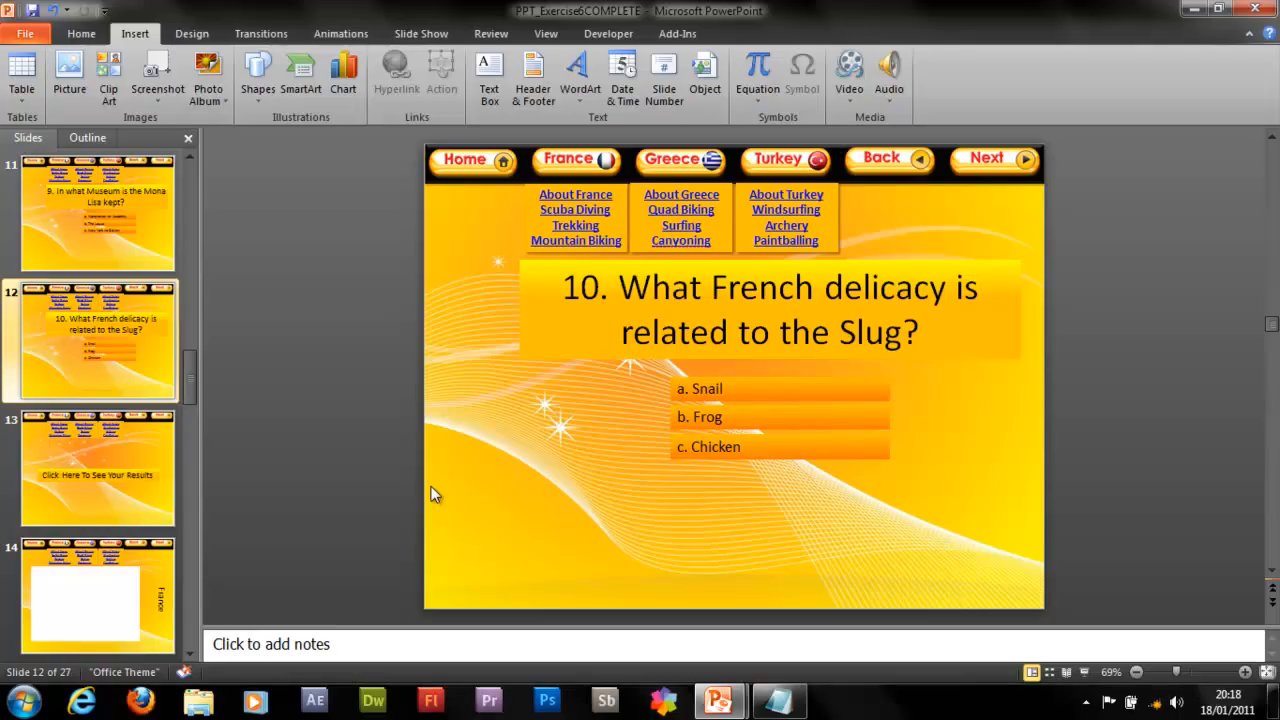
{"action": "mouse_move", "coordinate": [276, 148]}
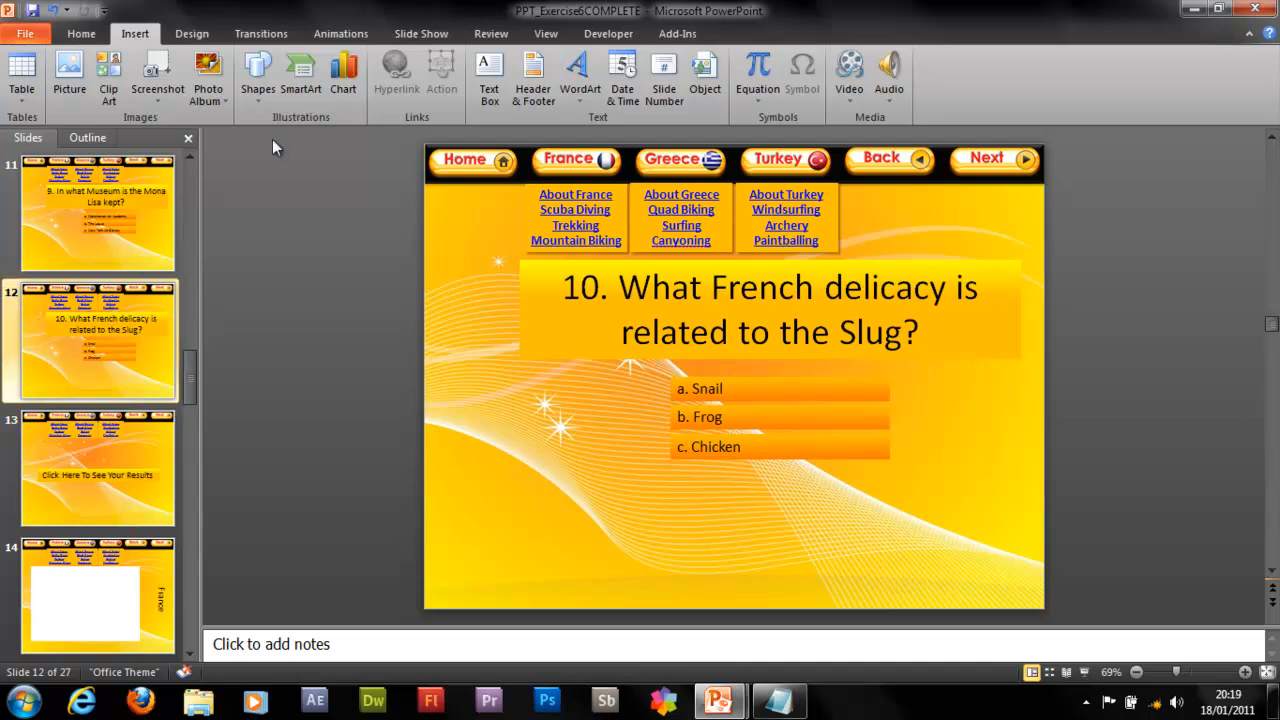
{"action": "left_click", "coordinate": [806, 390]}
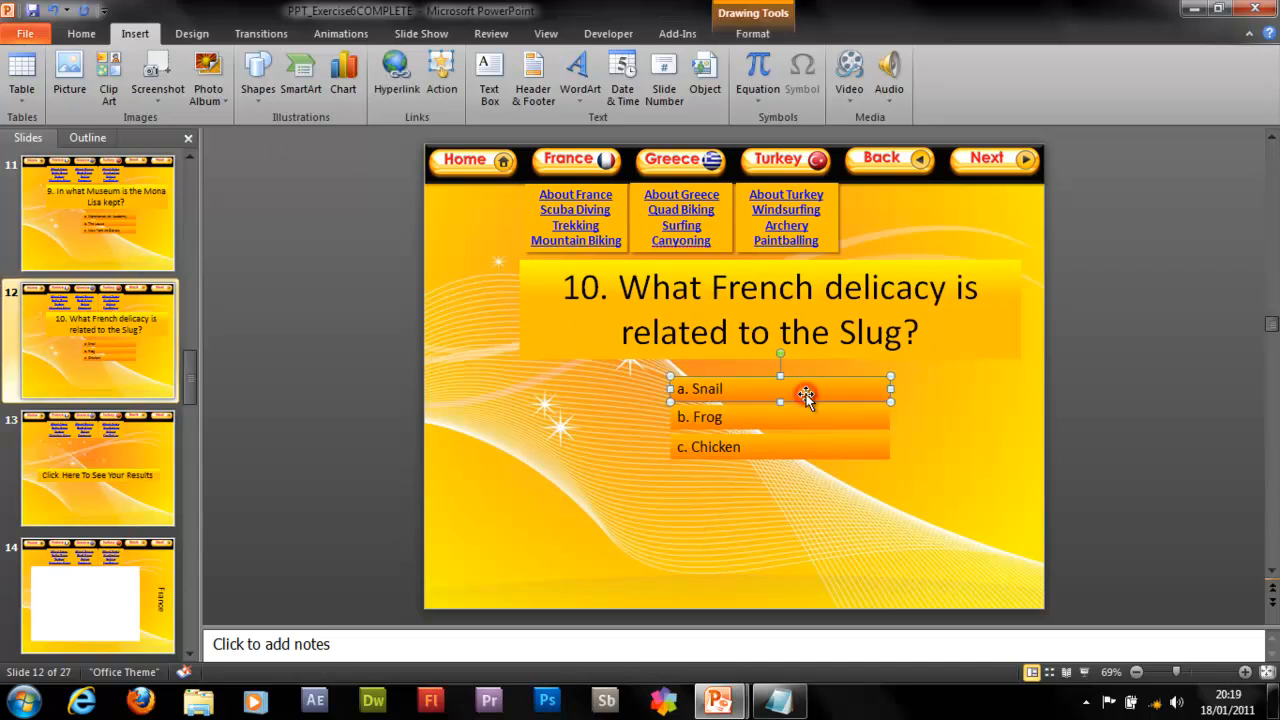
{"action": "mouse_move", "coordinate": [552, 448]}
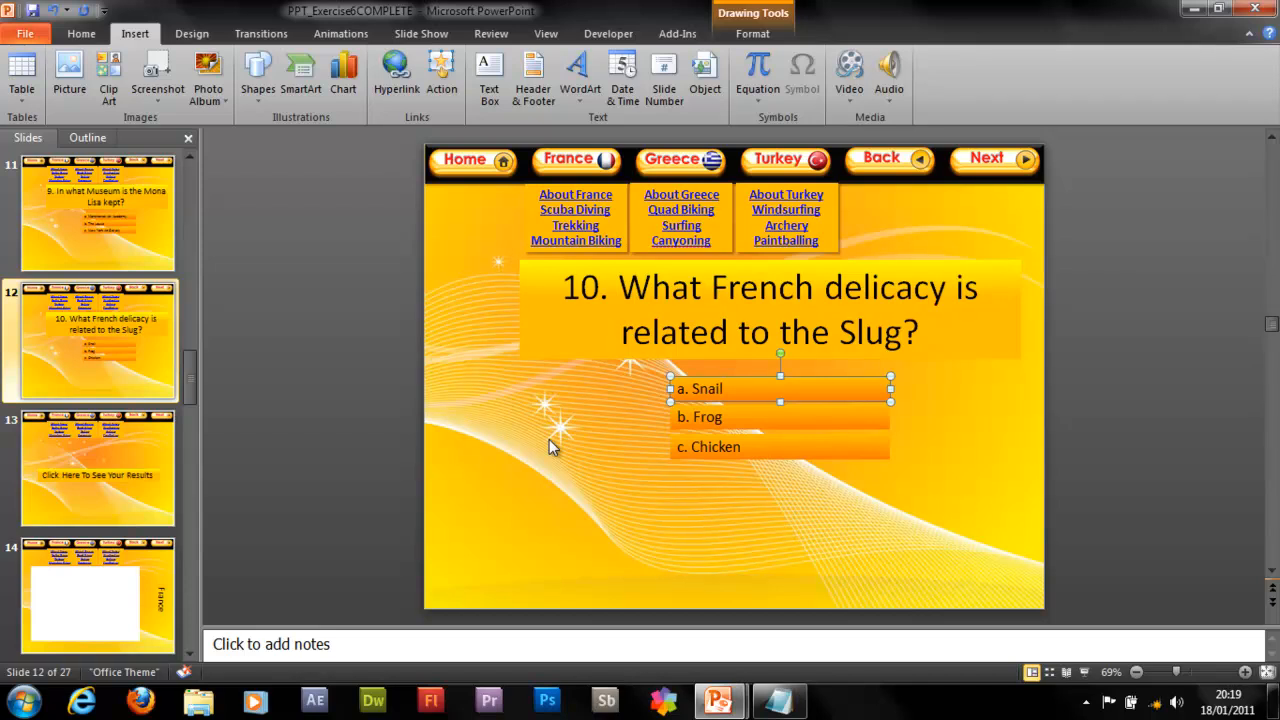
{"action": "mouse_move", "coordinate": [224, 480]}
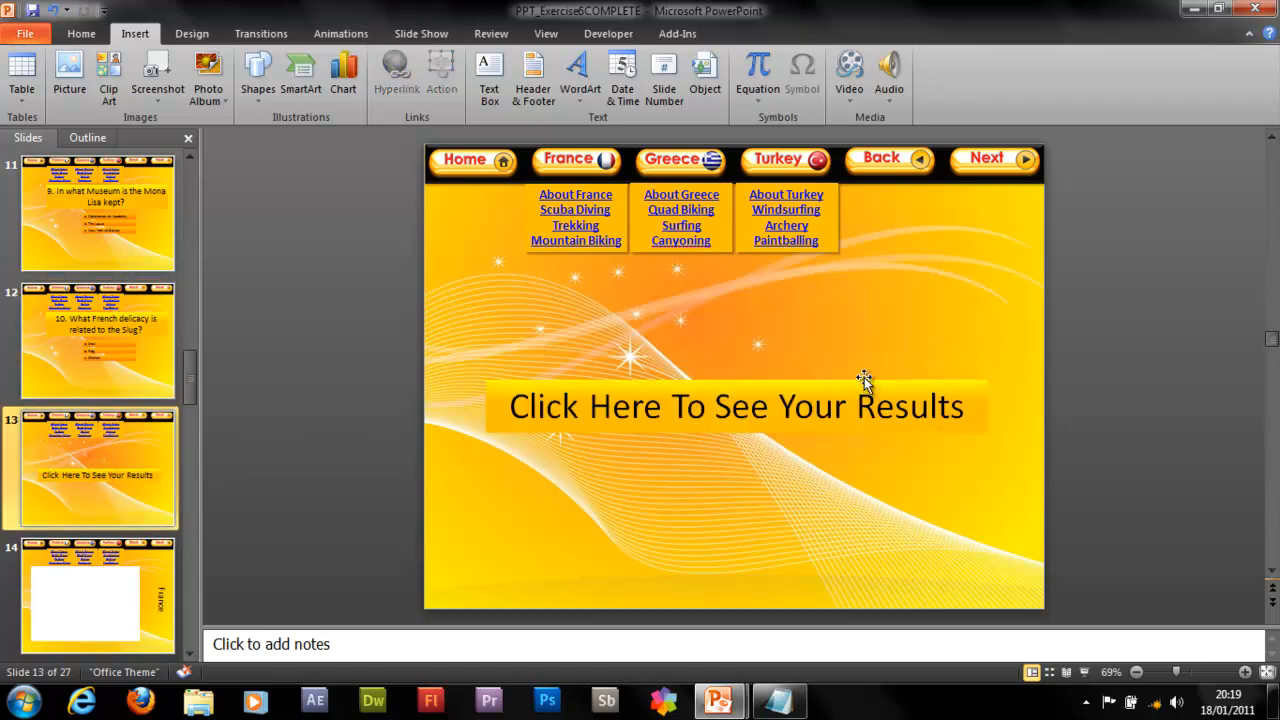
- Review the results button's Action Settings on slide 13 and close them unchanged
{"action": "left_click", "coordinate": [736, 404]}
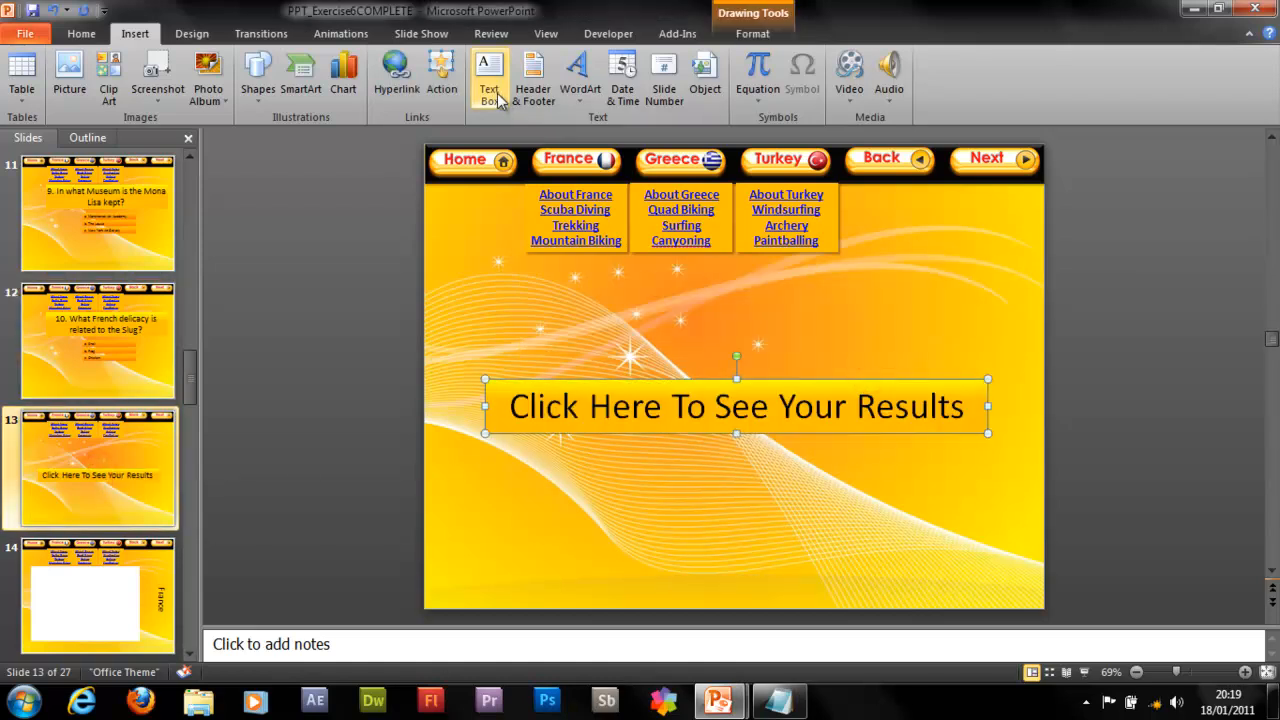
{"action": "left_click", "coordinate": [440, 76]}
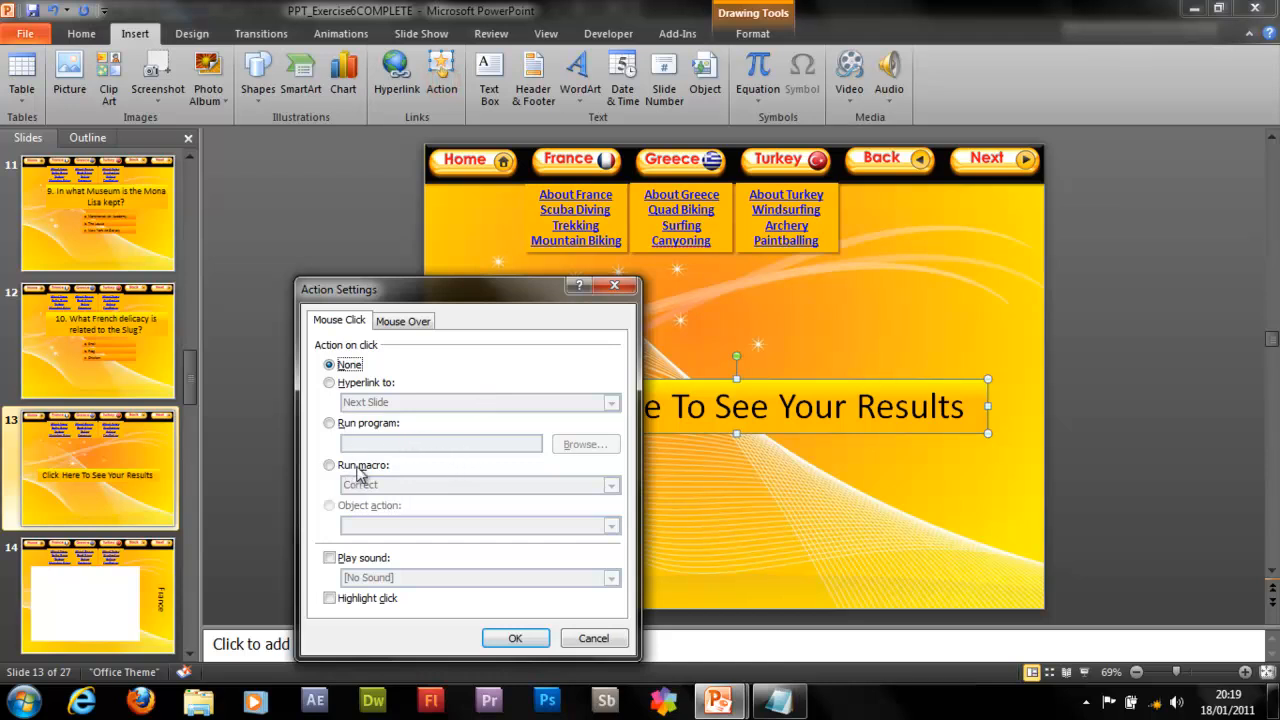
{"action": "left_click", "coordinate": [612, 486]}
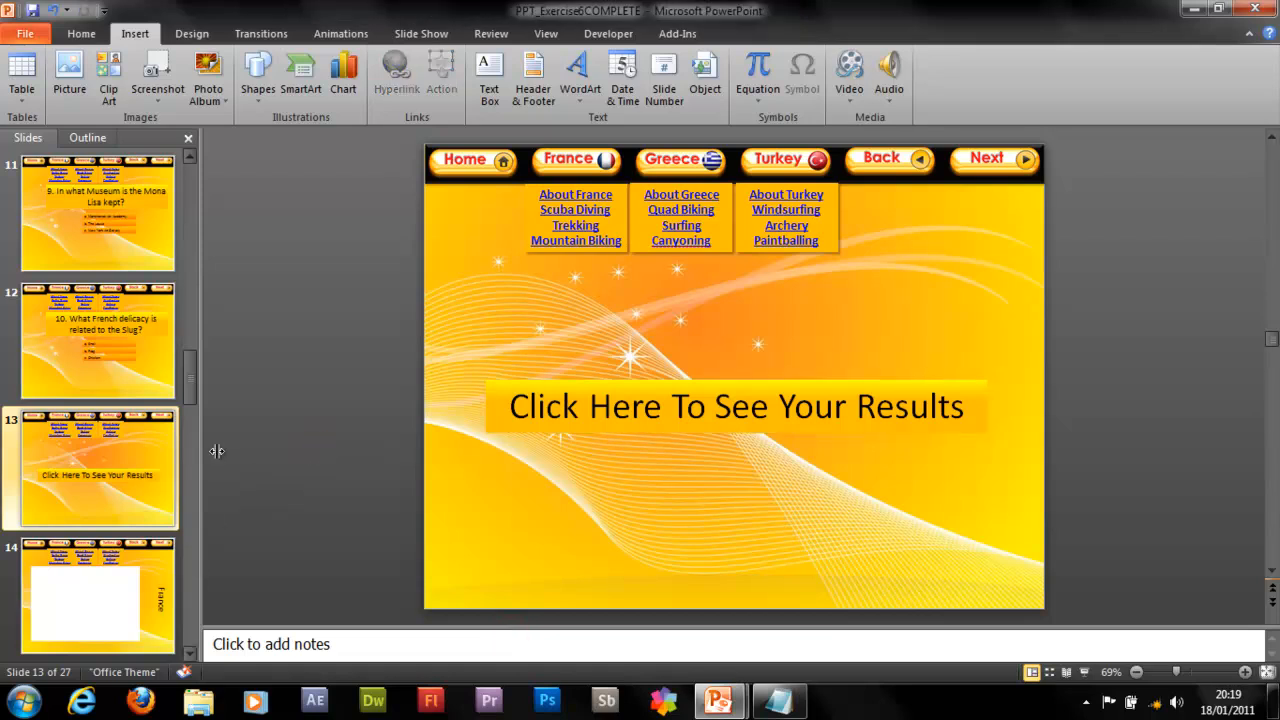
- Add the text 'Click here to go to Quiz' on slide 14
{"action": "scroll", "scroll_direction": "up", "scroll_amount": 3}
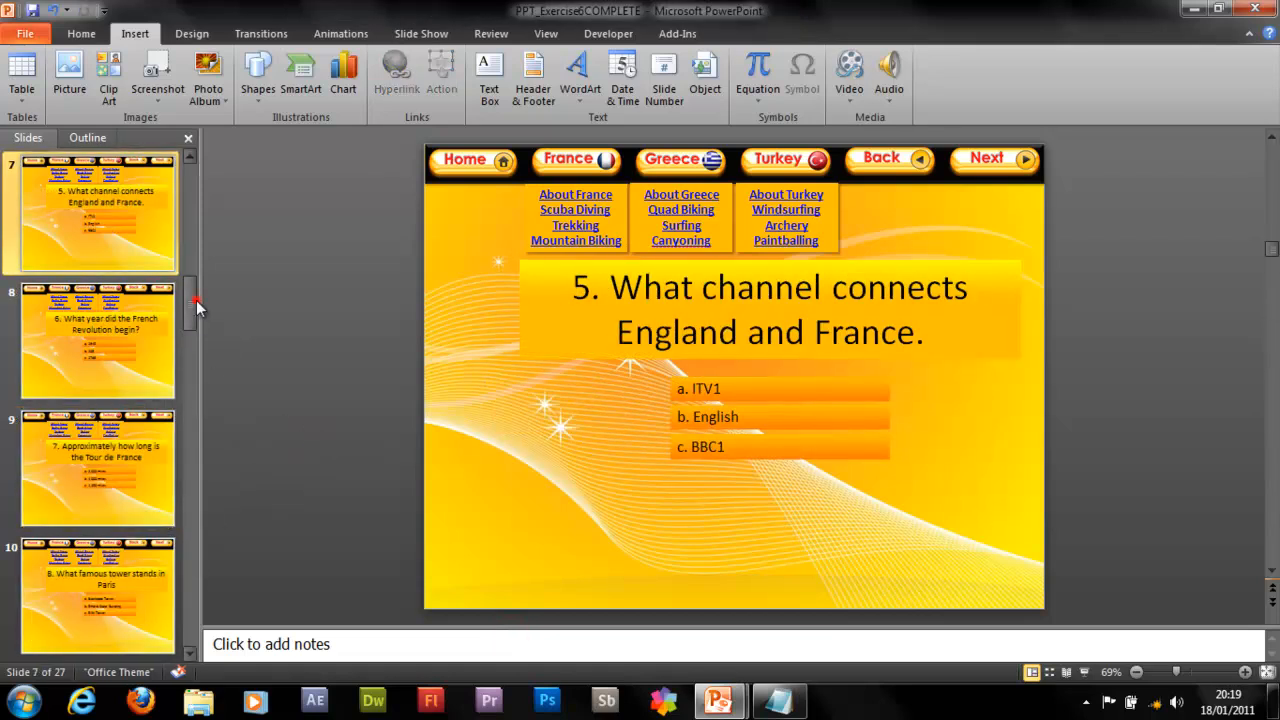
{"action": "scroll", "scroll_direction": "up", "scroll_amount": 3}
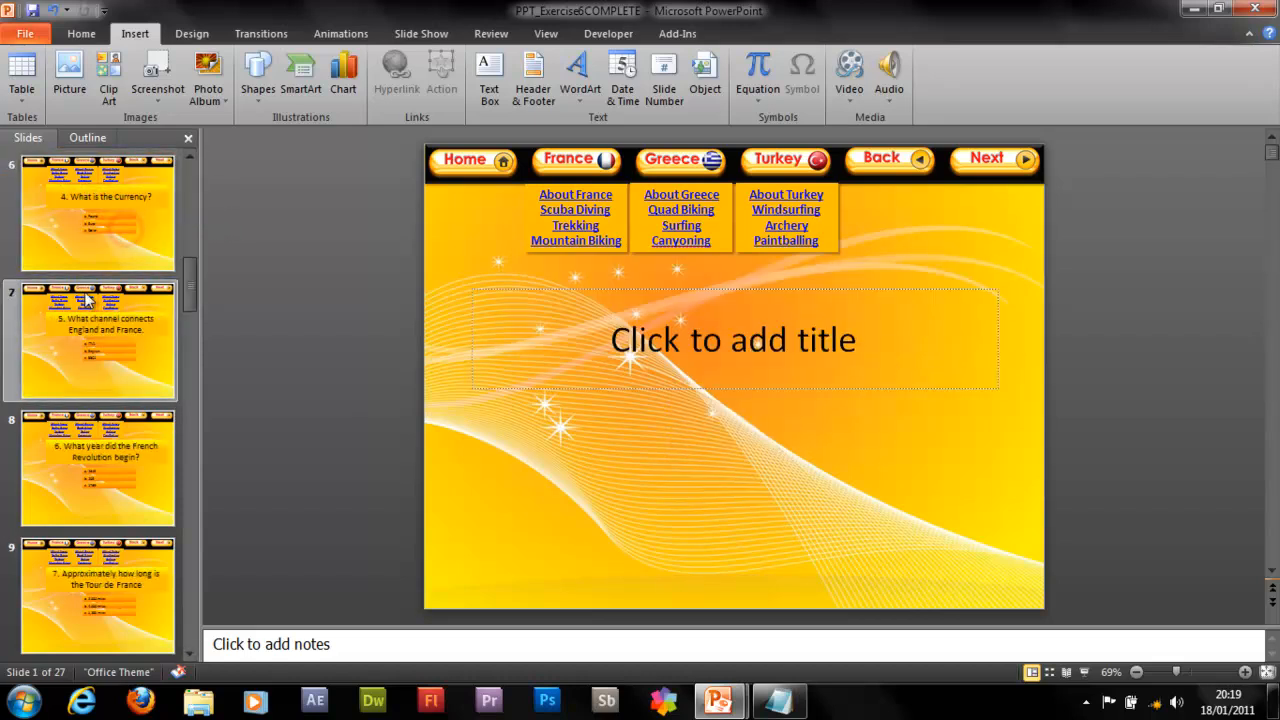
{"action": "left_click", "coordinate": [96, 340]}
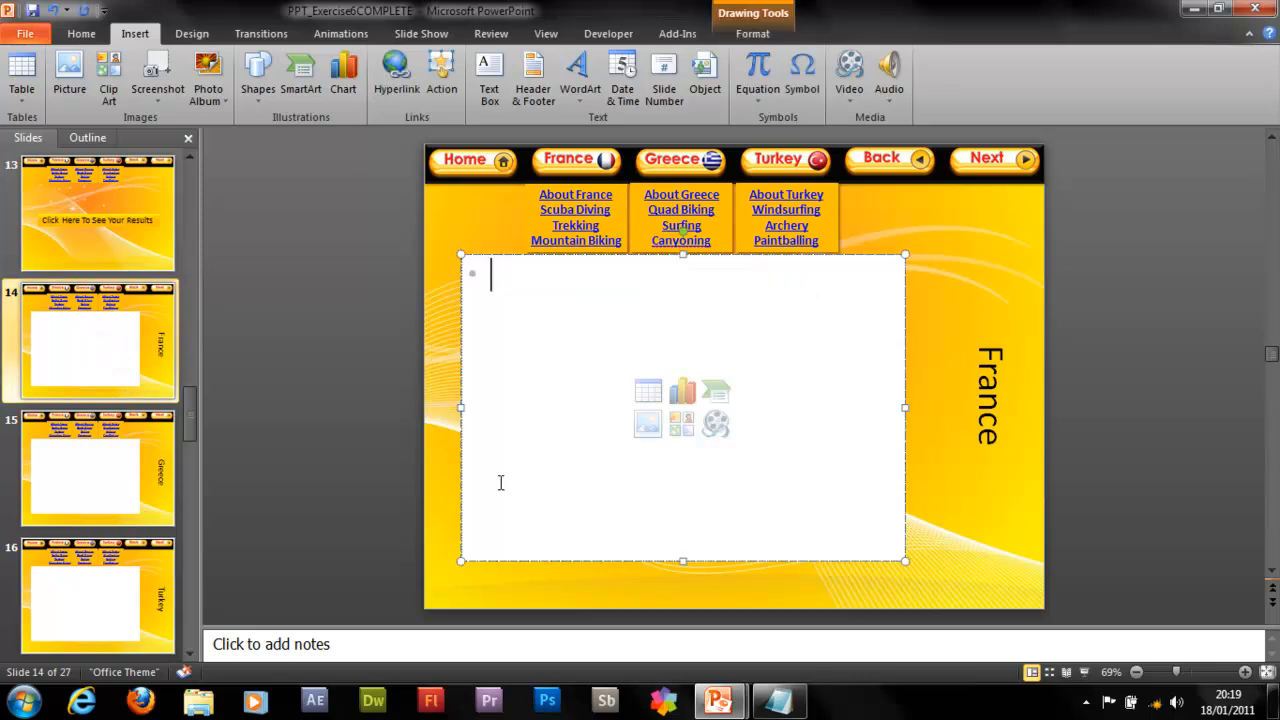
{"action": "mouse_move", "coordinate": [588, 424]}
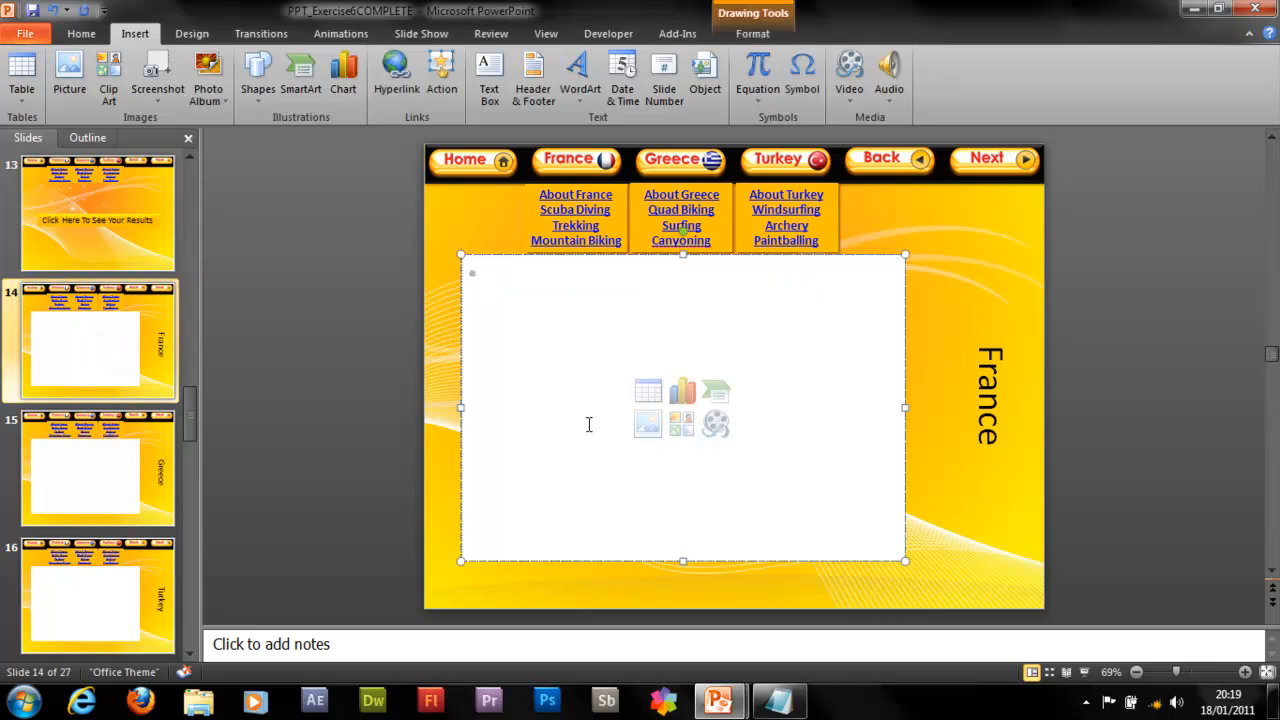
{"action": "type", "text": "Click"}
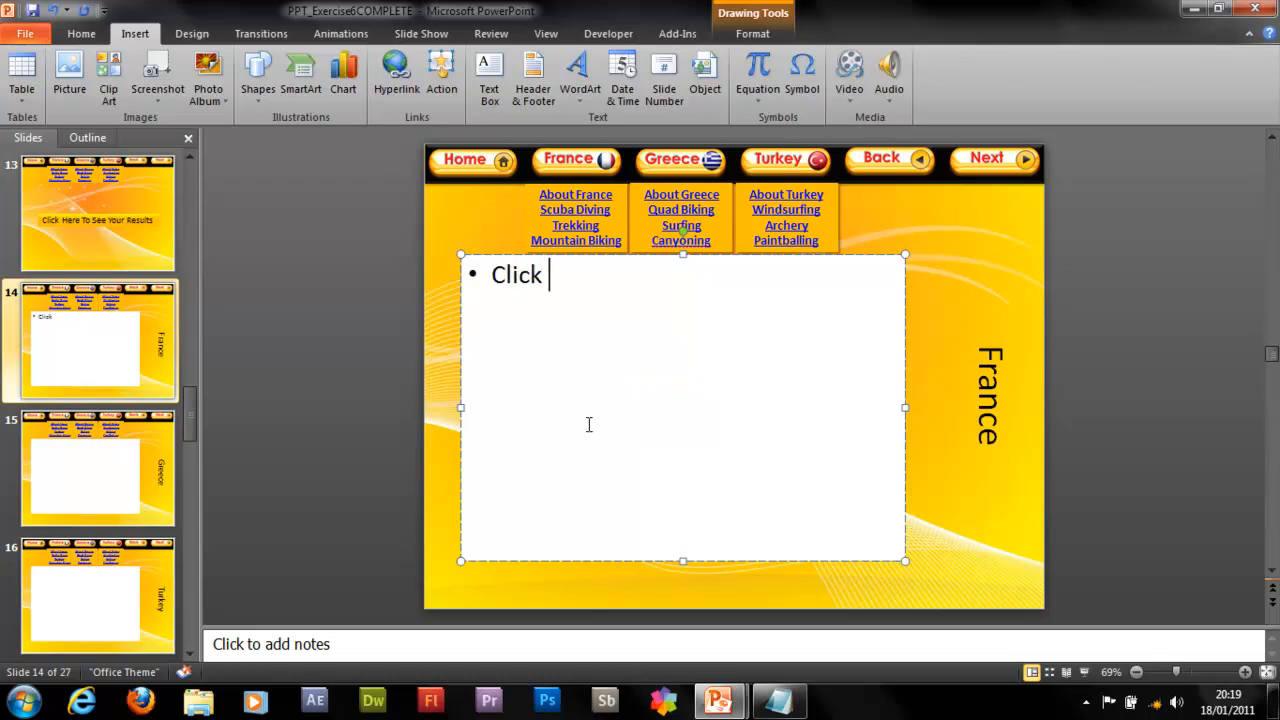
{"action": "type", "text": "here to"}
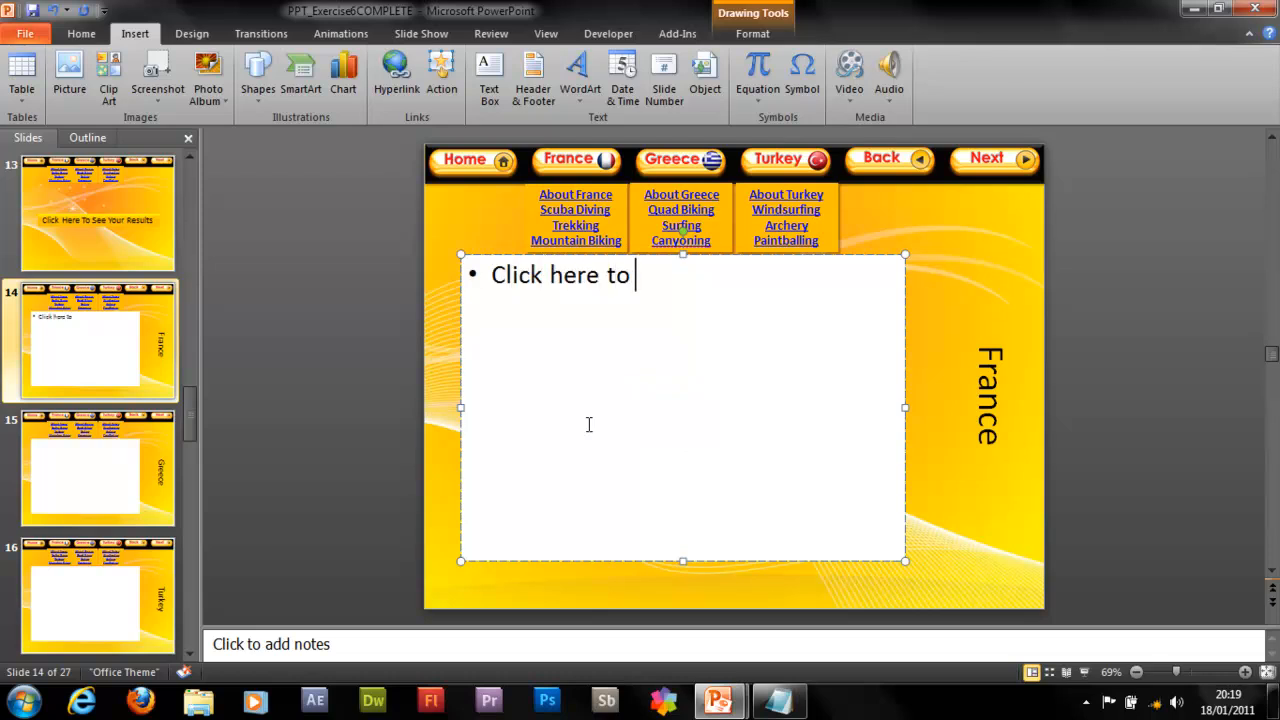
{"action": "type", "text": "go to Qui"}
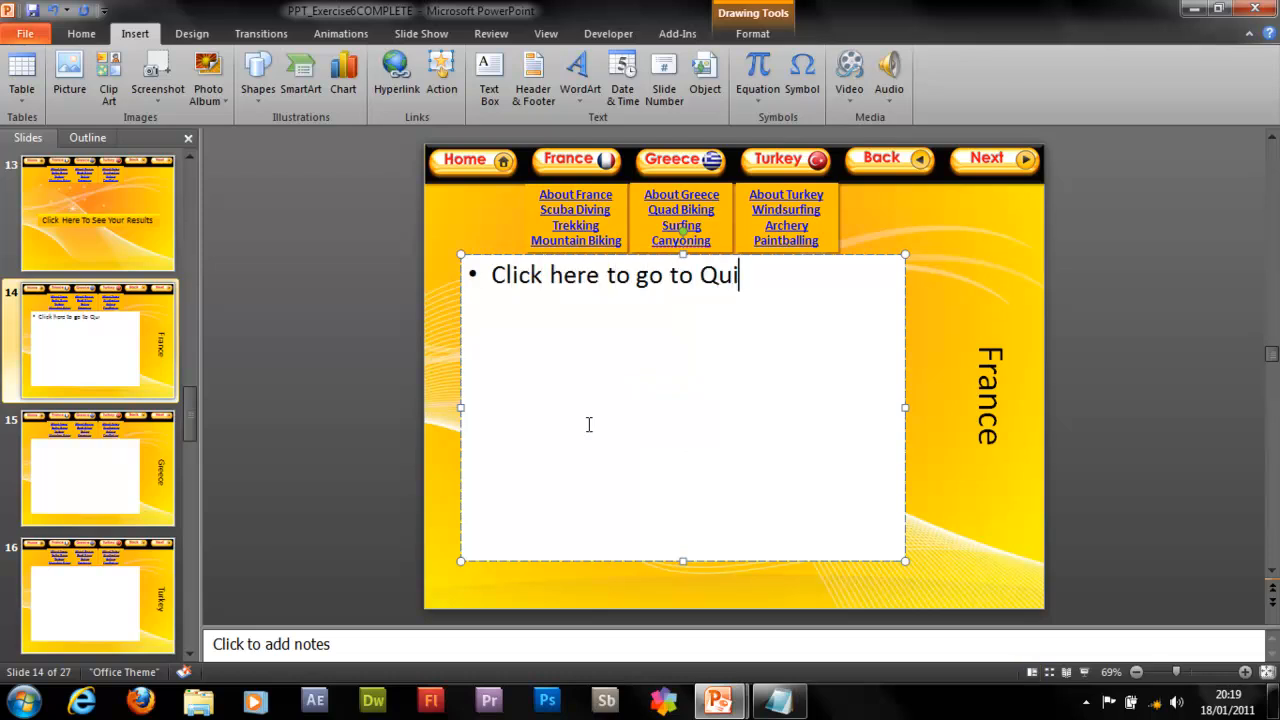
{"action": "type", "text": "z"}
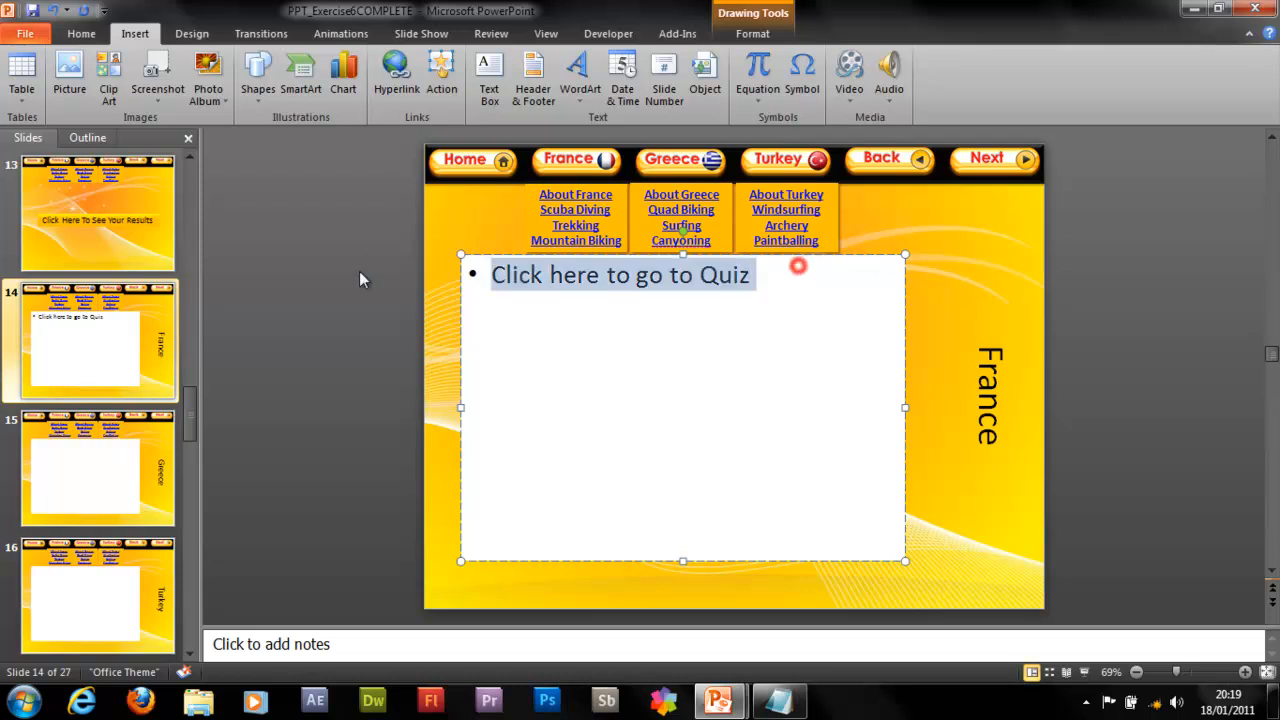
- Hyperlink that text to slide 2 within this presentation
{"action": "left_click", "coordinate": [80, 32]}
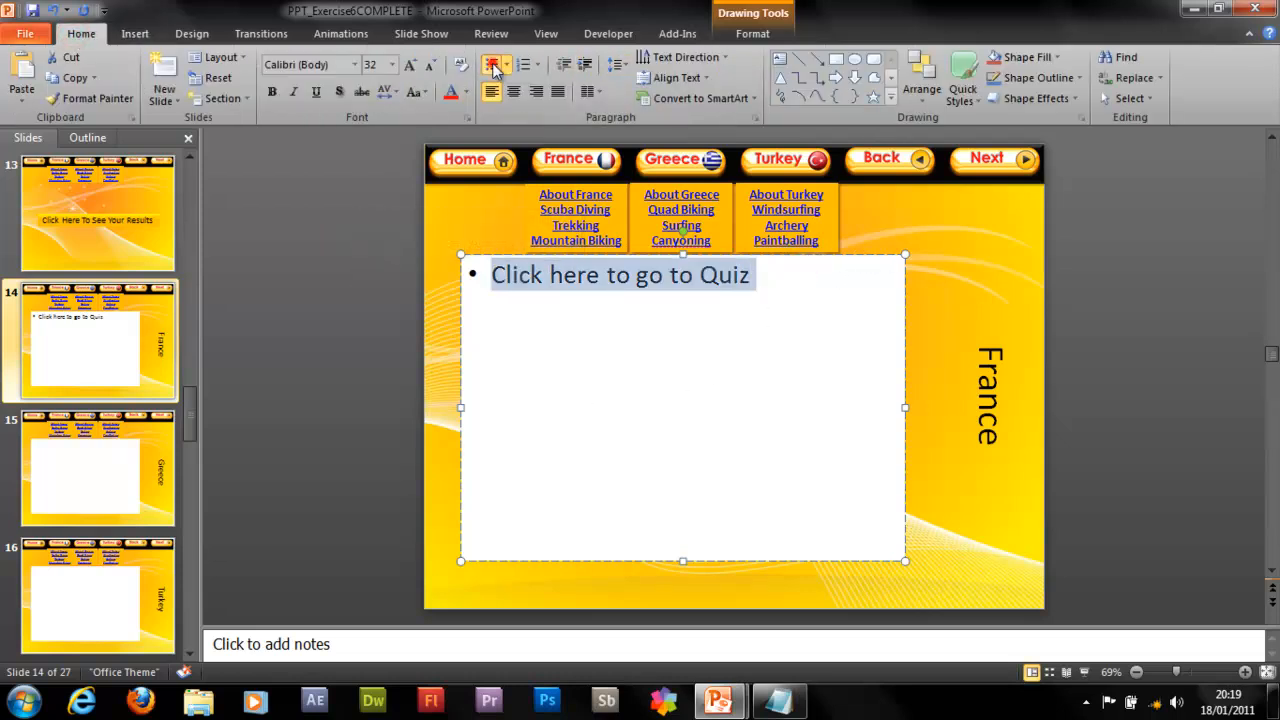
{"action": "left_click", "coordinate": [492, 64]}
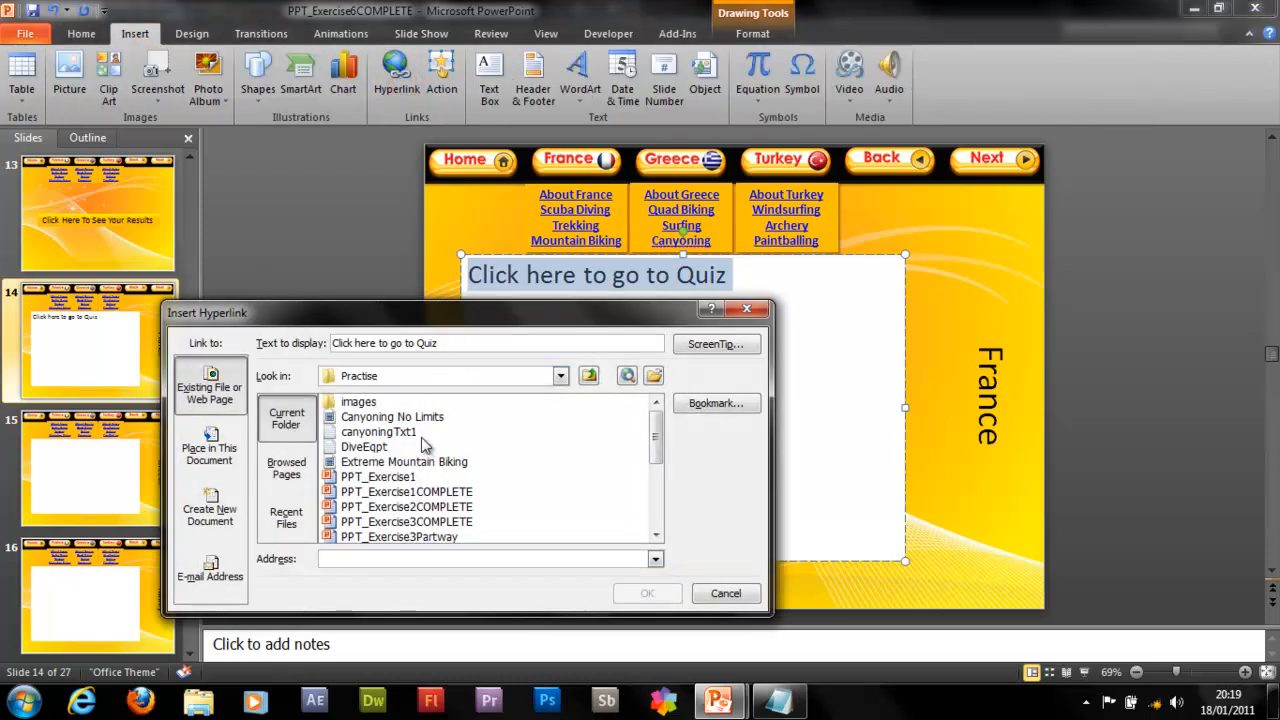
{"action": "mouse_move", "coordinate": [264, 496]}
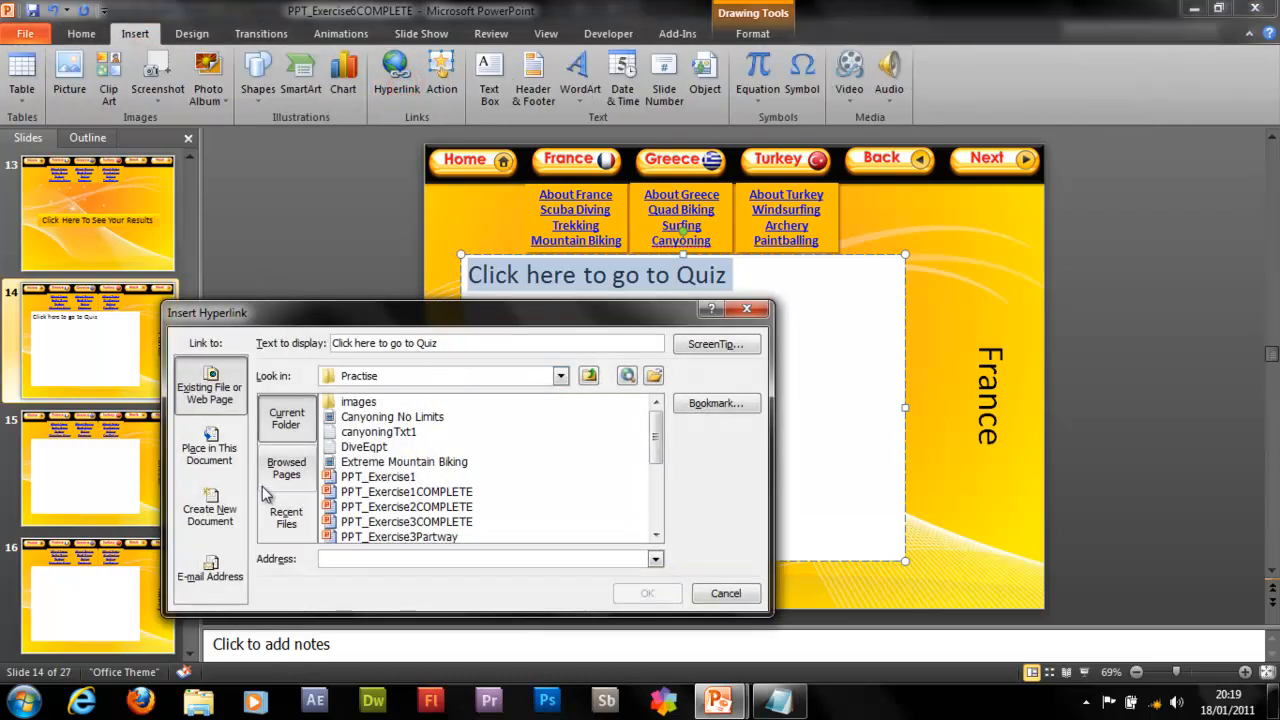
{"action": "left_click", "coordinate": [208, 448]}
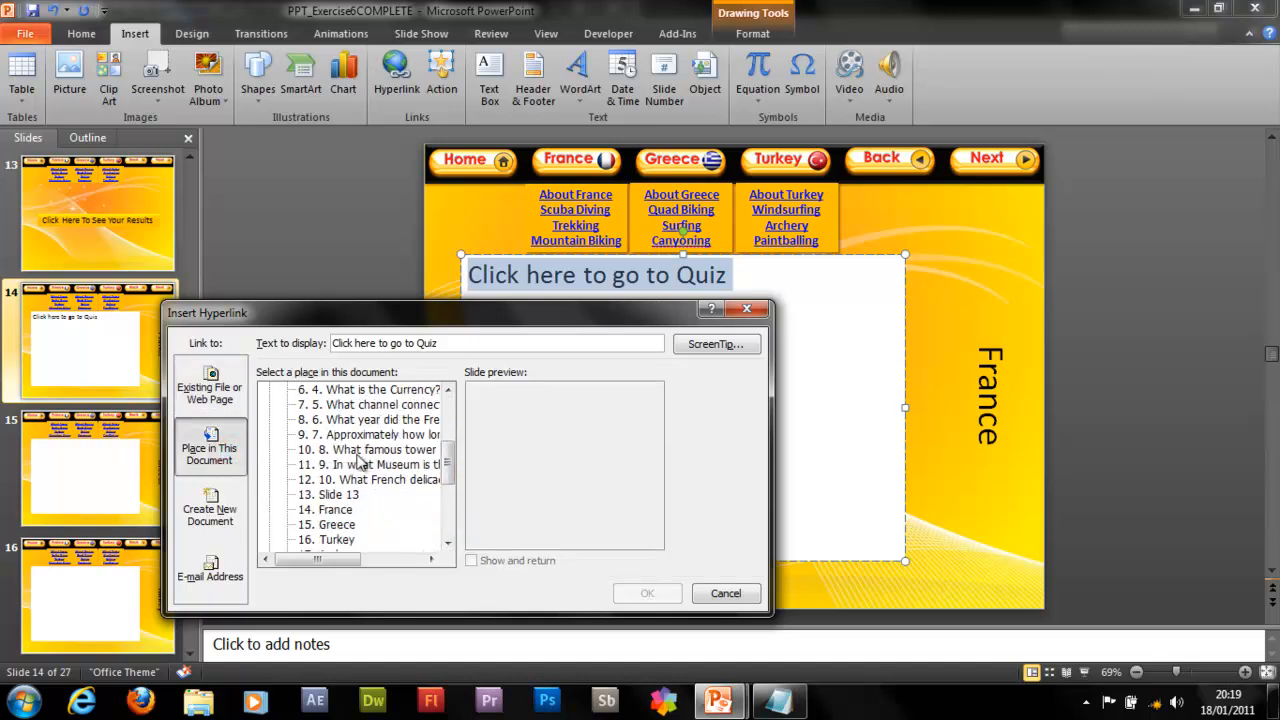
{"action": "left_click", "coordinate": [322, 420]}
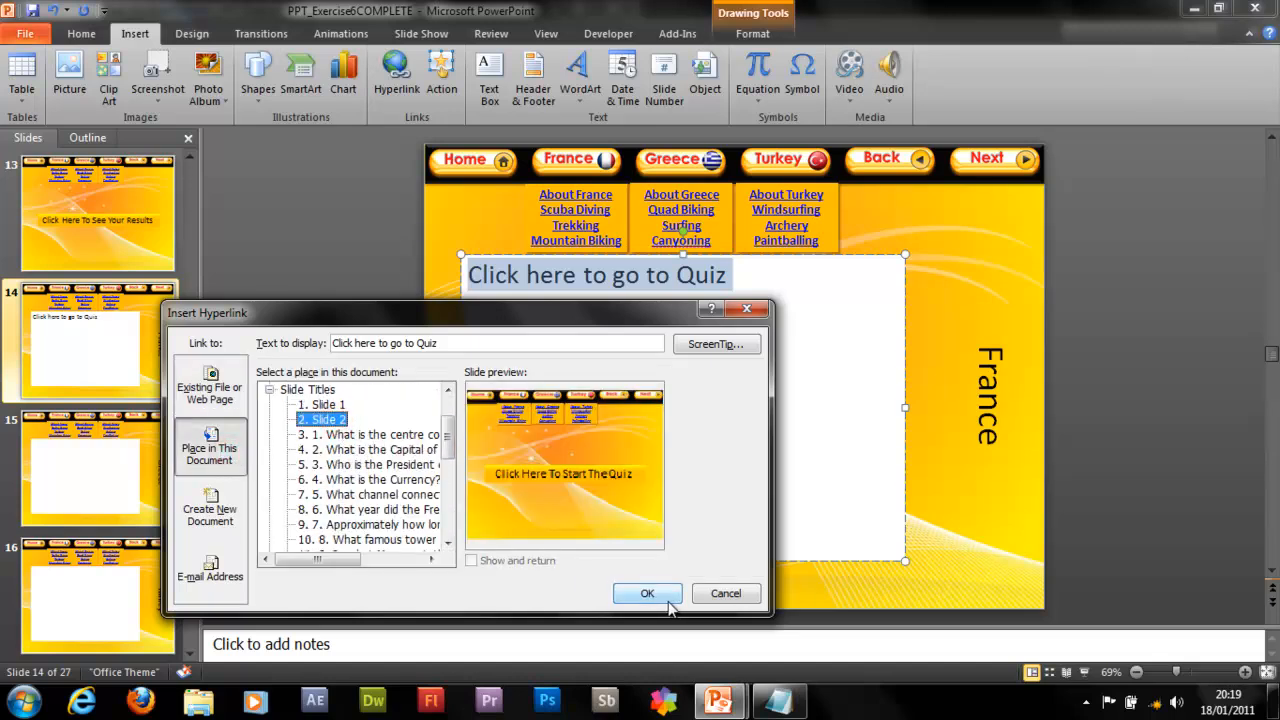
{"action": "left_click", "coordinate": [648, 592]}
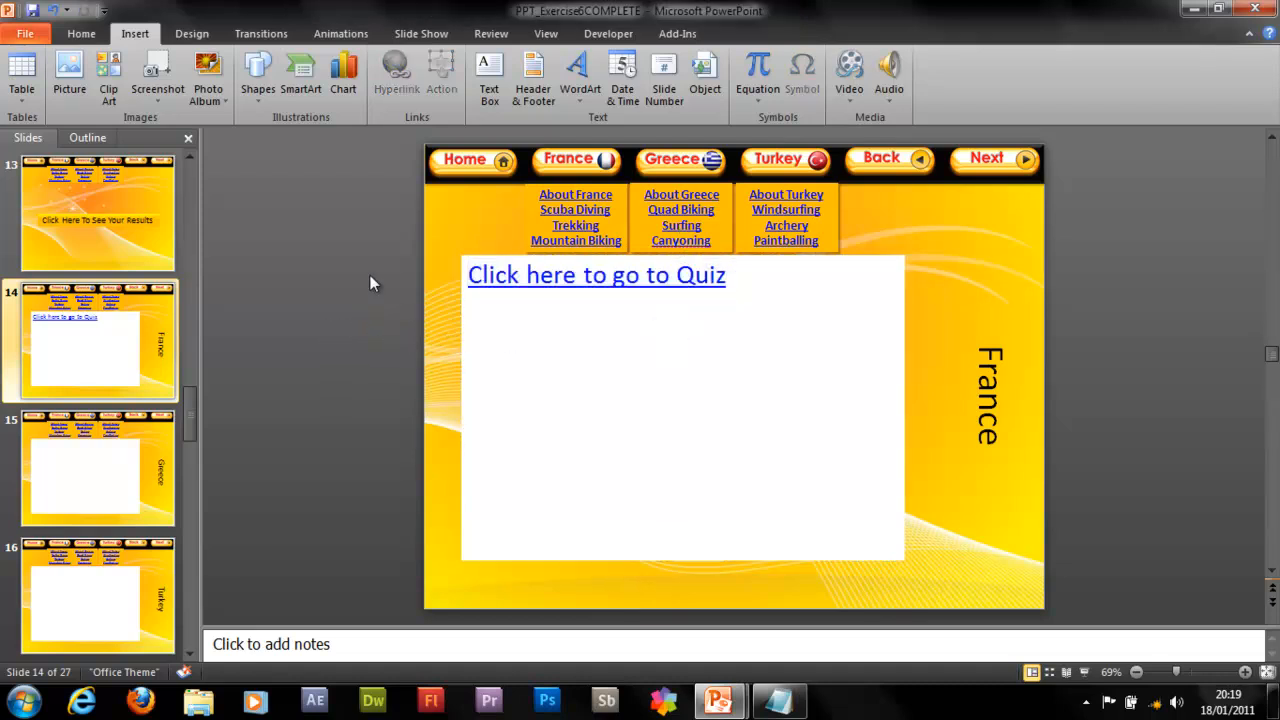
- Run the show, go to About France, start the quiz and enter the name 'Dan'
{"action": "key", "text": "F5"}
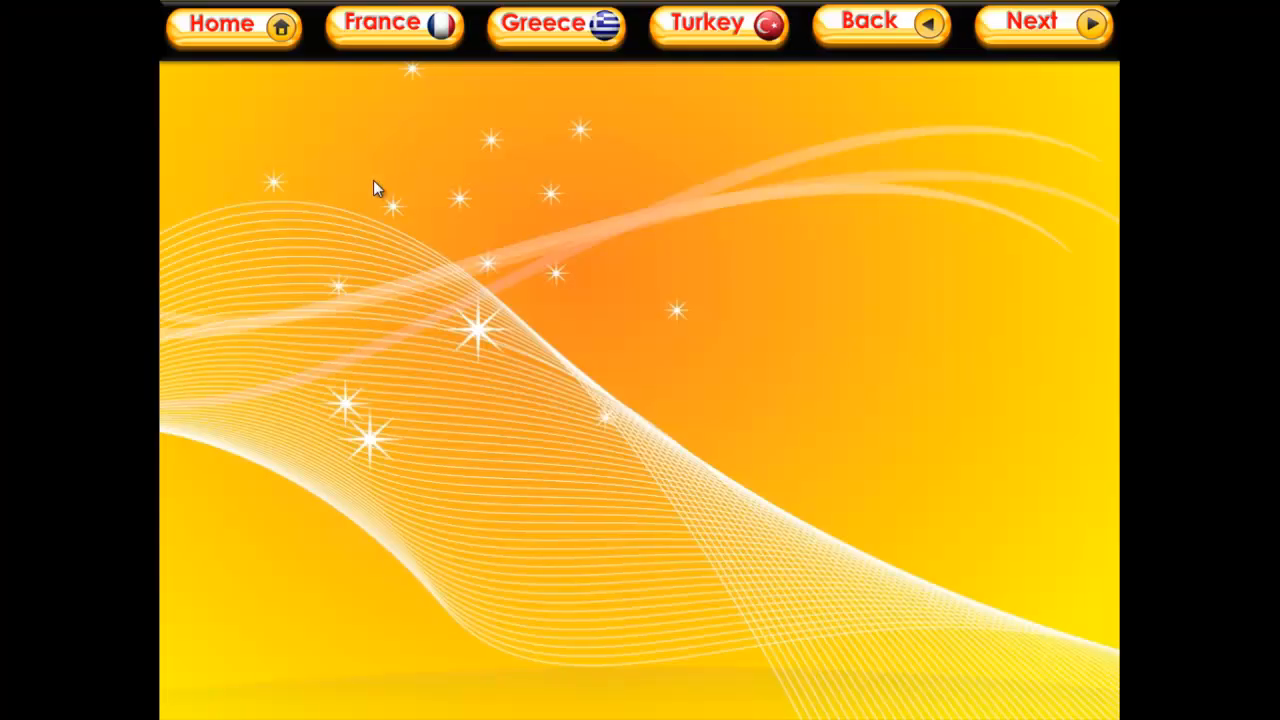
{"action": "left_click", "coordinate": [392, 24]}
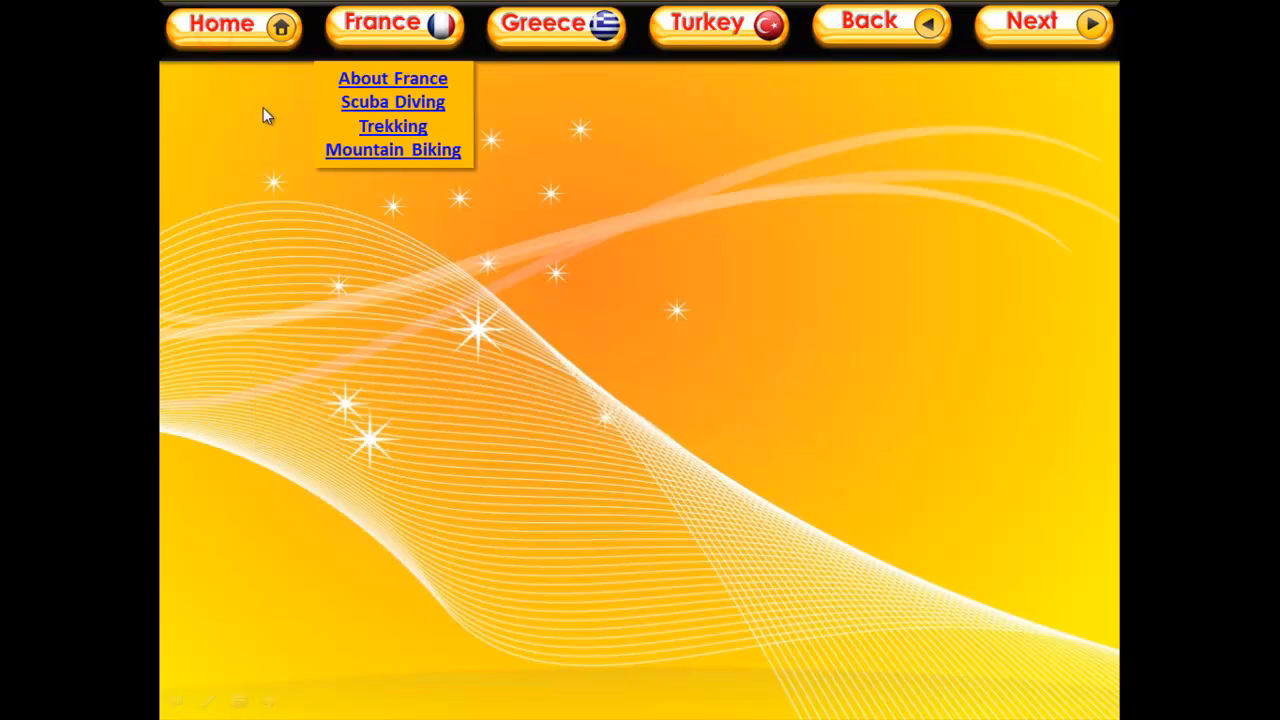
{"action": "mouse_move", "coordinate": [500, 68]}
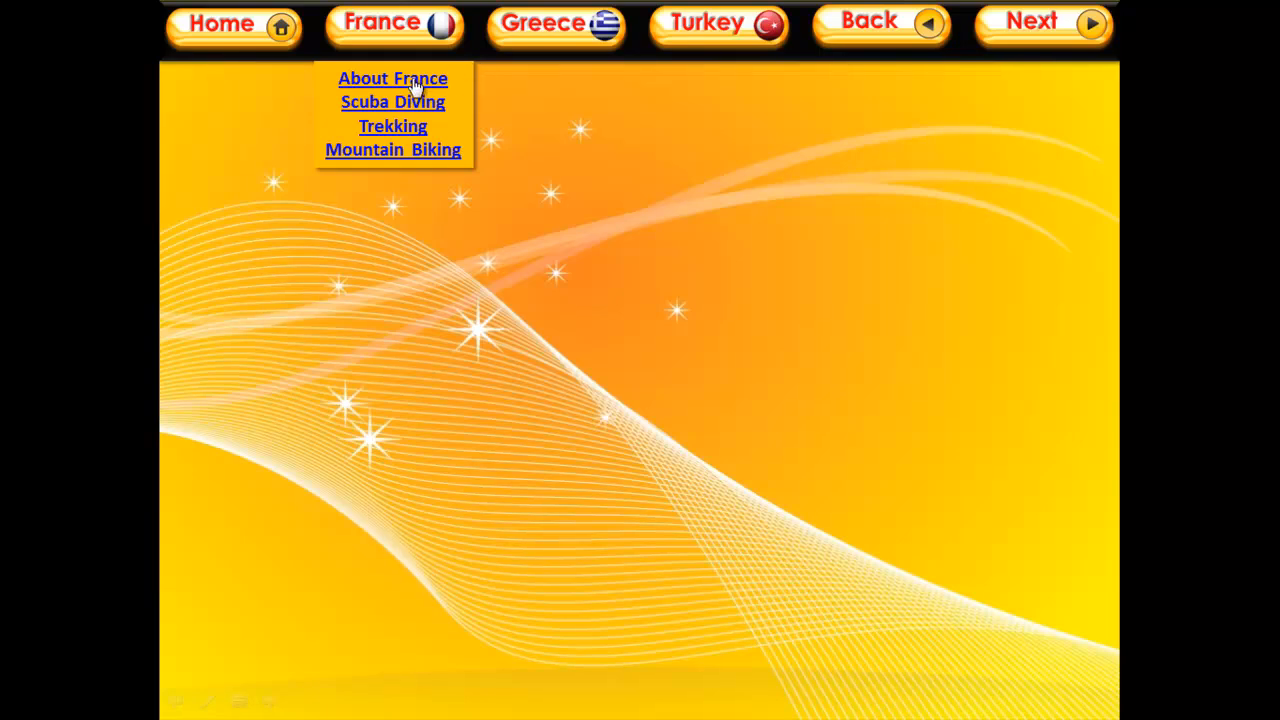
{"action": "left_click", "coordinate": [392, 78]}
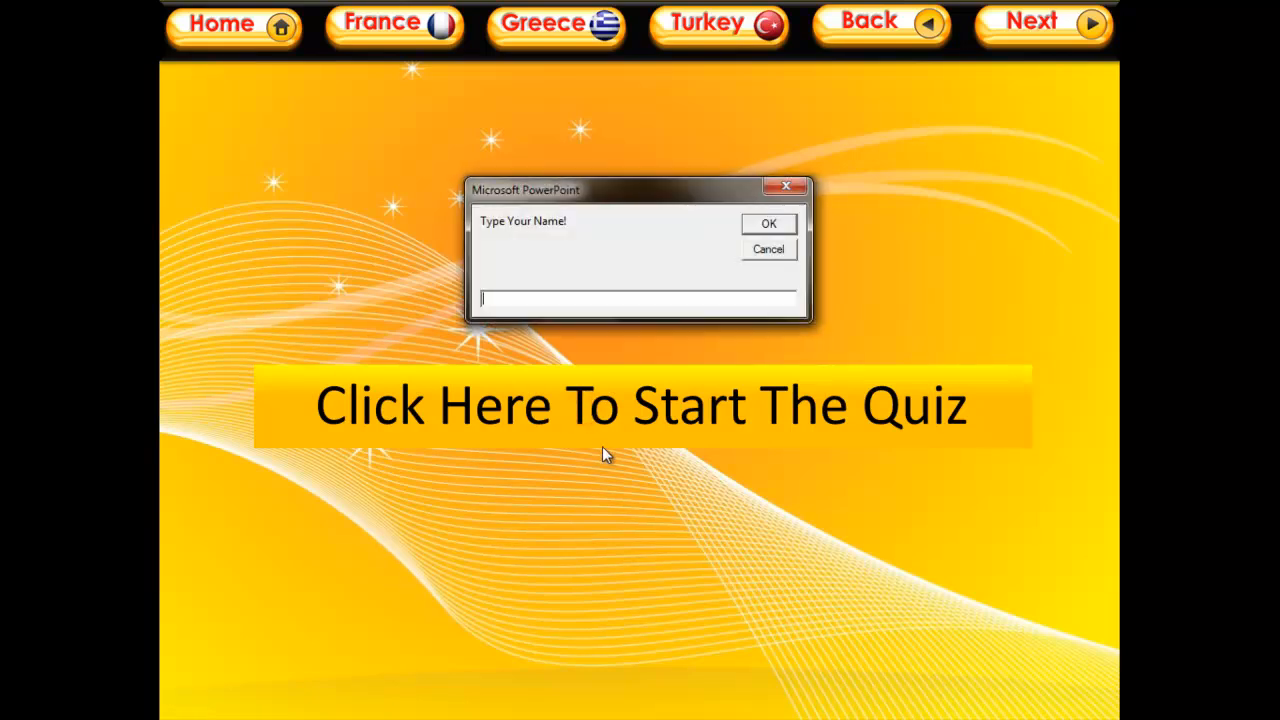
{"action": "type", "text": "Dan"}
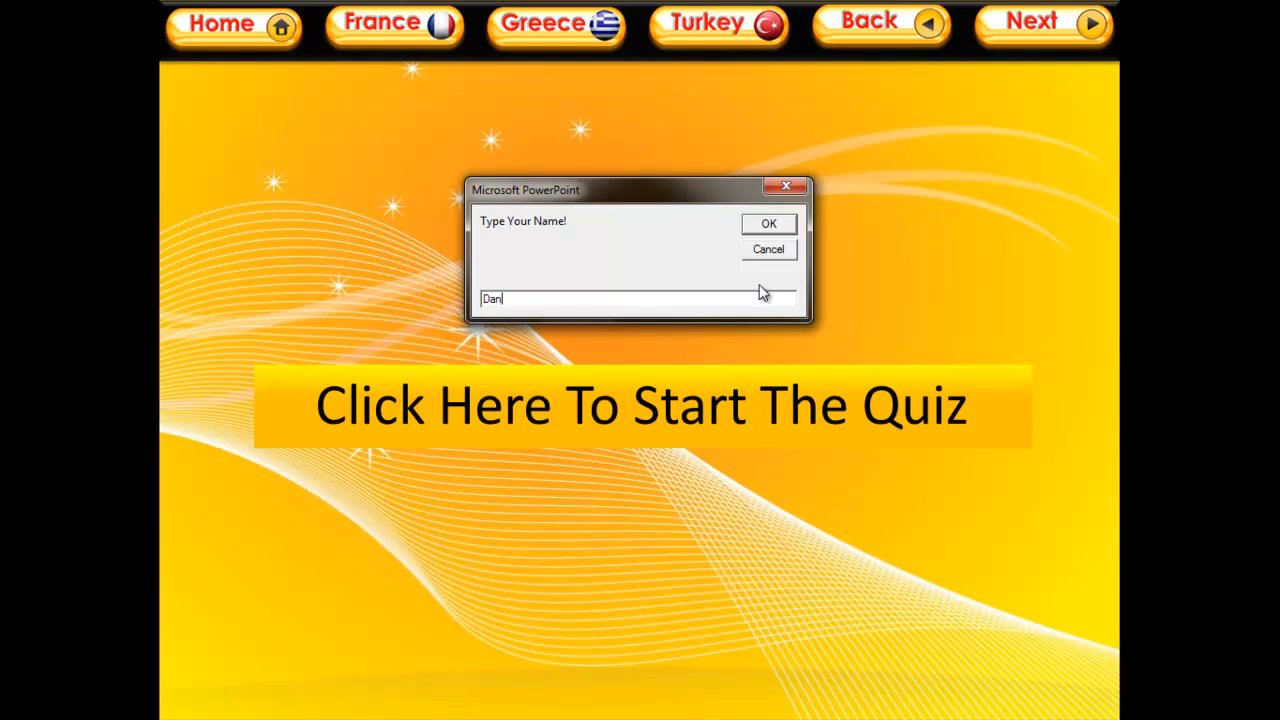
{"action": "left_click", "coordinate": [768, 224]}
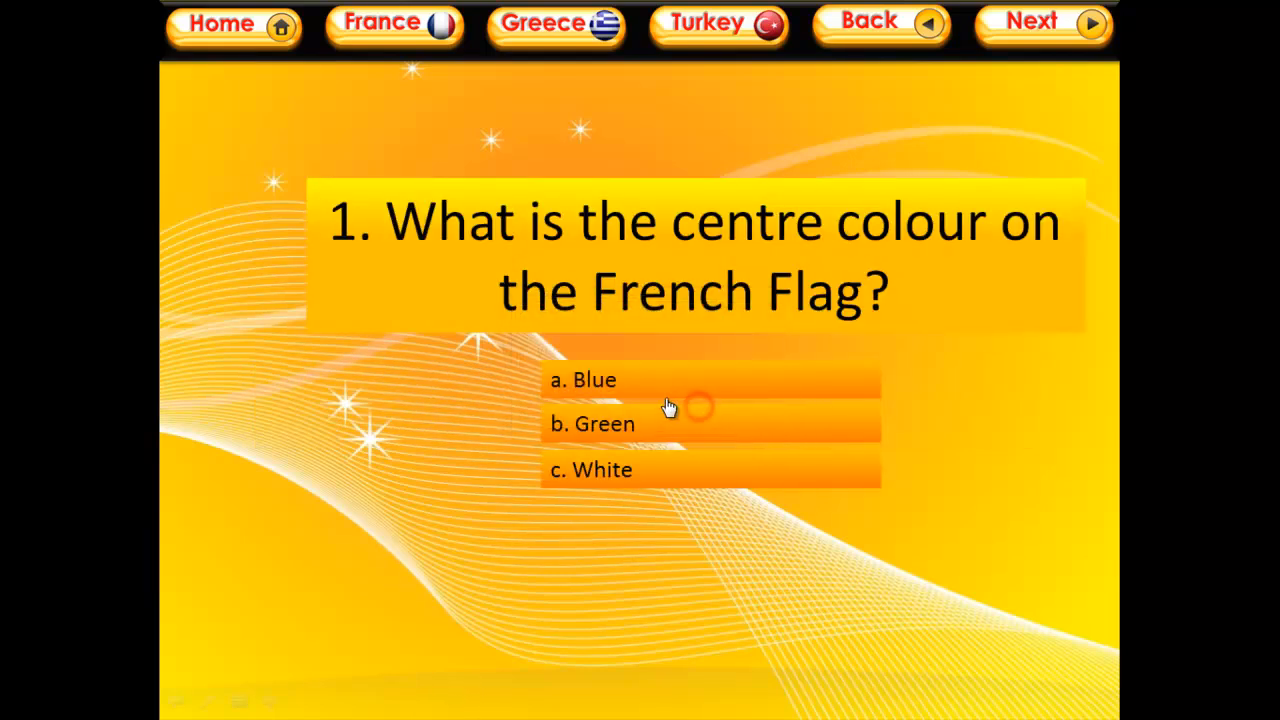
{"action": "mouse_move", "coordinate": [684, 456]}
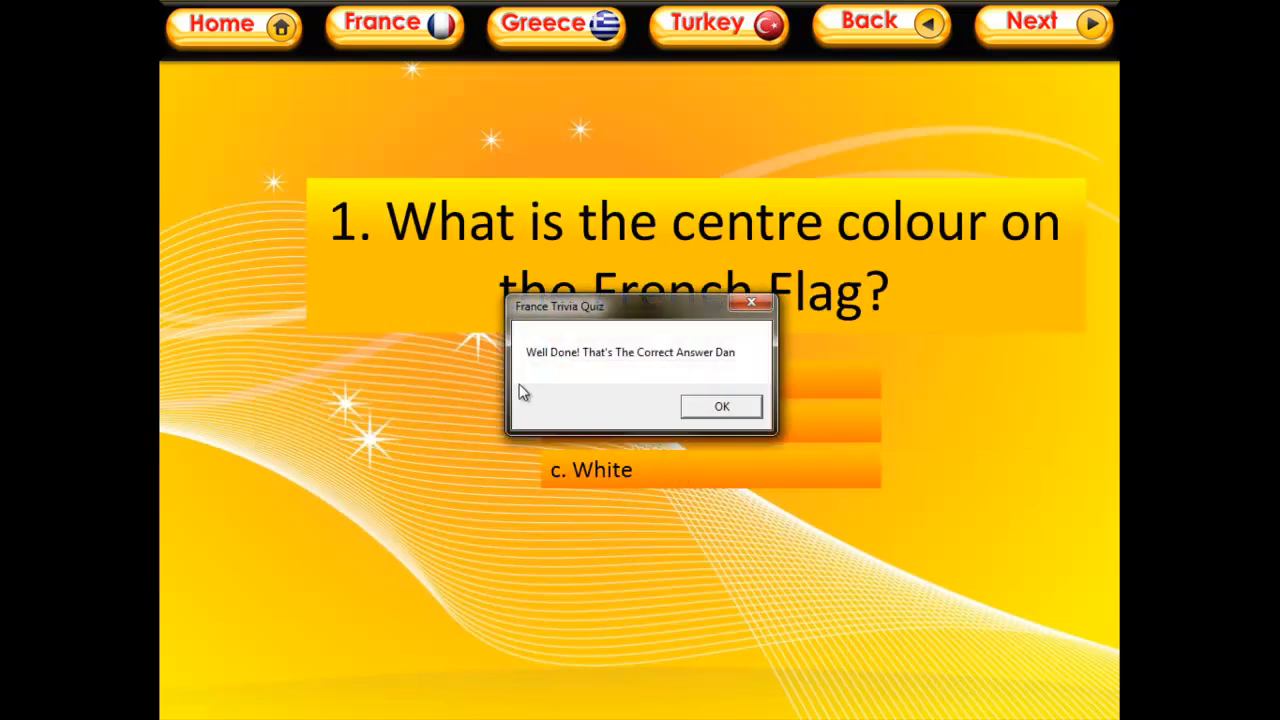
- Answer questions 1-4, including Arnold Schwarzenegger as president, dismissing each feedback message
{"action": "left_click", "coordinate": [720, 406]}
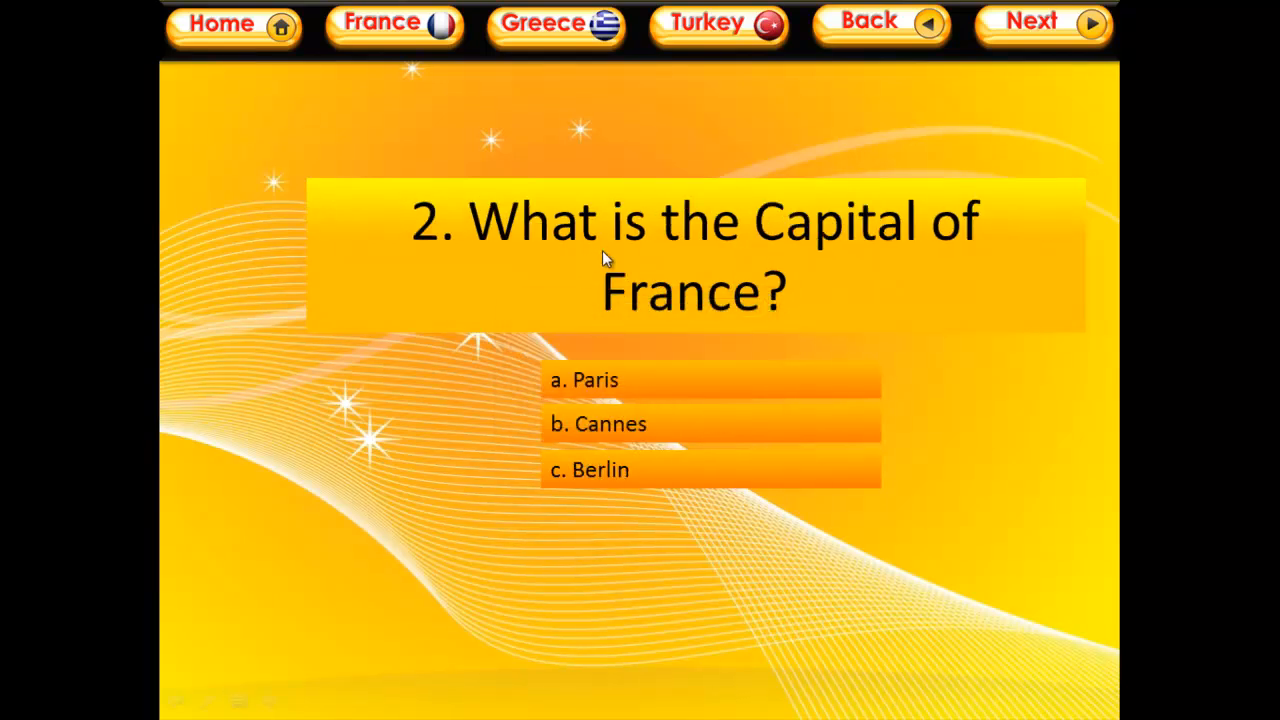
{"action": "mouse_move", "coordinate": [680, 444]}
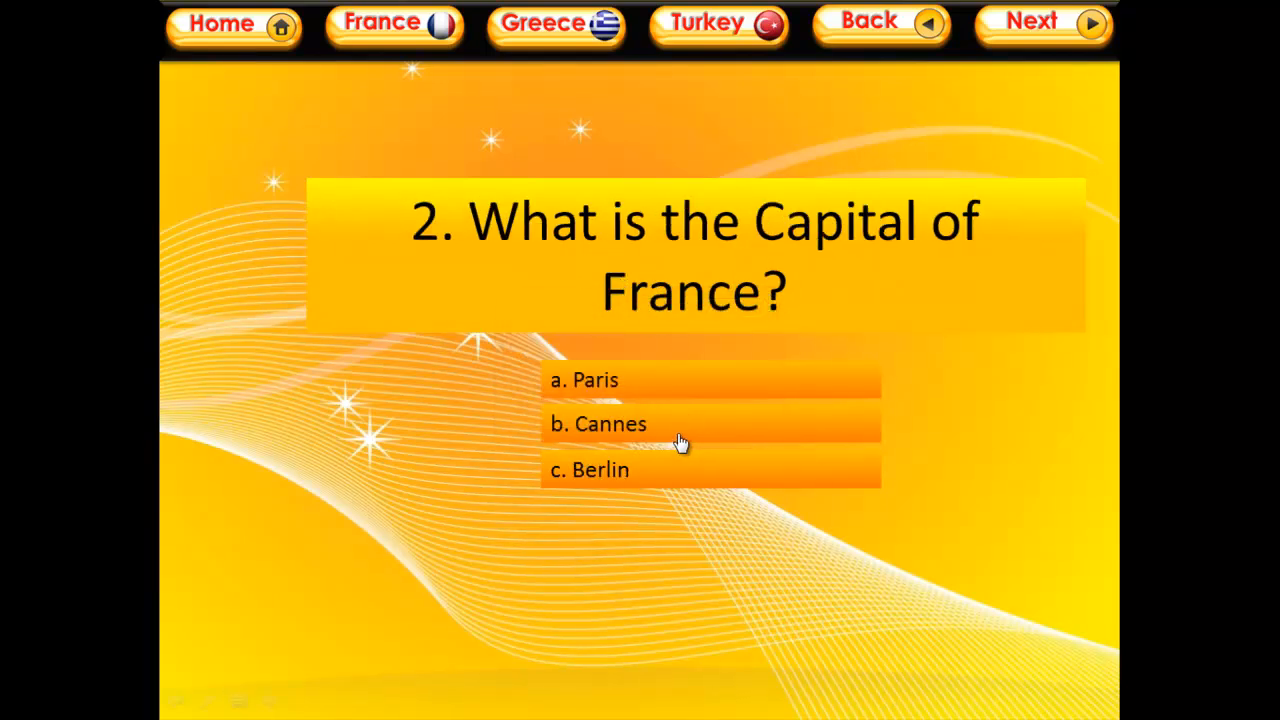
{"action": "left_click", "coordinate": [584, 380]}
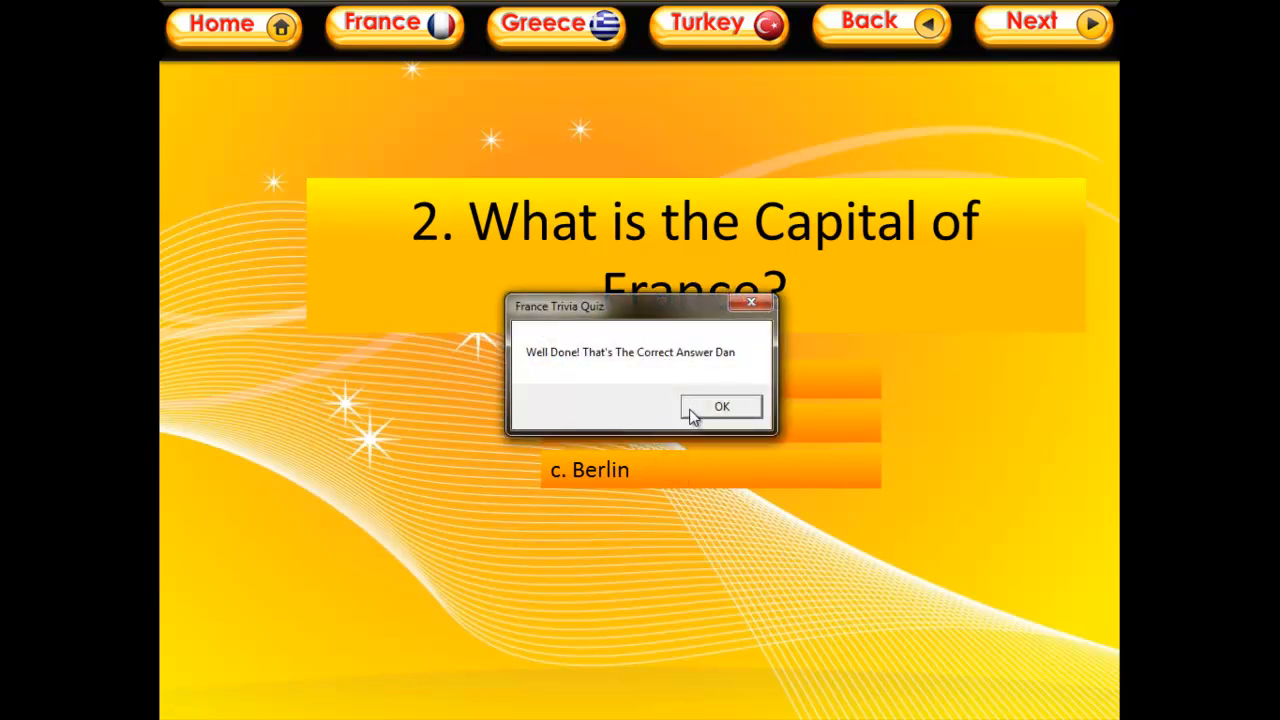
{"action": "left_click", "coordinate": [720, 406]}
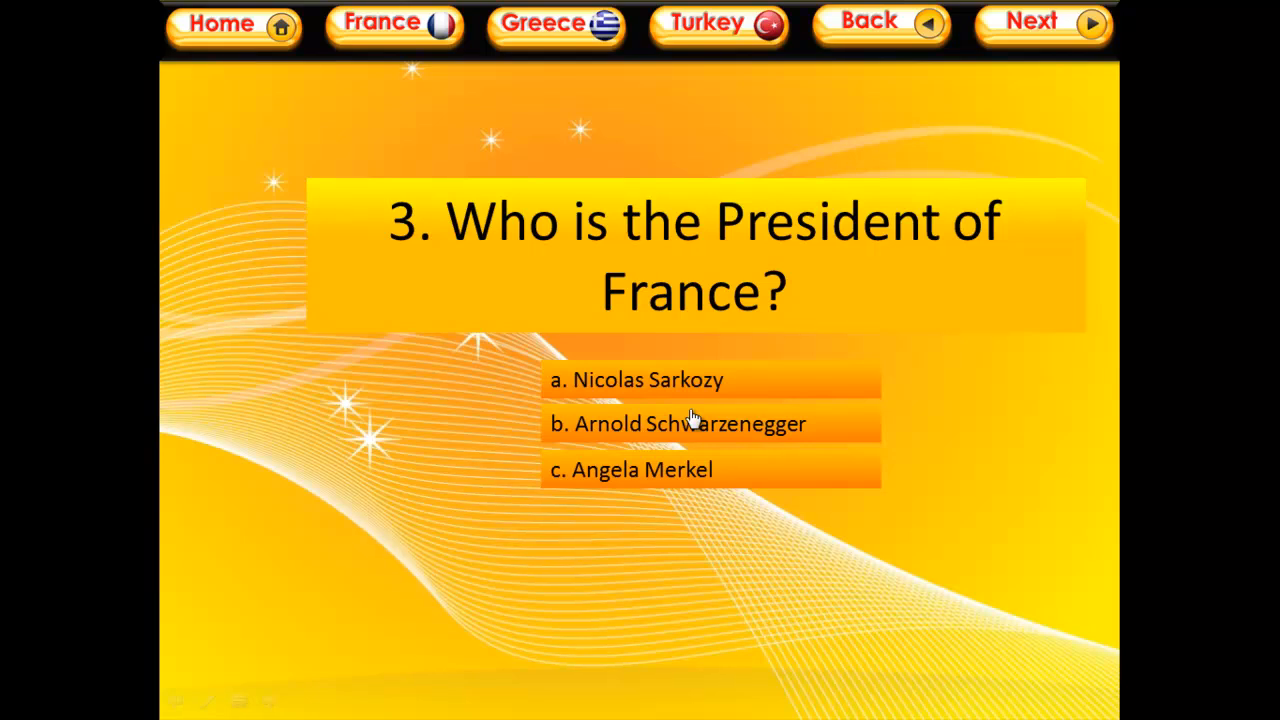
{"action": "mouse_move", "coordinate": [772, 396]}
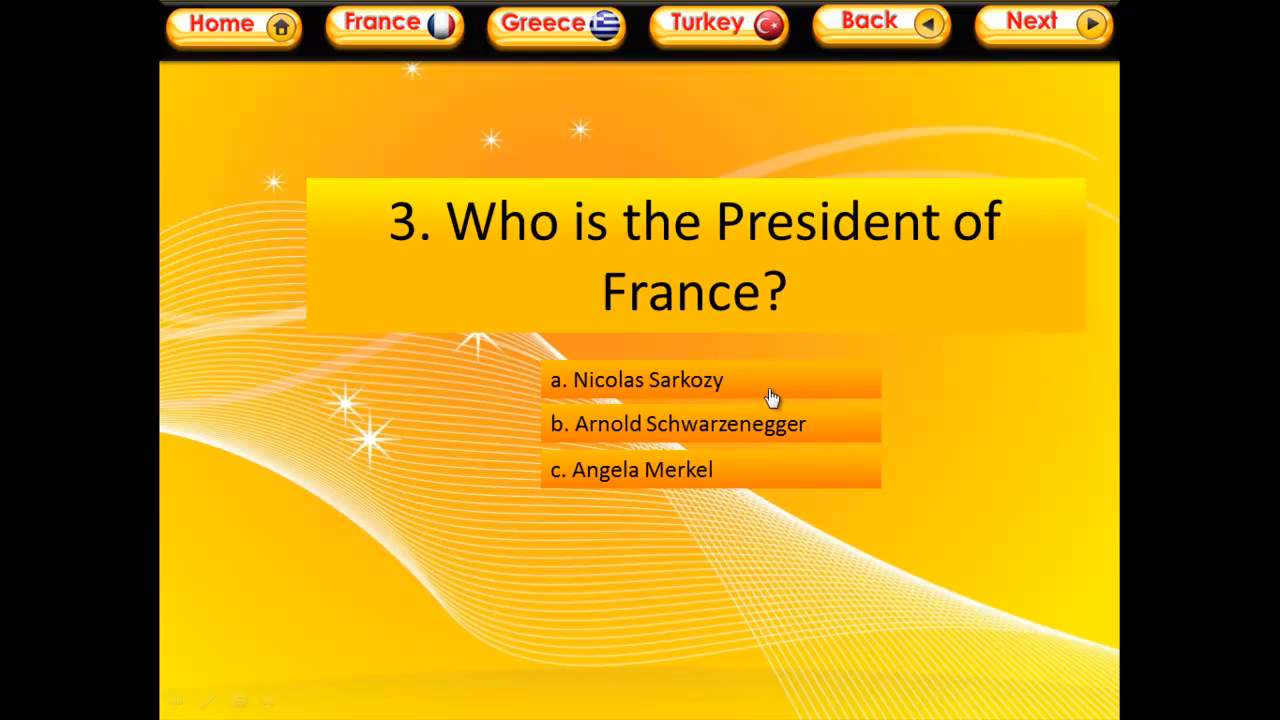
{"action": "mouse_move", "coordinate": [800, 438]}
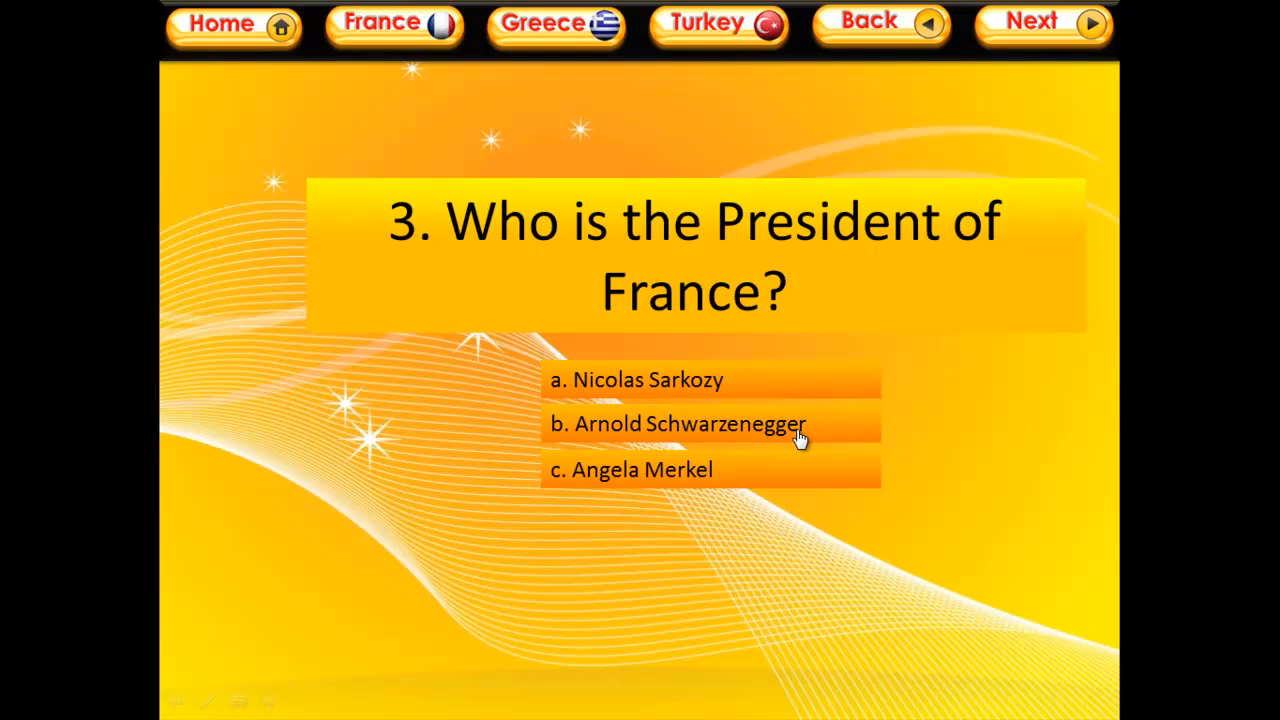
{"action": "left_click", "coordinate": [690, 424]}
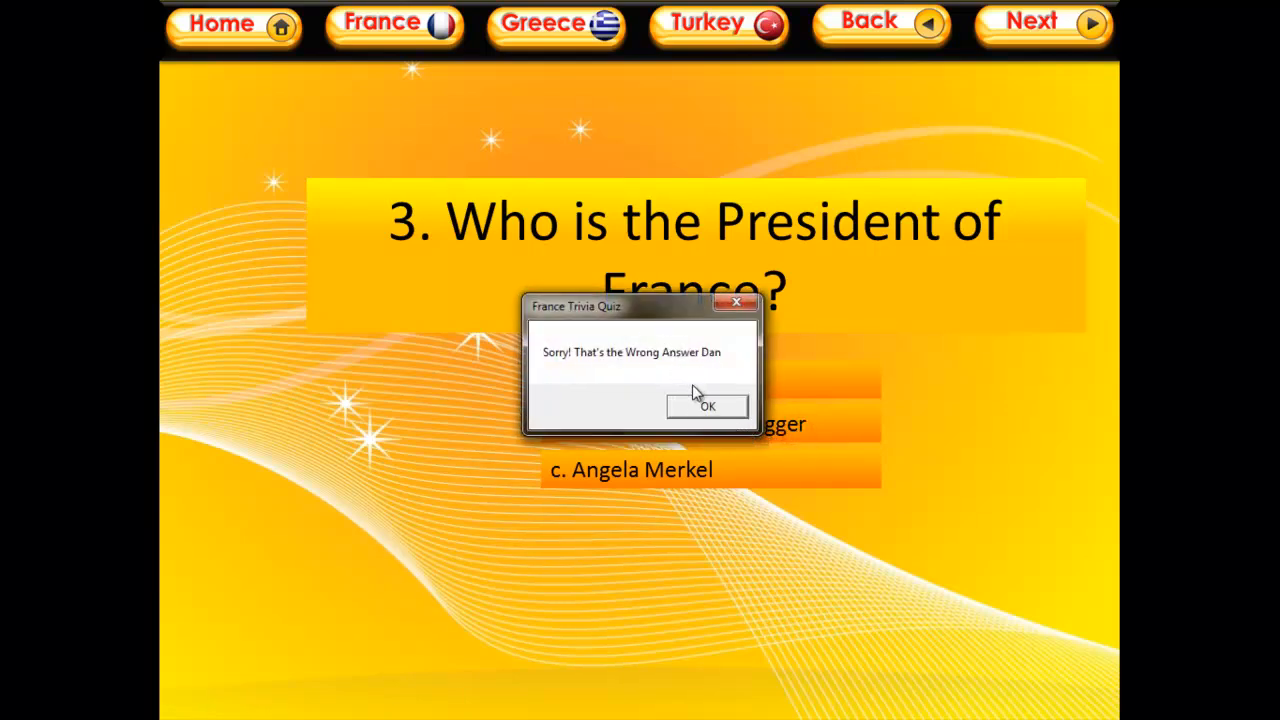
{"action": "left_click", "coordinate": [708, 406]}
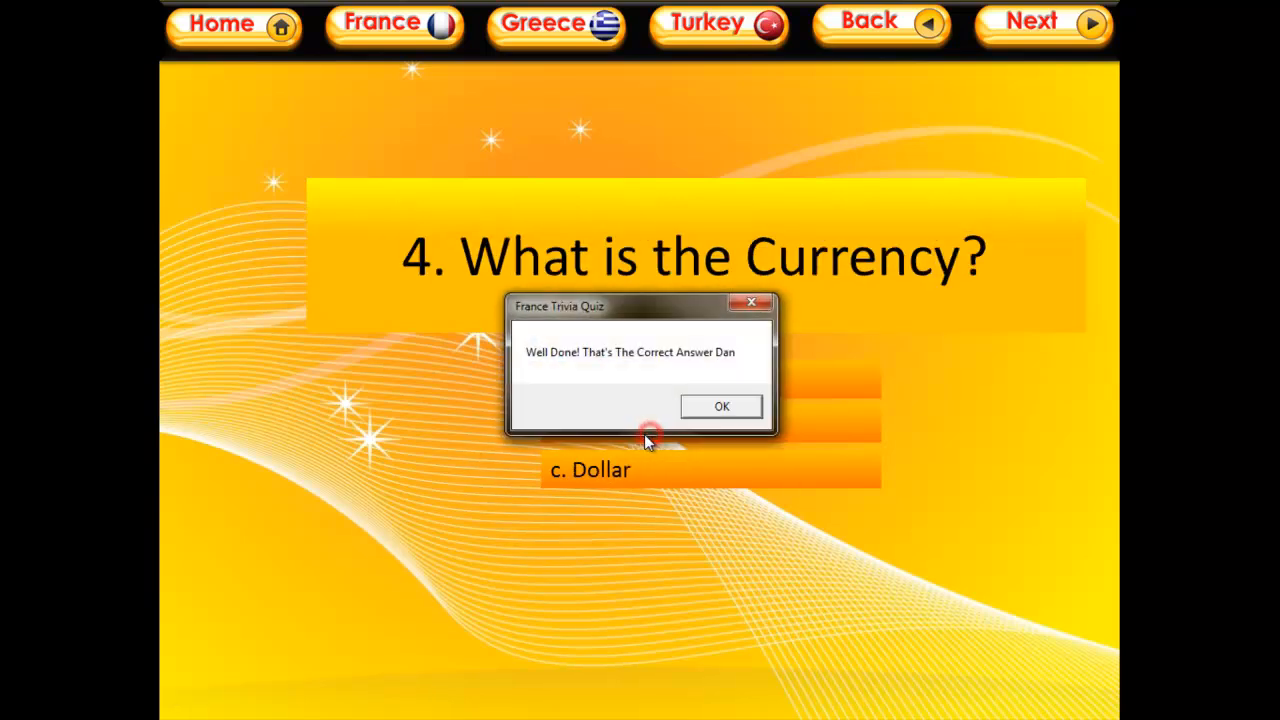
{"action": "left_click", "coordinate": [720, 408]}
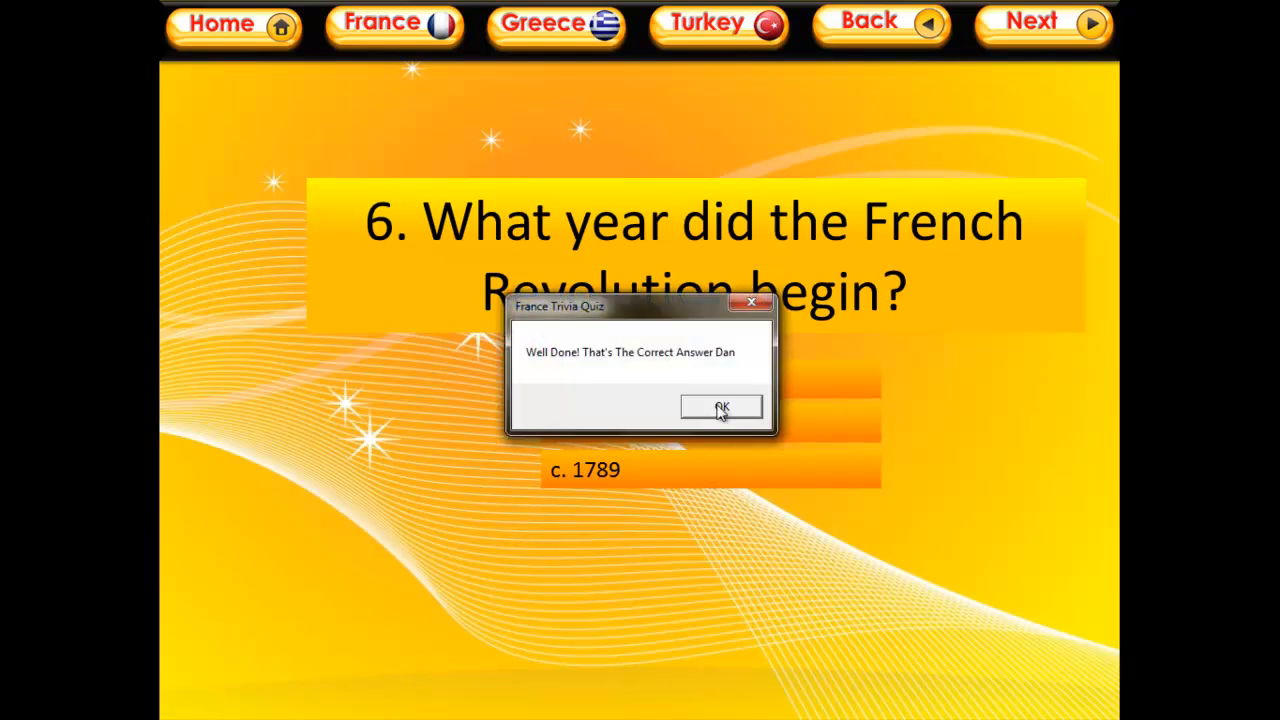
- Answer the revolution, Tour de France, tower, Mona Lisa and slug questions, dismissing their messages
{"action": "left_click", "coordinate": [720, 408]}
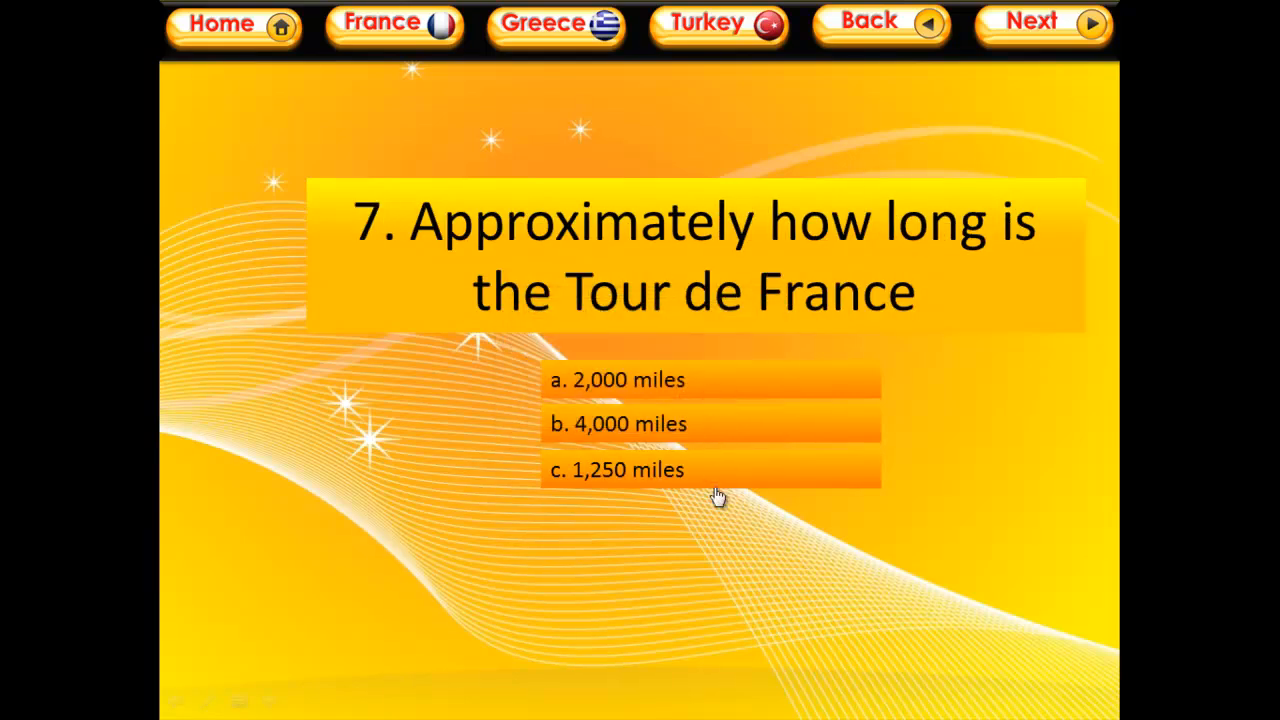
{"action": "left_click", "coordinate": [1040, 22]}
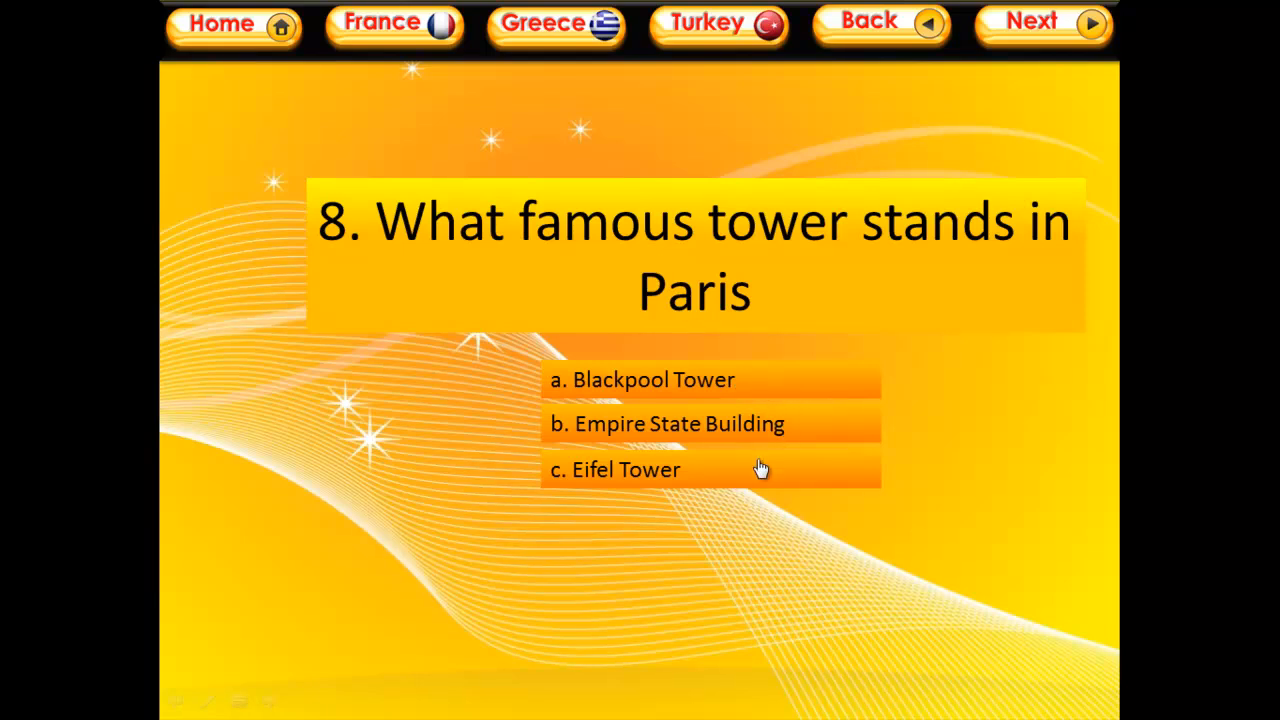
{"action": "left_click", "coordinate": [1044, 22]}
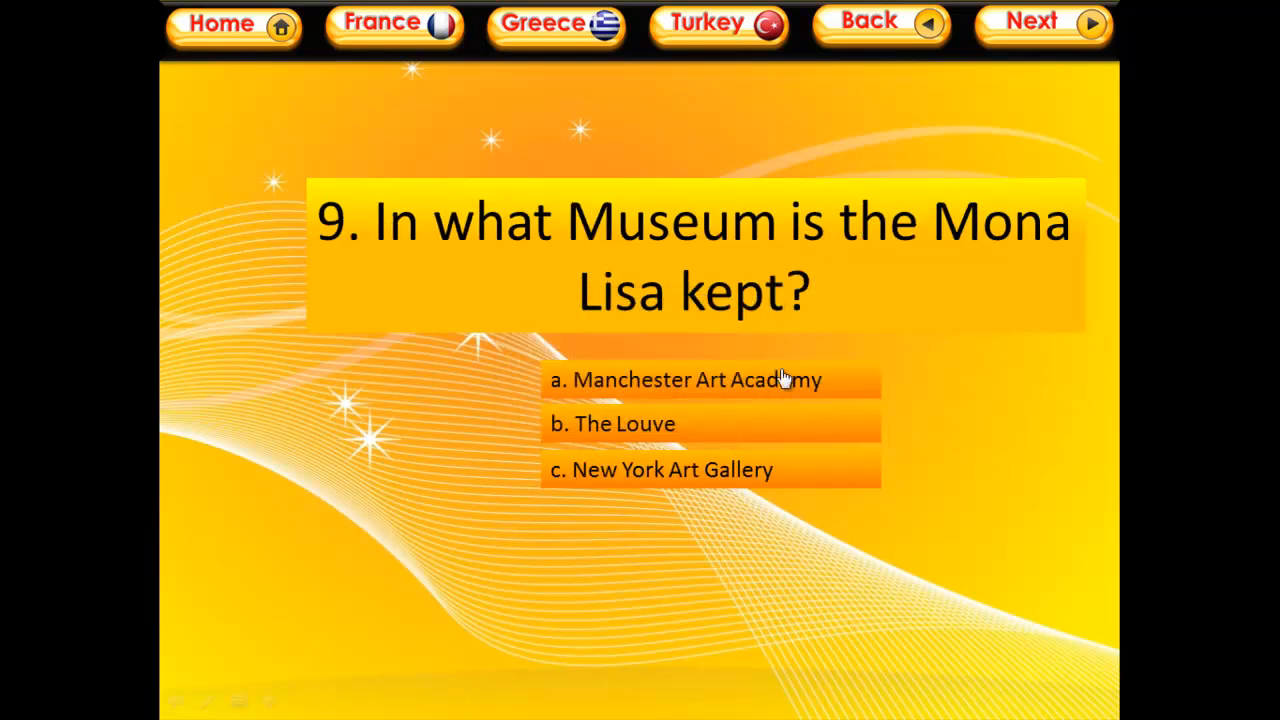
{"action": "left_click", "coordinate": [612, 424]}
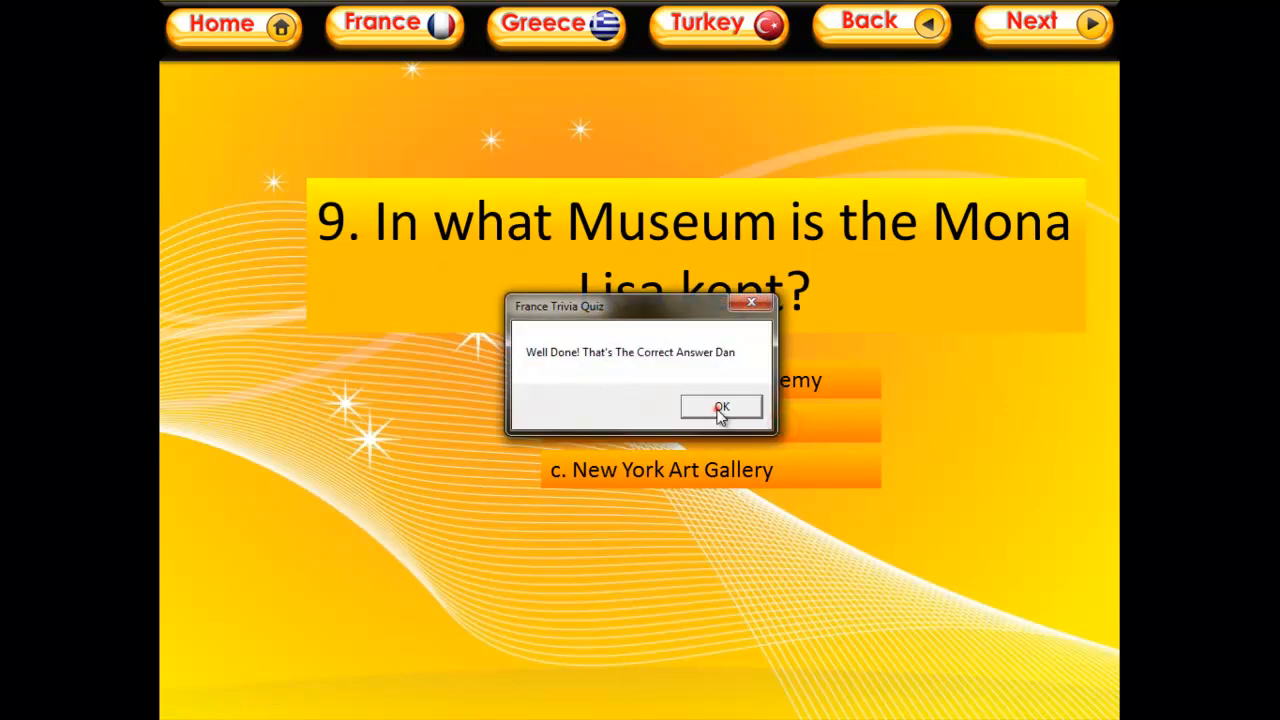
{"action": "left_click", "coordinate": [720, 406]}
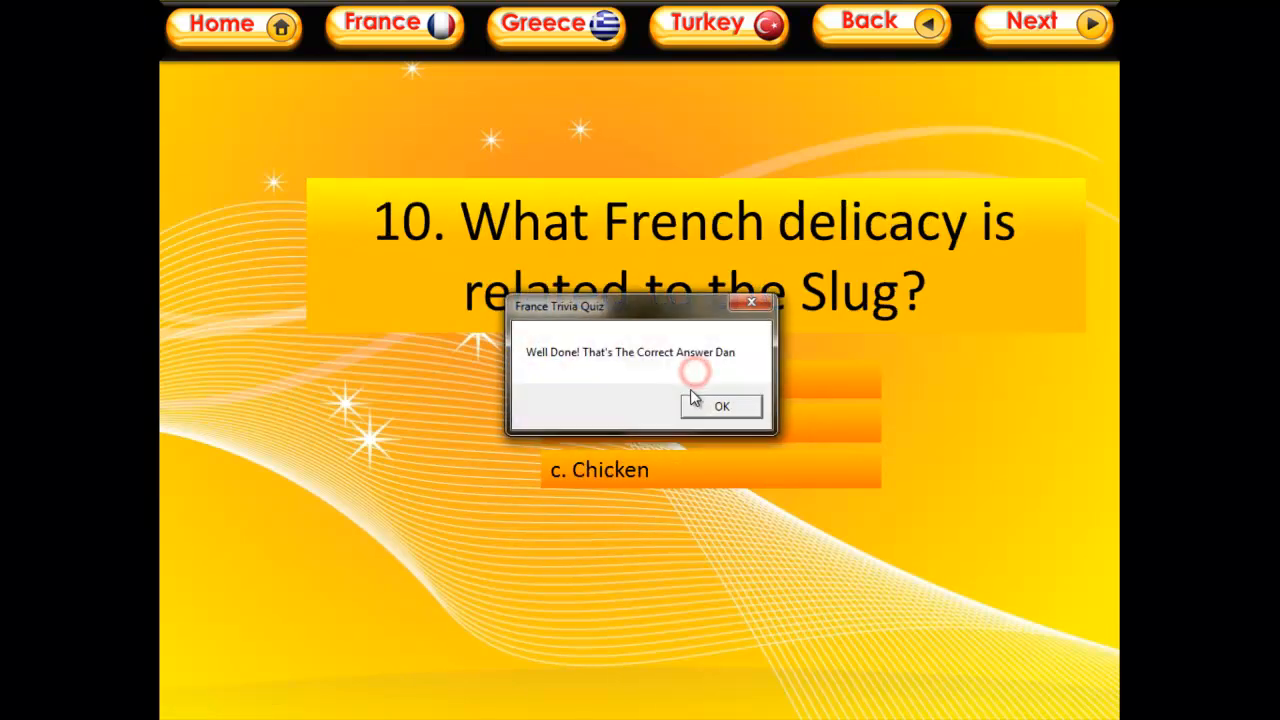
{"action": "left_click", "coordinate": [720, 406]}
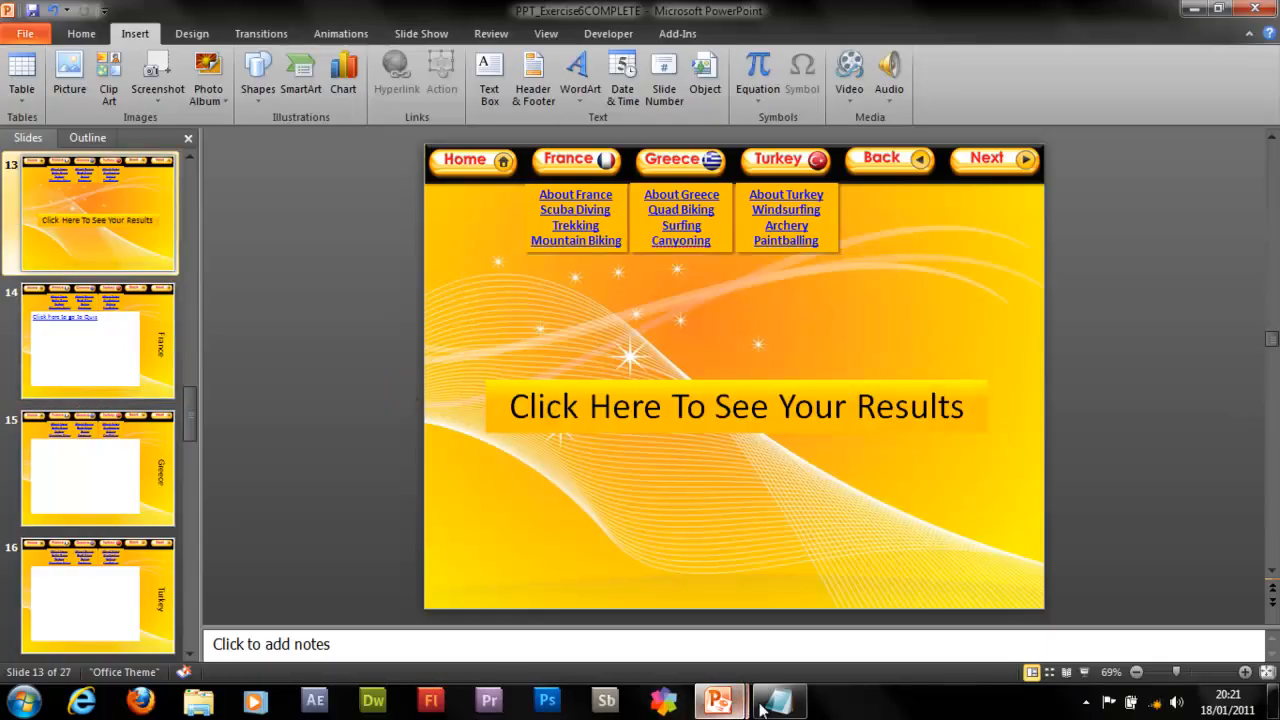
- Select all of the Notepad quiz question notes, then return to the VBA code
{"action": "left_click", "coordinate": [780, 700]}
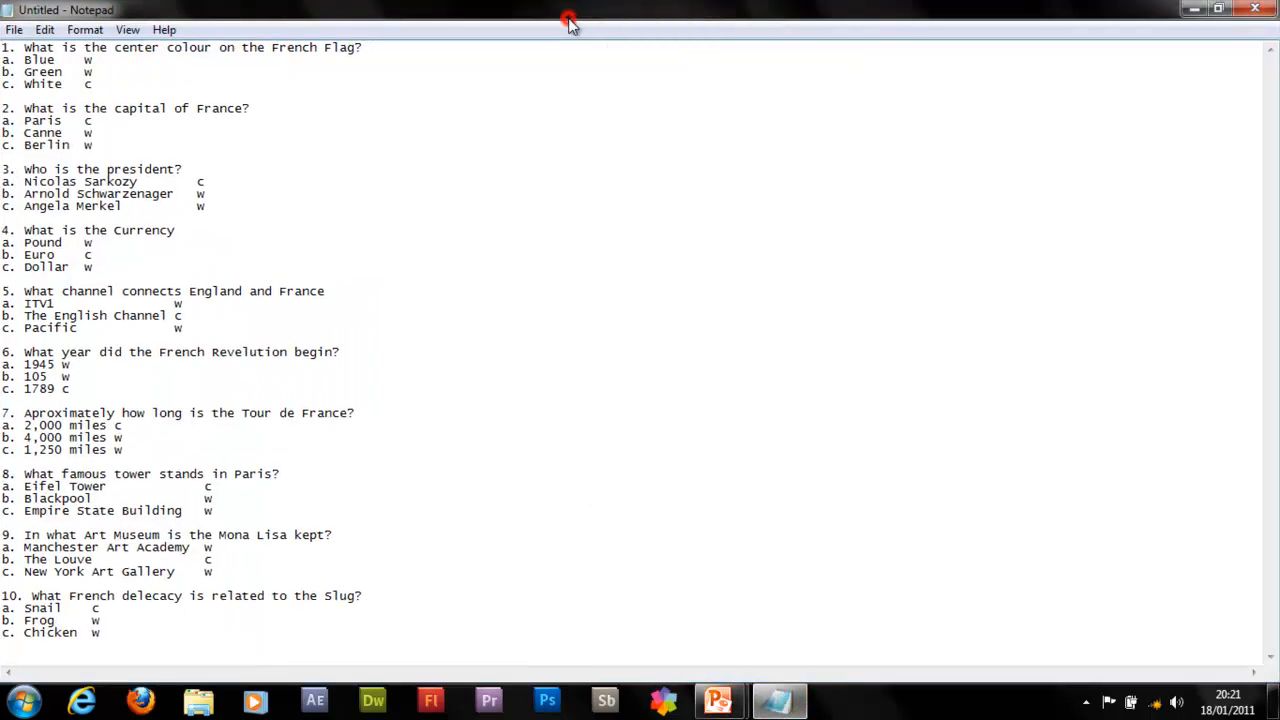
{"action": "key", "text": "ctrl+a"}
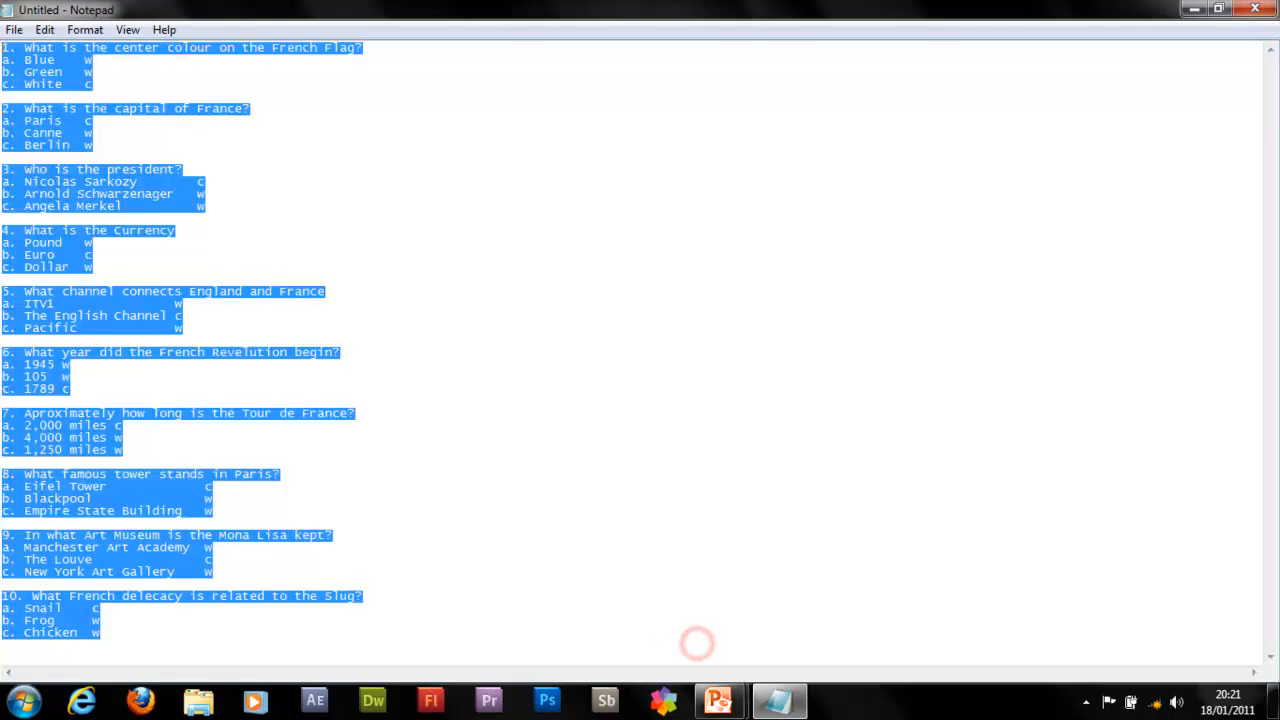
{"action": "left_click", "coordinate": [696, 644]}
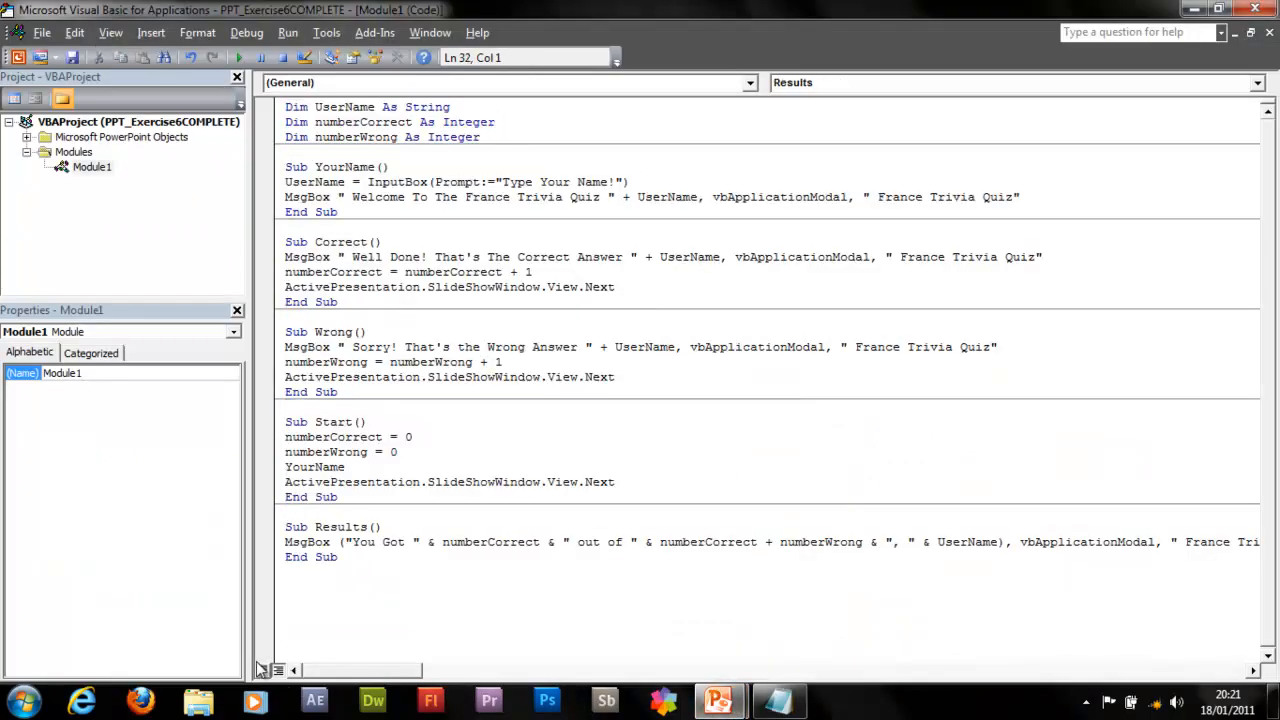
- View Module1 with the YourName, Correct, Wrong, Start and Results macros in the VBA editor
{"action": "left_click", "coordinate": [420, 362]}
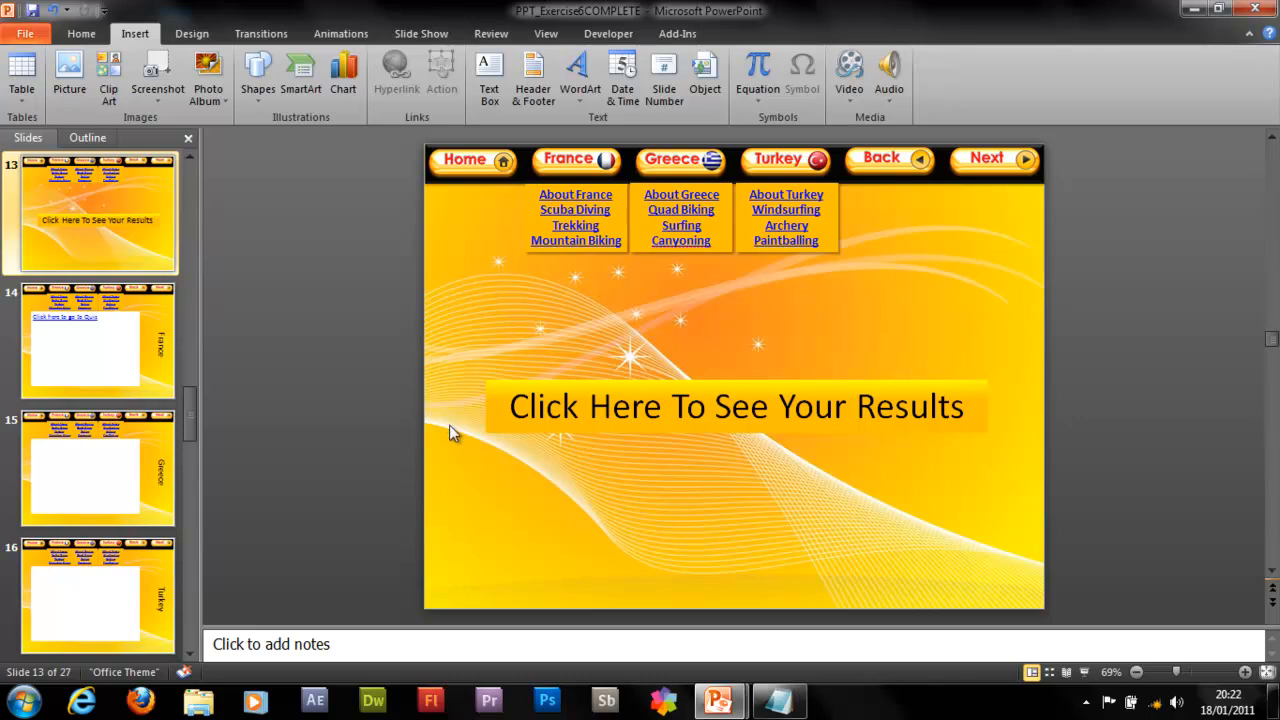
{"action": "mouse_move", "coordinate": [880, 224]}
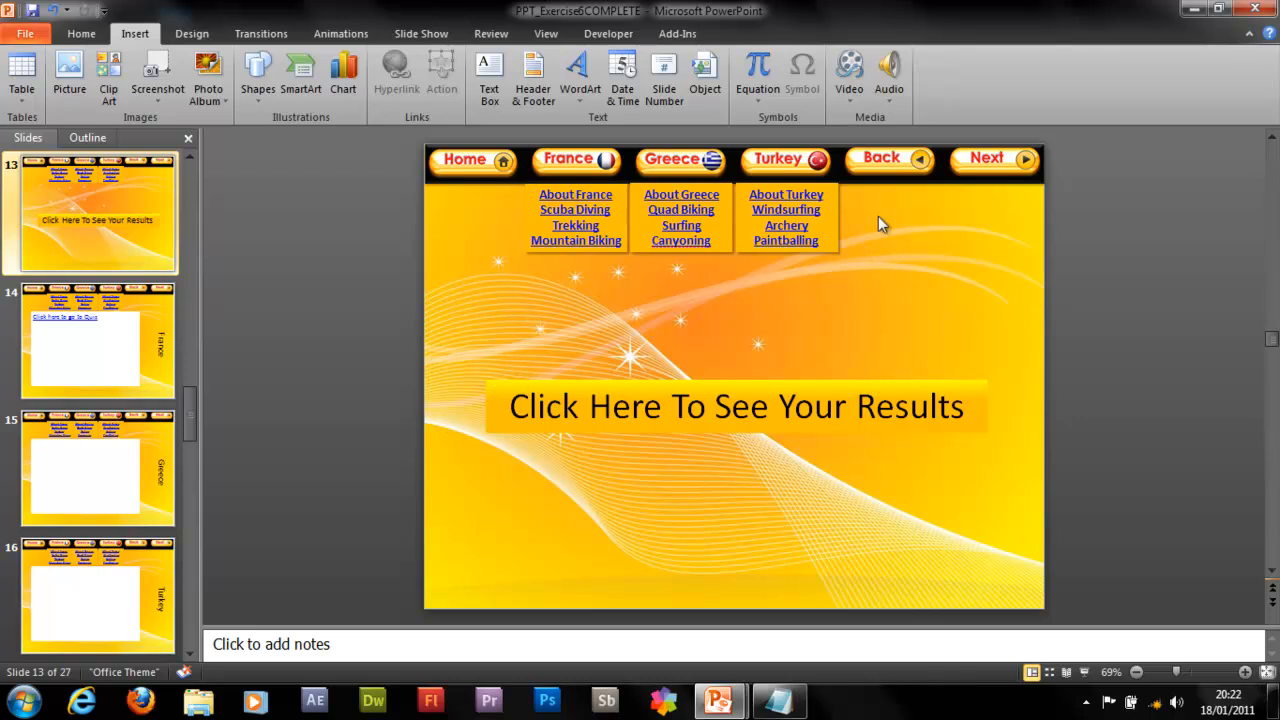